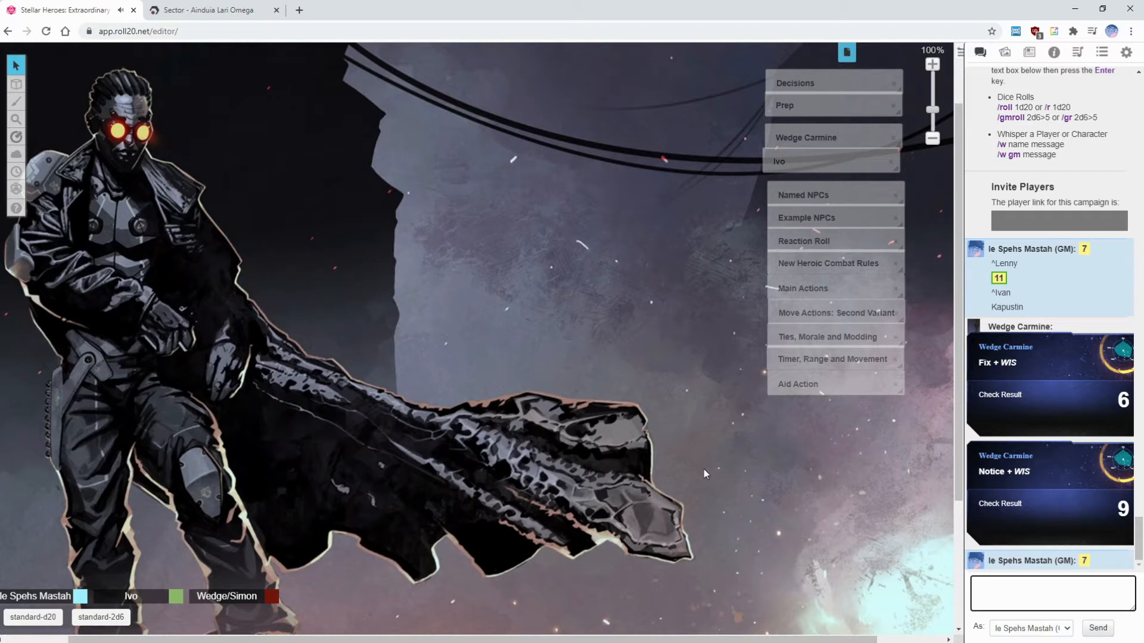
Focus the chat box while the street battle map with Soldier and Nemesis tokens is shown.
click(1048, 592)
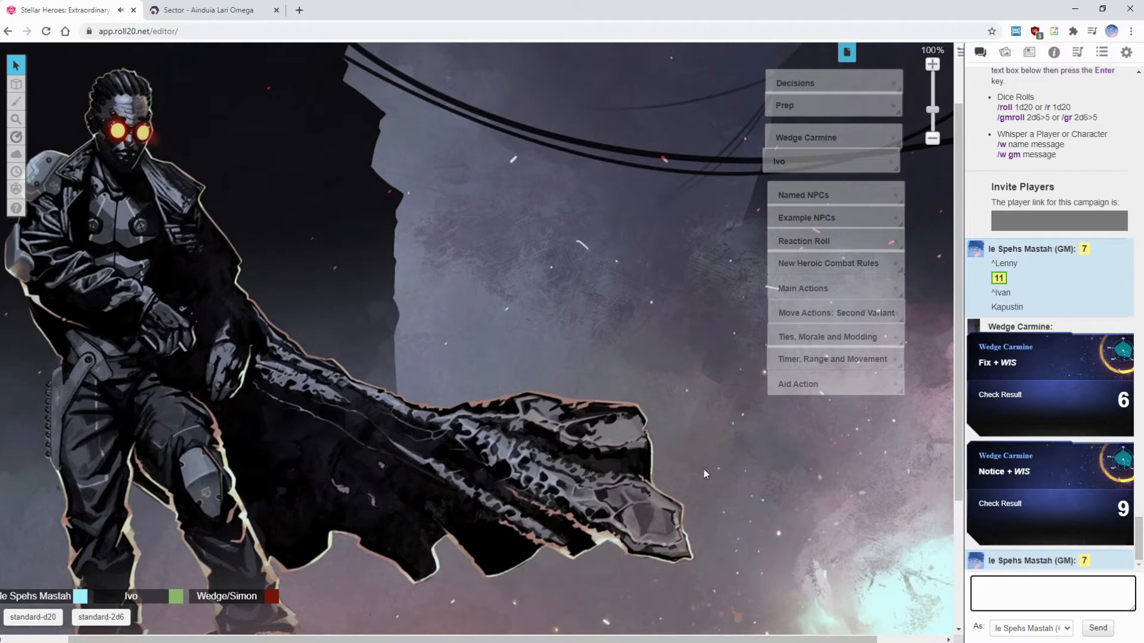
click(1049, 592)
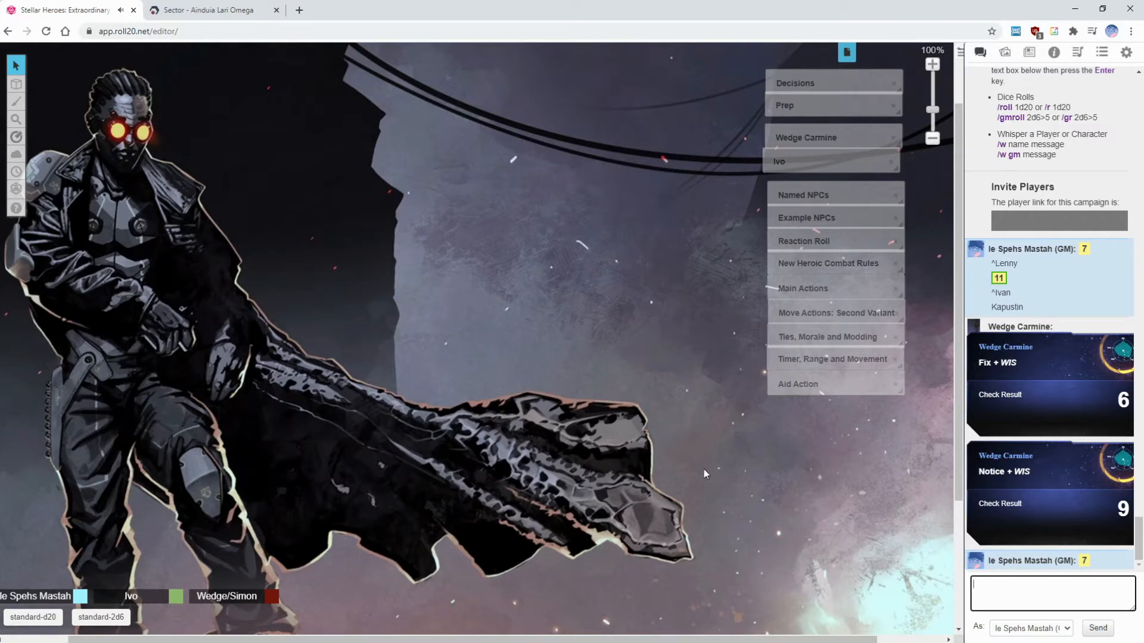
mouse_move(847, 436)
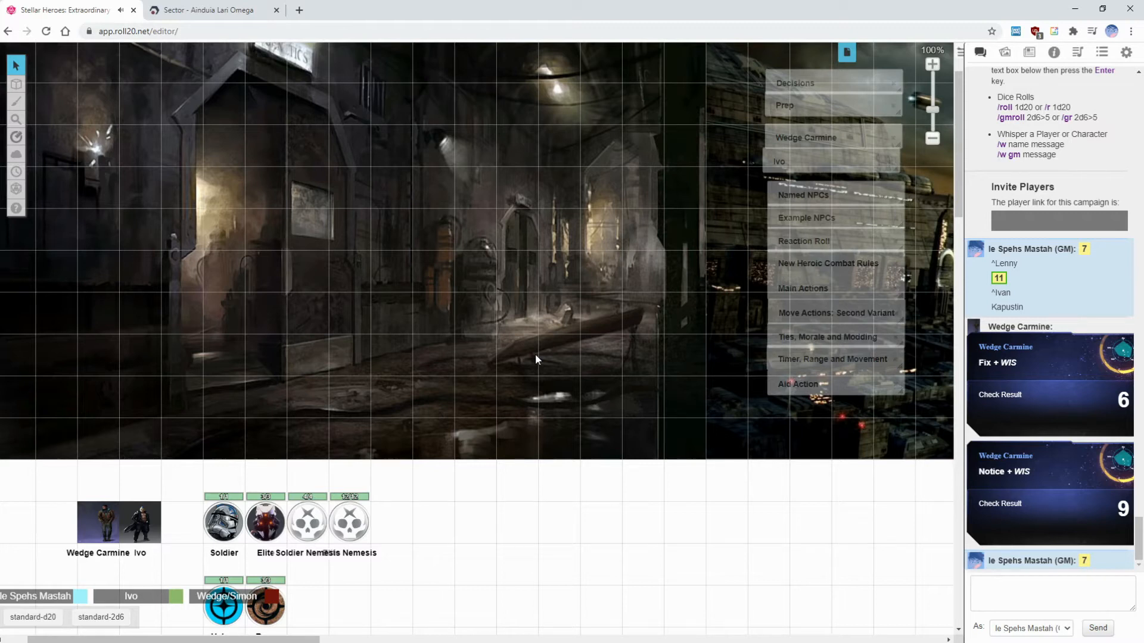
Review the Soldier Nemesis token's GM notes (+4 to hit, Semi-Auto Pistol 1d6+1) and save.
double_click(306, 522)
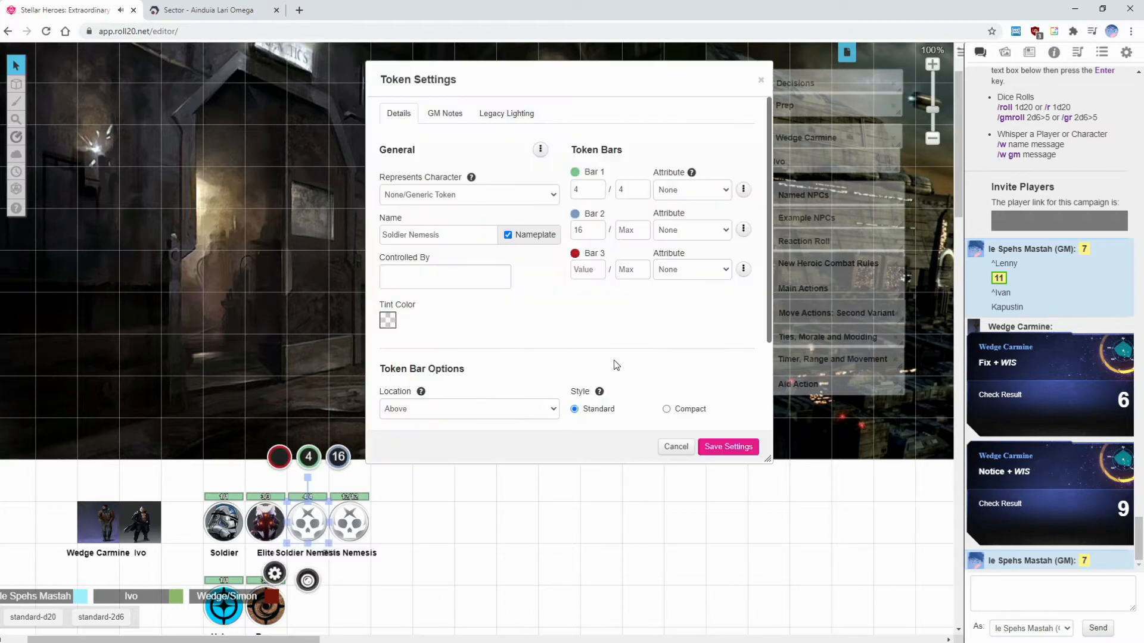
click(444, 113)
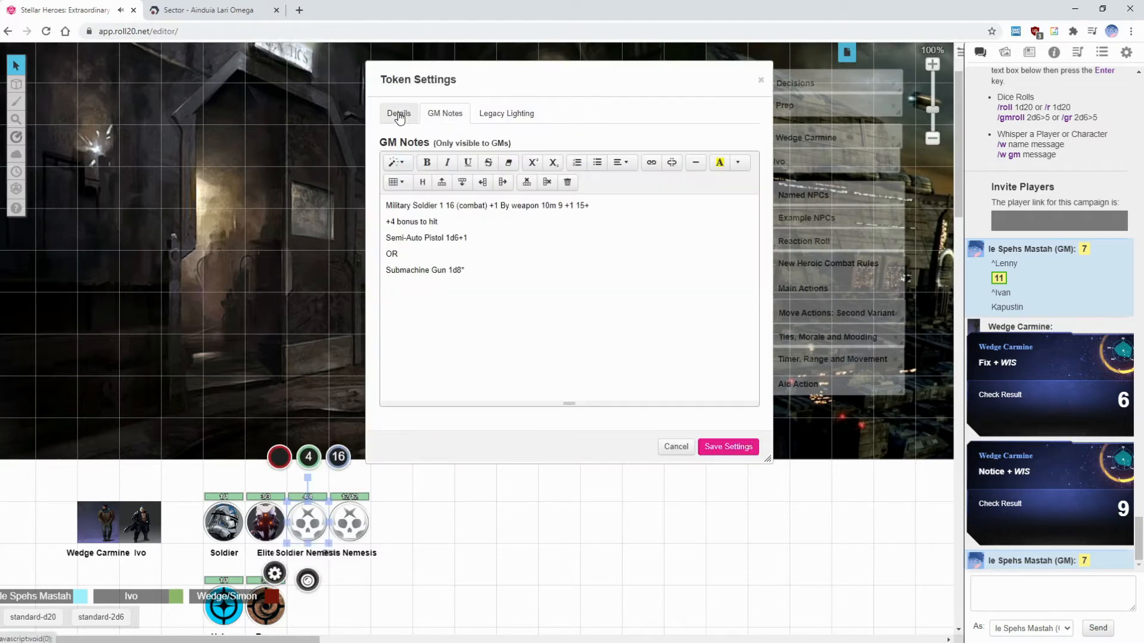
click(726, 447)
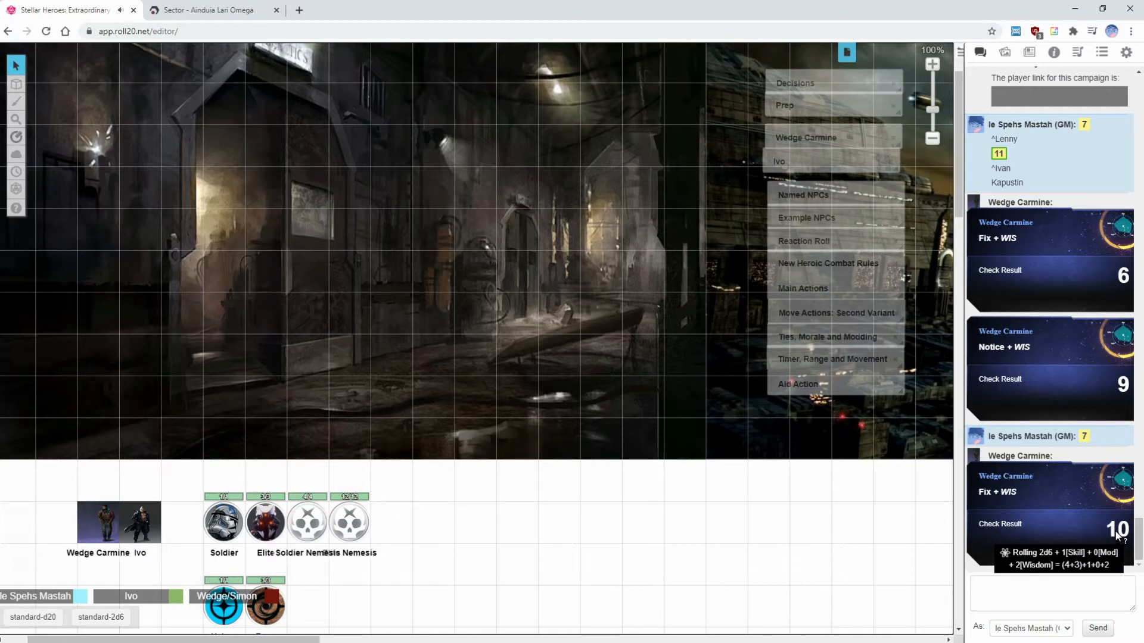
mouse_move(610, 503)
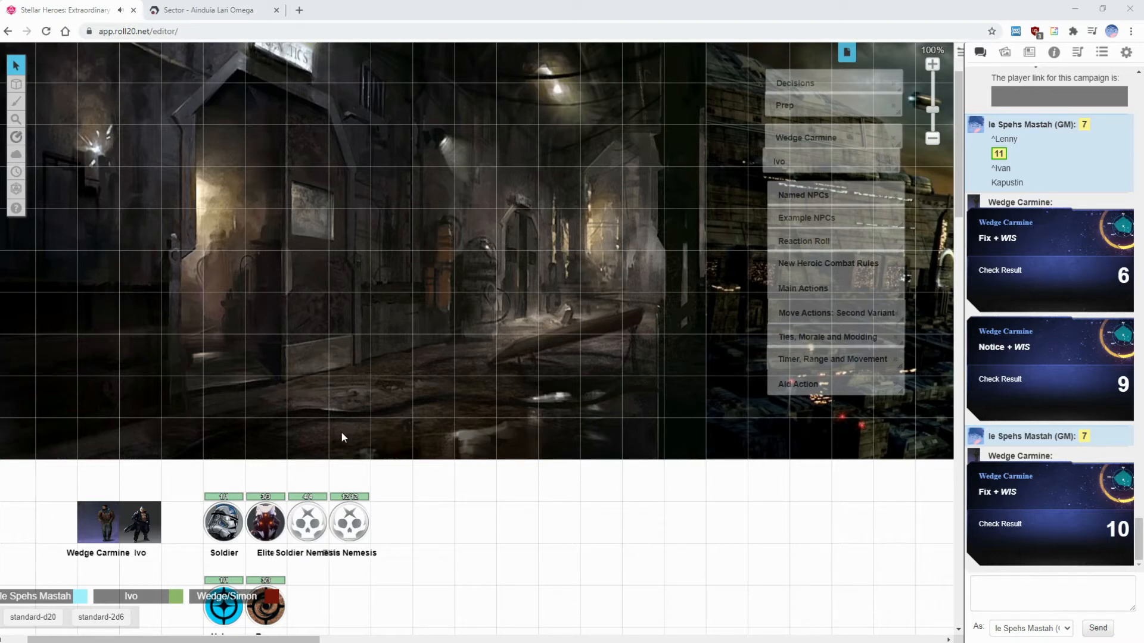
mouse_move(465, 489)
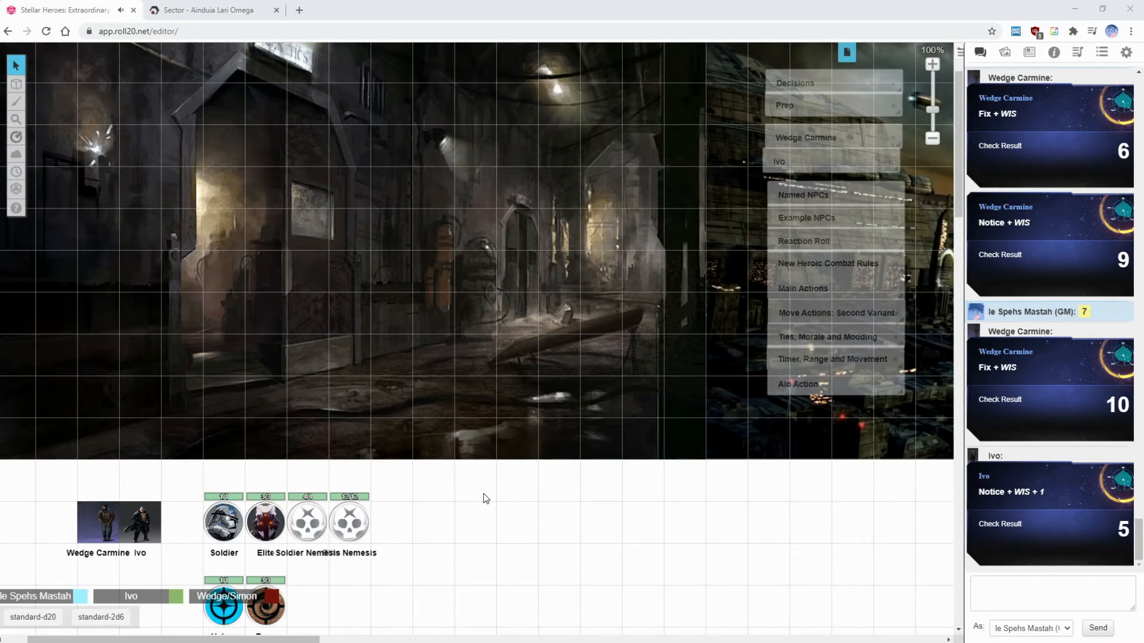
mouse_move(674, 478)
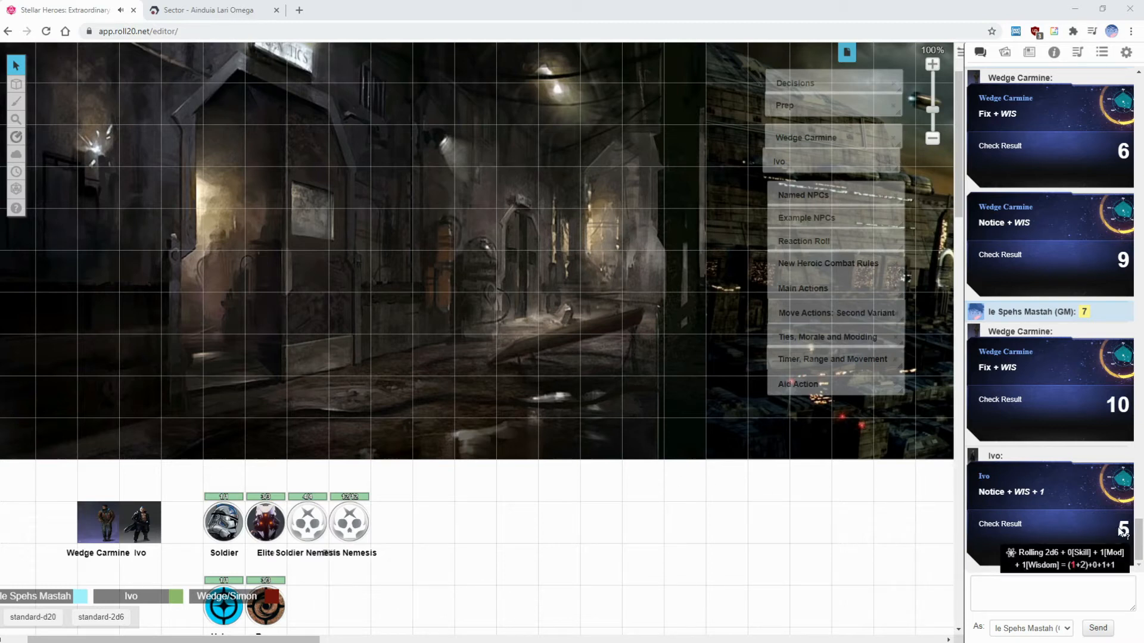
mouse_move(589, 470)
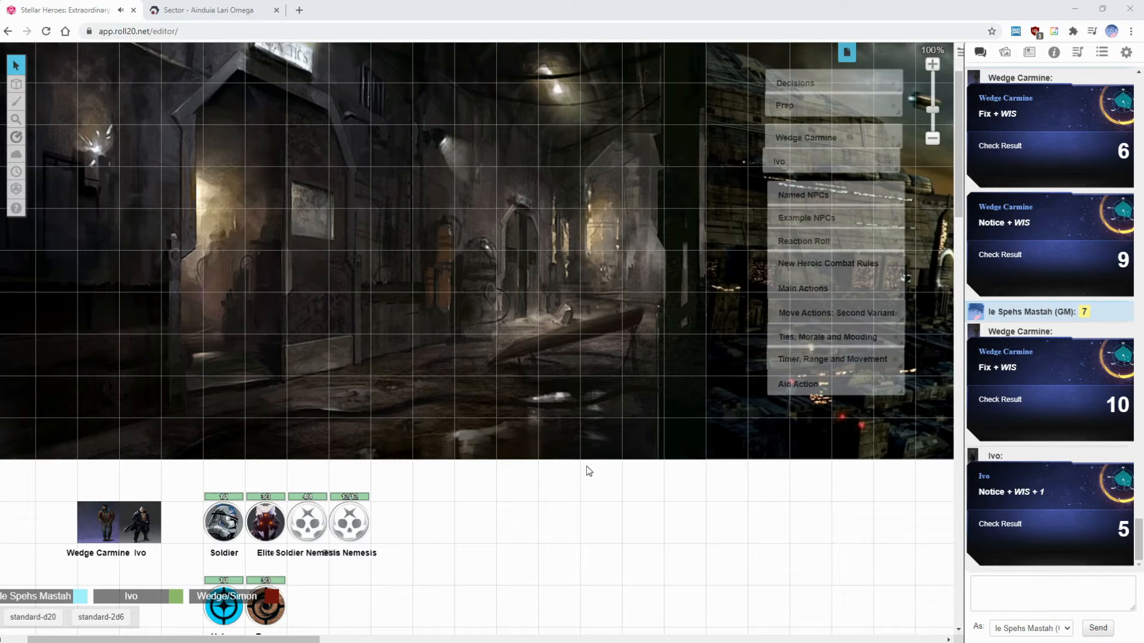
mouse_move(431, 466)
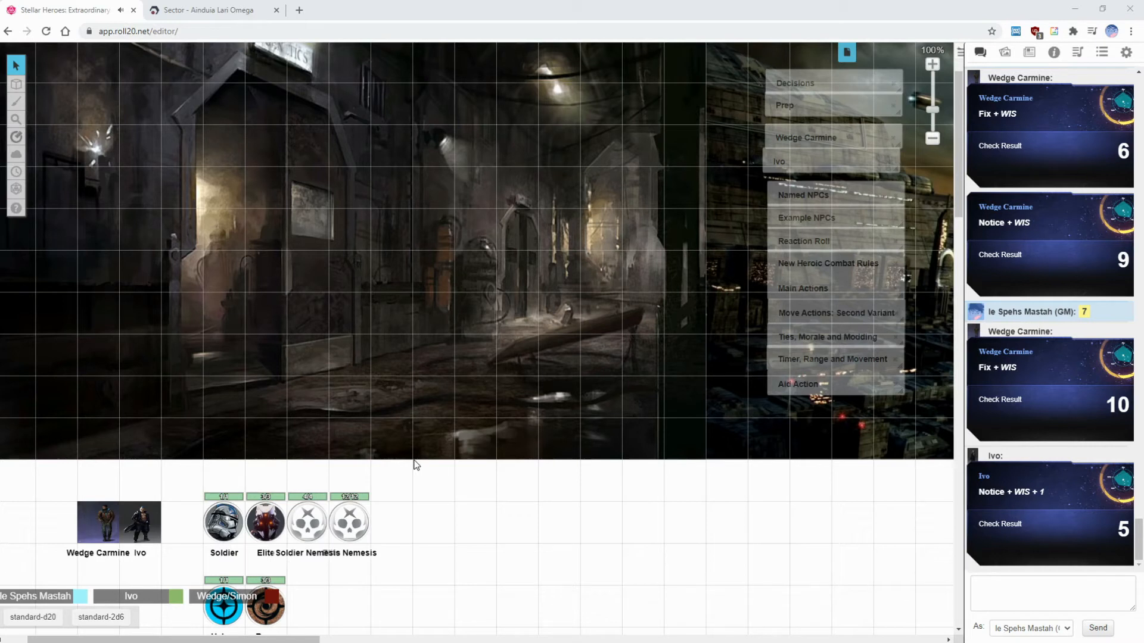
mouse_move(225, 471)
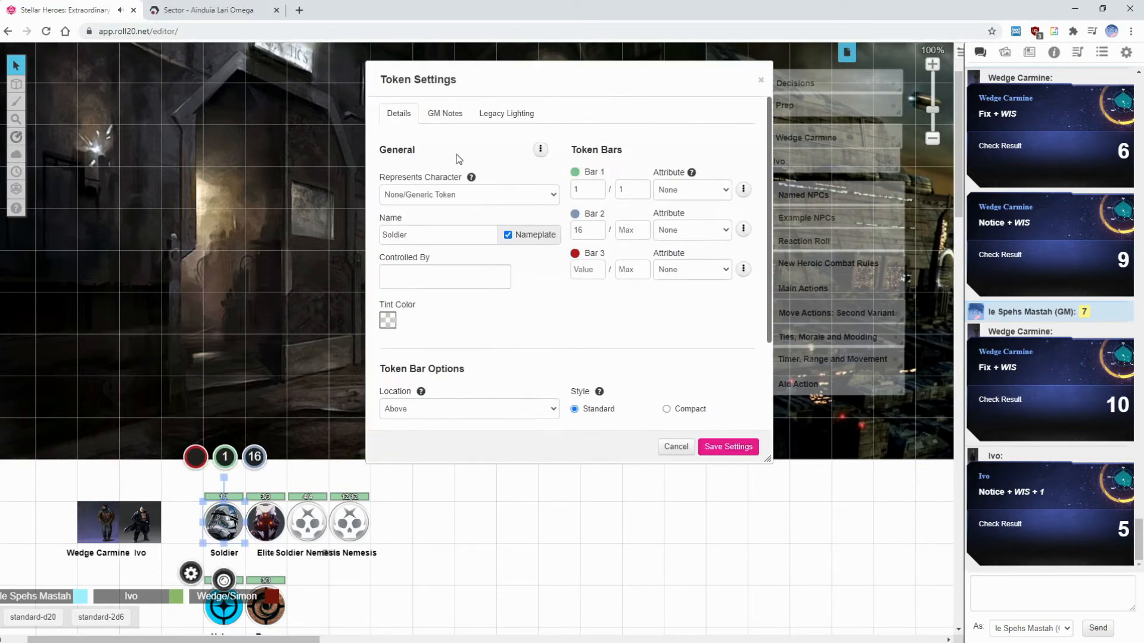
Roll a GM d20 with a +1 modifier from the macro bar, getting 11 in chat.
click(444, 113)
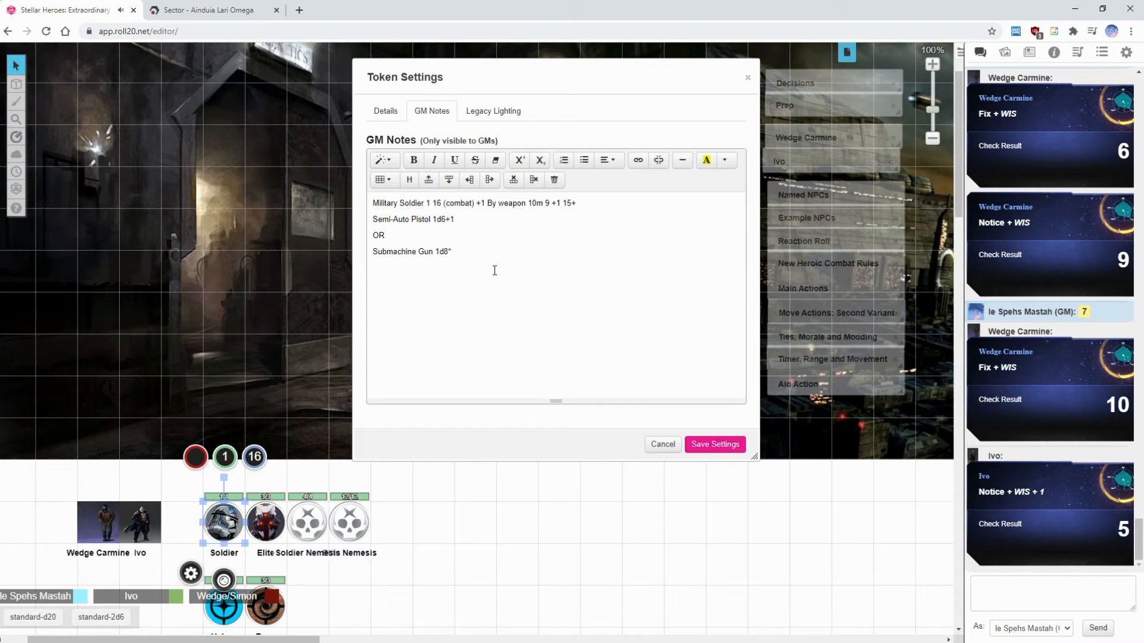
mouse_move(525, 321)
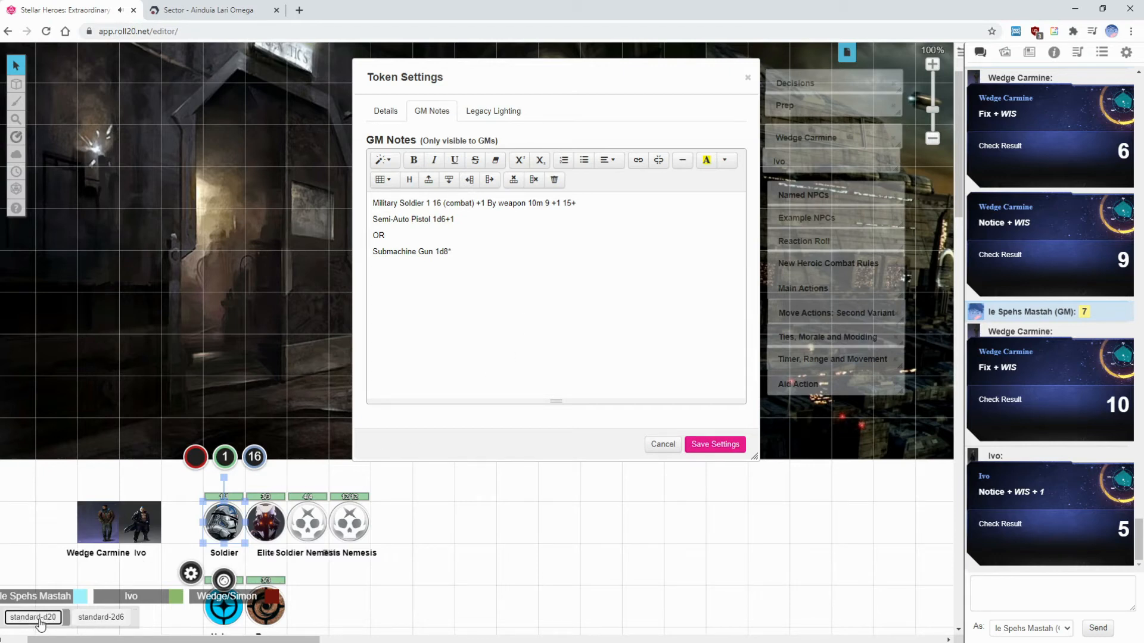
click(32, 618)
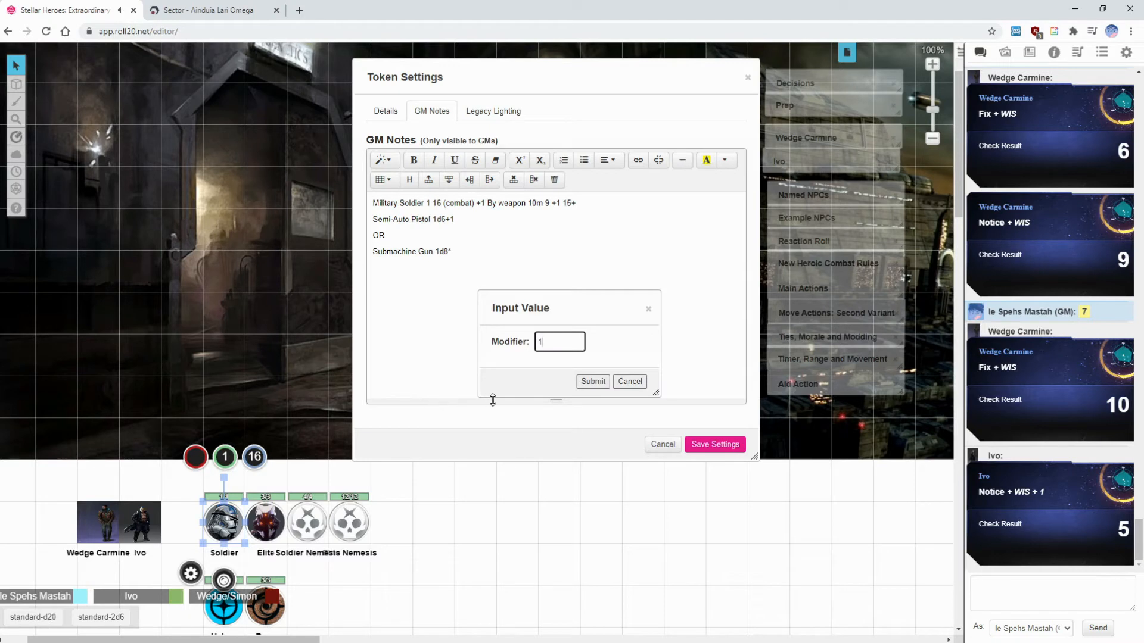
mouse_move(593, 385)
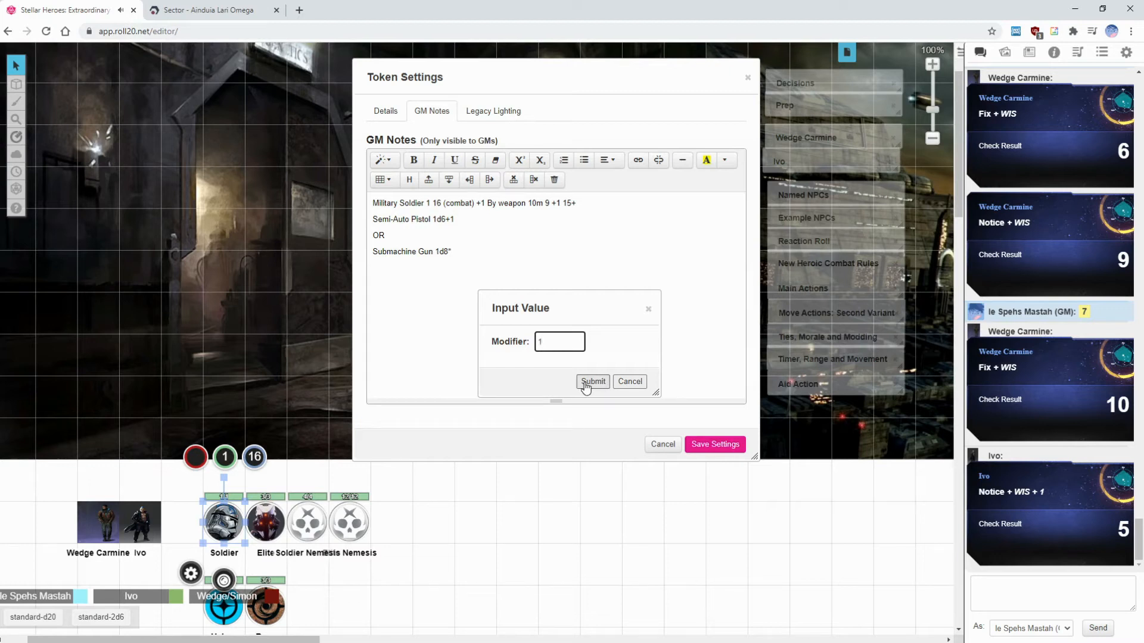
click(592, 381)
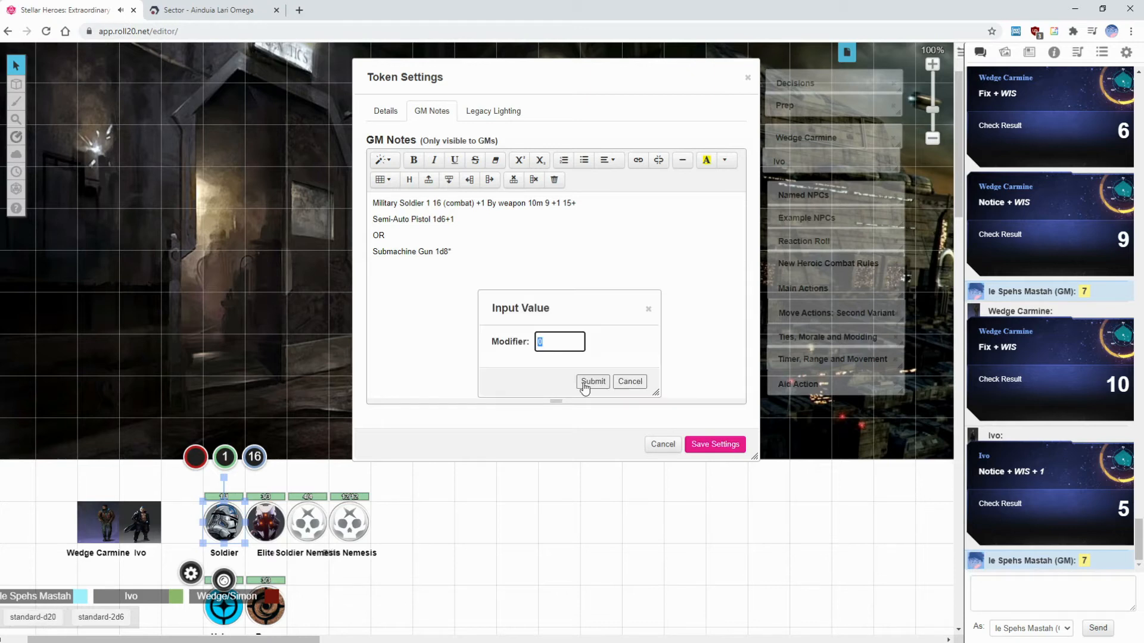
click(592, 381)
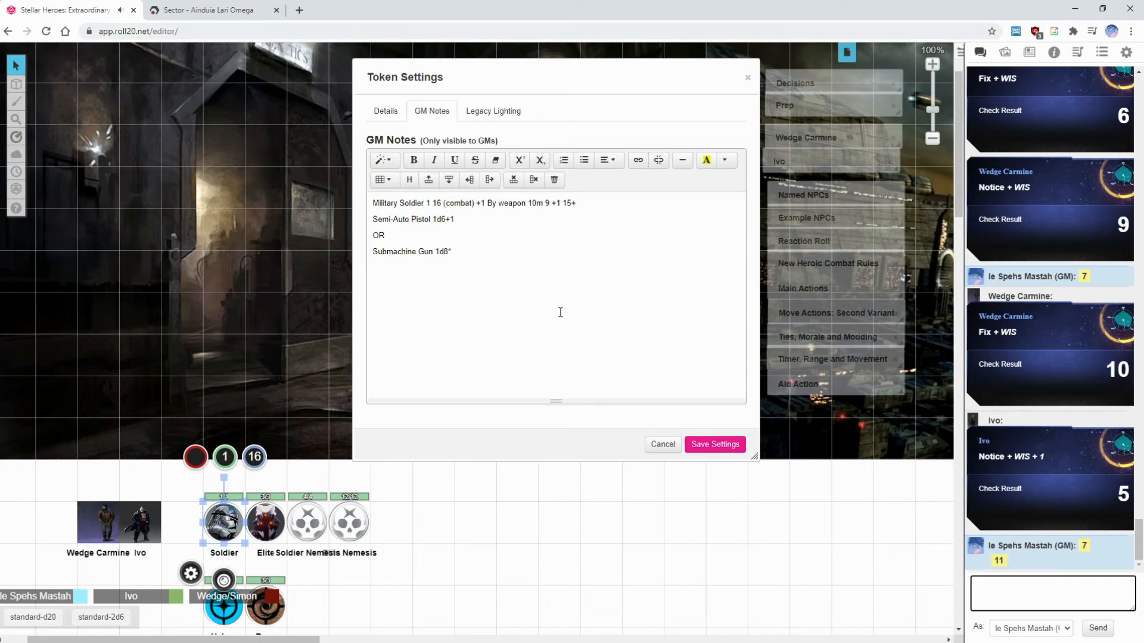
click(1051, 592)
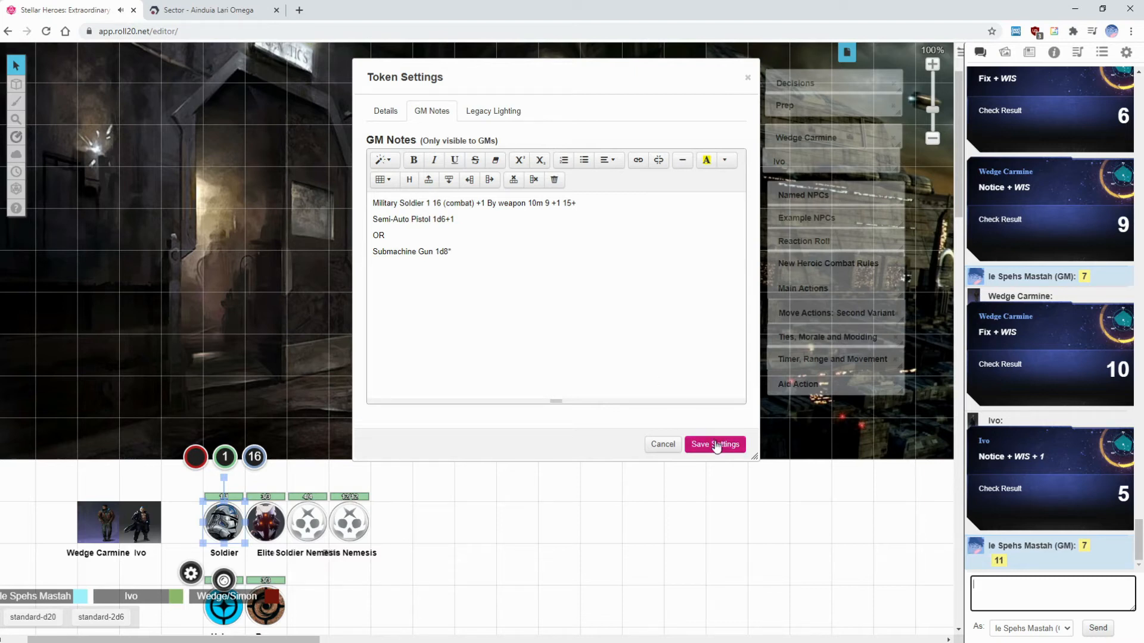
Save and close the Soldier token's settings.
click(714, 445)
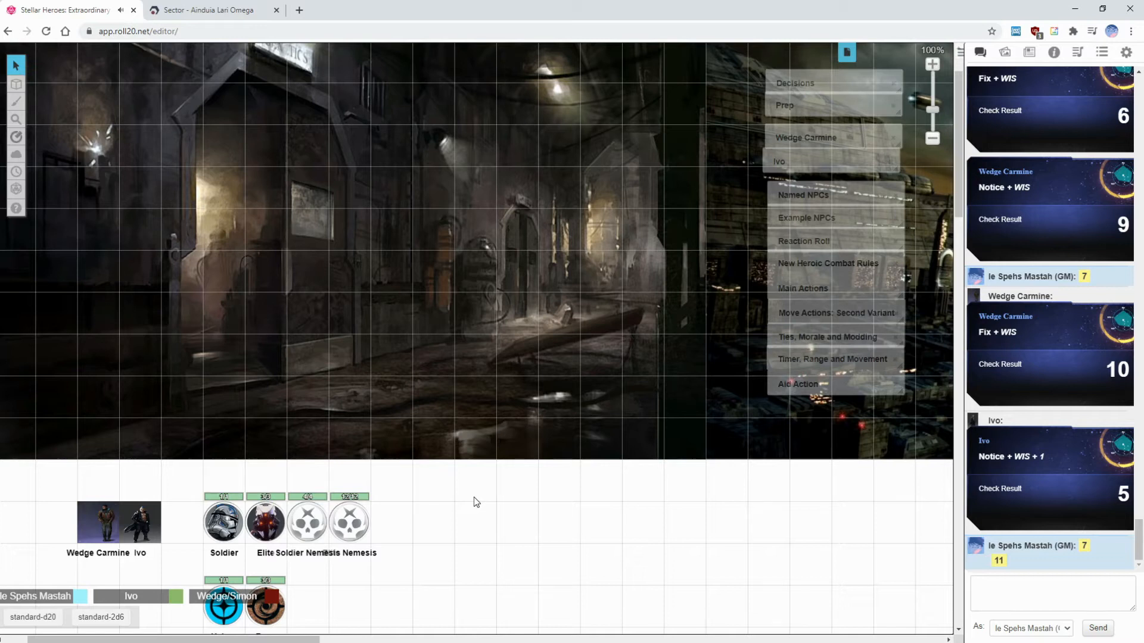
mouse_move(473, 499)
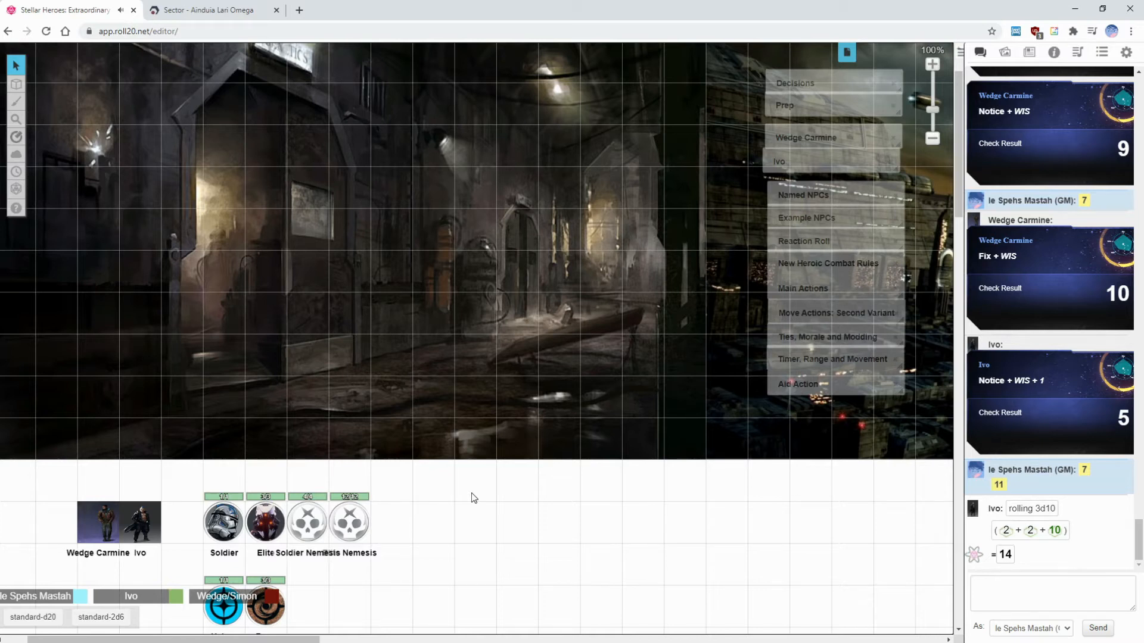
scroll(down, 3)
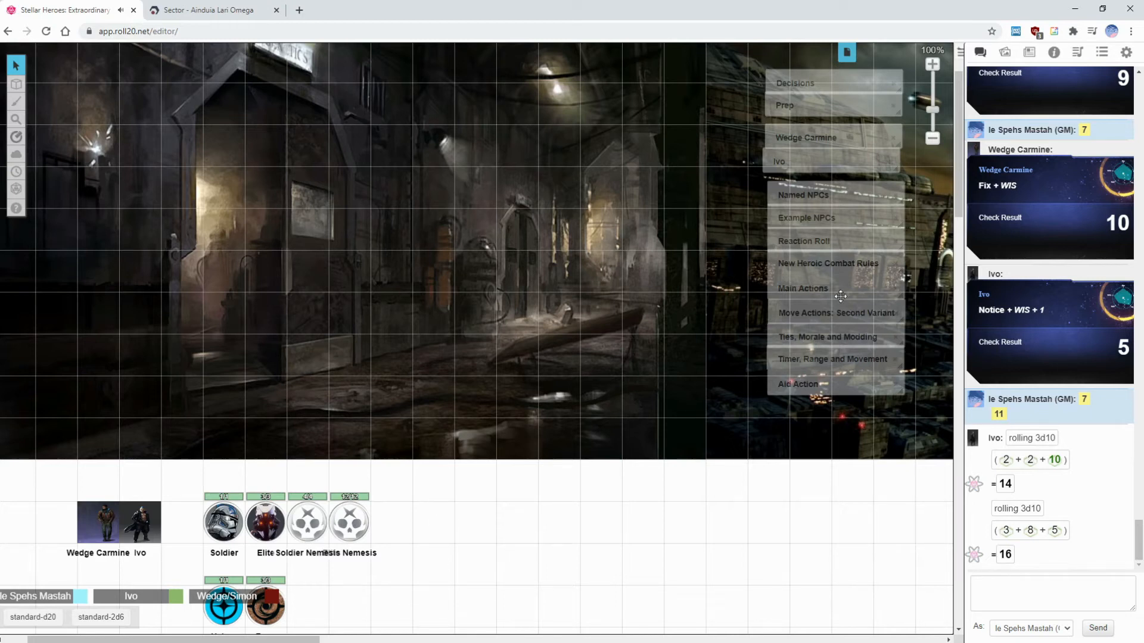
mouse_move(826, 259)
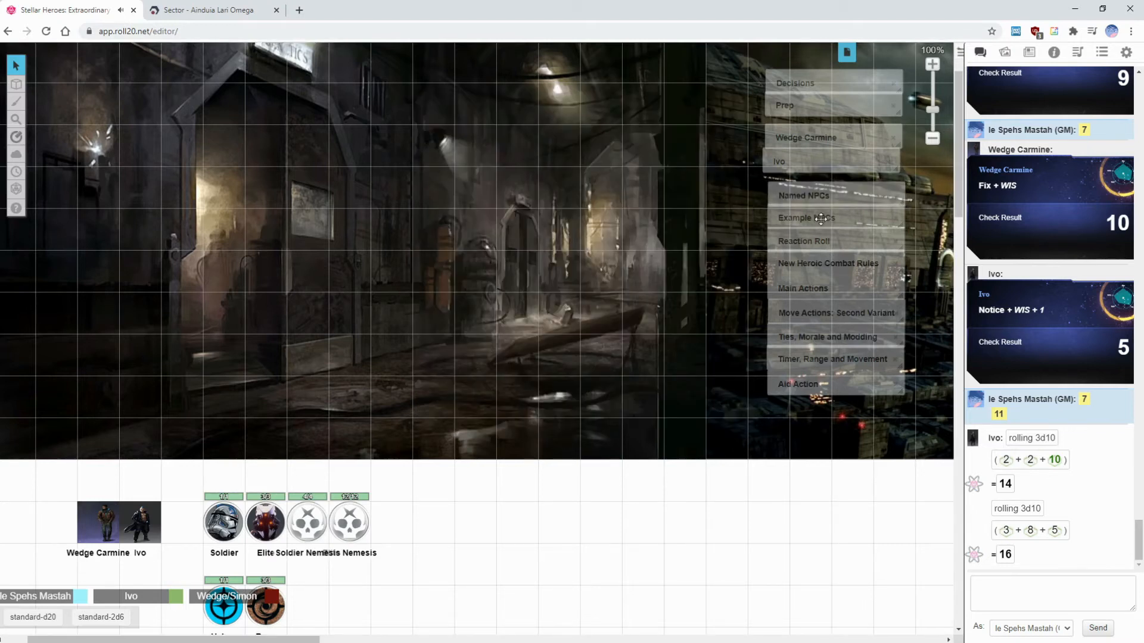
click(805, 217)
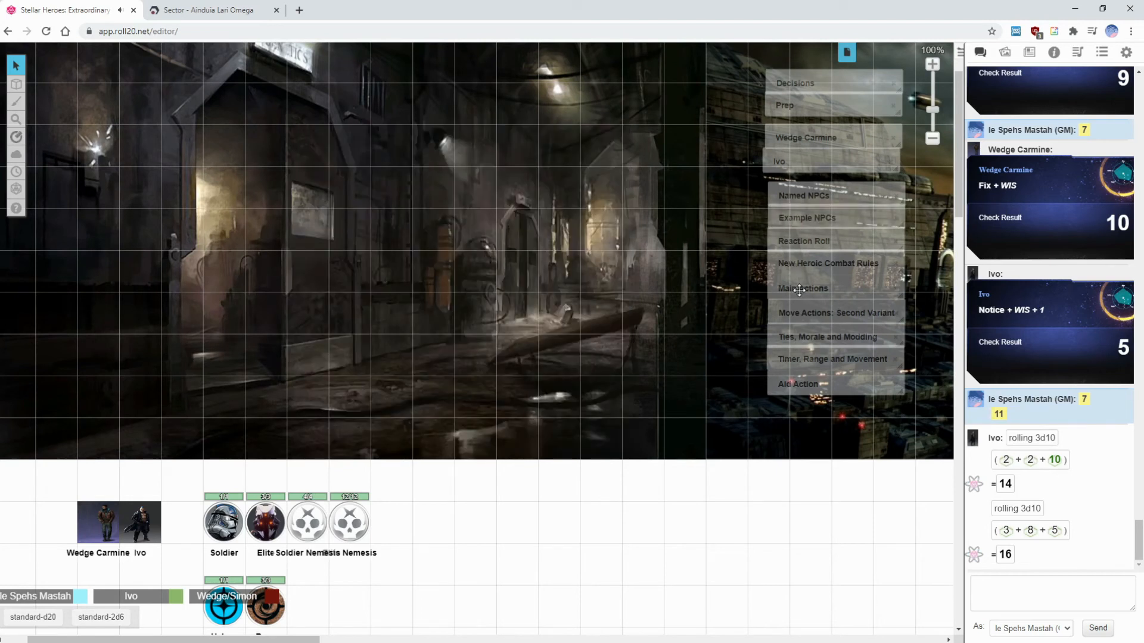
mouse_move(561, 323)
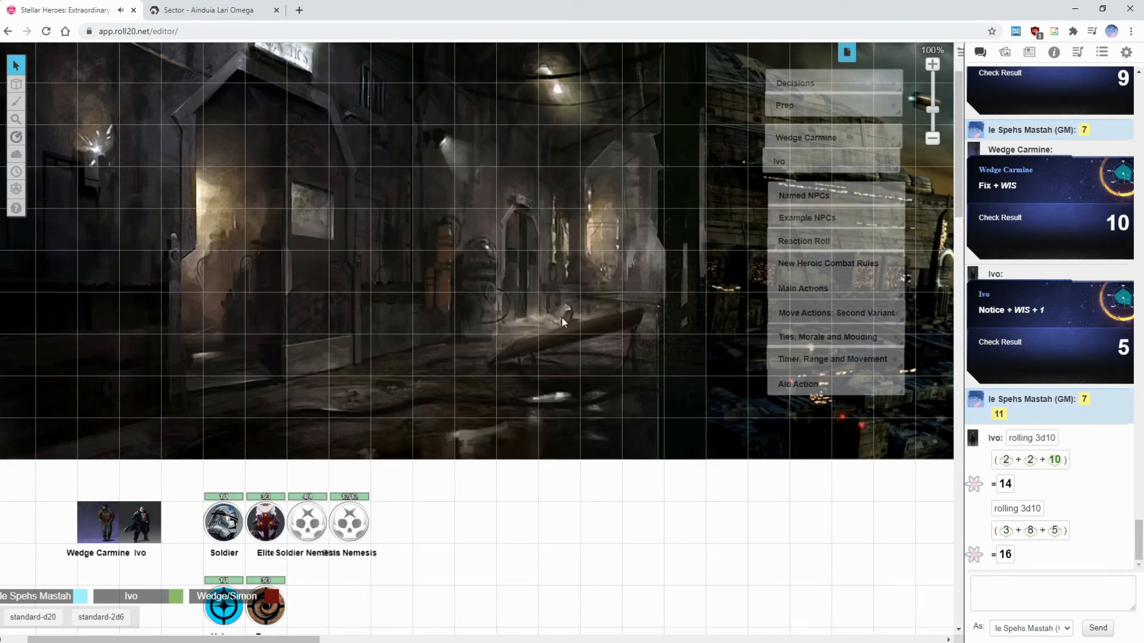
mouse_move(576, 330)
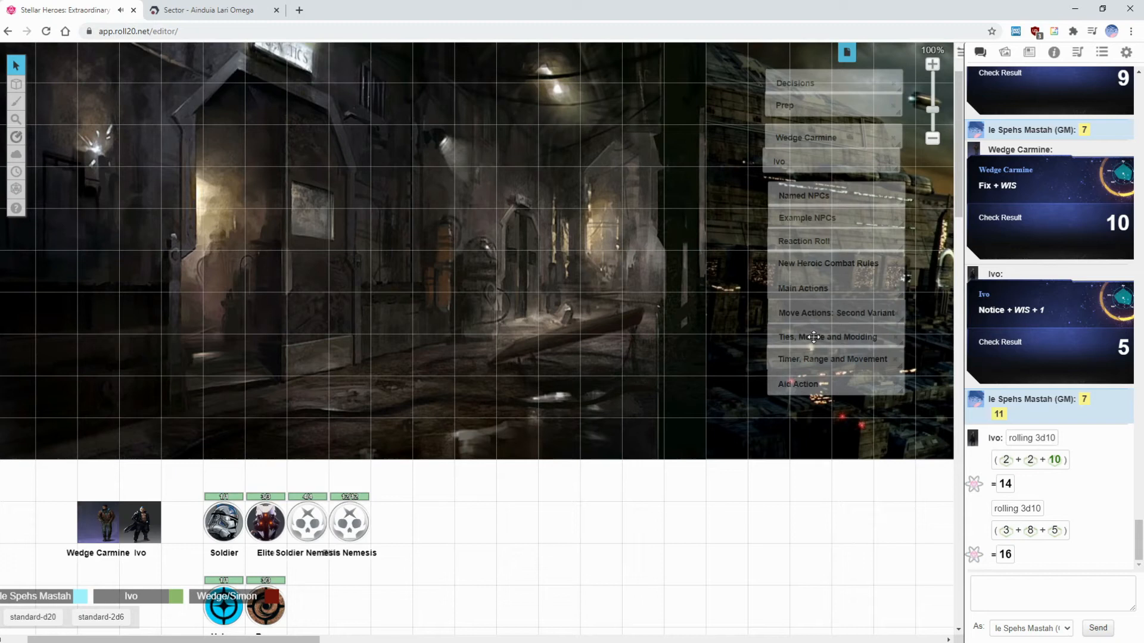
mouse_move(802, 313)
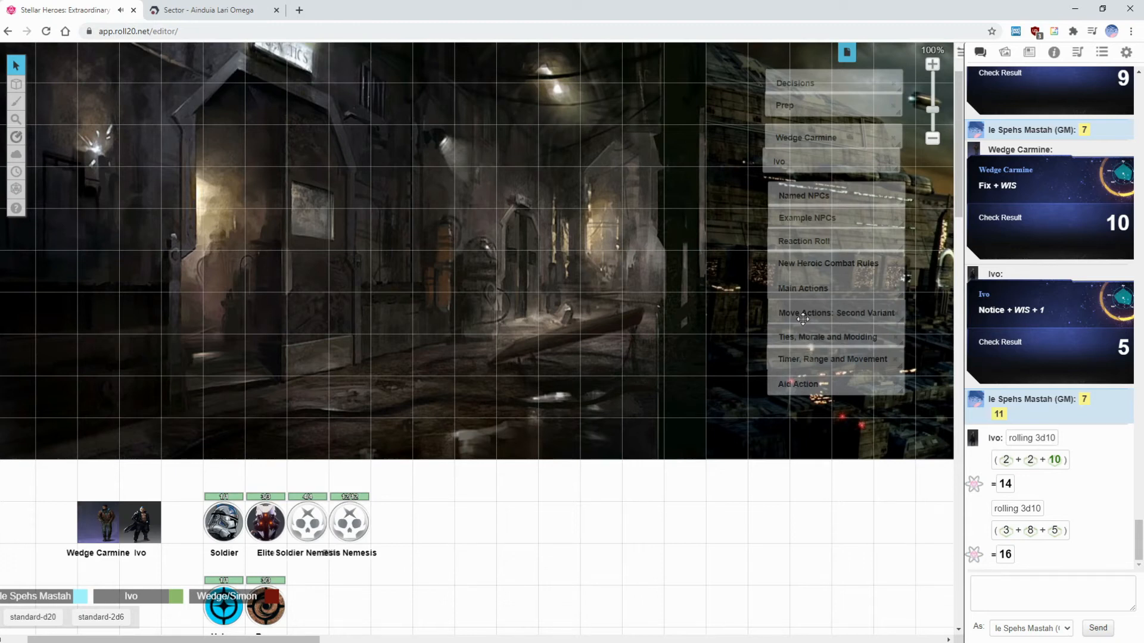
mouse_move(807, 266)
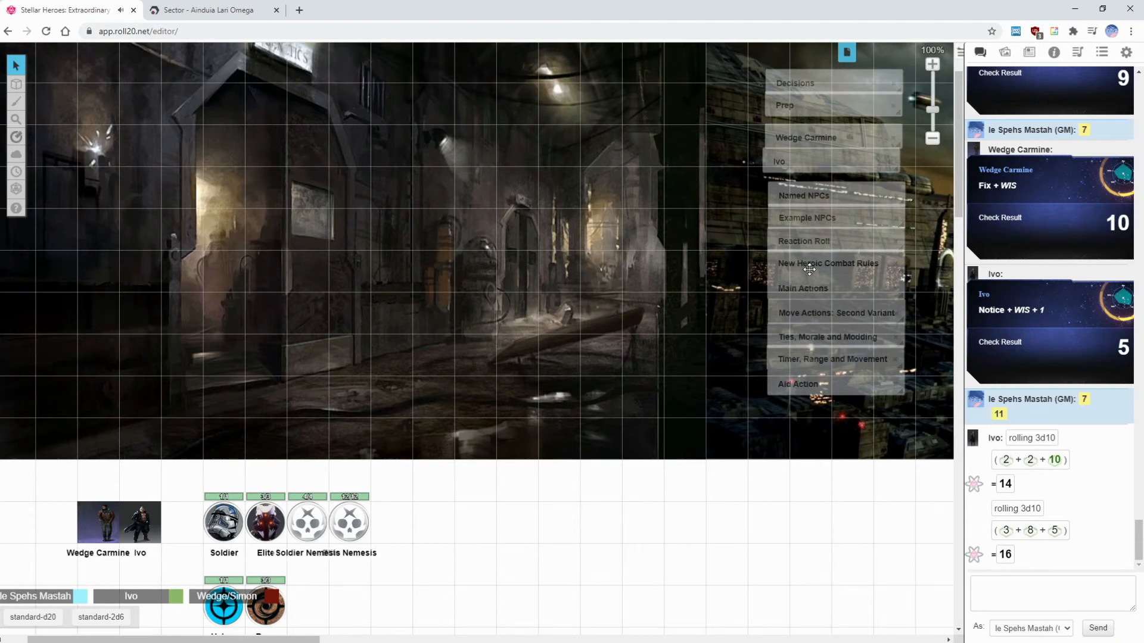
Read through the New Heroic Combat Rules handout from the journal.
click(828, 264)
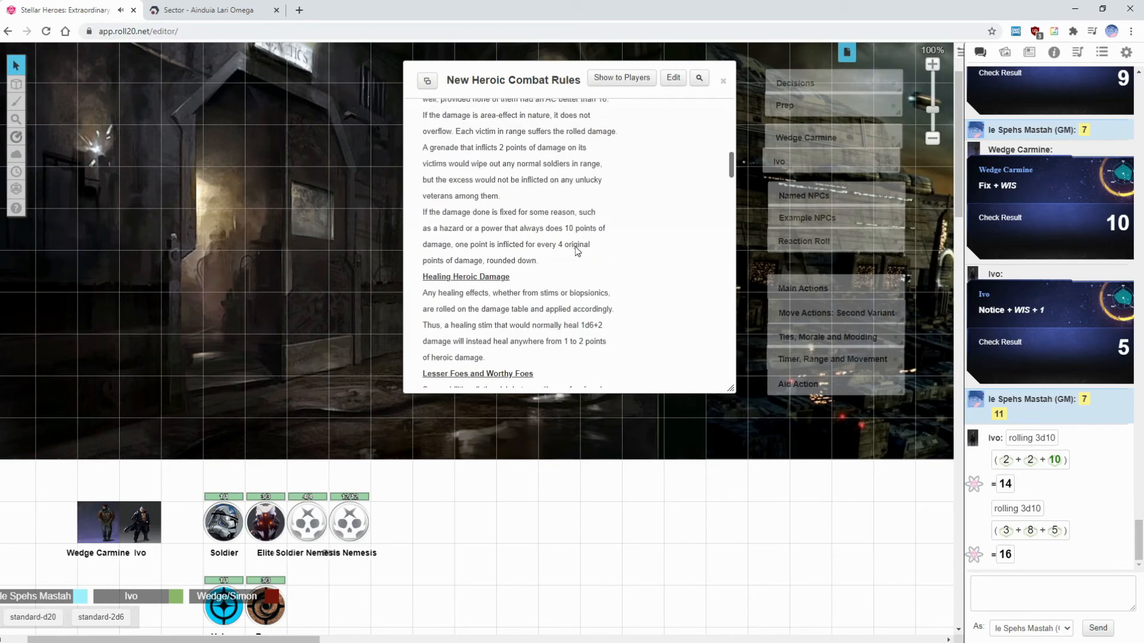
scroll(down, 3)
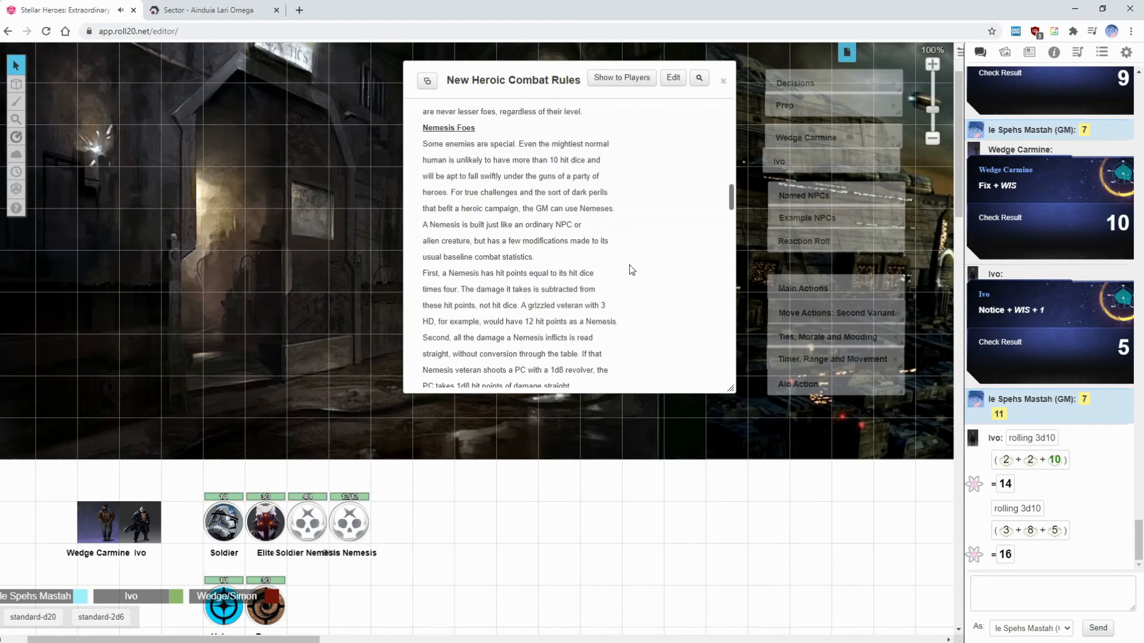
scroll(down, 3)
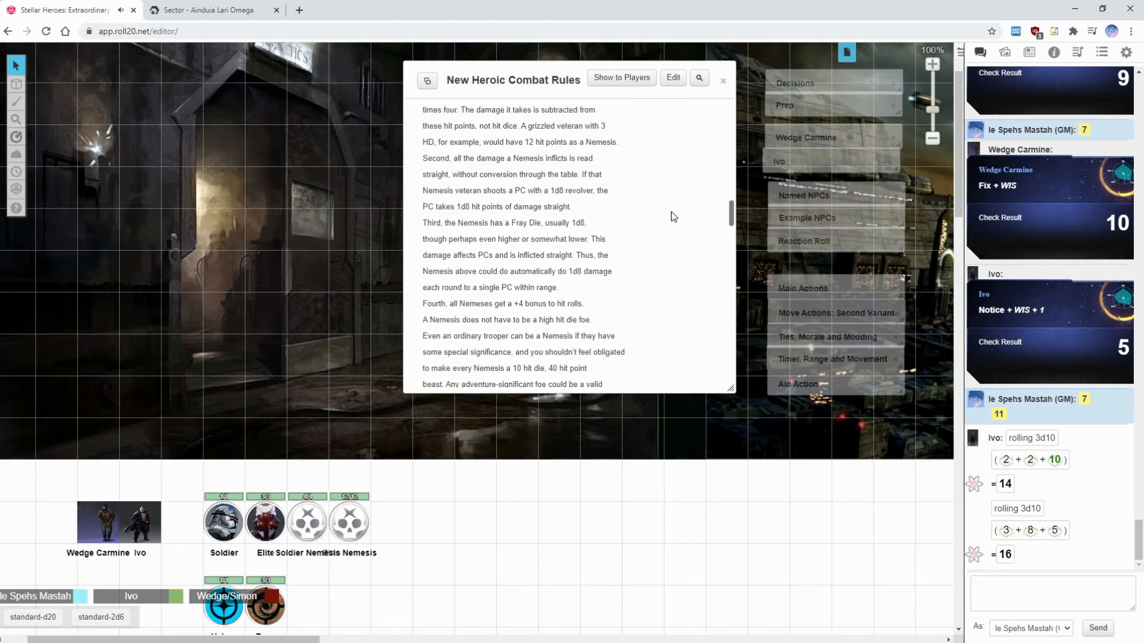
scroll(down, 3)
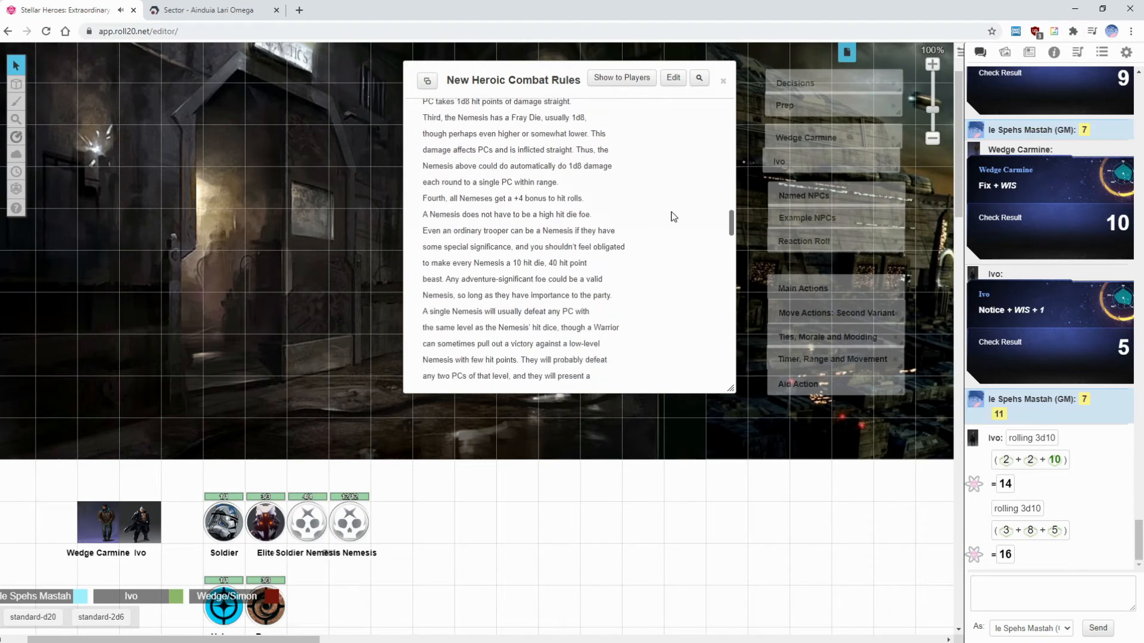
scroll(down, 3)
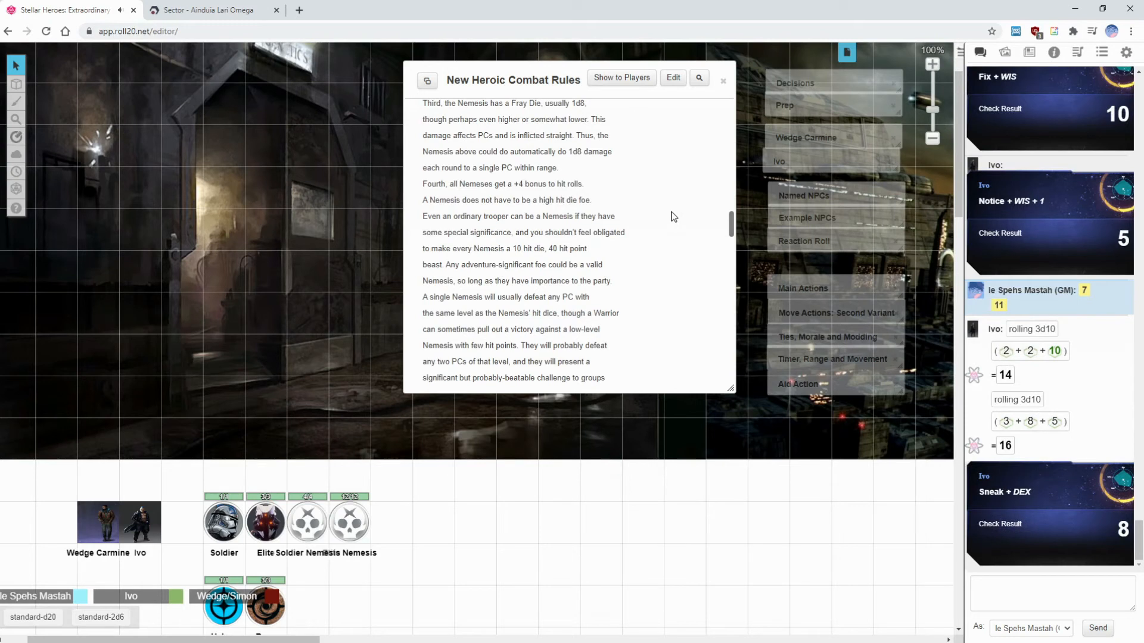
scroll(down, 3)
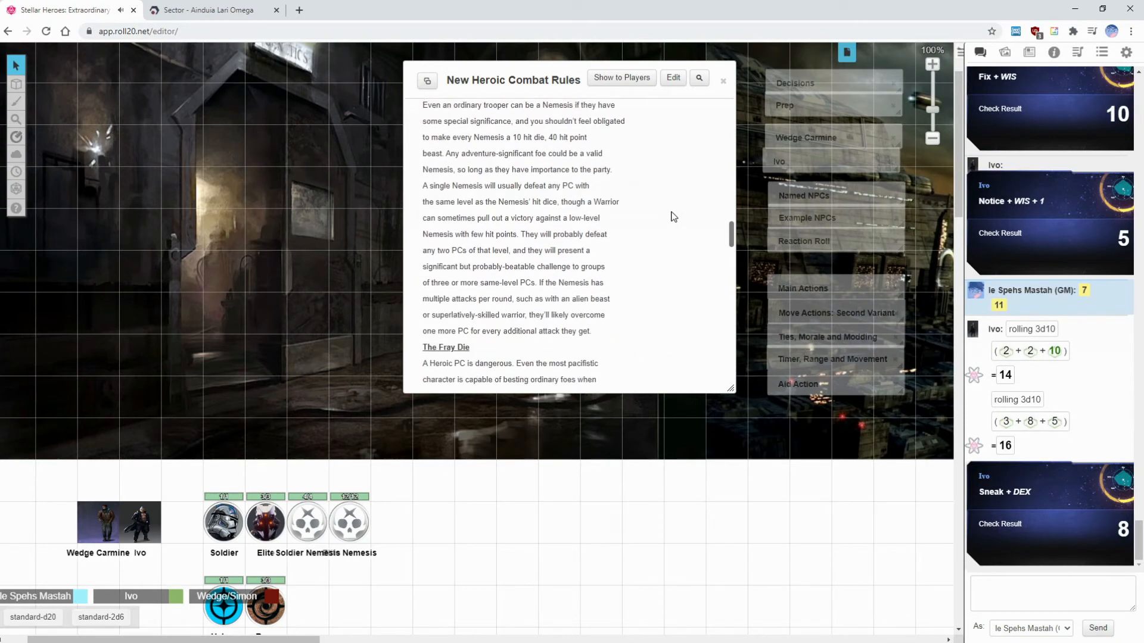
scroll(down, 3)
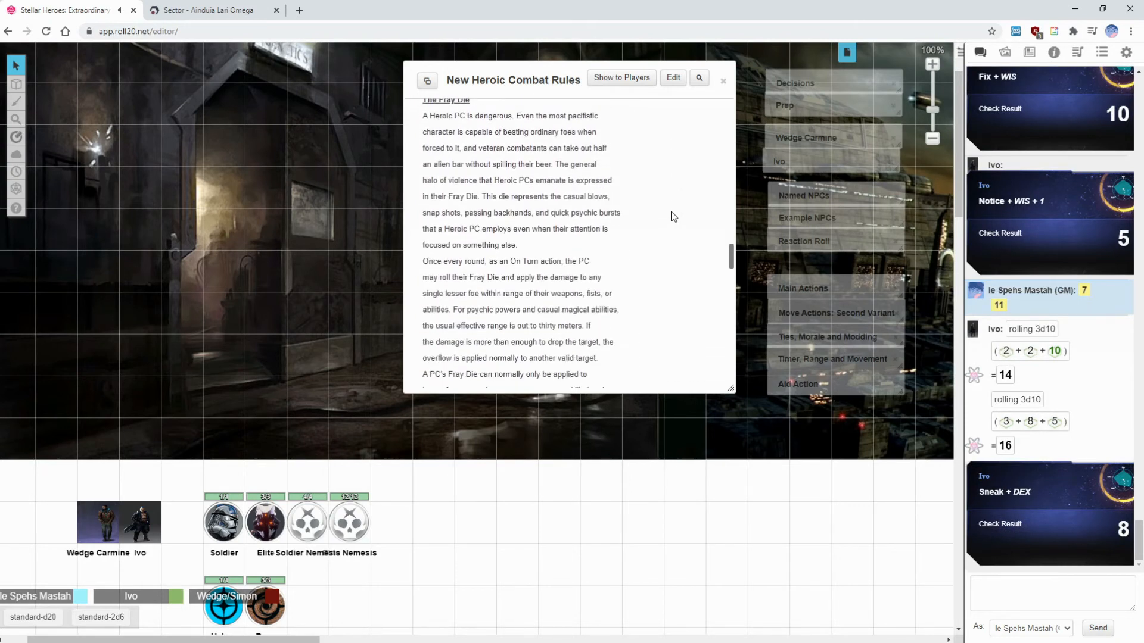
scroll(down, 3)
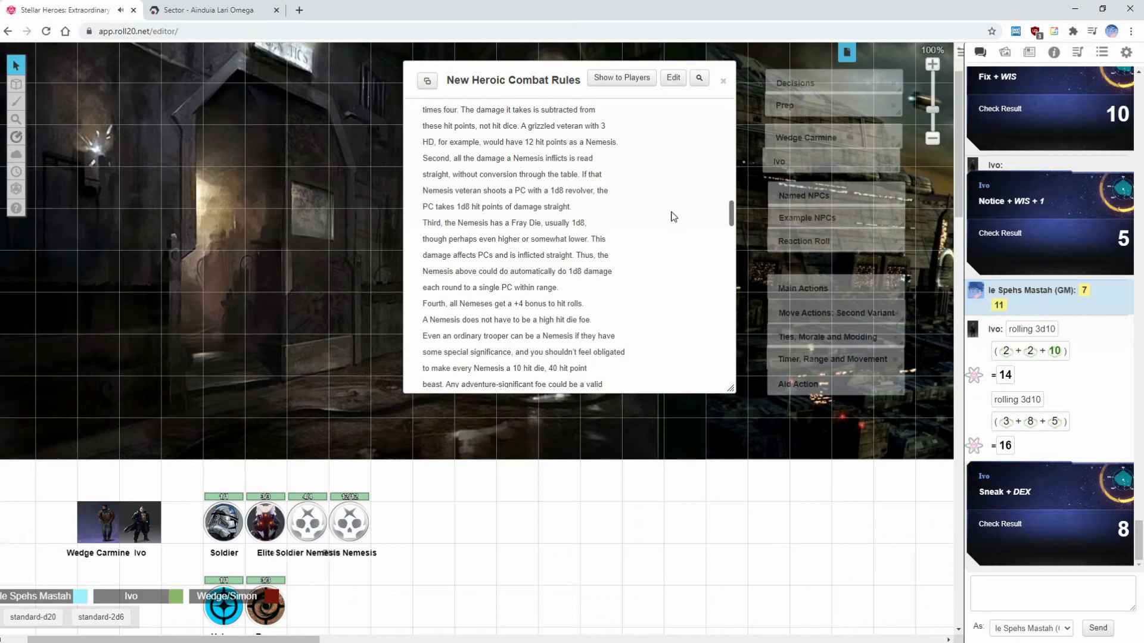
mouse_move(326, 401)
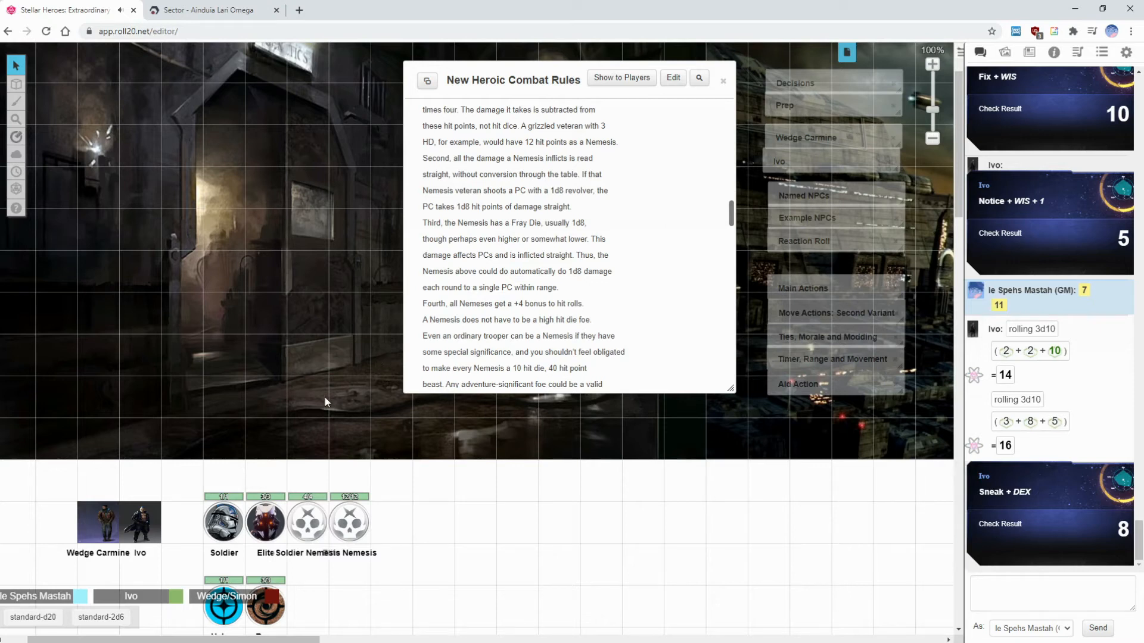
mouse_move(481, 302)
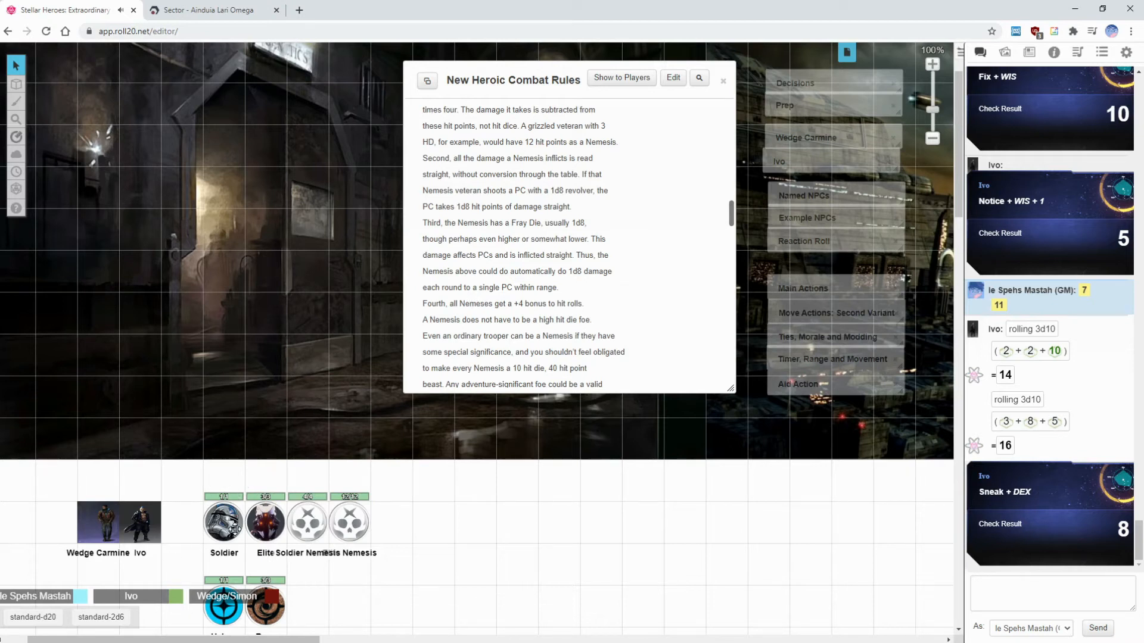
mouse_move(246, 528)
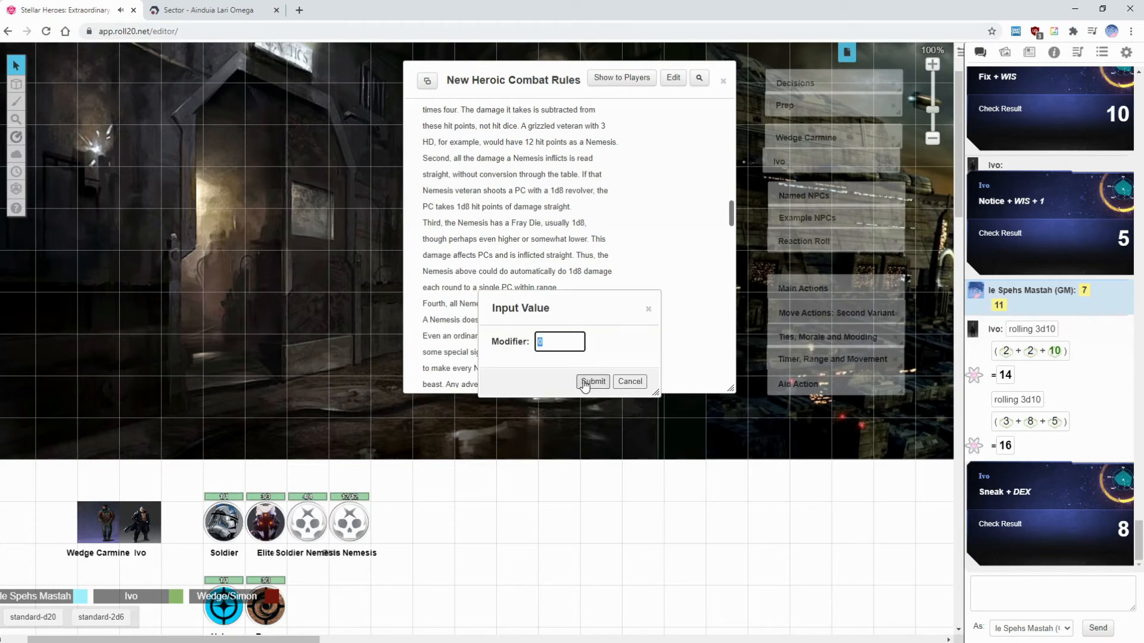
Confirm the modifier to post a GM roll of 3, then close the combat rules handout.
click(592, 381)
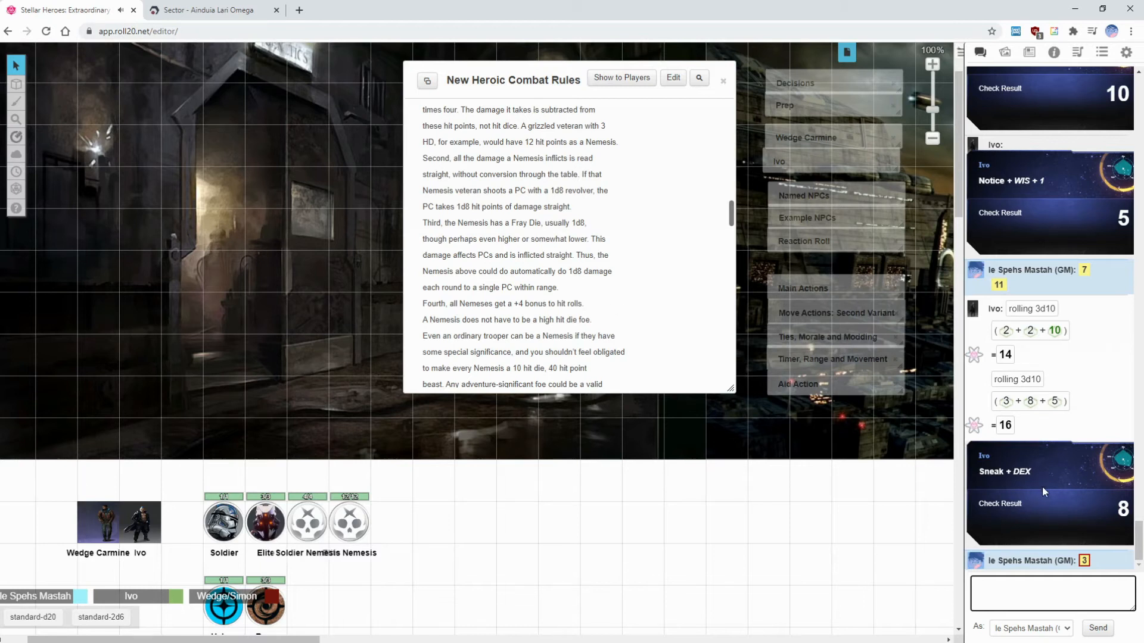
mouse_move(594, 95)
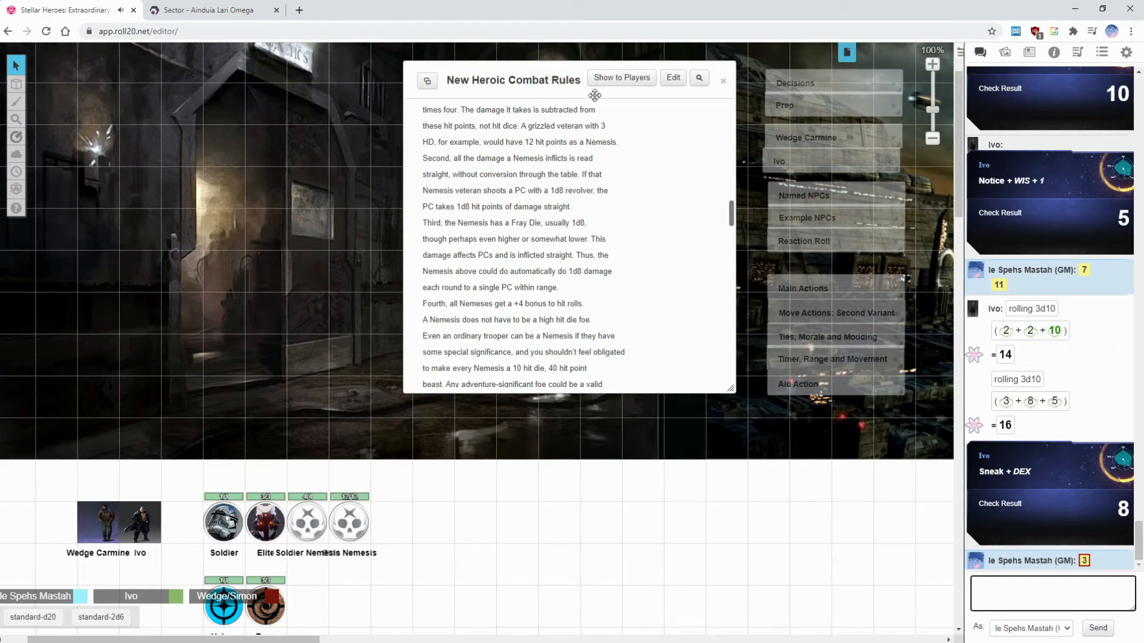
scroll(down, 3)
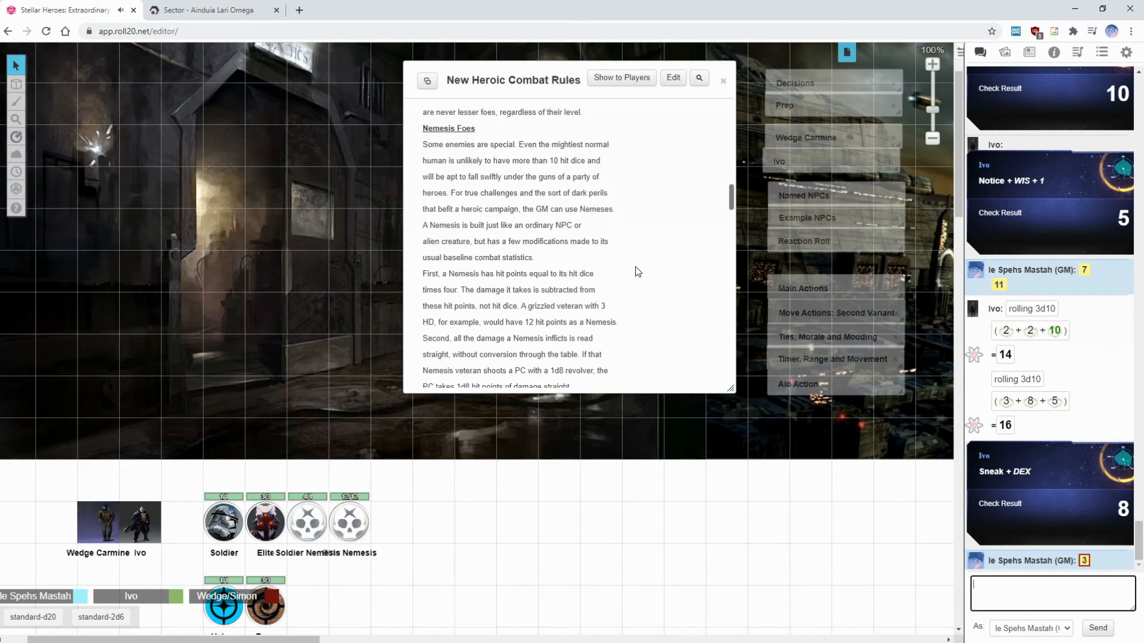
click(722, 80)
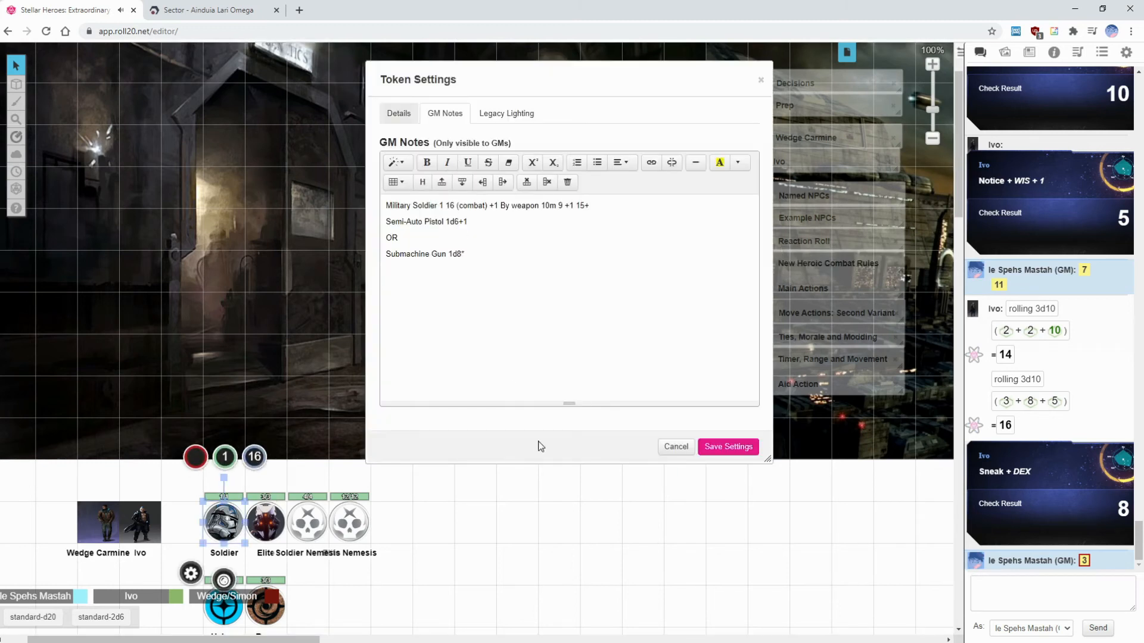
Add a '+4 bonus to hit' line to the Soldier Nemesis token's GM notes and save it.
click(398, 114)
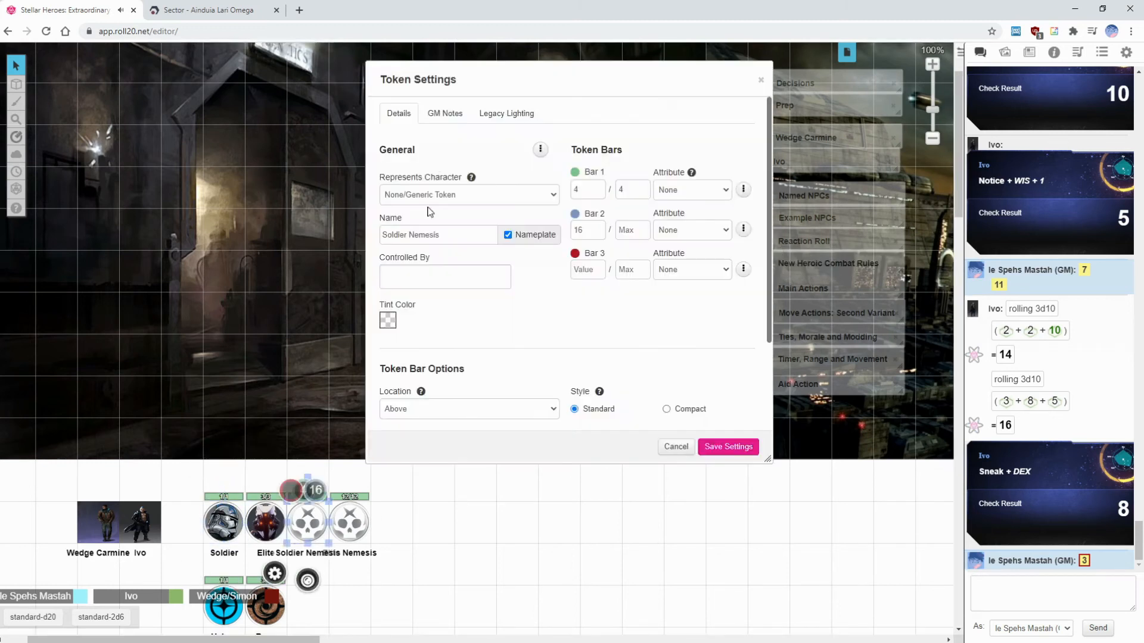
click(443, 114)
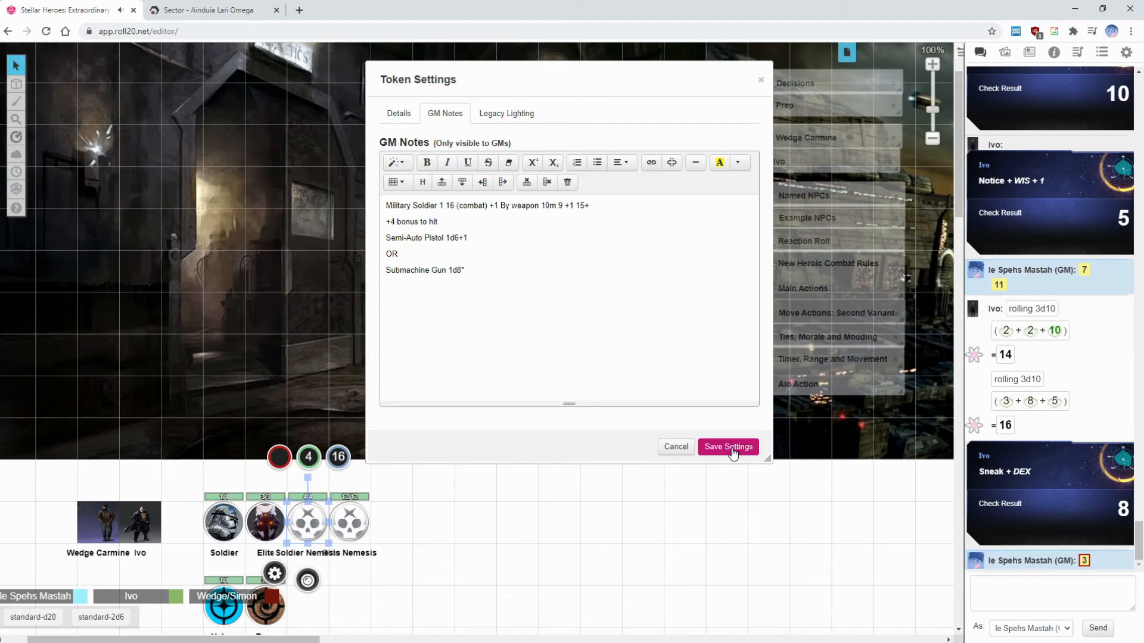
click(726, 447)
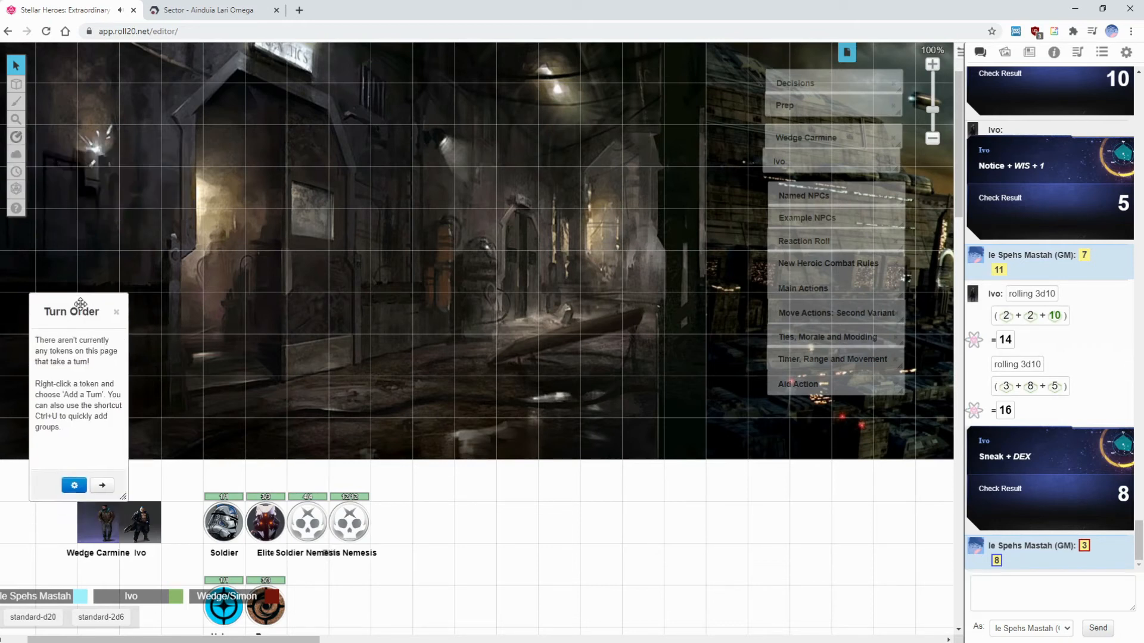
Post '3 helpers' in chat and add the Soldier token to the turn order.
drag(70, 311, 108, 261)
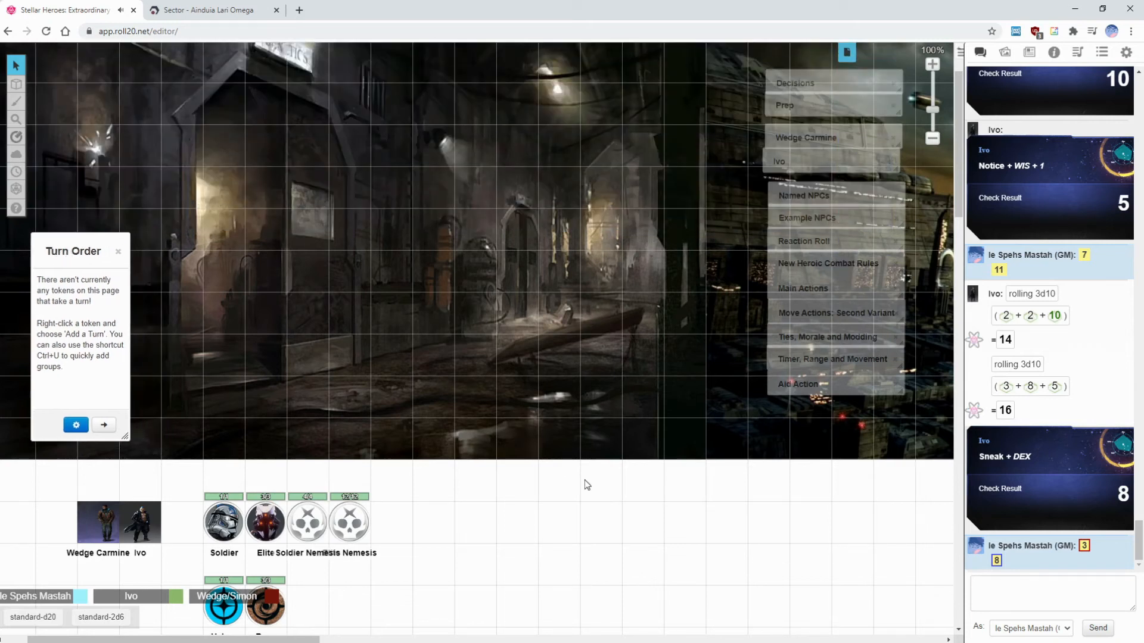
mouse_move(598, 492)
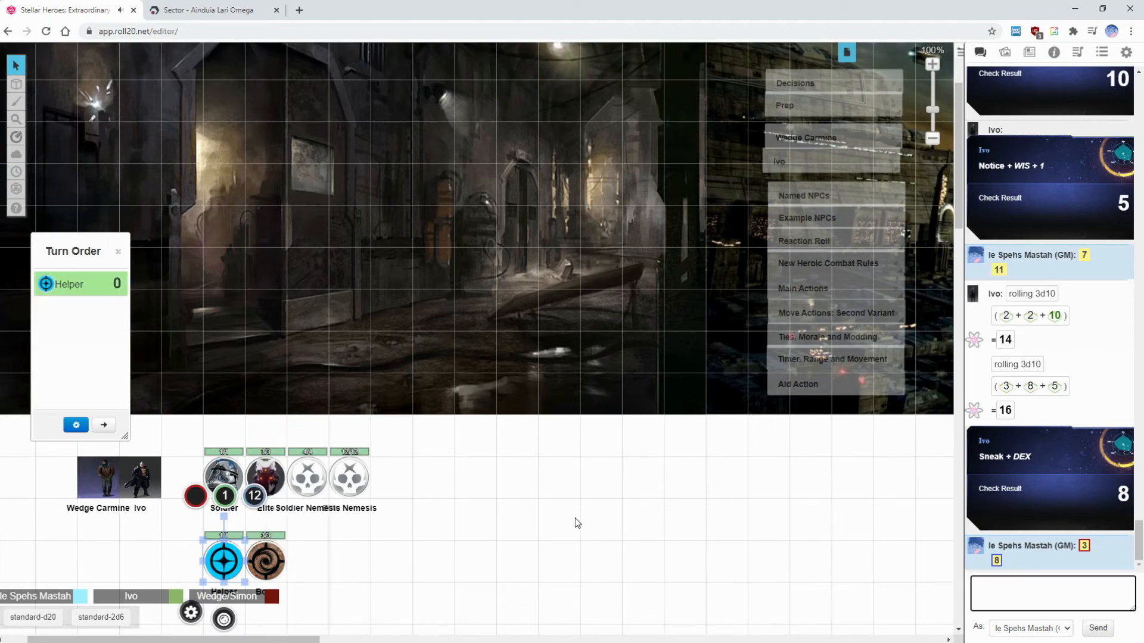
text(3 h)
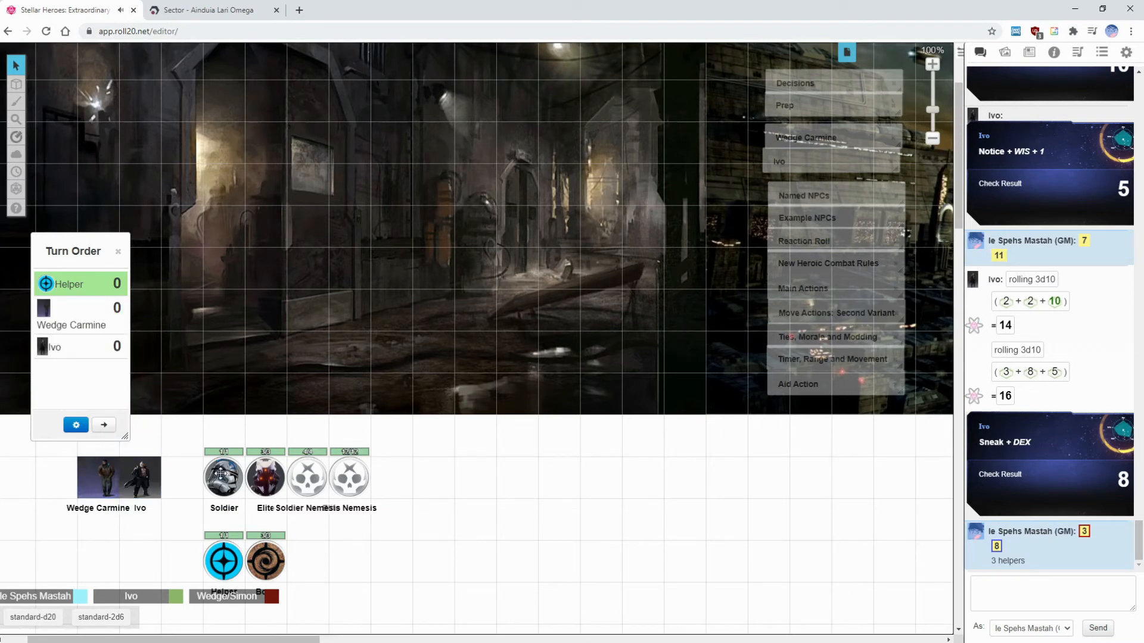
right_click(224, 477)
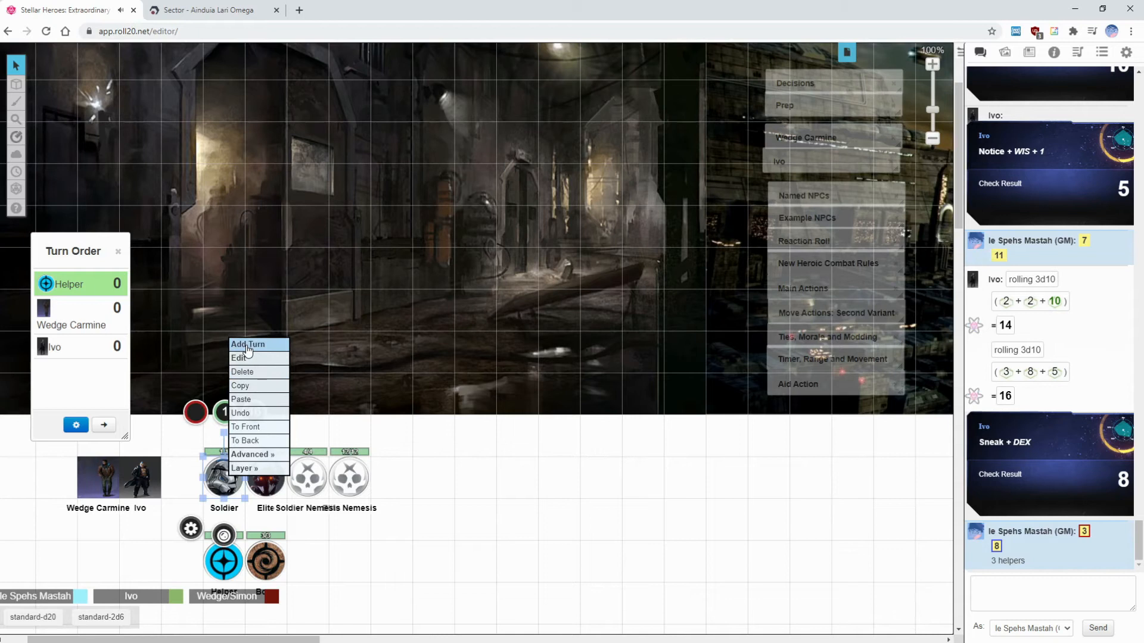
click(248, 344)
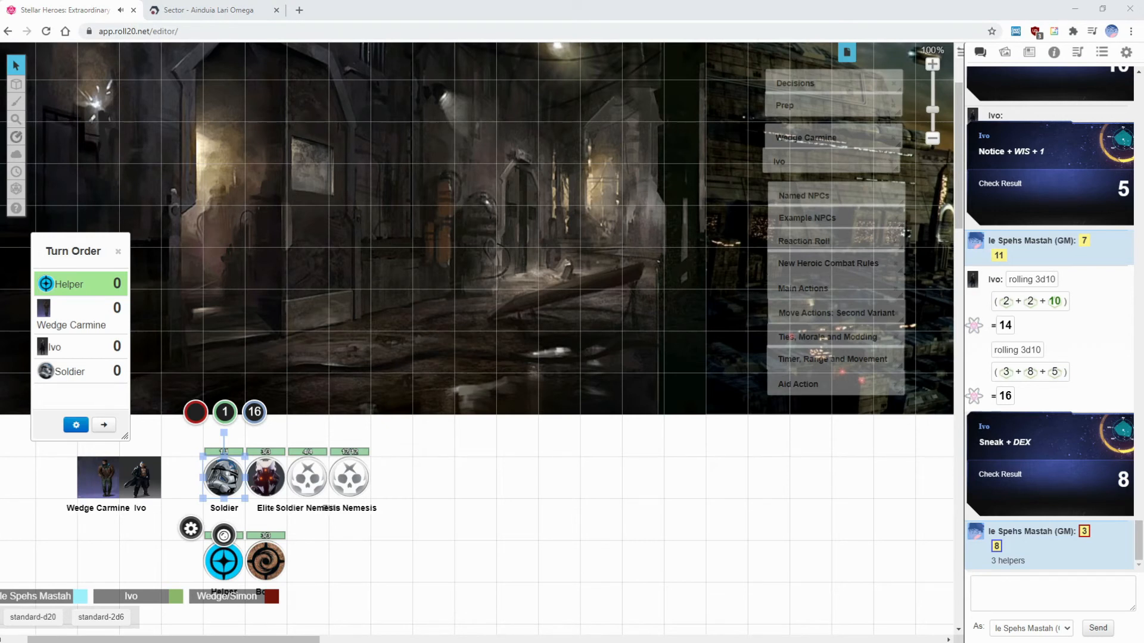
mouse_move(575, 408)
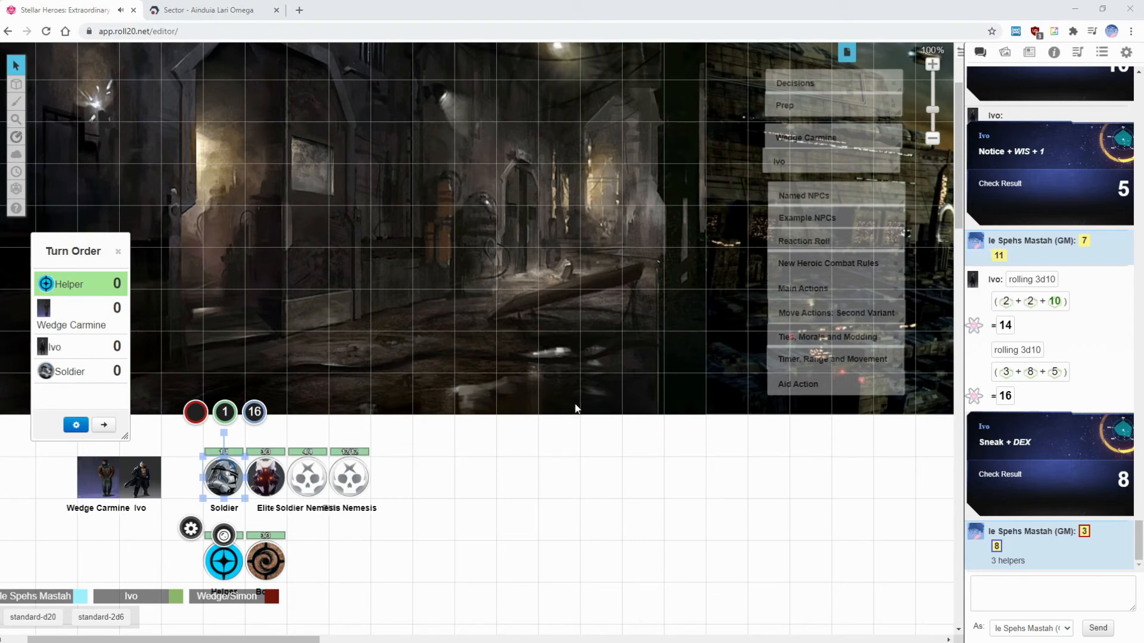
mouse_move(532, 424)
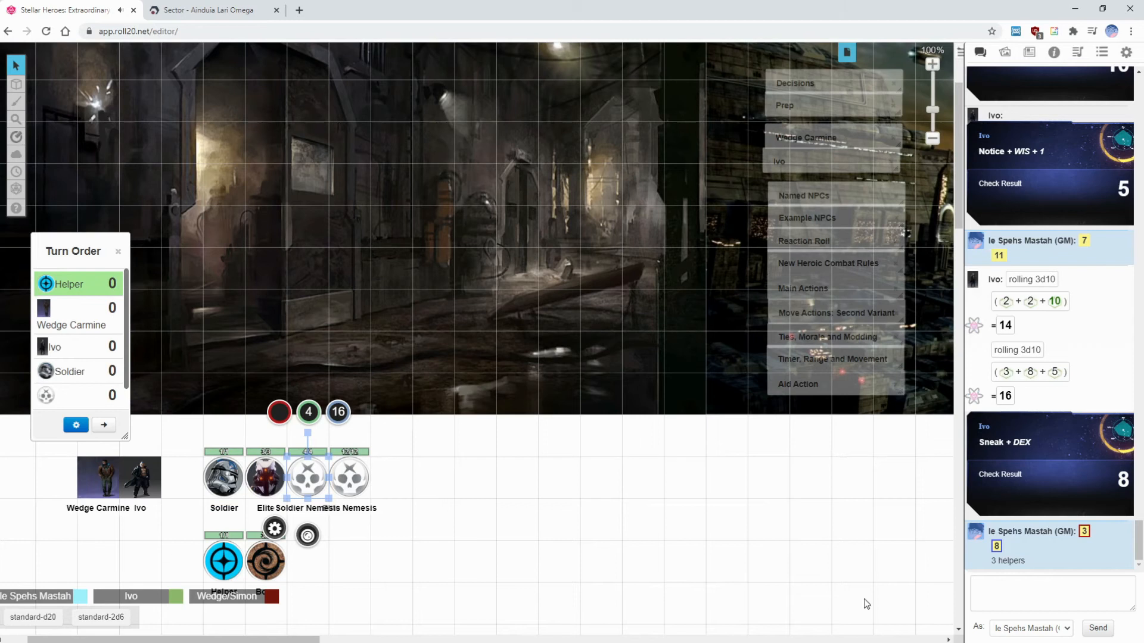
Roll 1d8-1 in chat for the Helper's initiative and open the Example NPCs handout.
text(/r 1)
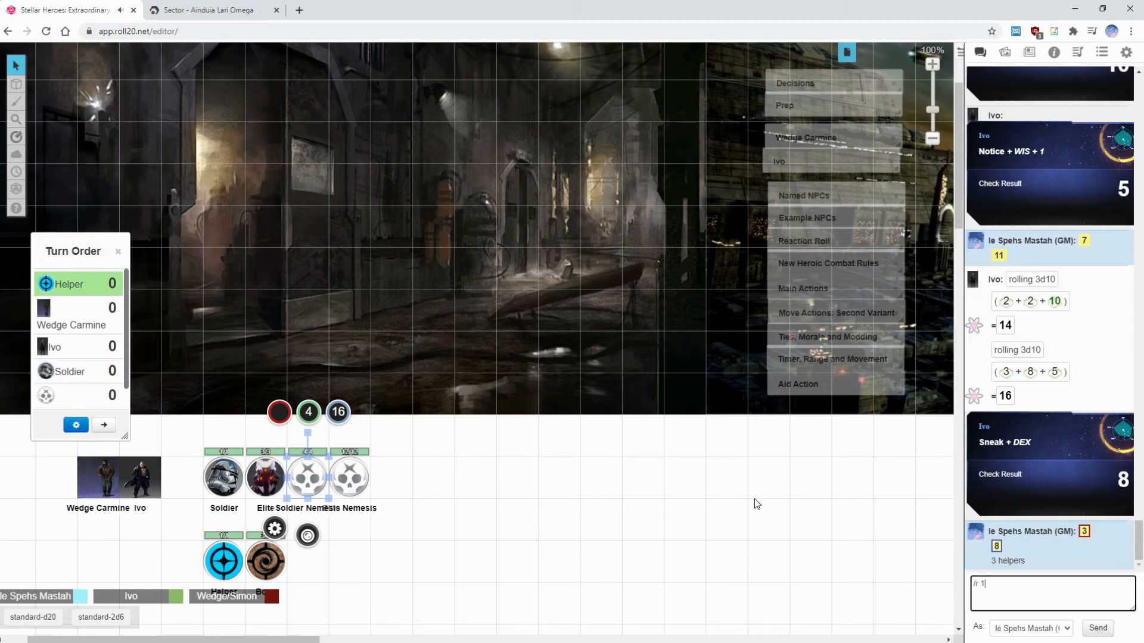
text(d8-1)
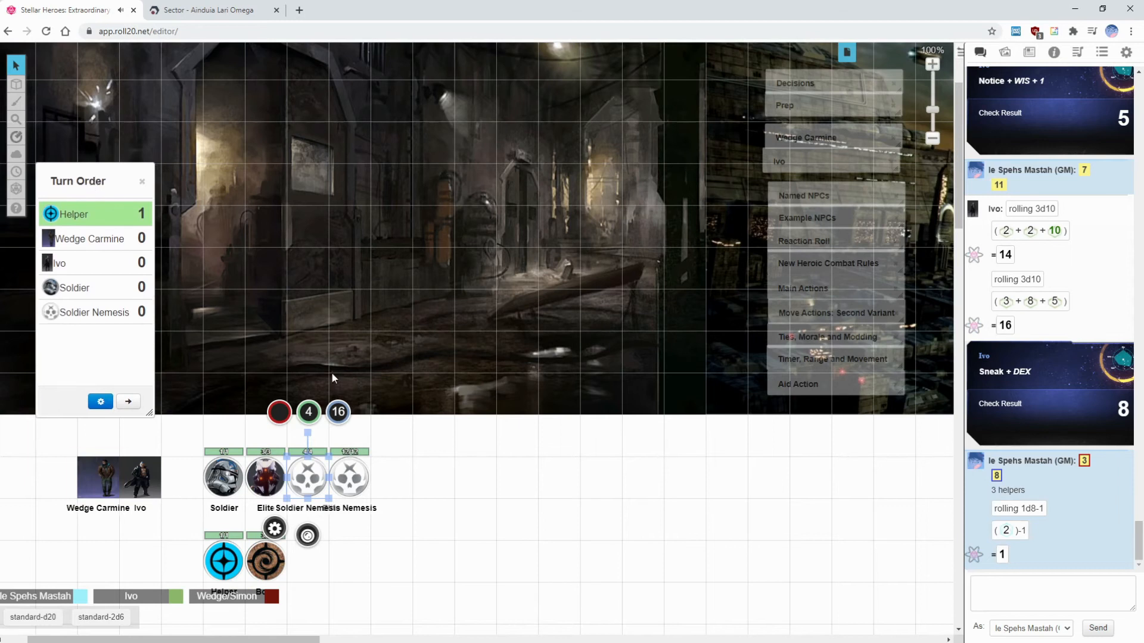
mouse_move(500, 338)
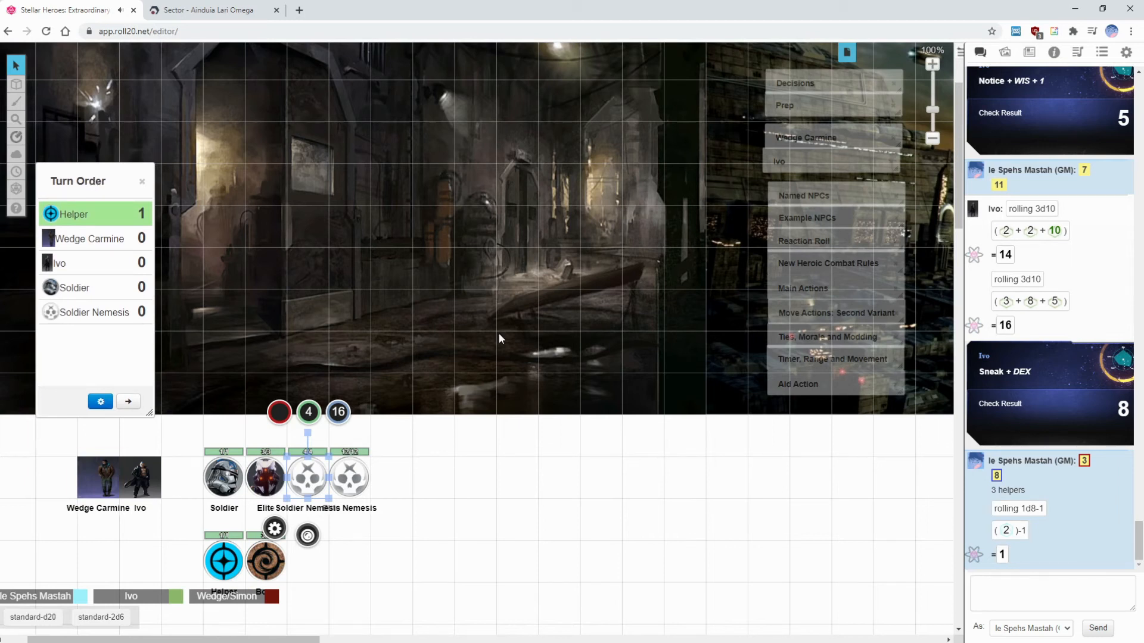
click(806, 216)
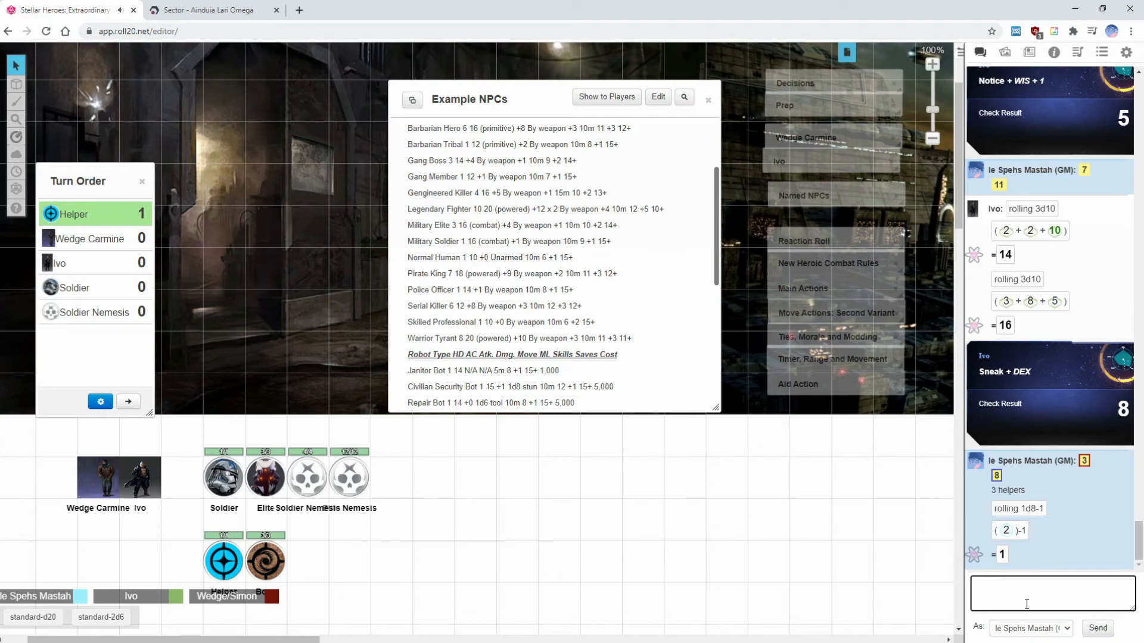
Record Soldier's turn value of 5 and roll d8+1 in chat for Soldier Nemesis's initiative.
scroll(down, 3)
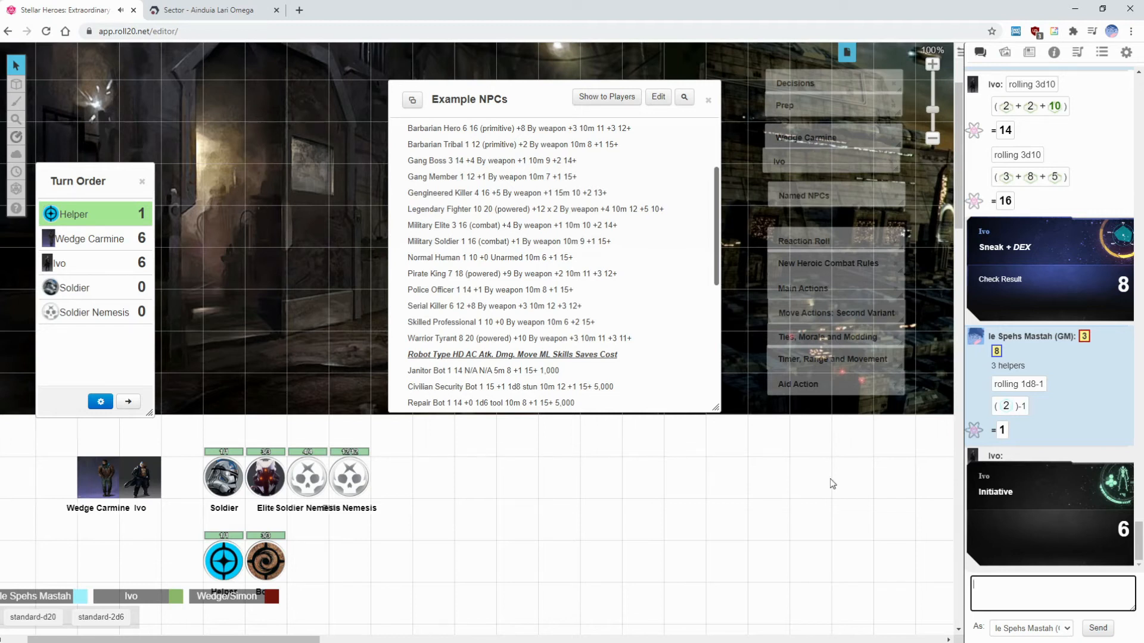
scroll(down, 3)
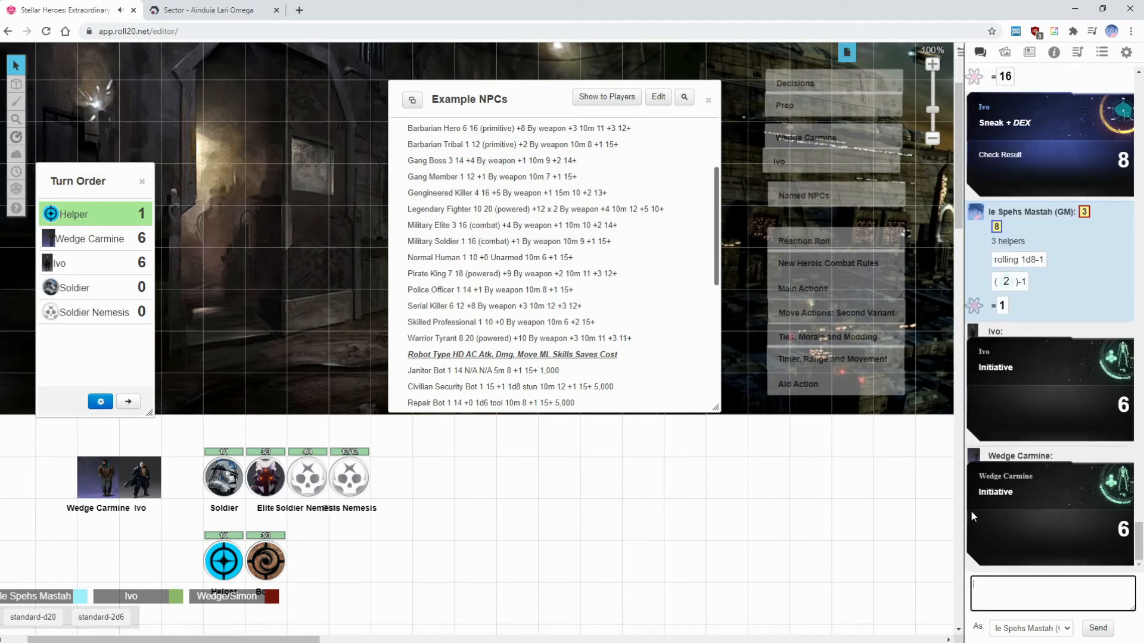
text(/r d)
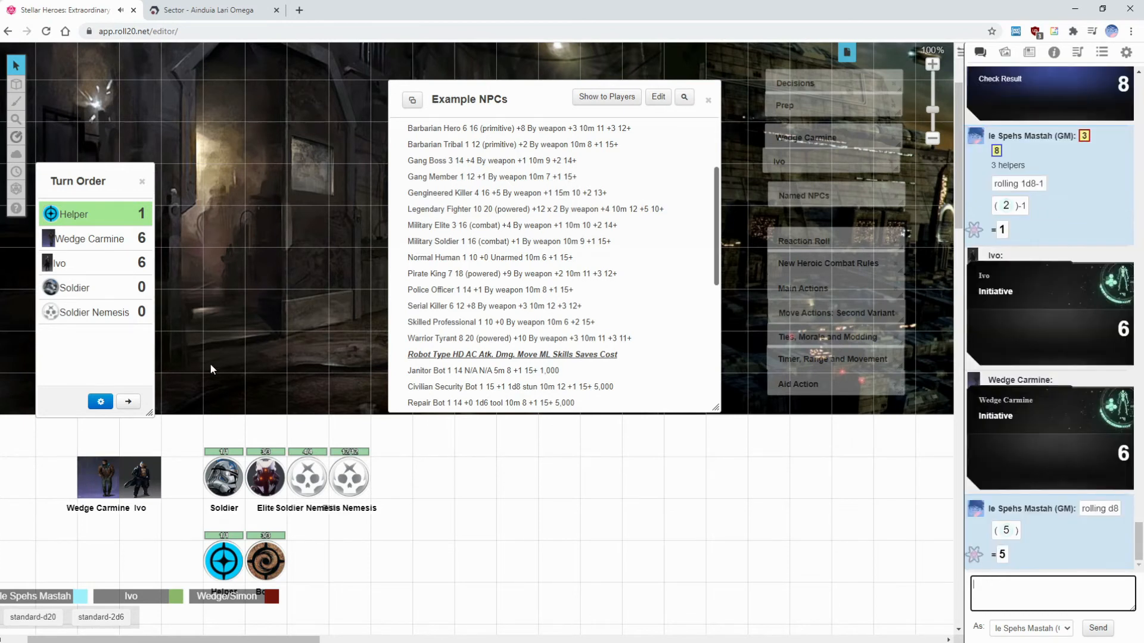
click(223, 478)
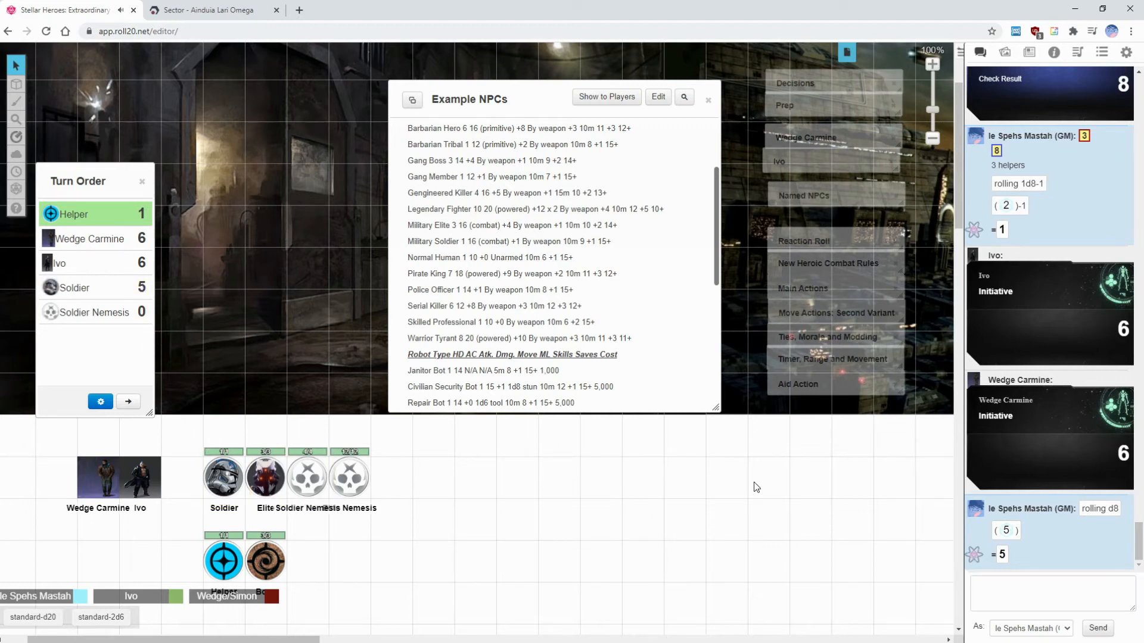
click(1051, 592)
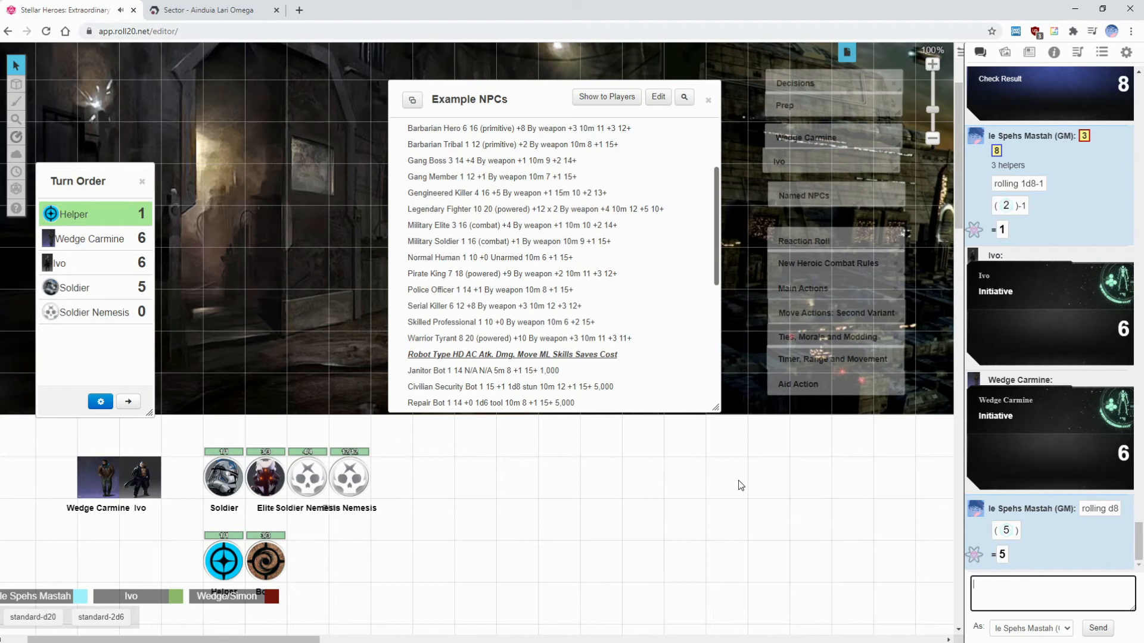
text(/r d8)
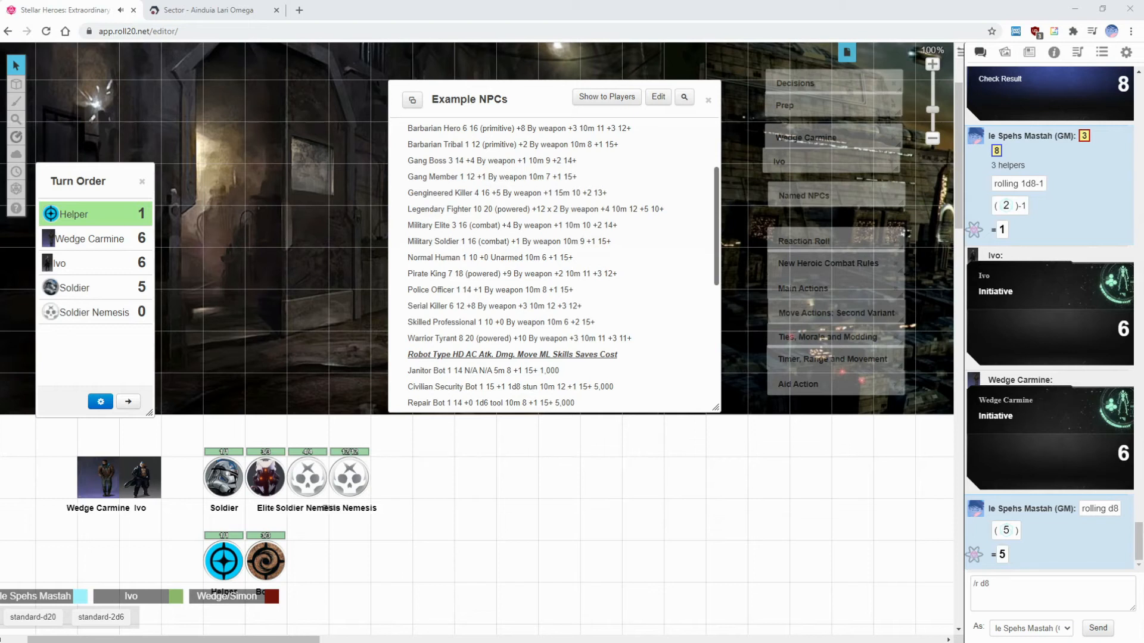
mouse_move(815, 474)
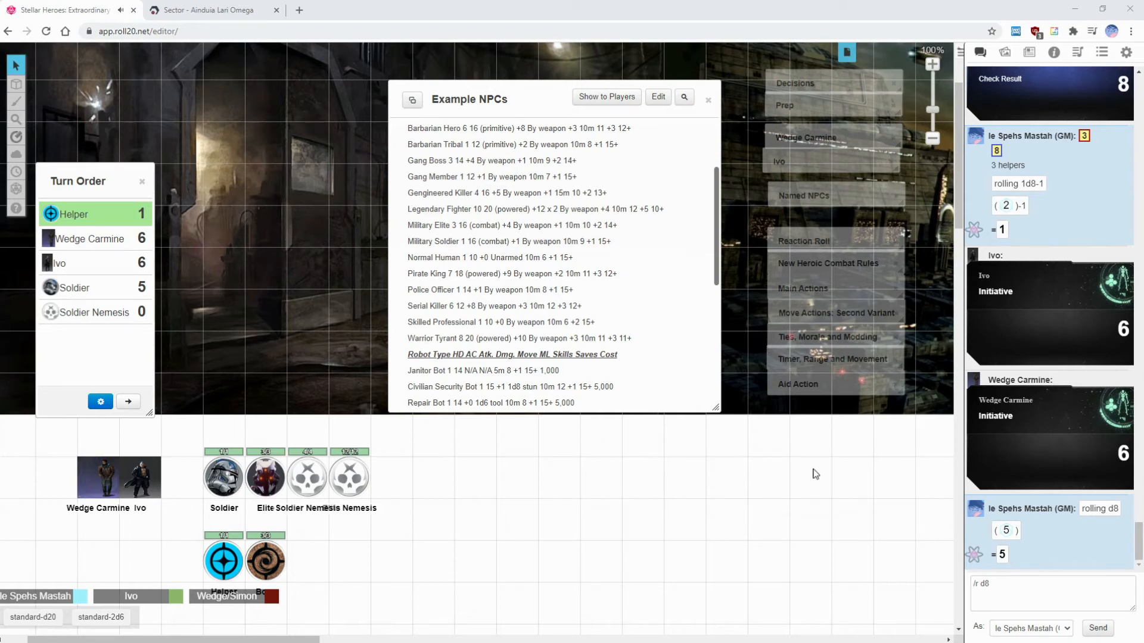
text(+1)
text(7)
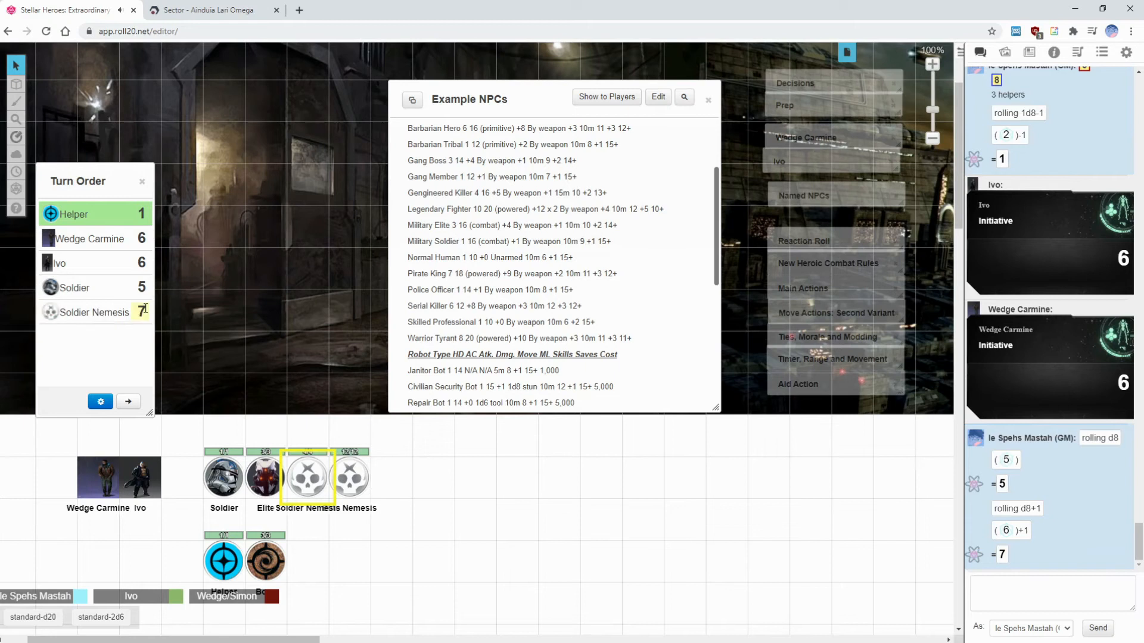
Sort the Turn Order descending and advance it to Ivo's turn.
click(100, 401)
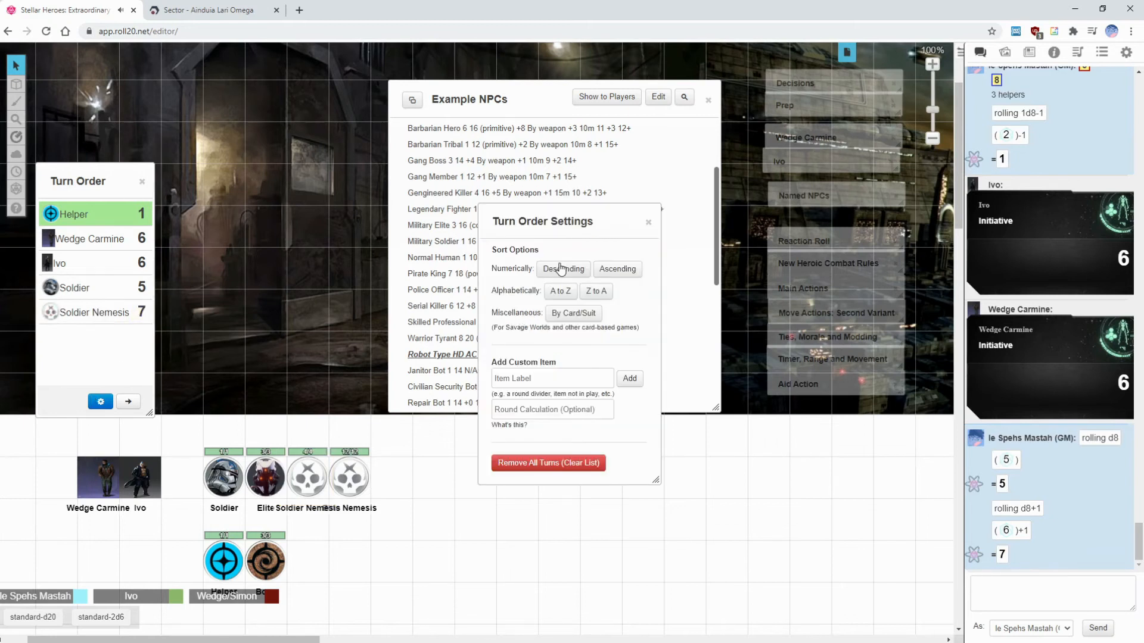
click(562, 268)
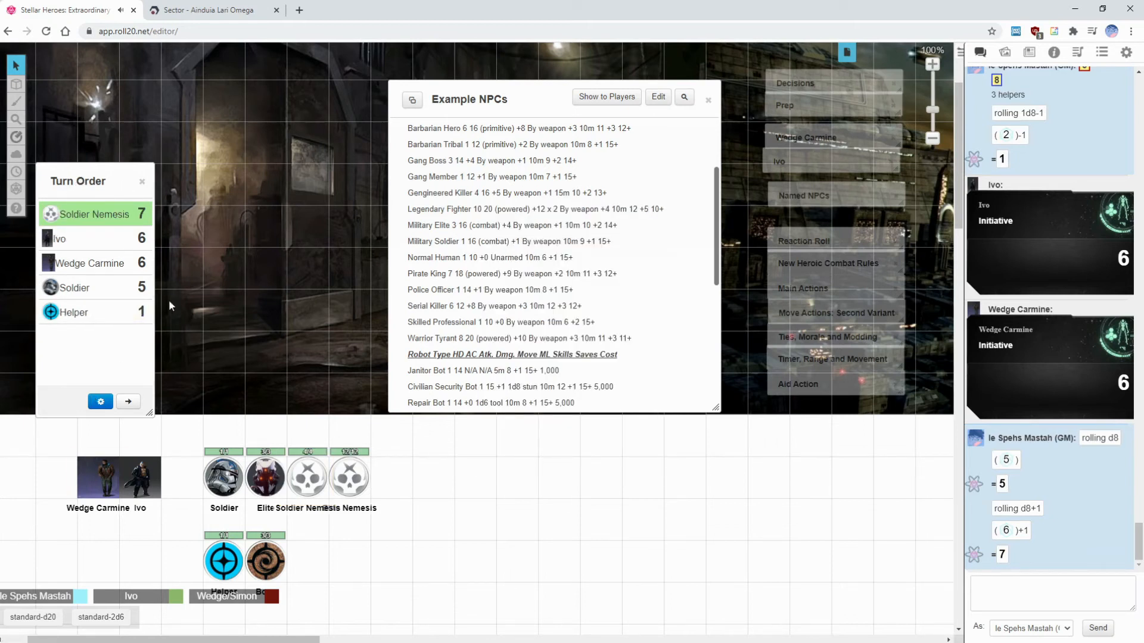
click(127, 401)
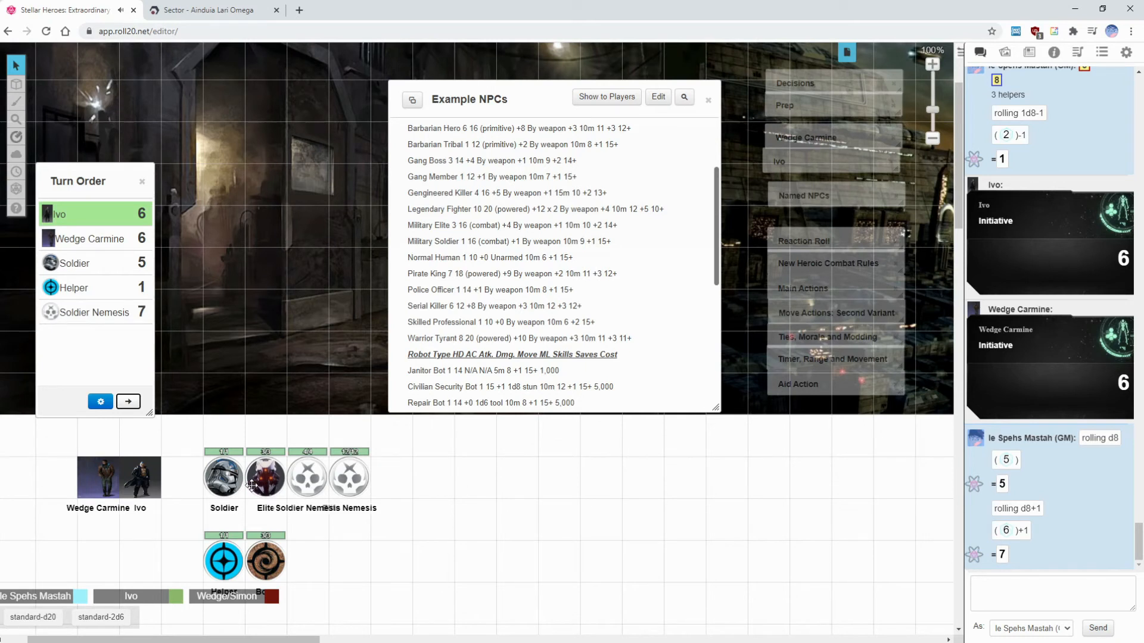
Select the Helper token and close the Example NPCs handout.
click(222, 560)
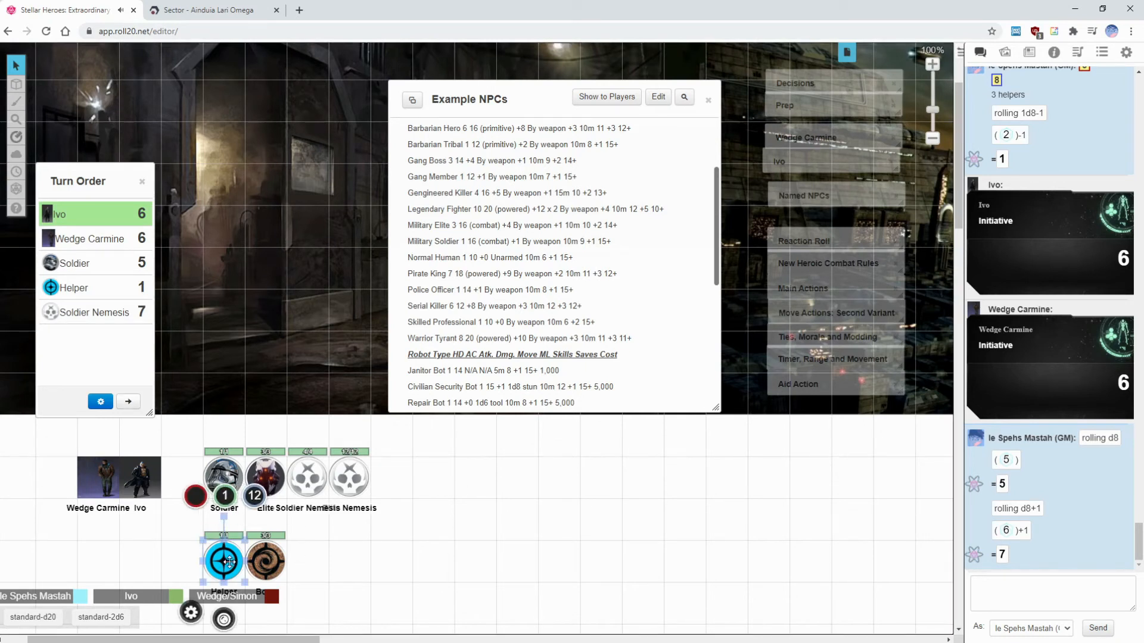
click(707, 100)
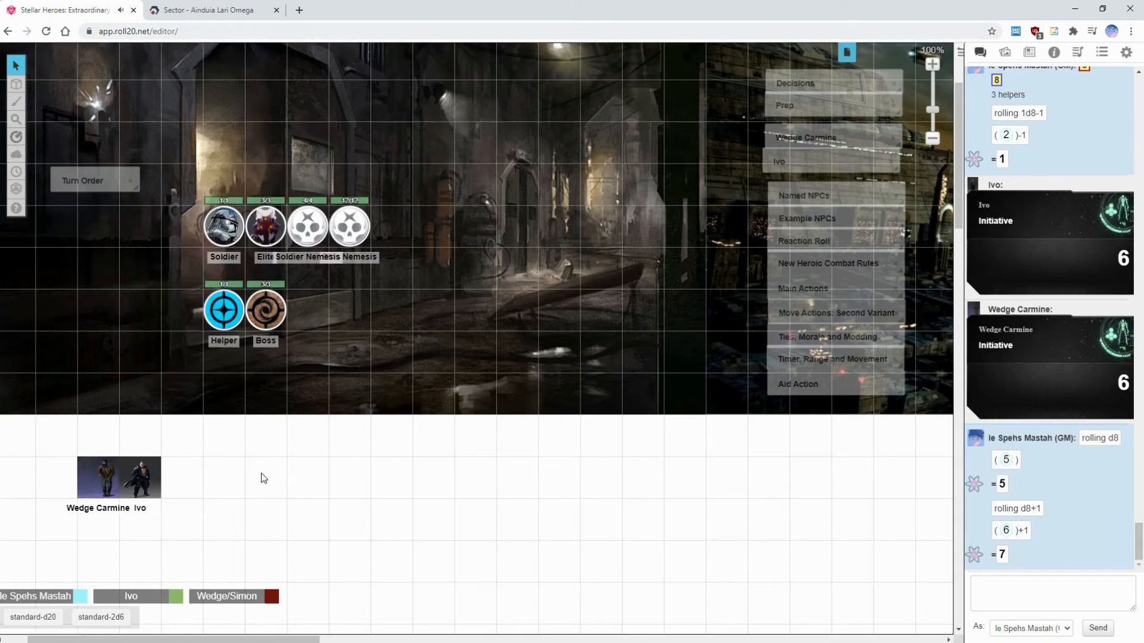
Paste Helper, Soldier and Soldier Nemesis copies onto the lower map and group them beside Wedge Carmine and Ivo.
drag(223, 310, 255, 470)
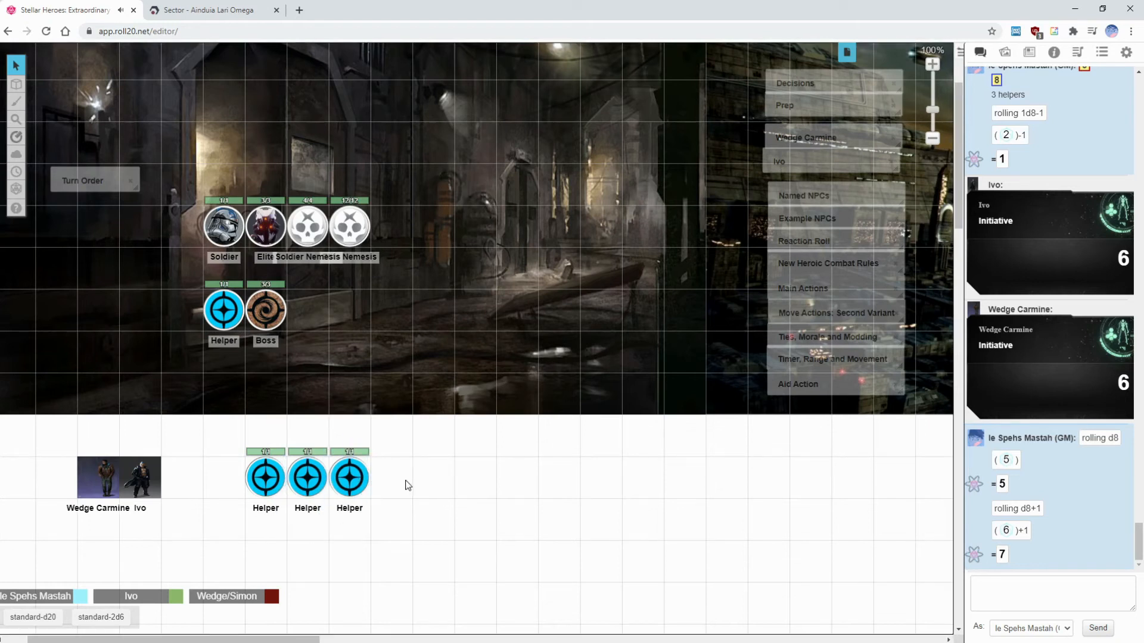
right_click(224, 226)
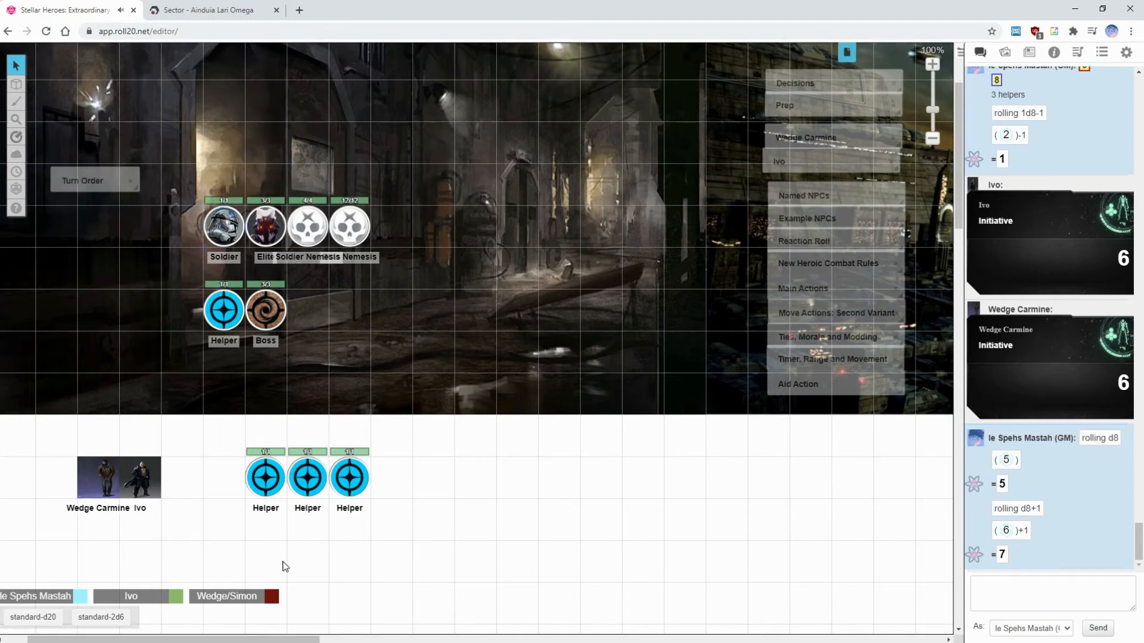
mouse_move(418, 495)
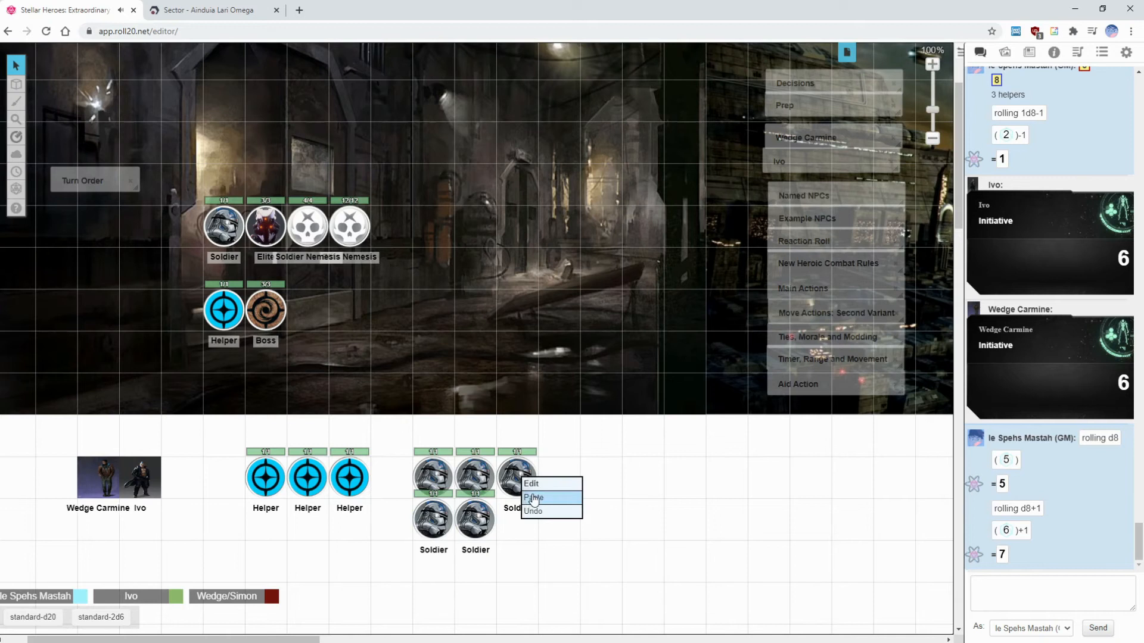
click(534, 498)
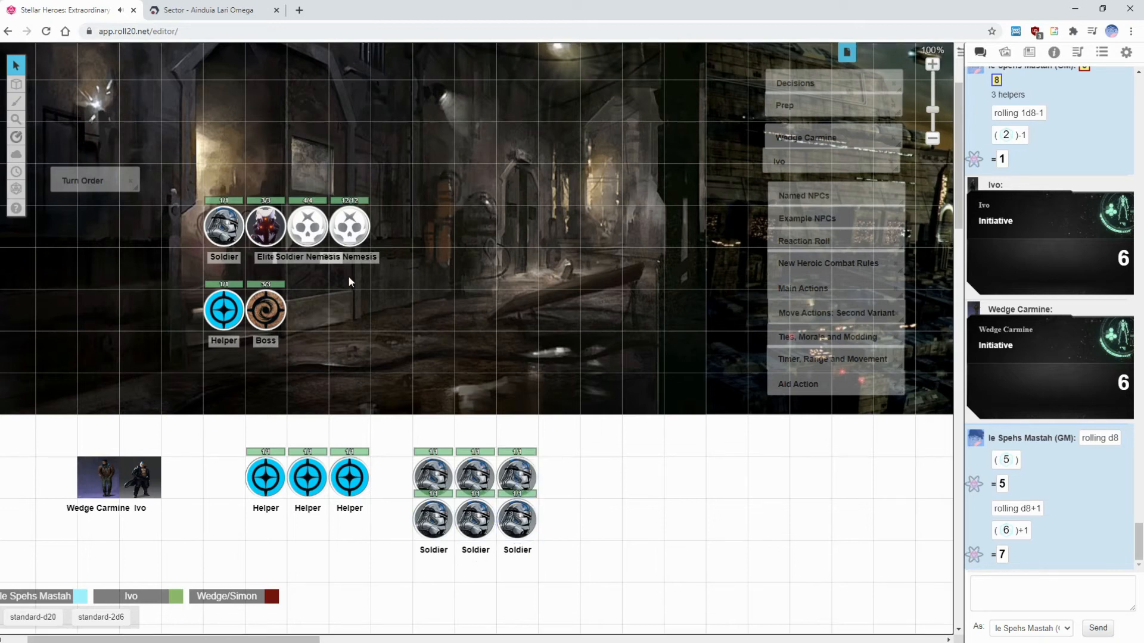
click(306, 227)
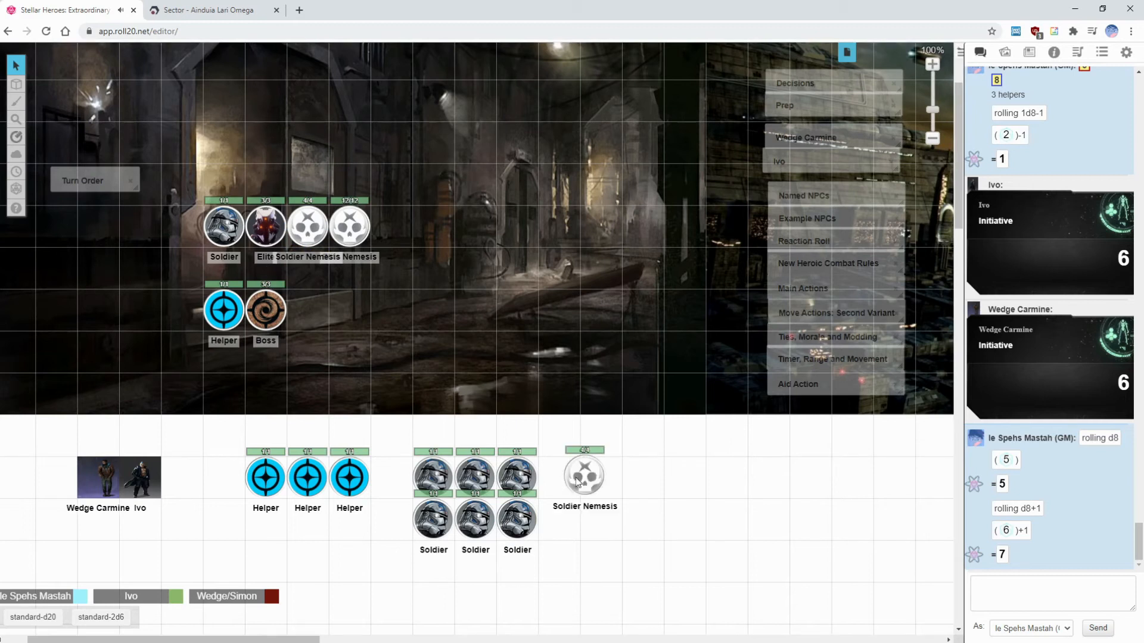
drag(584, 478, 558, 477)
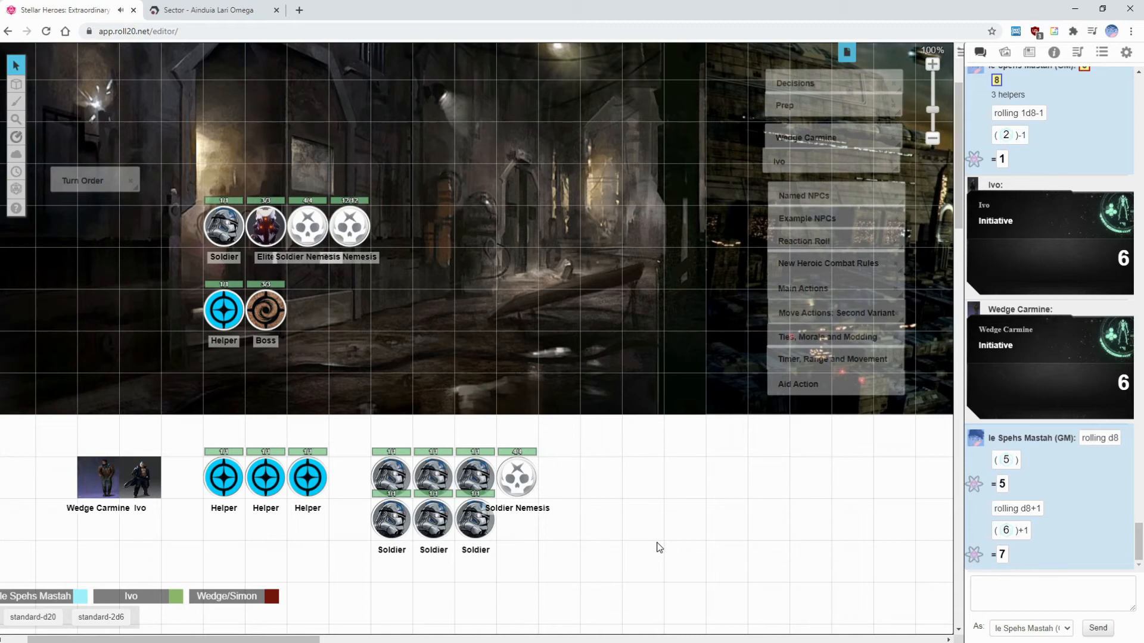
click(835, 312)
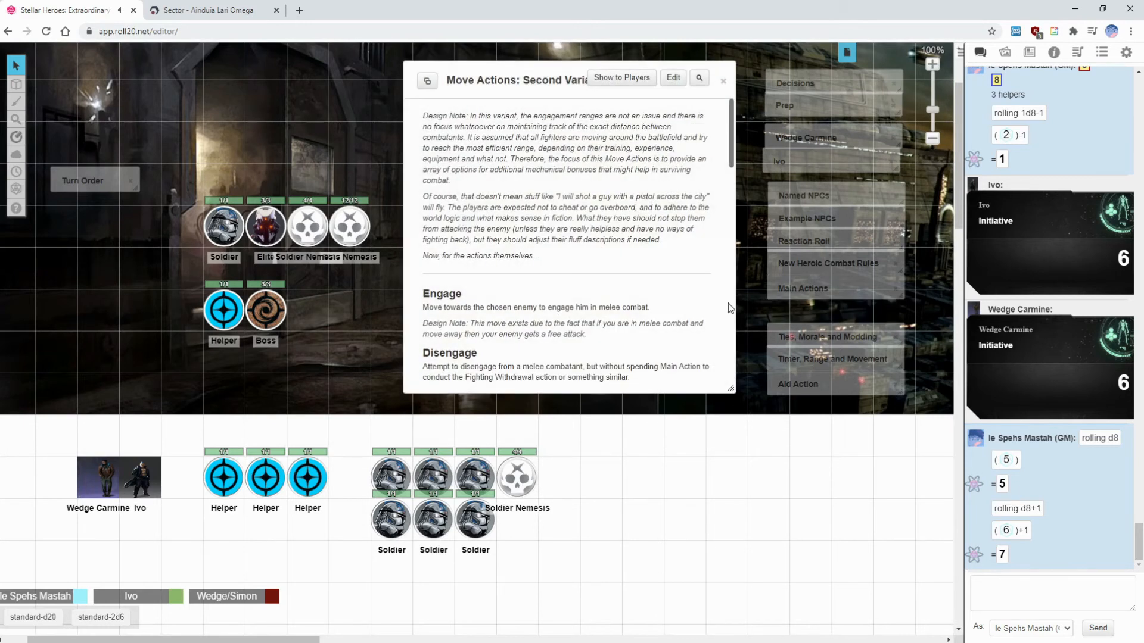
scroll(down, 3)
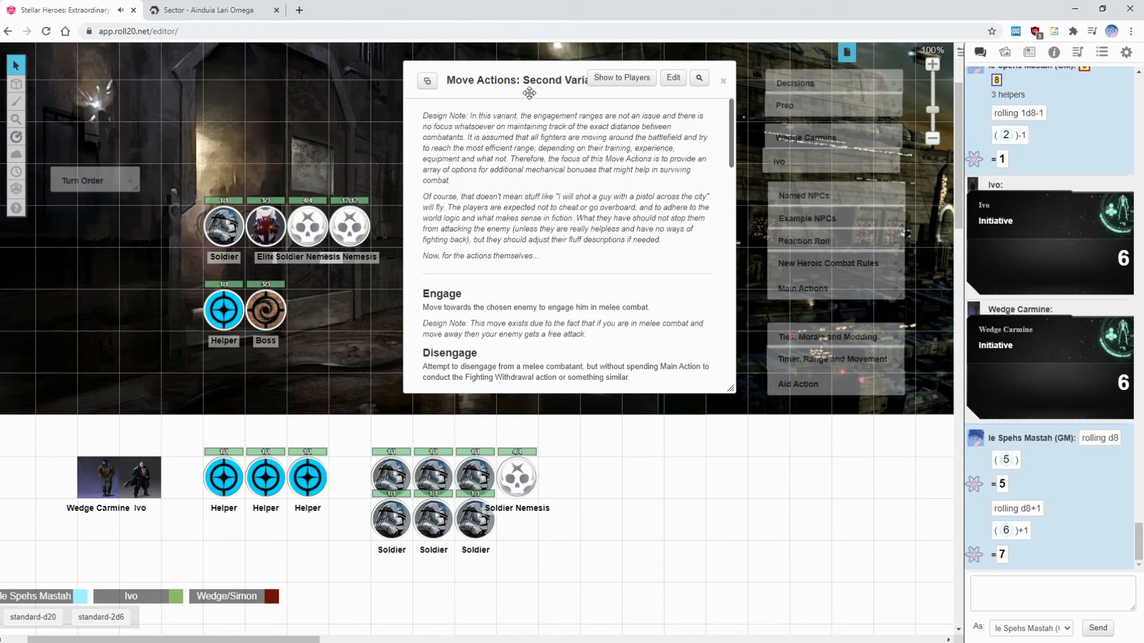
click(722, 80)
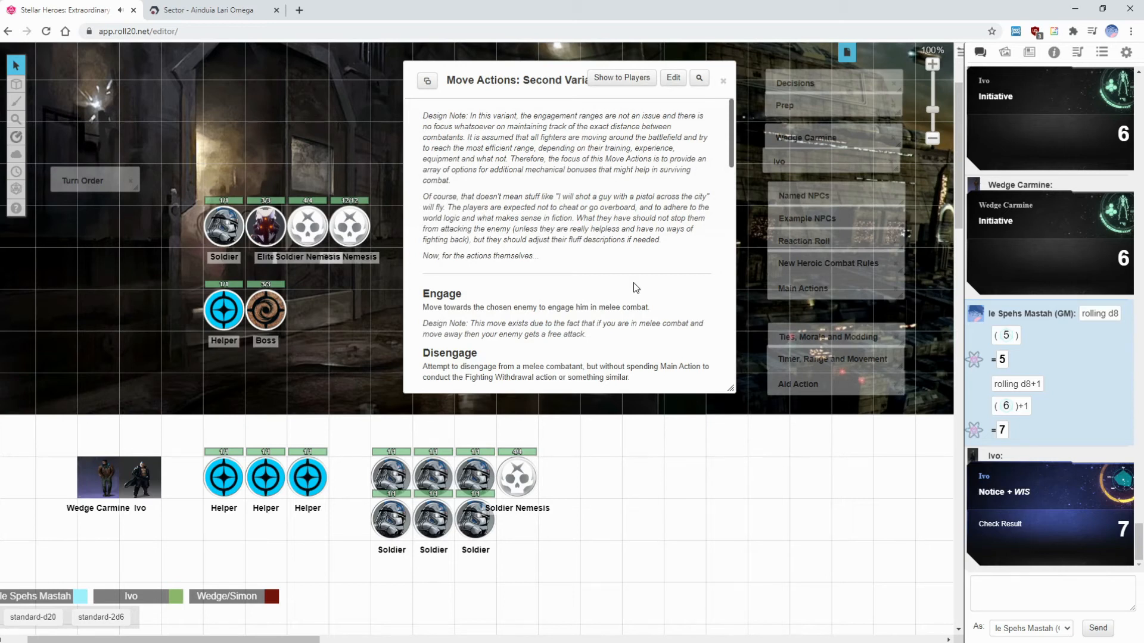
scroll(down, 3)
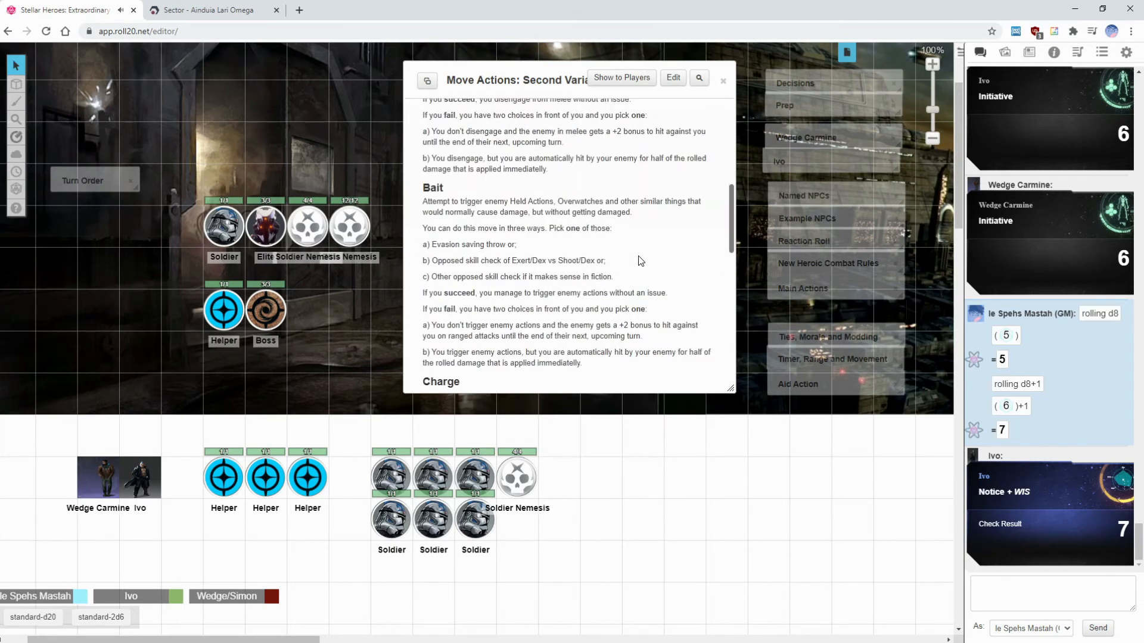
scroll(down, 3)
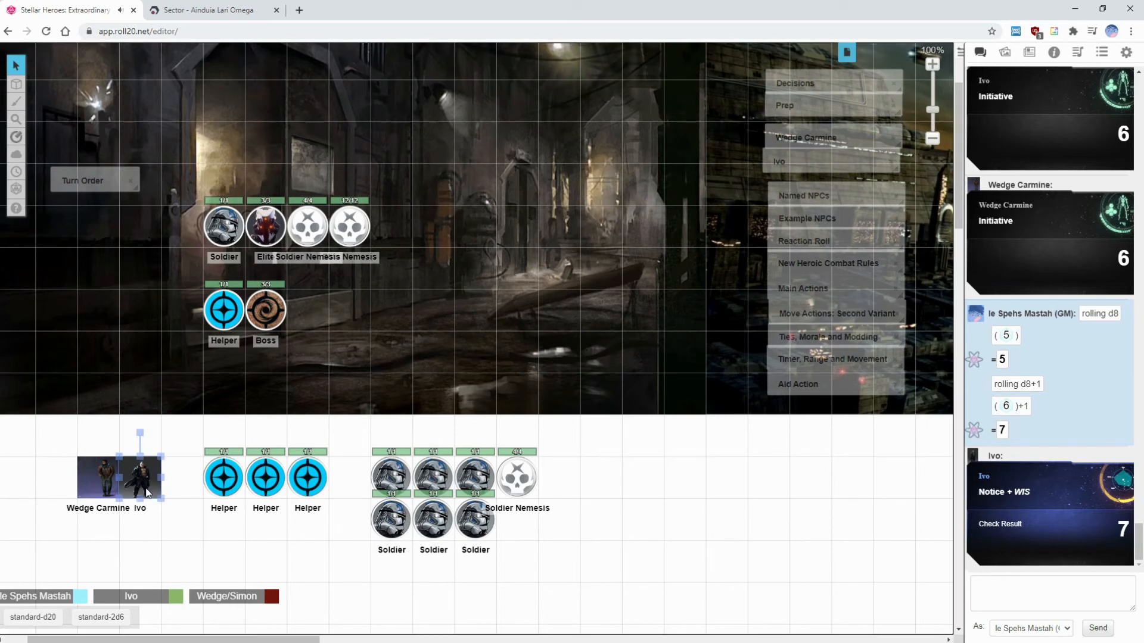
click(141, 477)
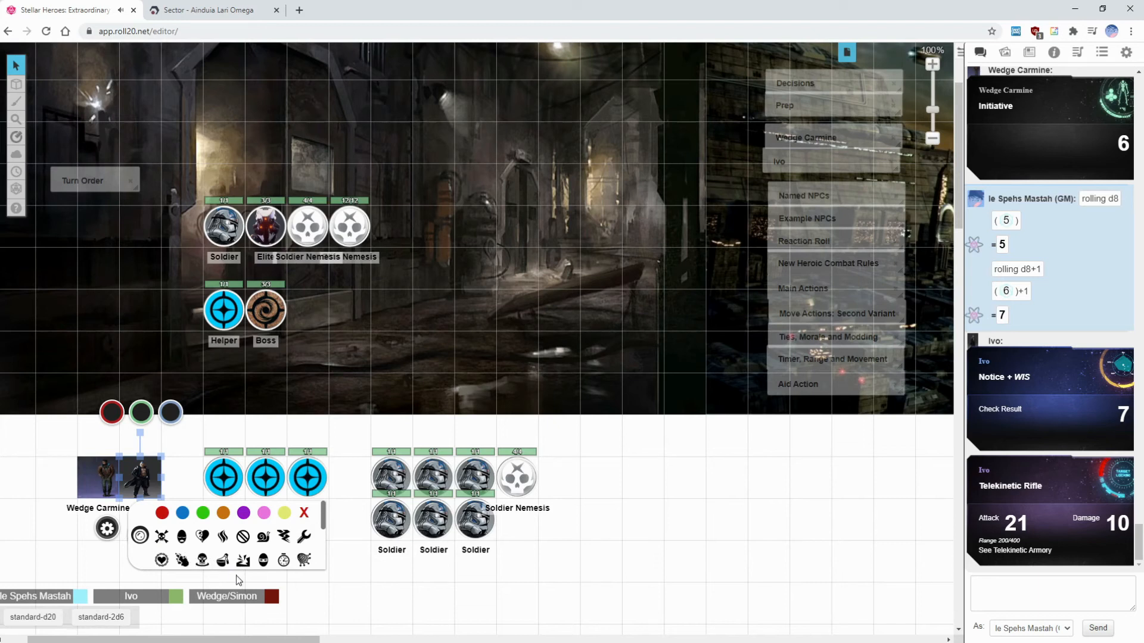
mouse_move(241, 560)
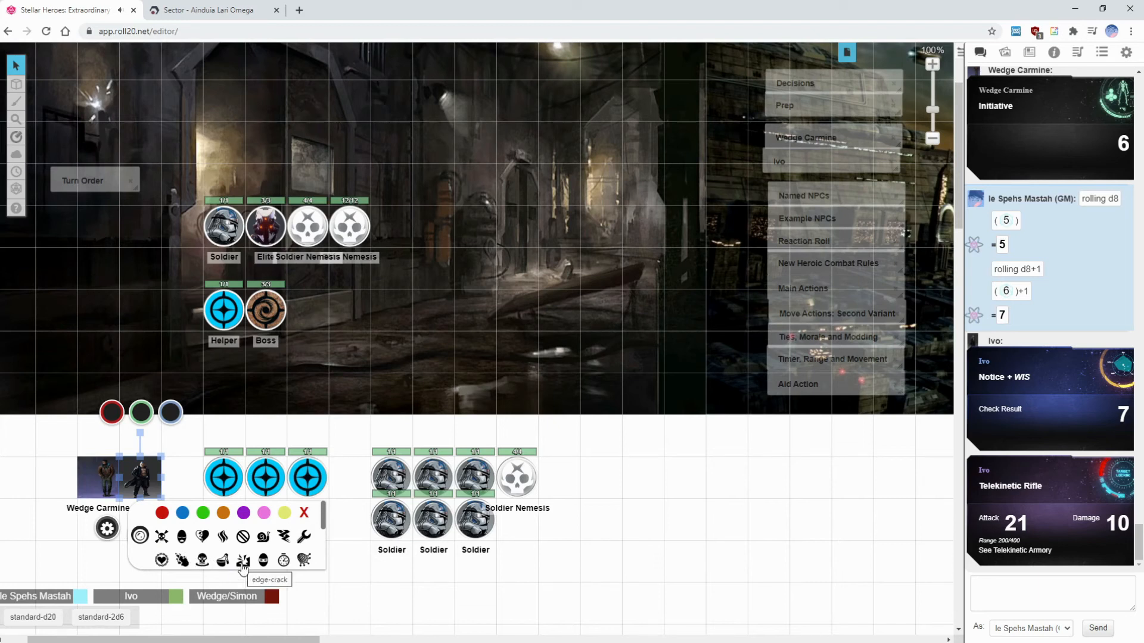
click(243, 560)
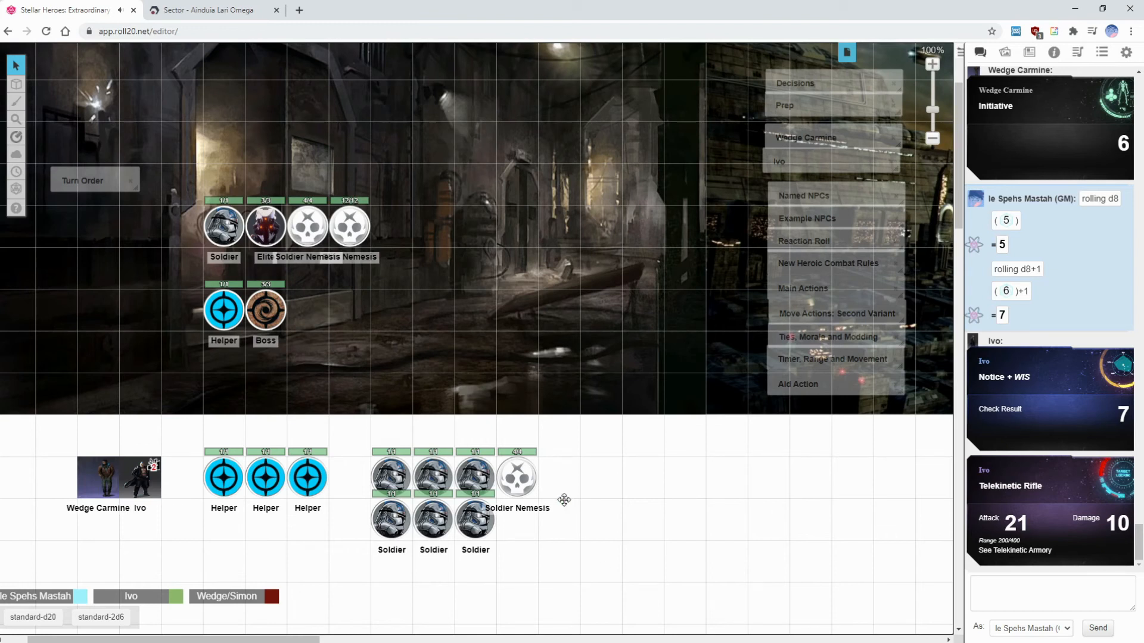
mouse_move(615, 472)
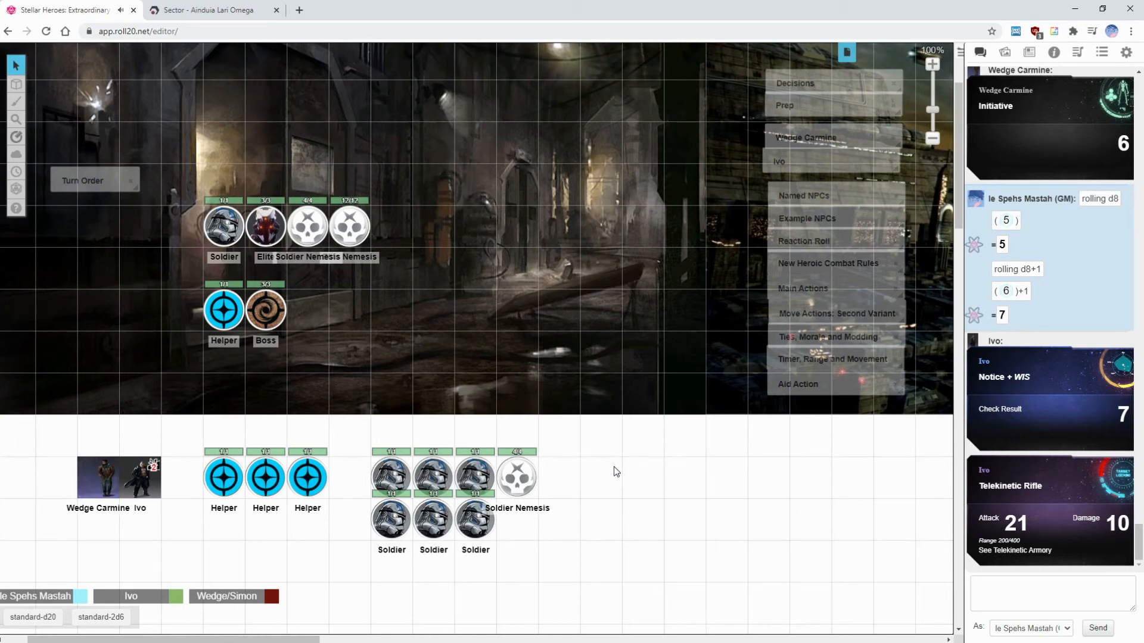
mouse_move(799, 510)
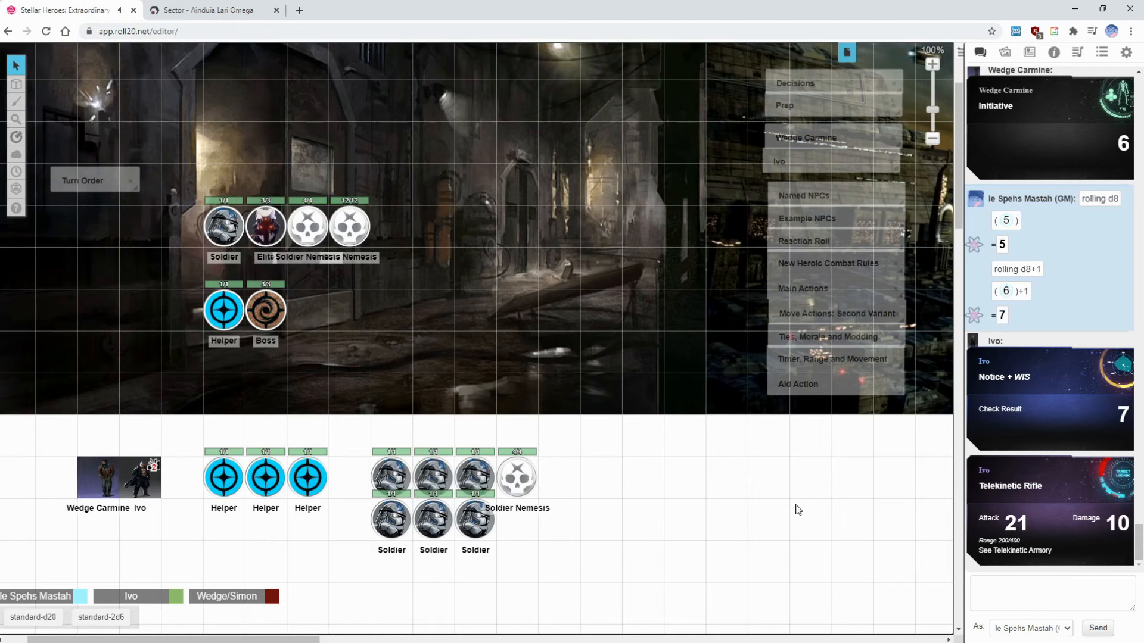
click(390, 478)
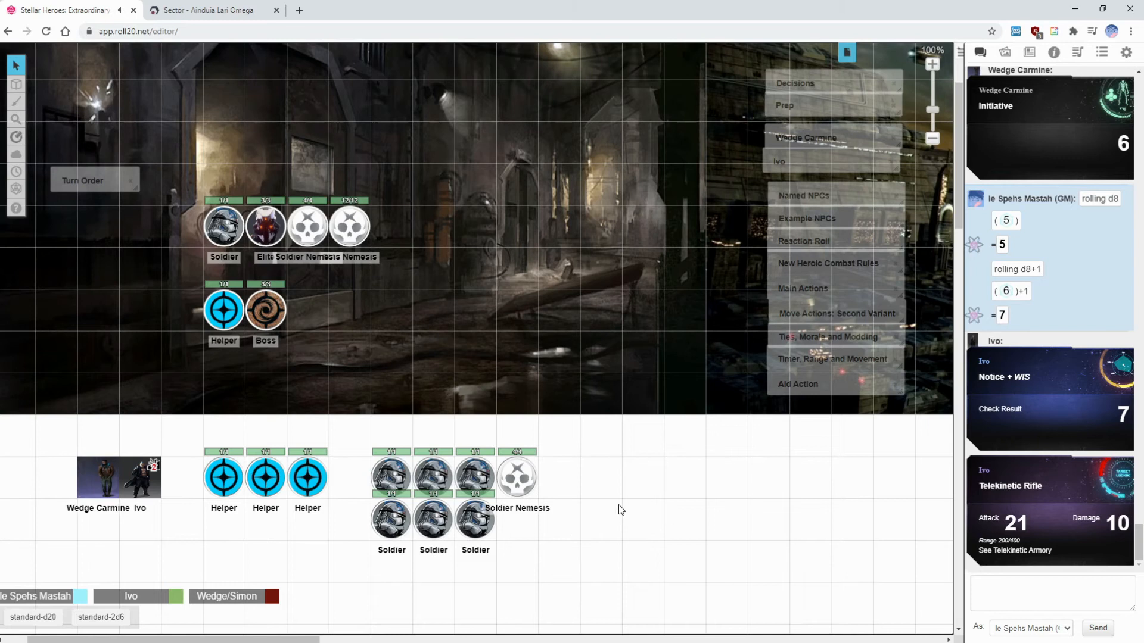
mouse_move(788, 246)
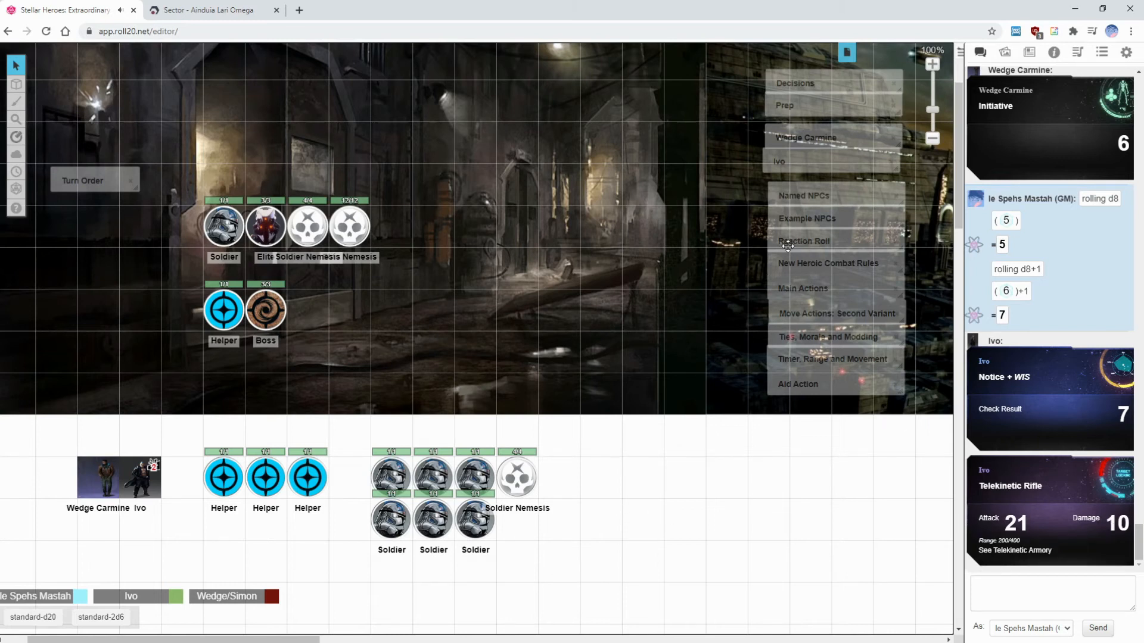
Set the front-left Soldier token's green bar value to -3.
click(828, 264)
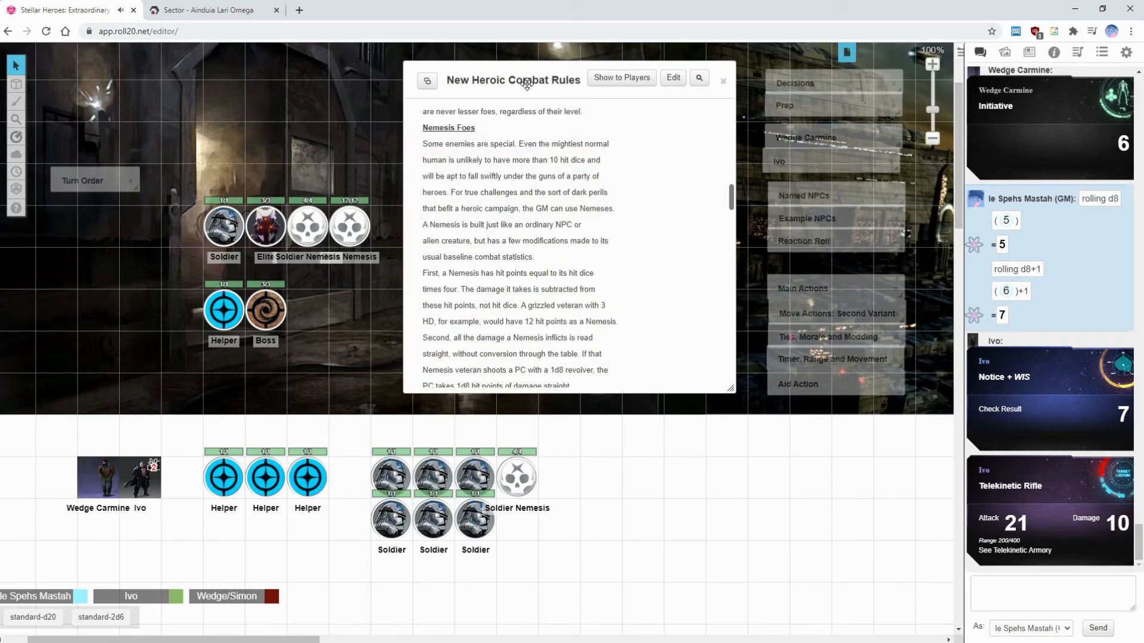
click(722, 80)
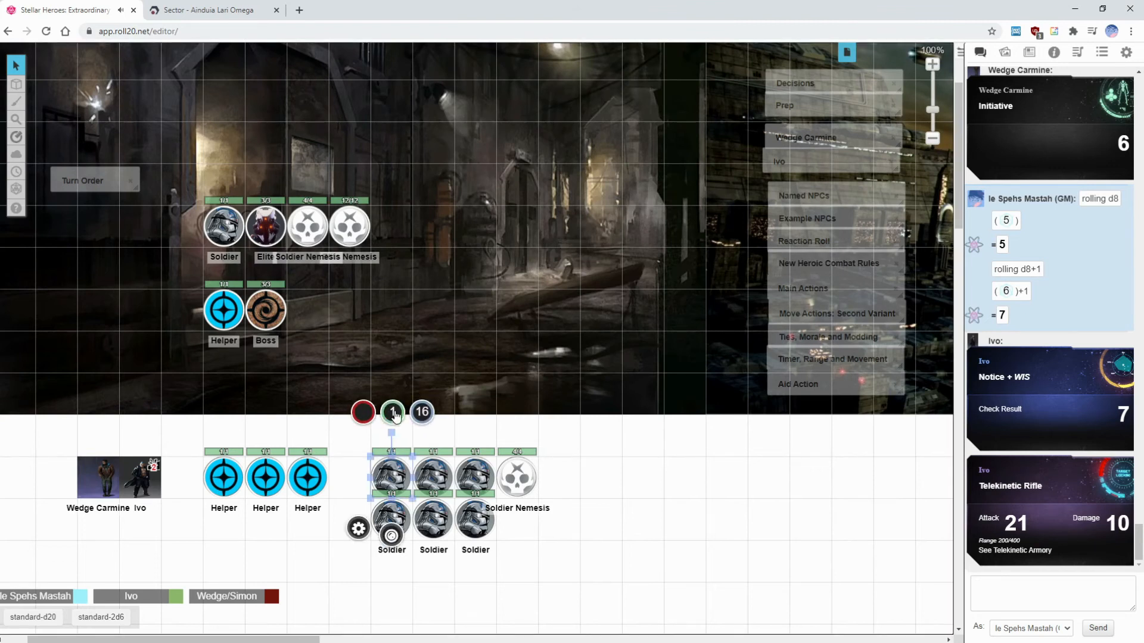
click(392, 412)
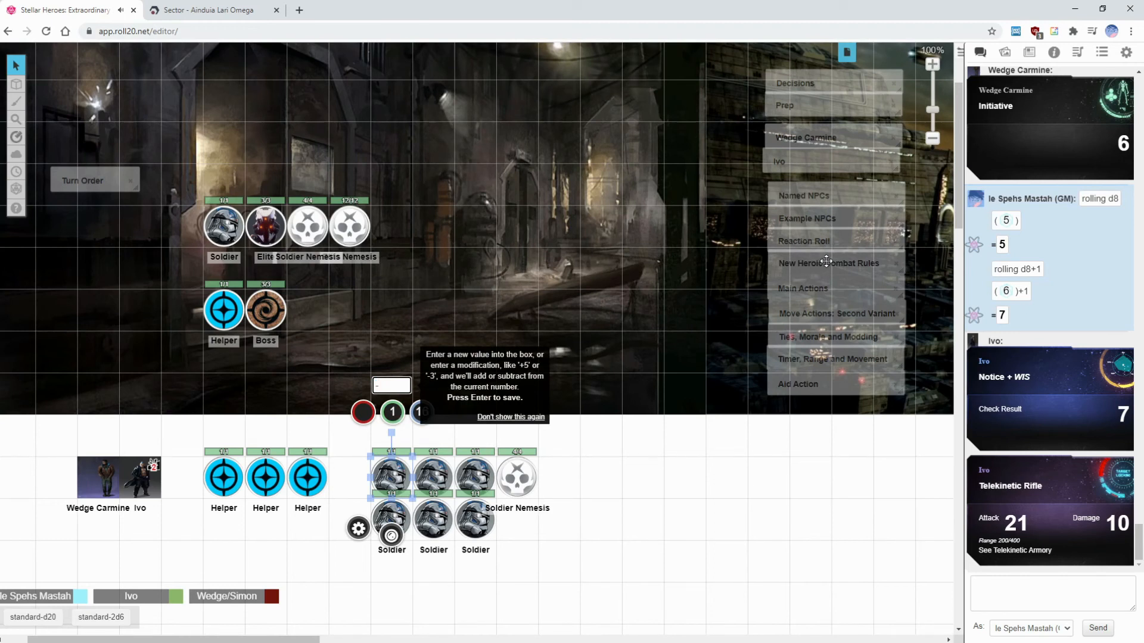
Review the New Heroic Combat Rules handout, then mark that Soldier with the red X dead marker.
click(828, 263)
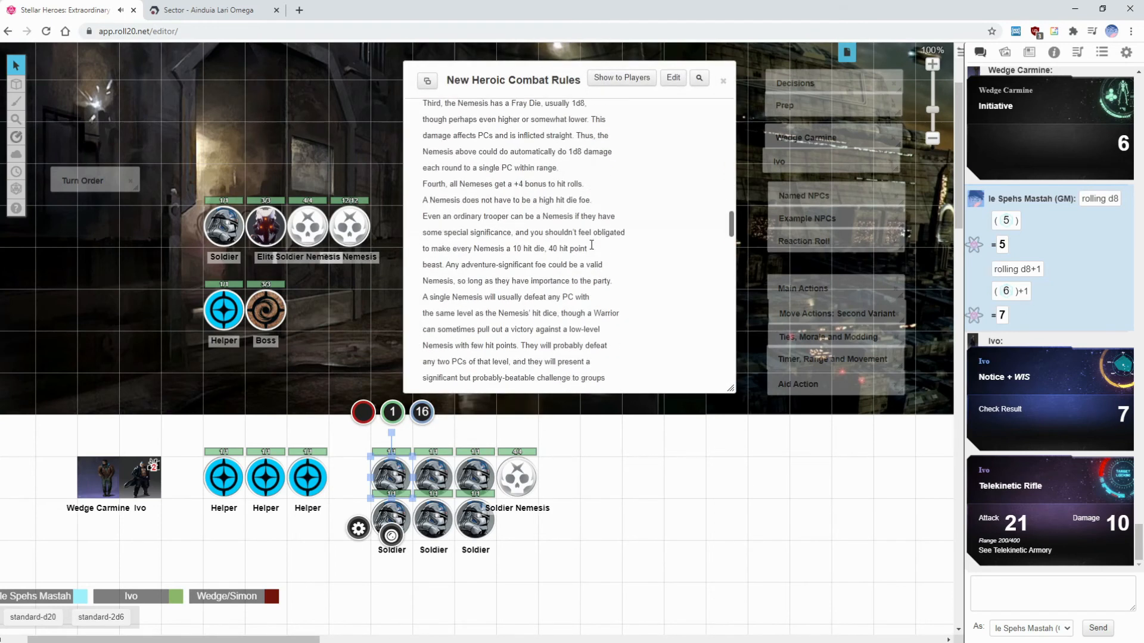
scroll(down, 3)
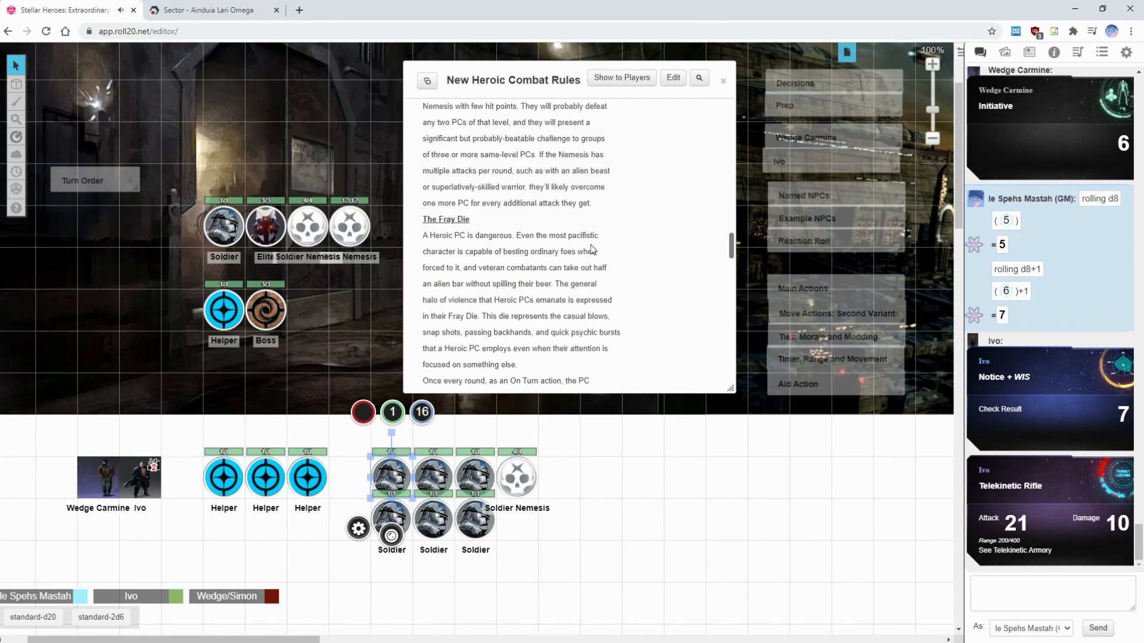
scroll(down, 3)
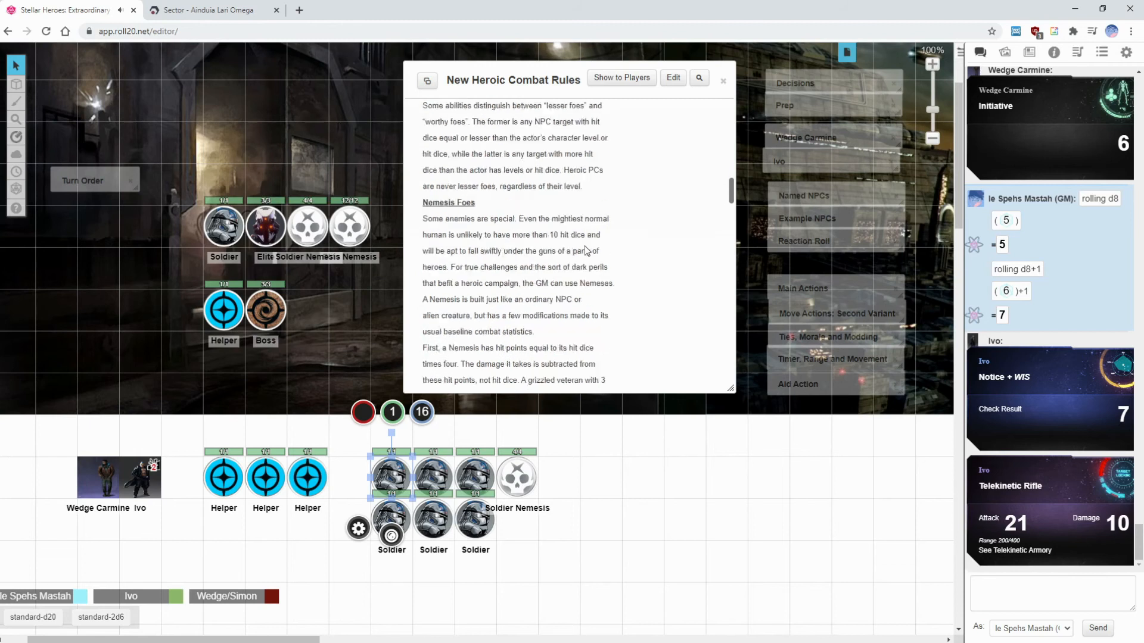
scroll(down, 3)
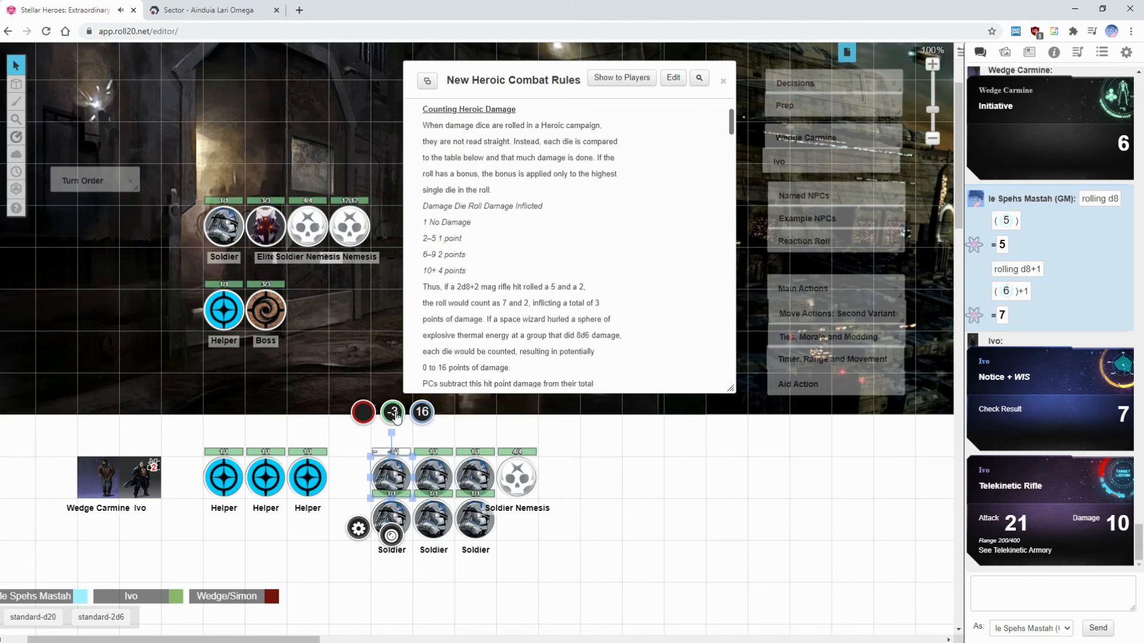
click(722, 79)
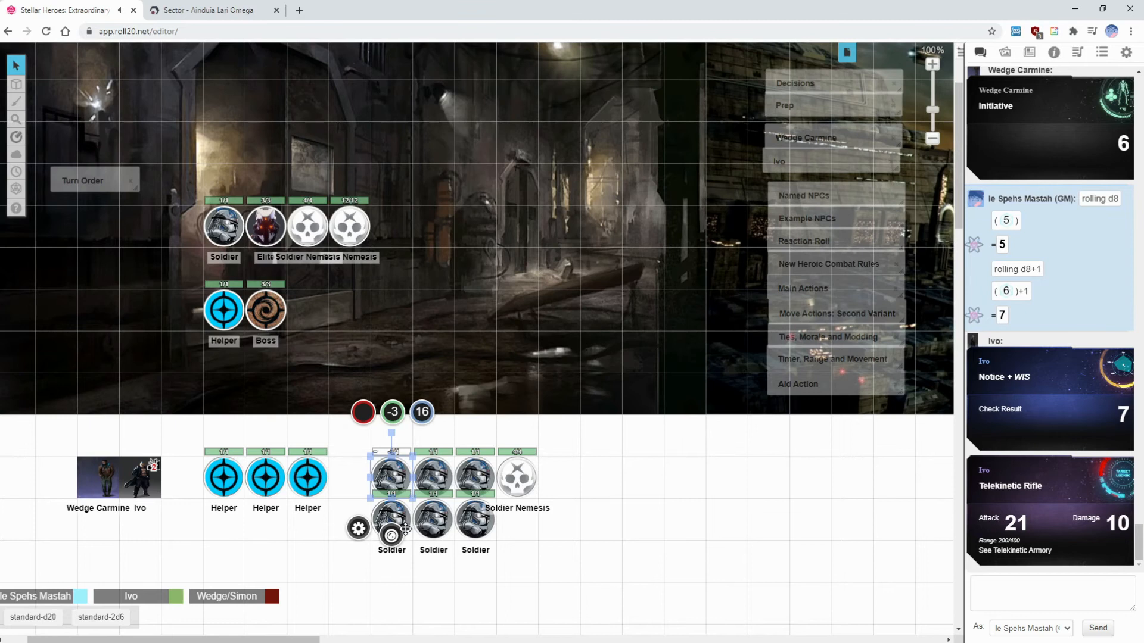
click(392, 478)
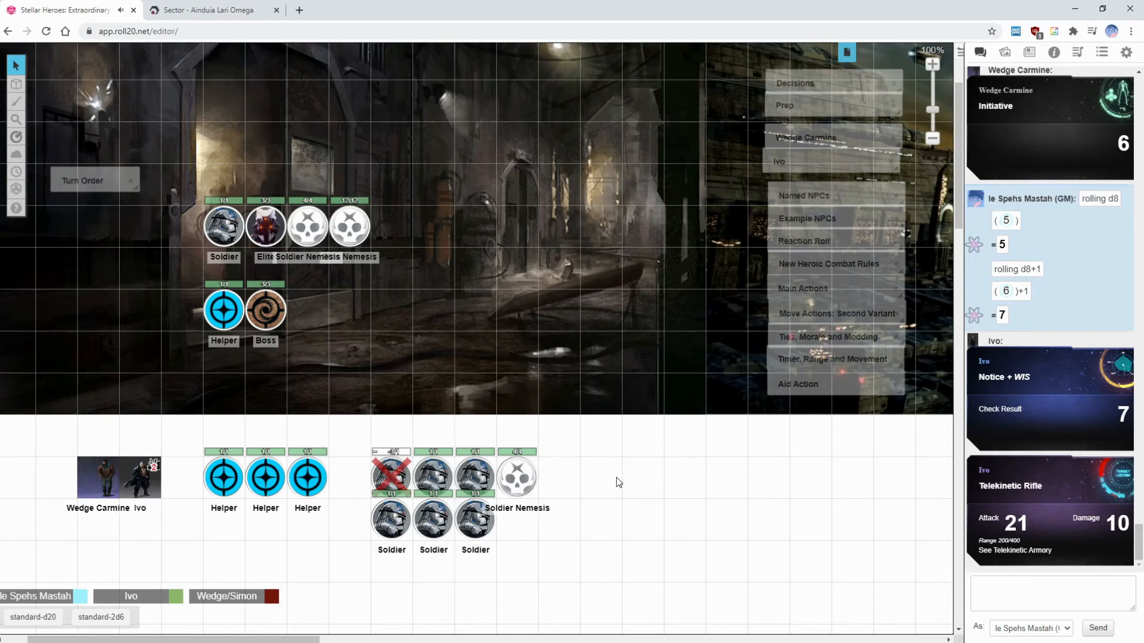
Roll /roll d3 in chat as GM (result 1) and remove one Helper token.
click(1051, 591)
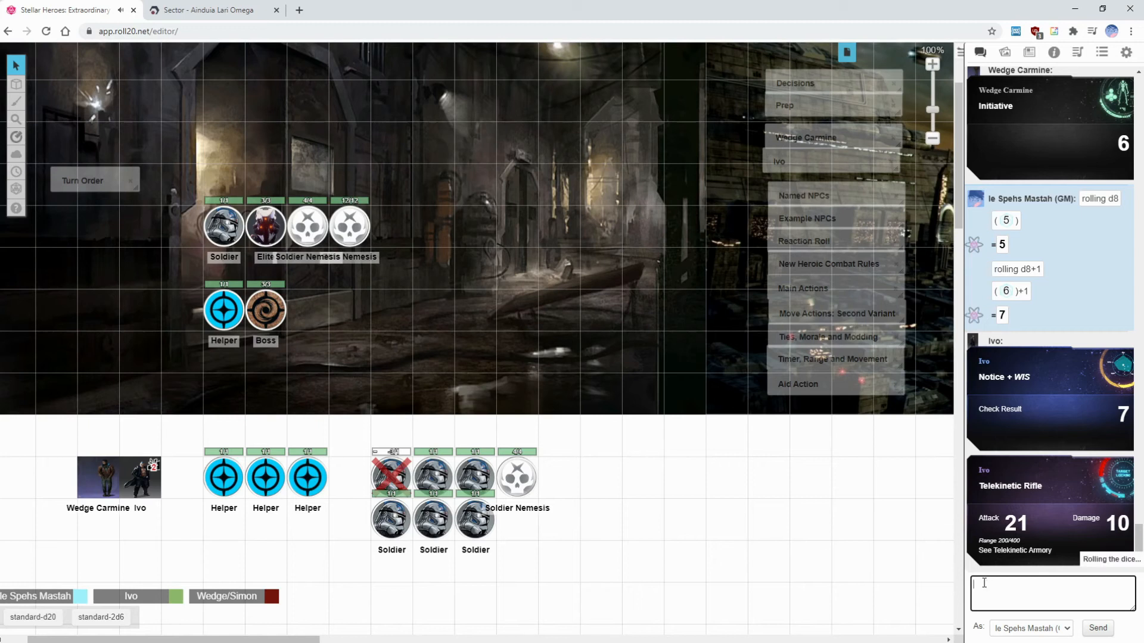
click(308, 477)
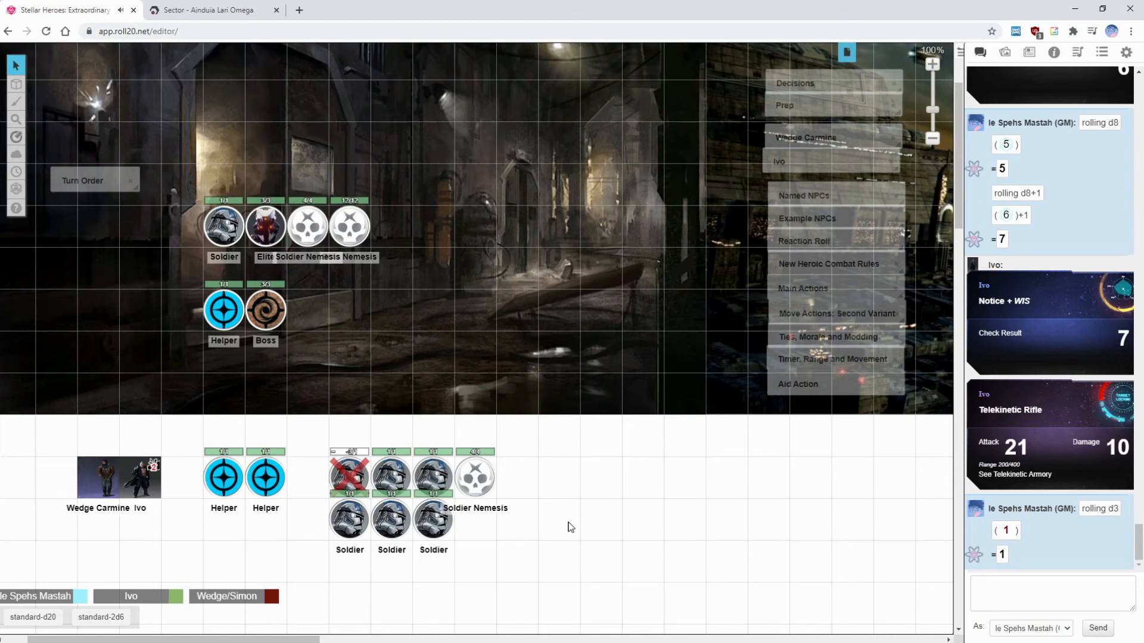
scroll(down, 3)
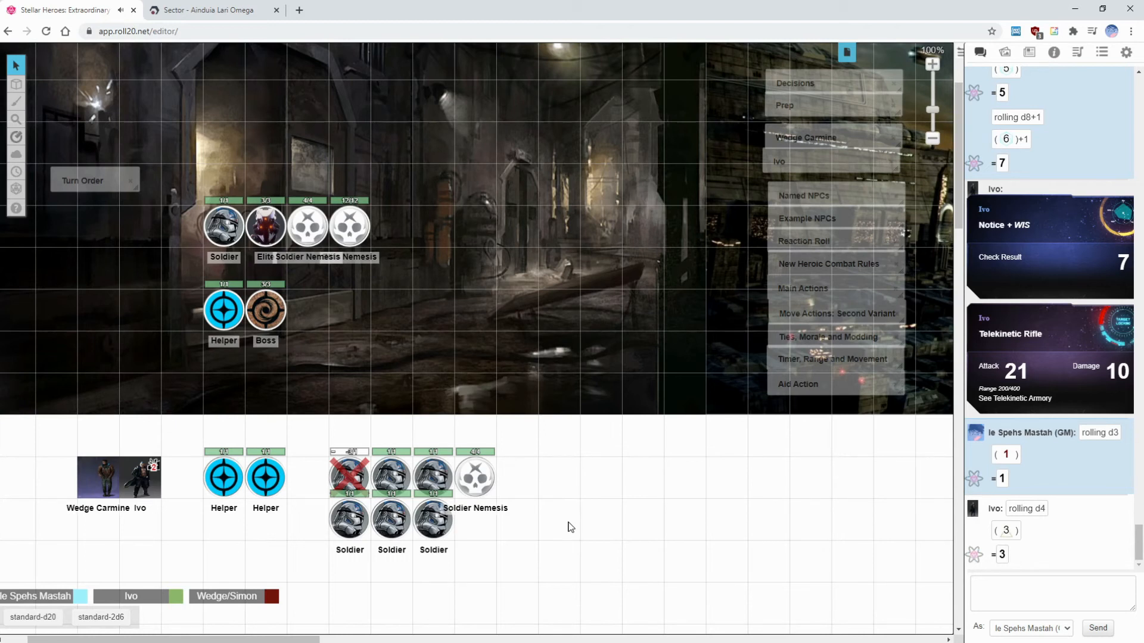
Reopen the Turn Order tracker, check the New Heroic Combat Rules handout and close it.
click(82, 180)
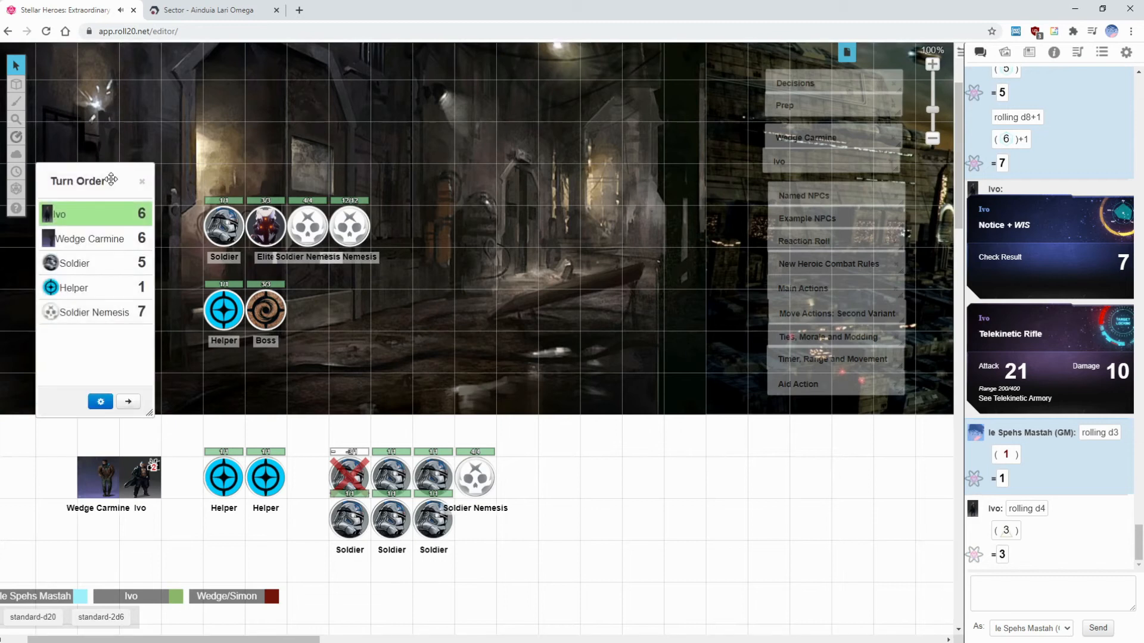
mouse_move(820, 272)
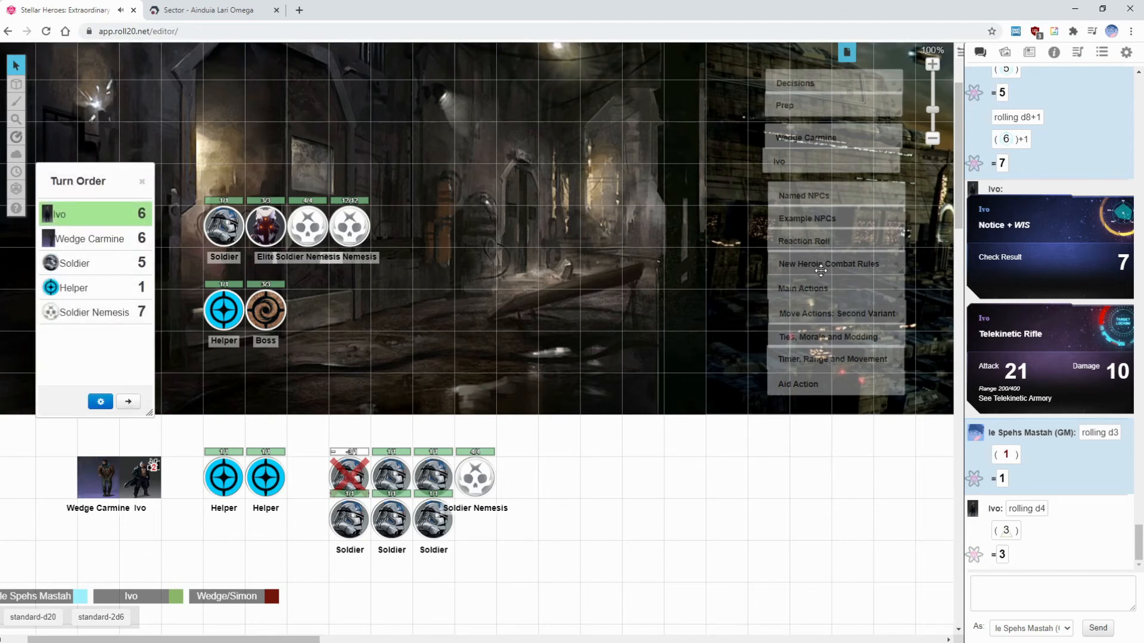
click(828, 264)
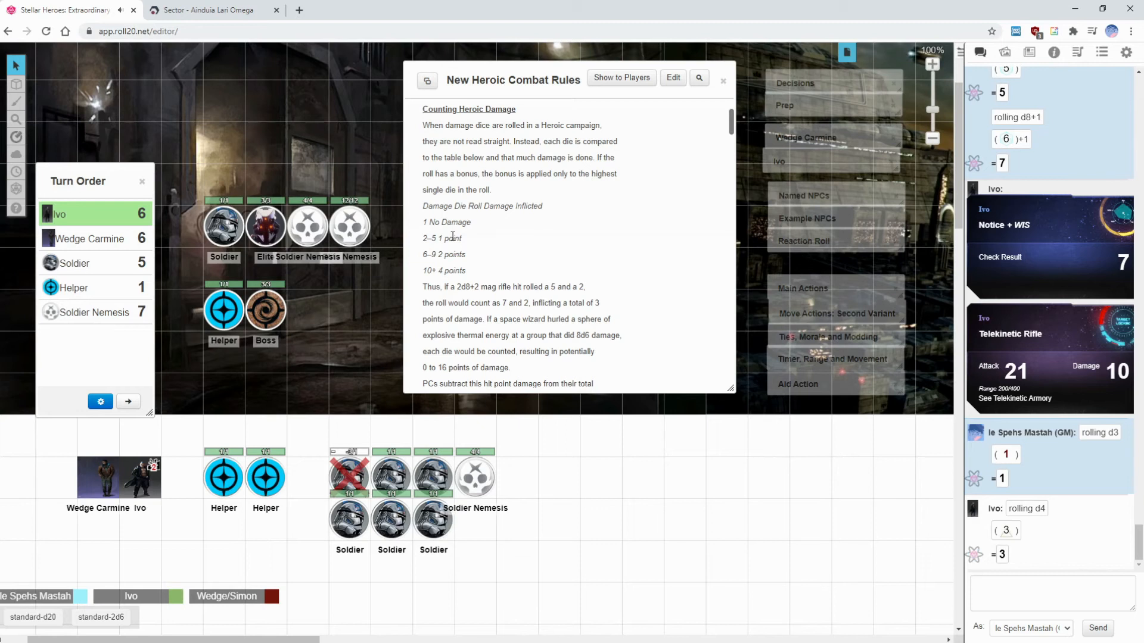
mouse_move(525, 174)
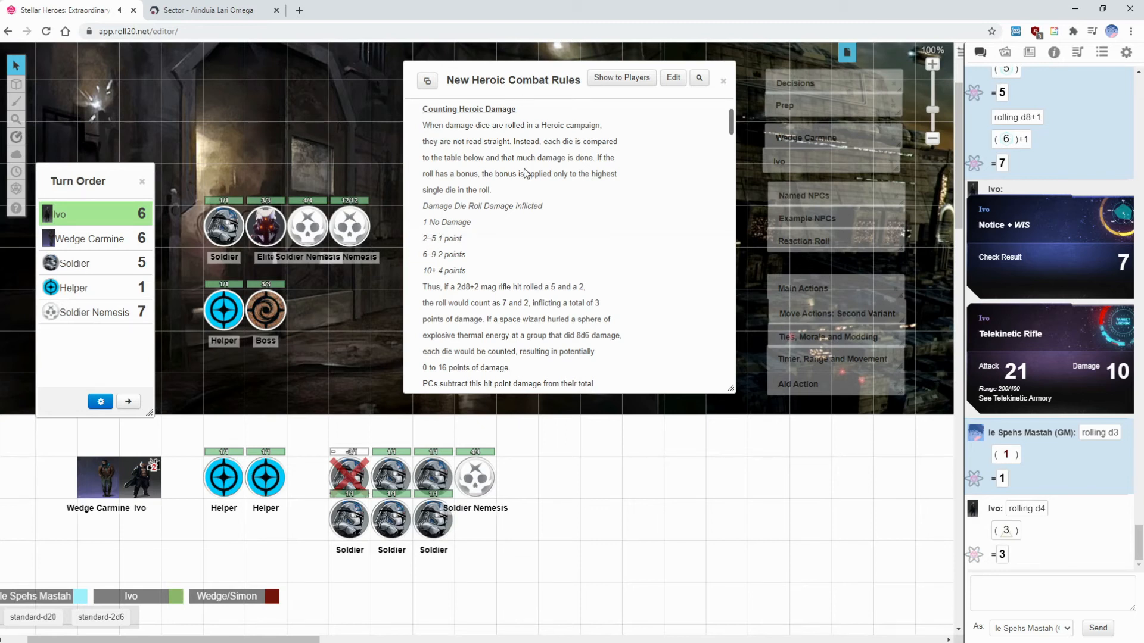
click(475, 478)
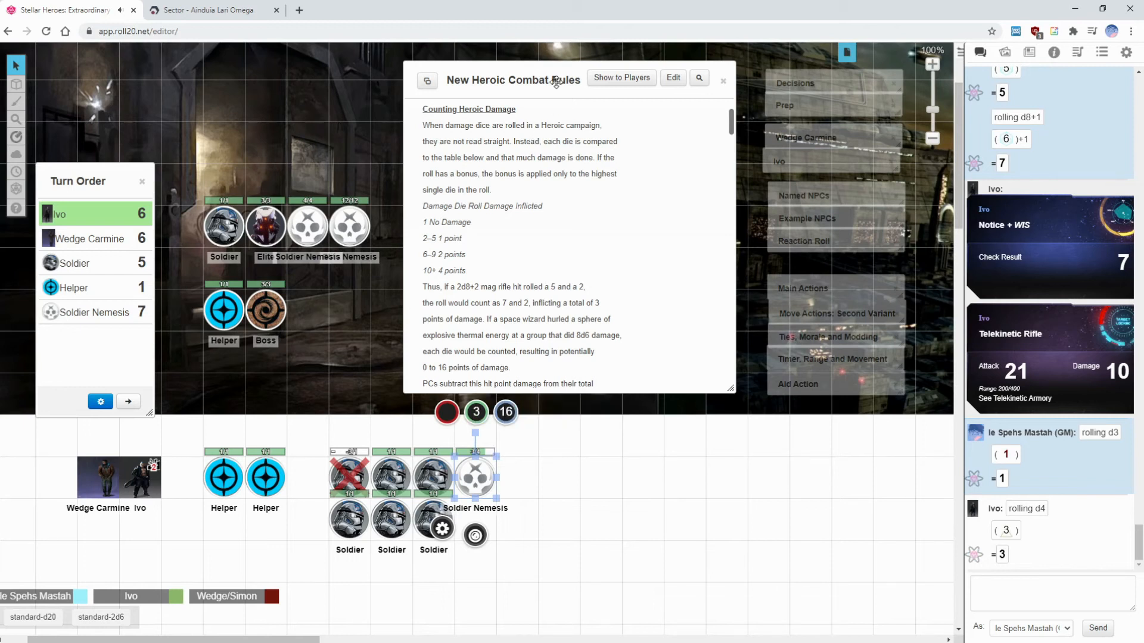
click(722, 80)
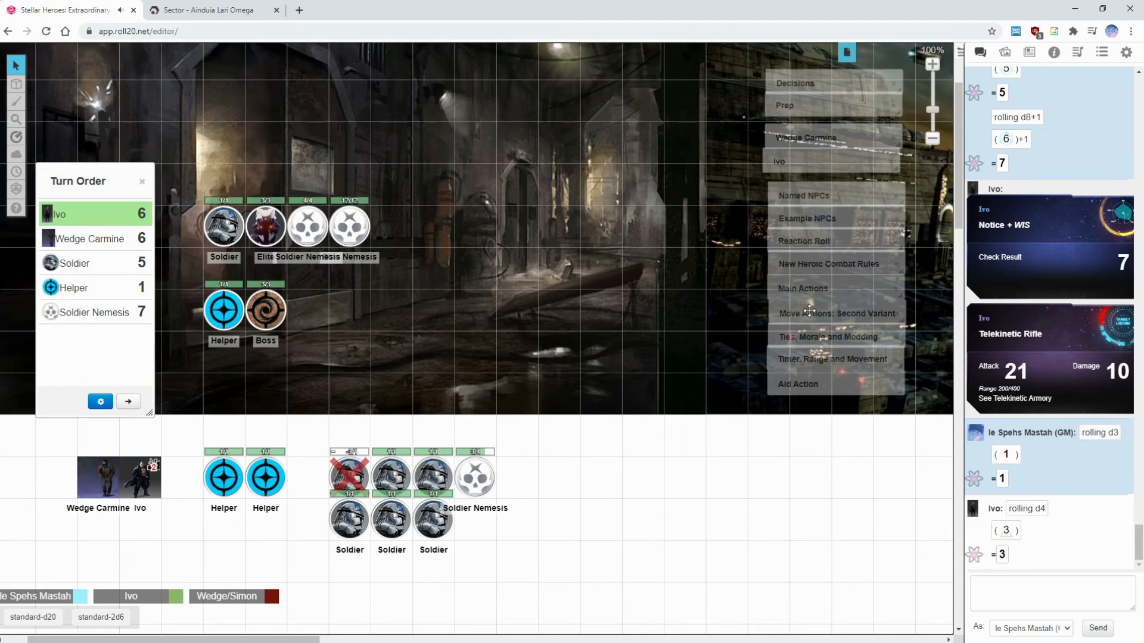
click(828, 263)
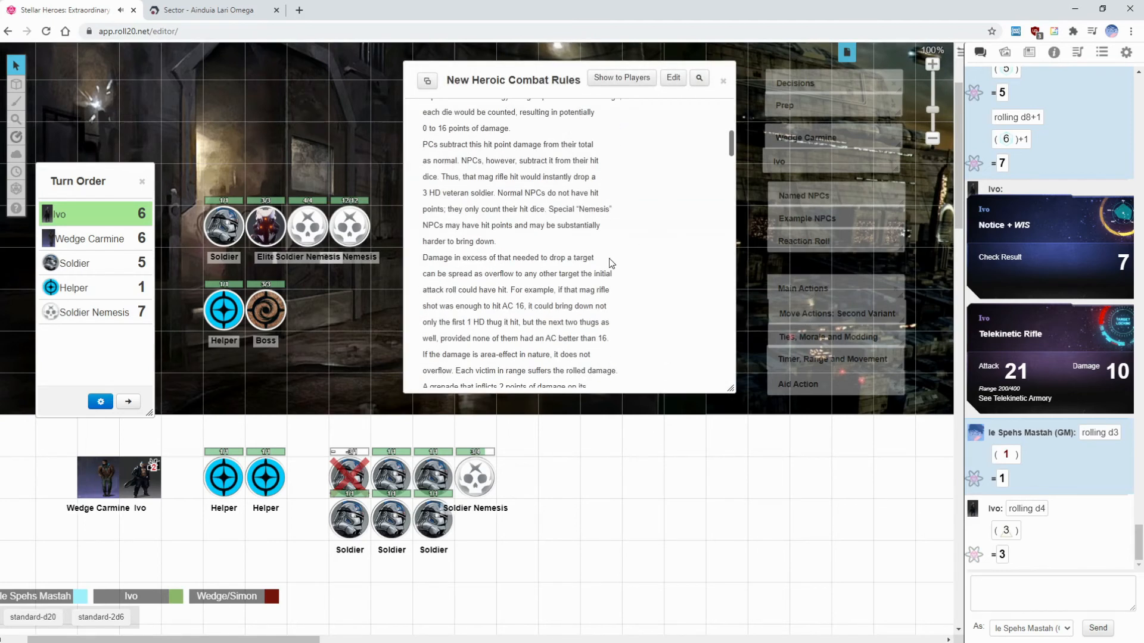
scroll(down, 3)
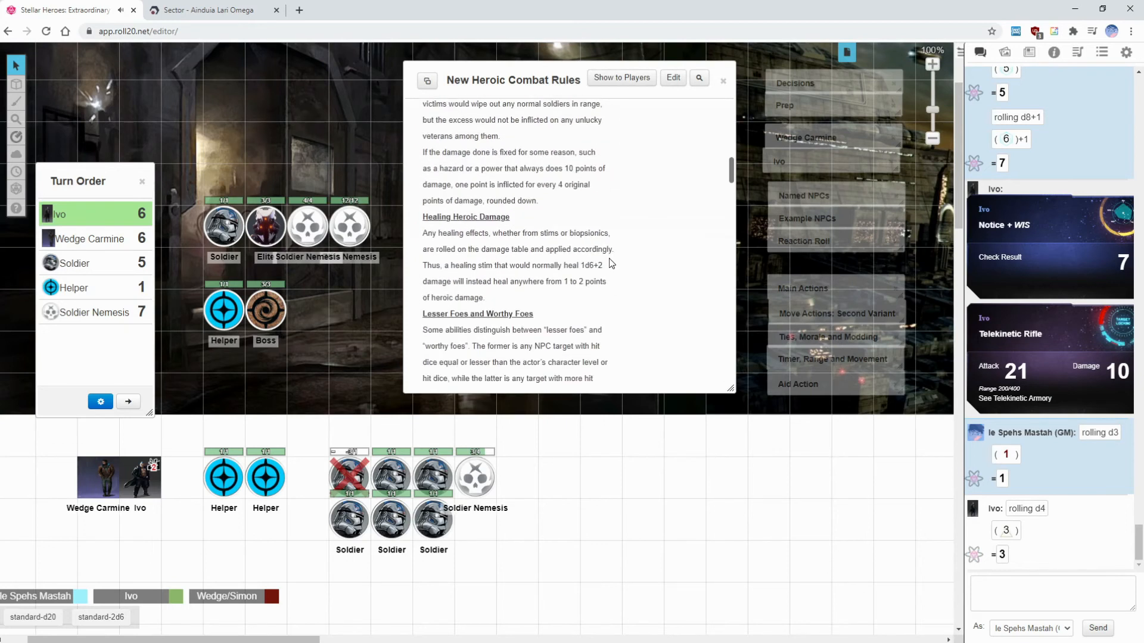
scroll(down, 3)
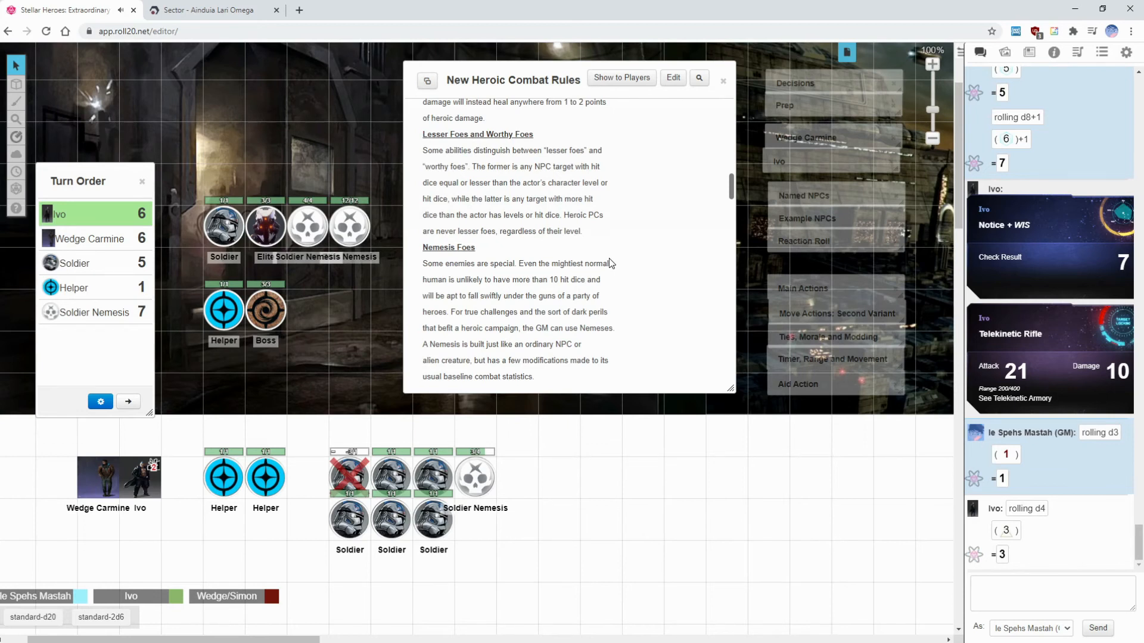
scroll(down, 3)
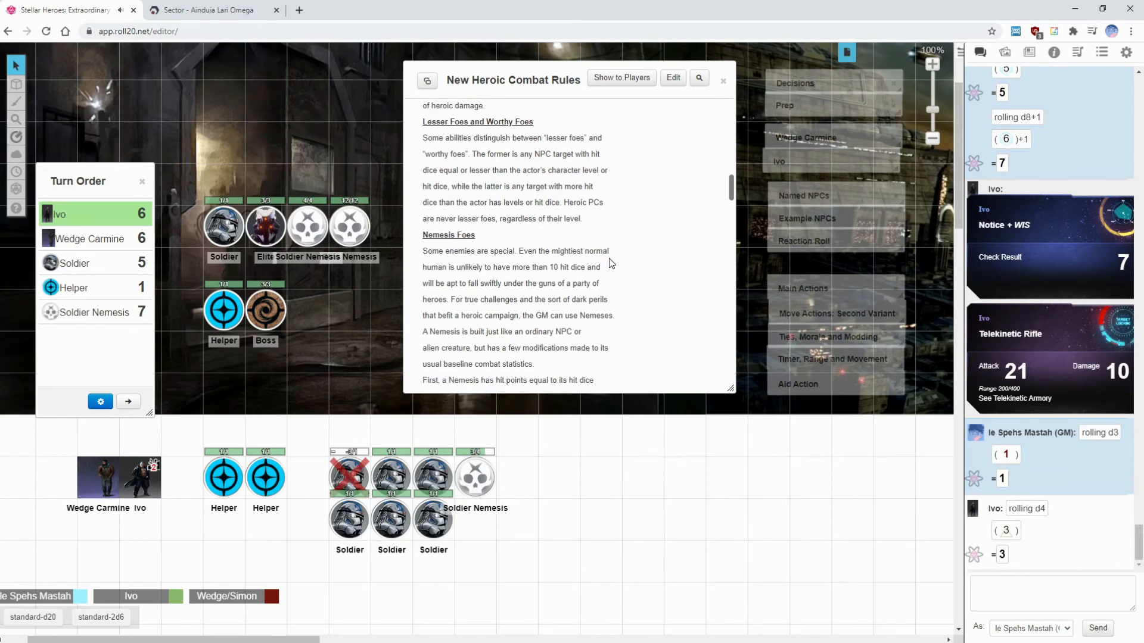
scroll(down, 3)
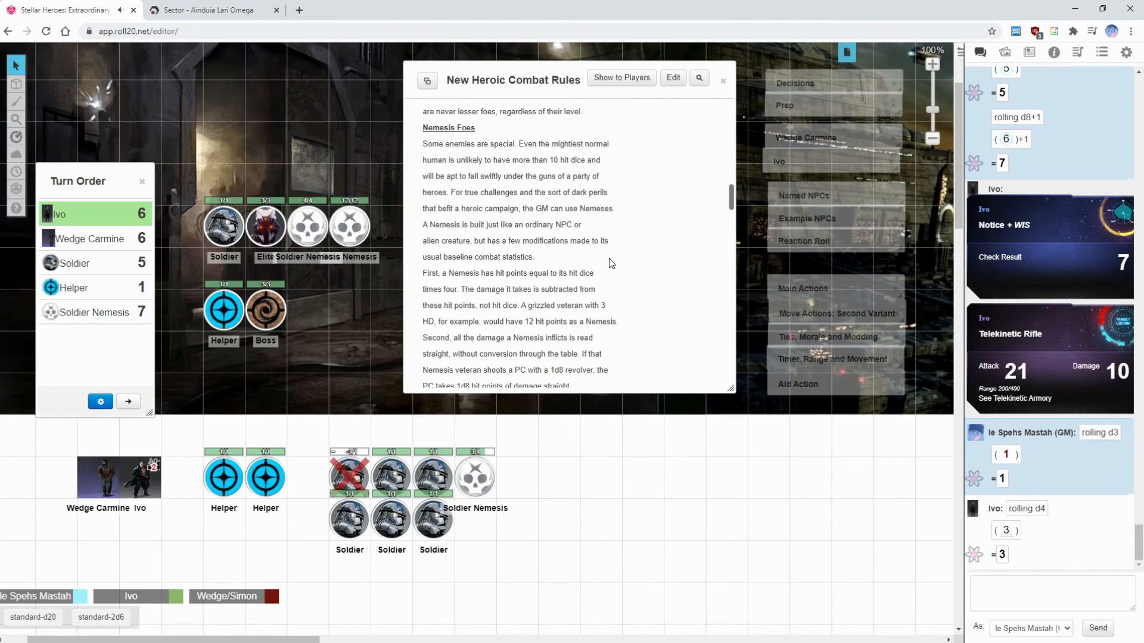
scroll(down, 3)
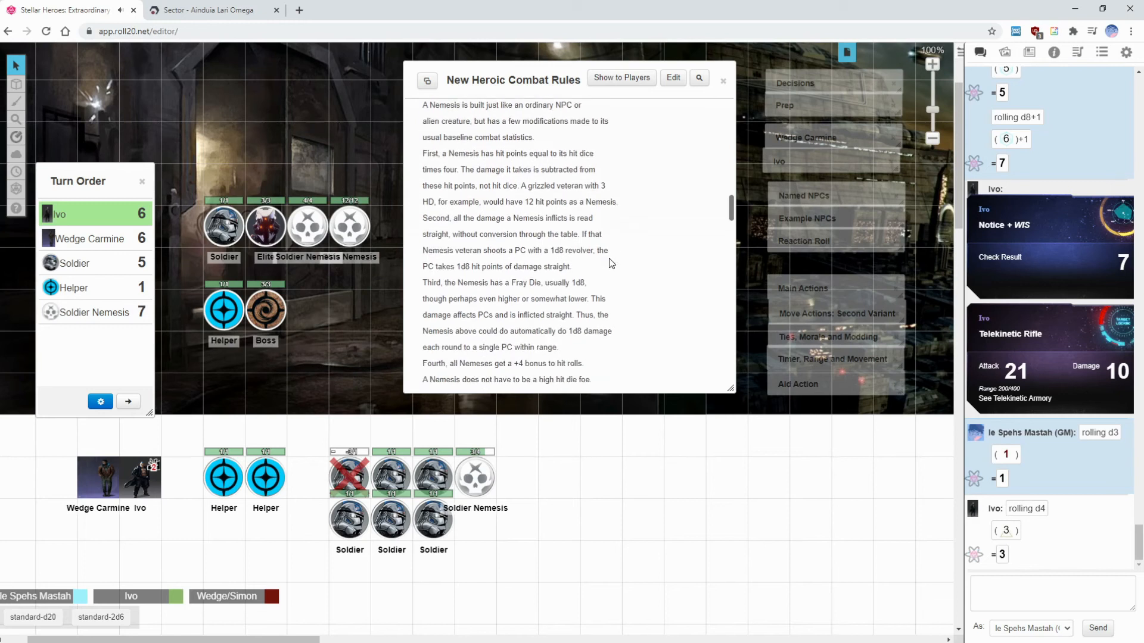
scroll(down, 3)
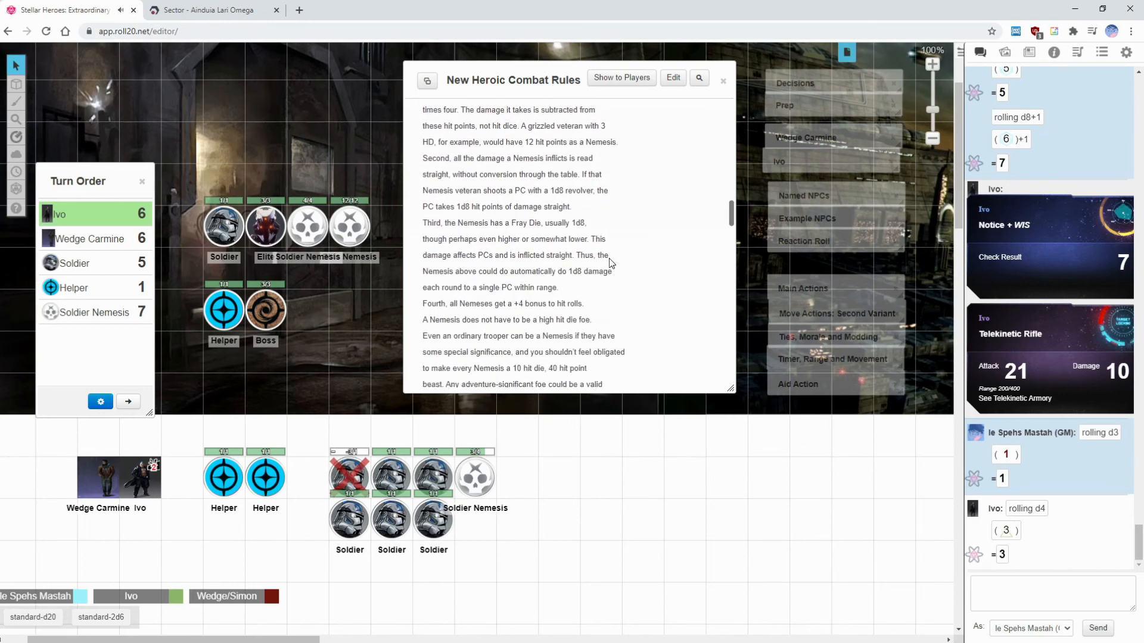
scroll(down, 3)
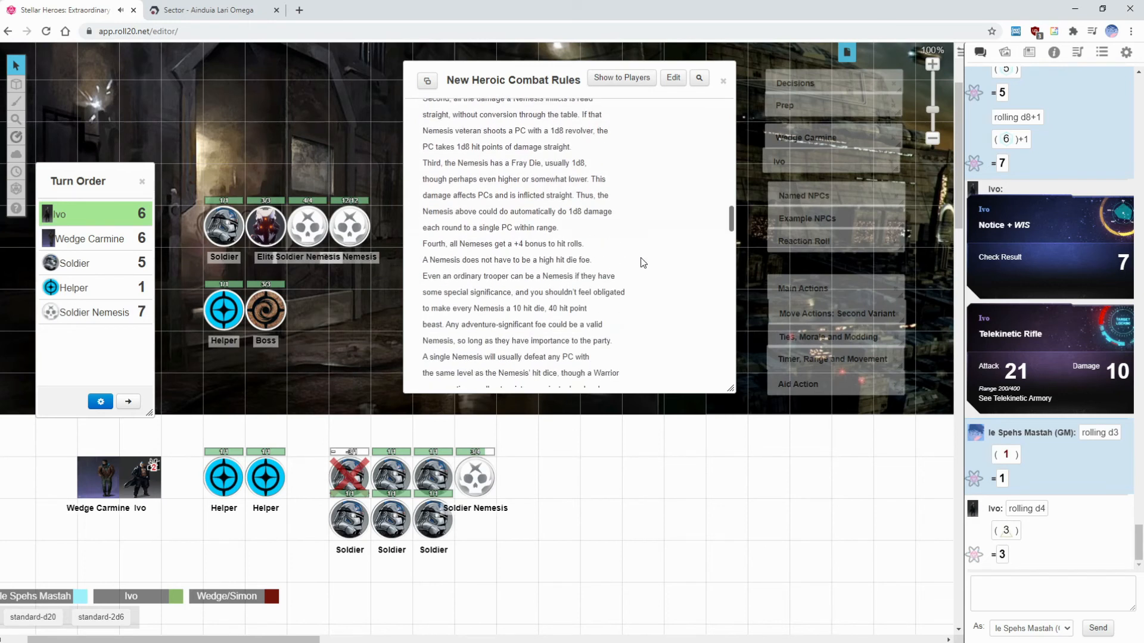
scroll(down, 3)
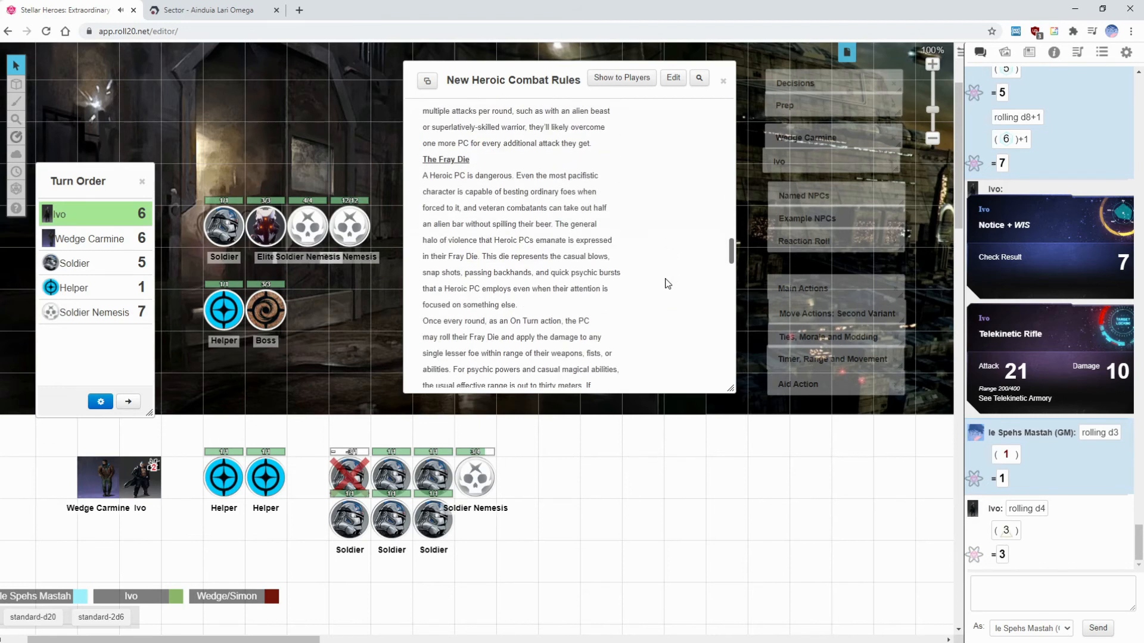
scroll(down, 3)
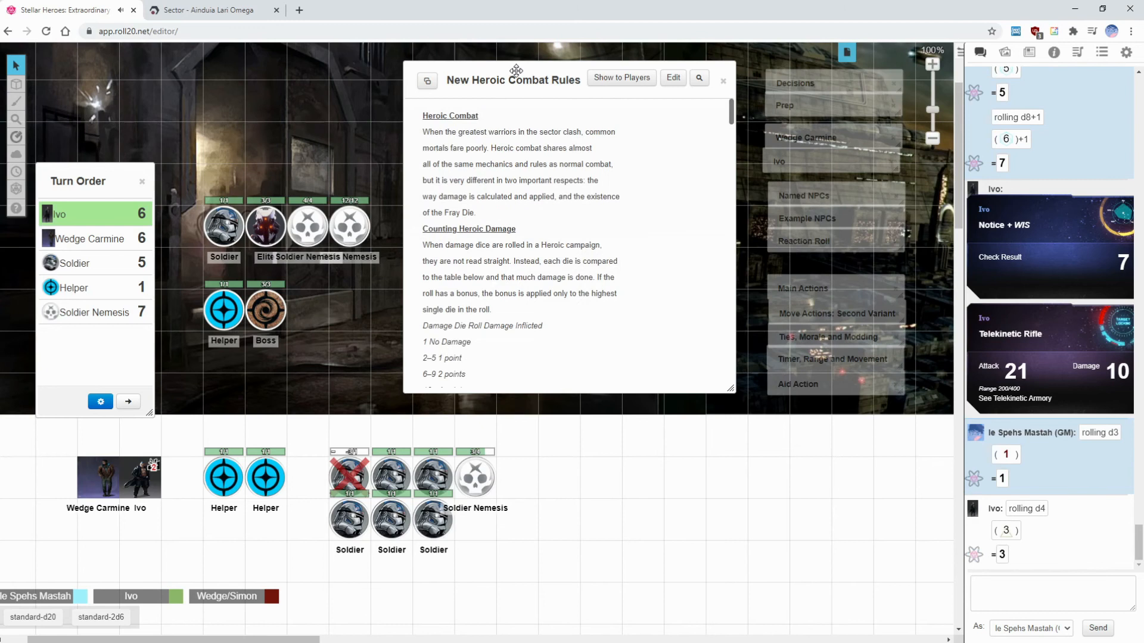
click(722, 80)
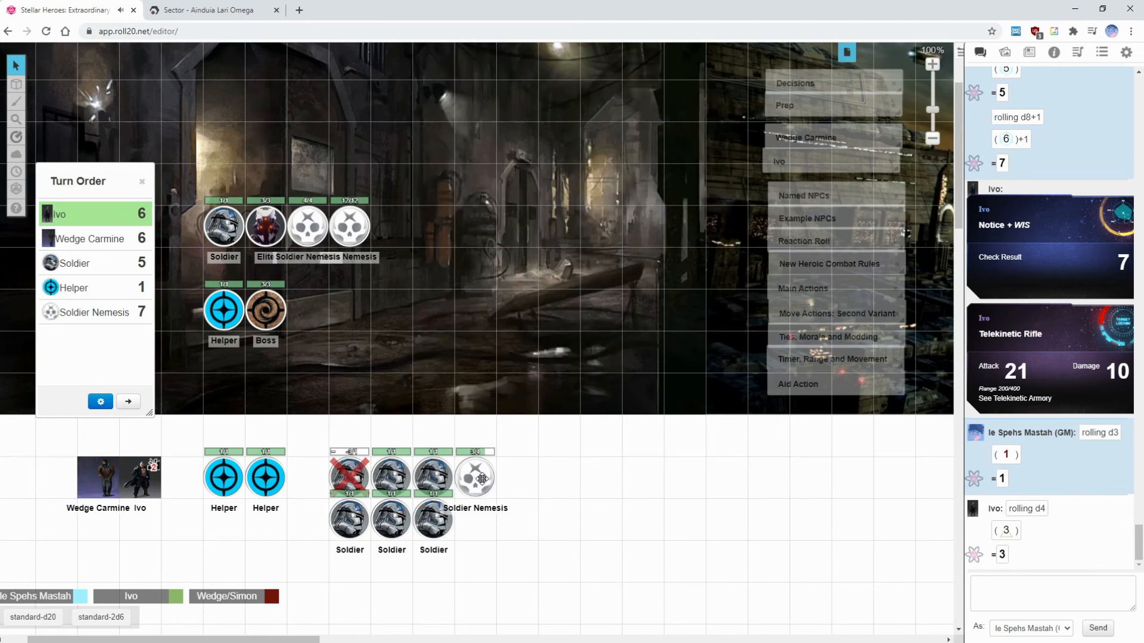
mouse_move(518, 477)
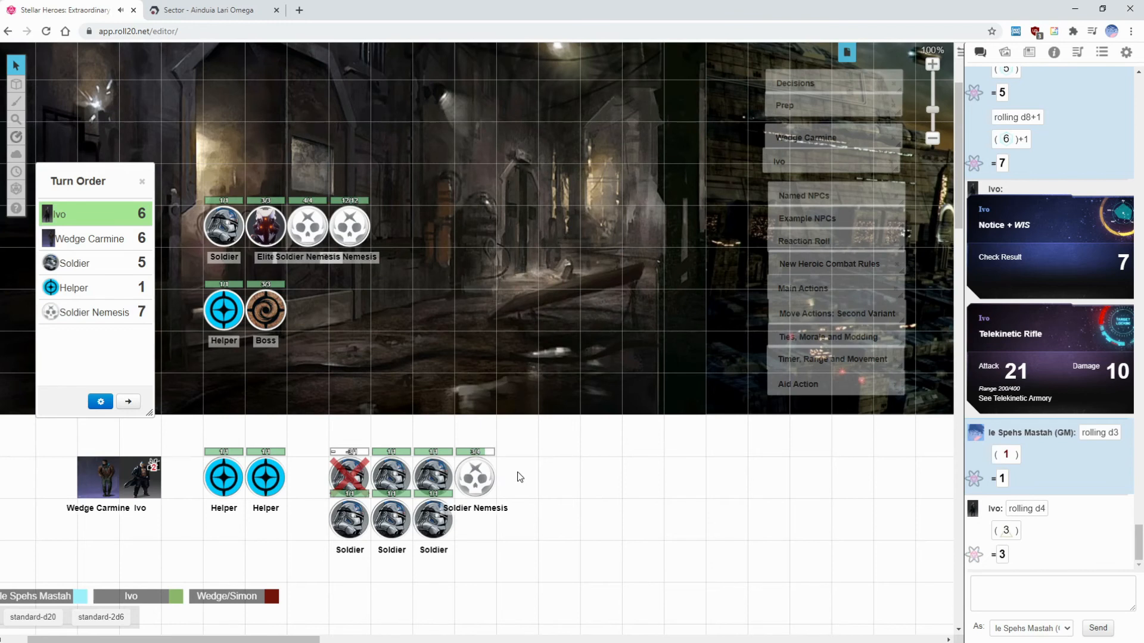
mouse_move(500, 476)
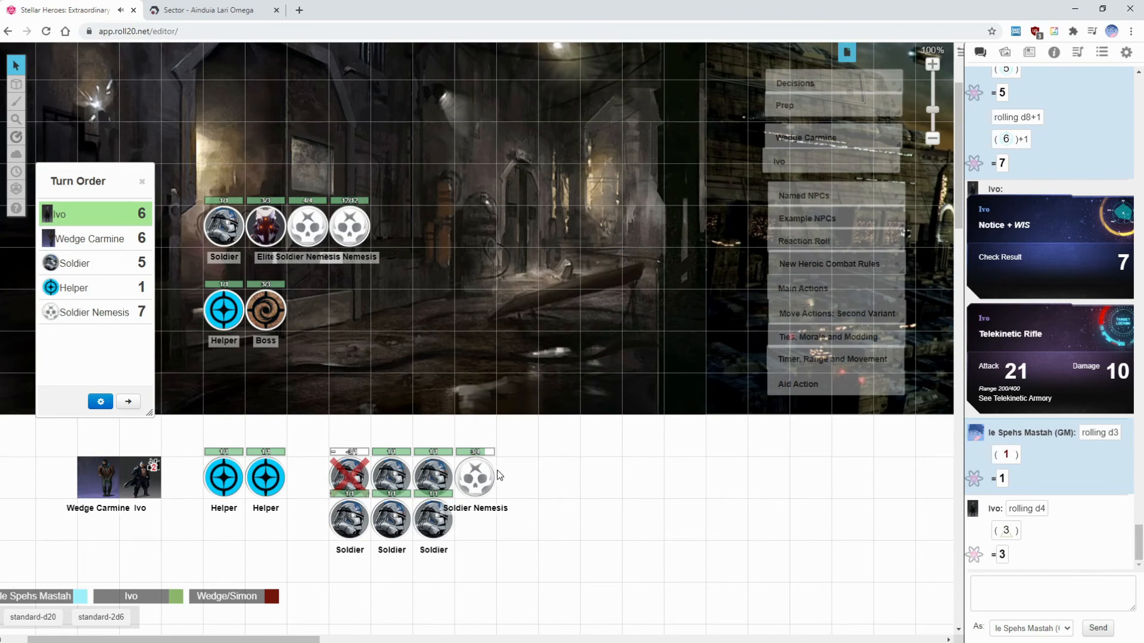
mouse_move(481, 482)
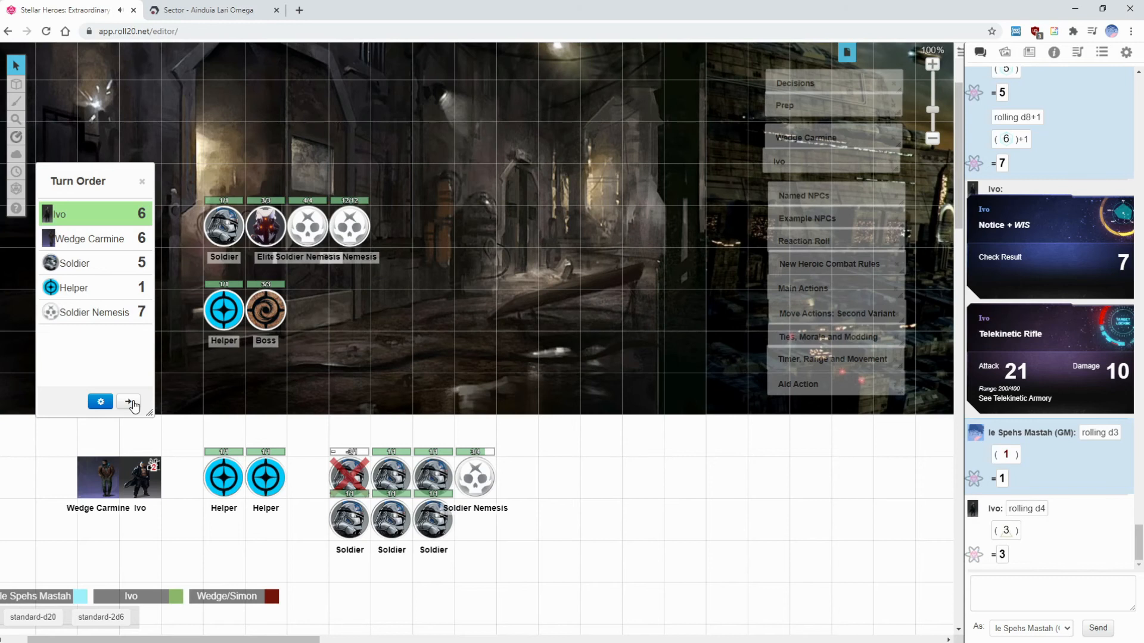
Advance the turn order so Wedge Carmine leads and Ivo drops to the bottom.
click(128, 402)
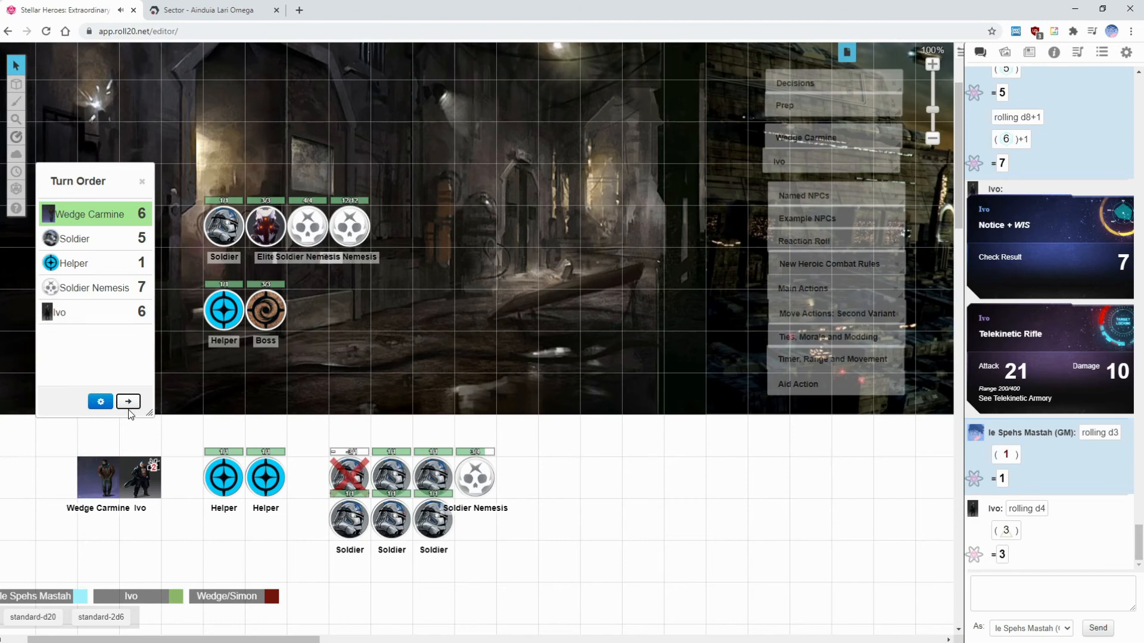
mouse_move(753, 263)
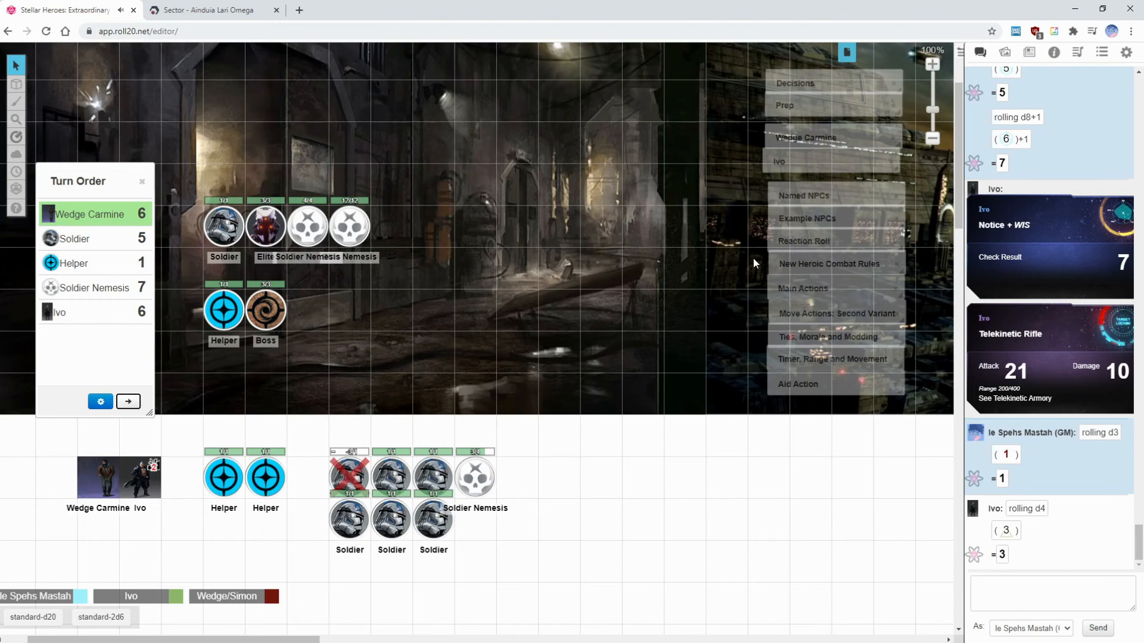
mouse_move(488, 299)
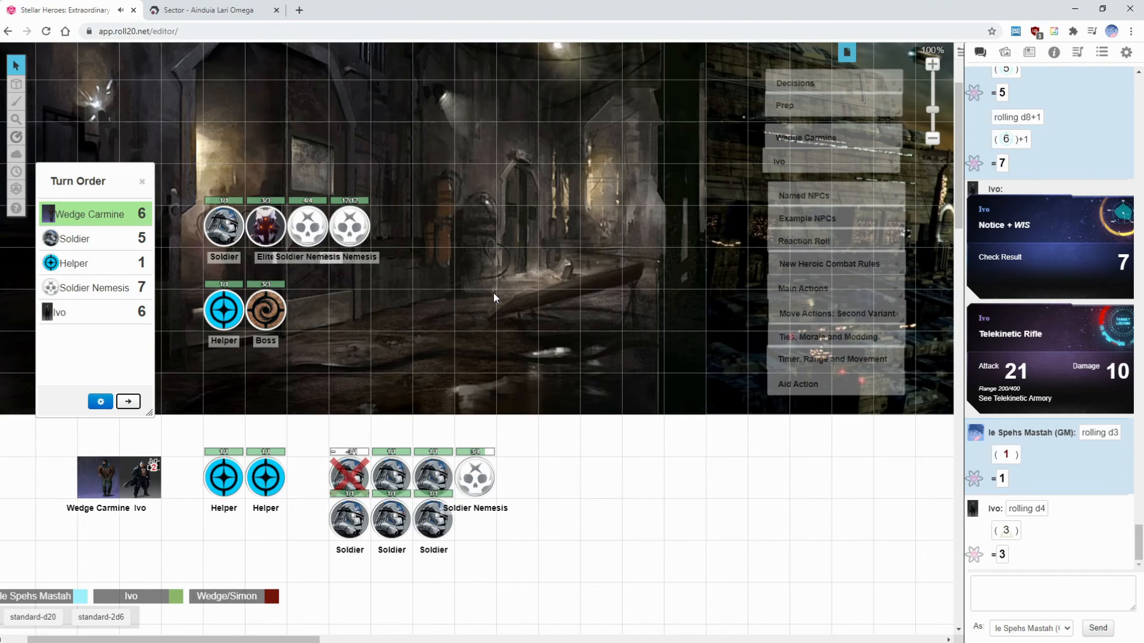
click(836, 314)
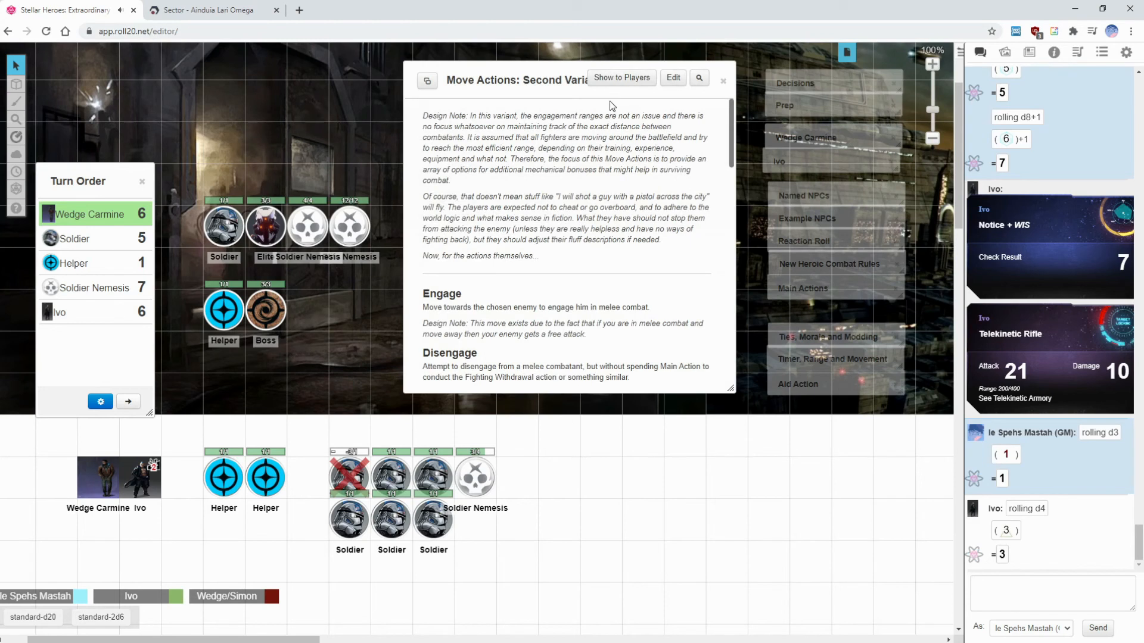
mouse_move(601, 136)
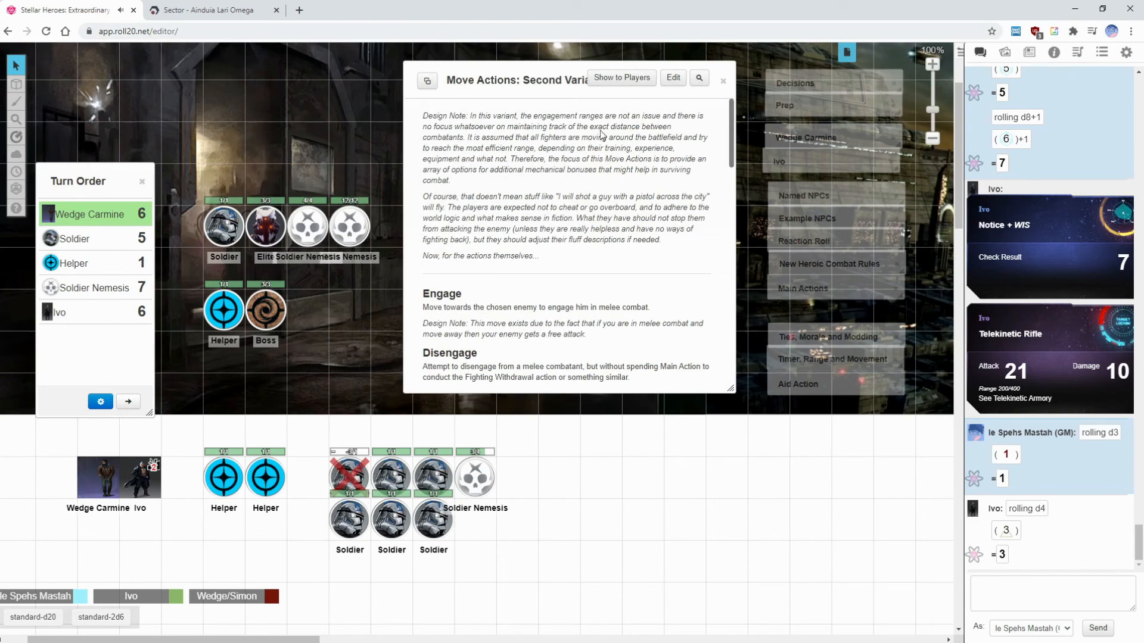
click(722, 80)
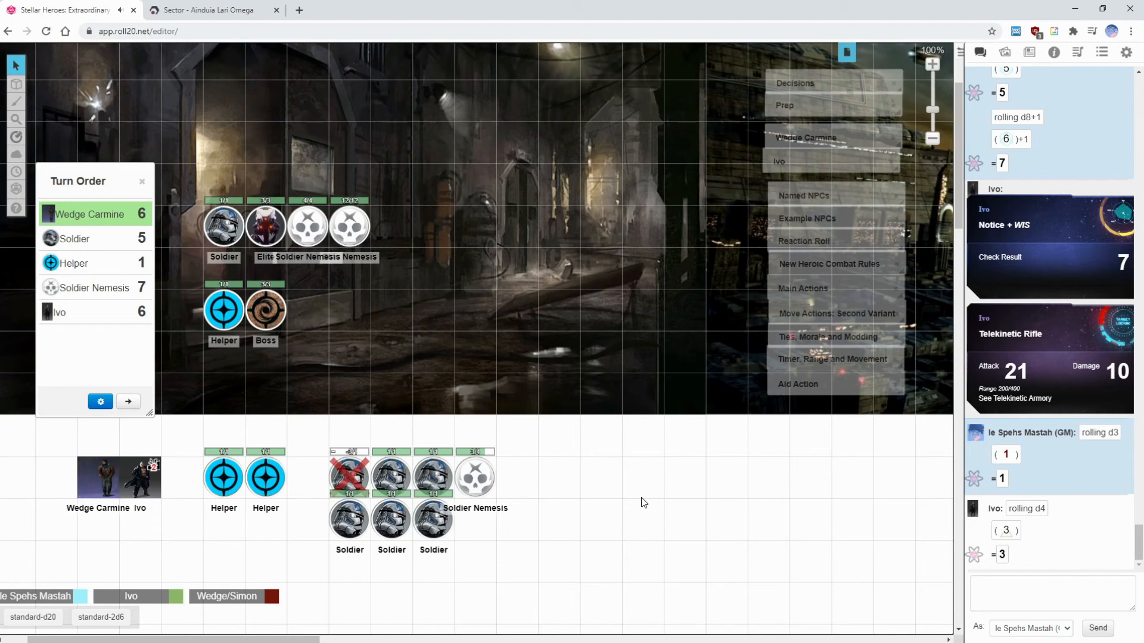
mouse_move(801, 313)
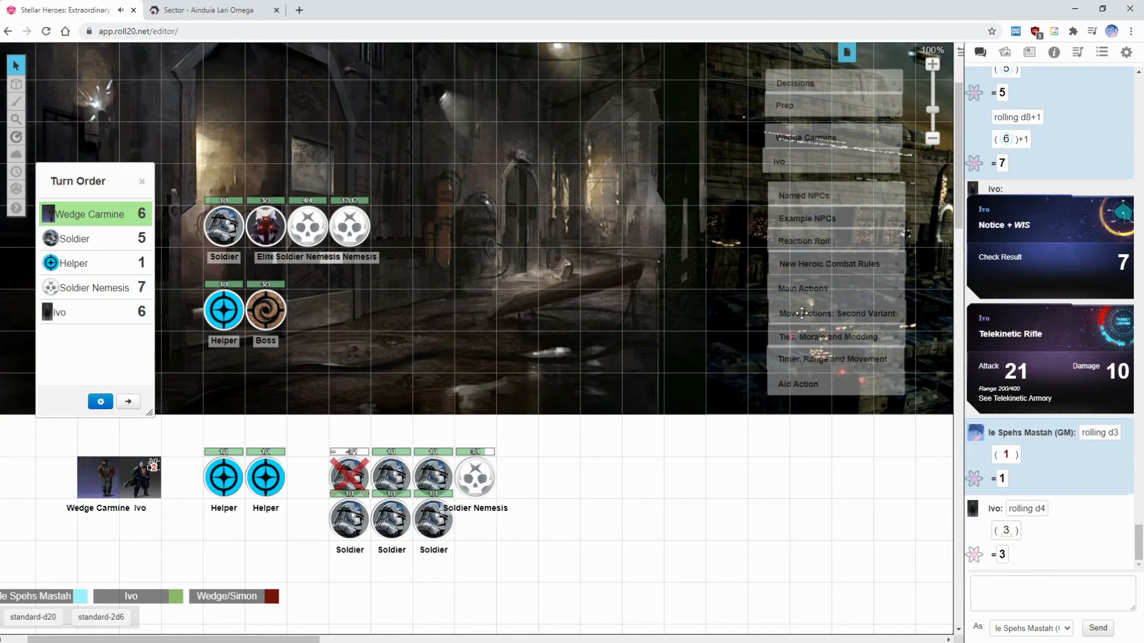
click(837, 313)
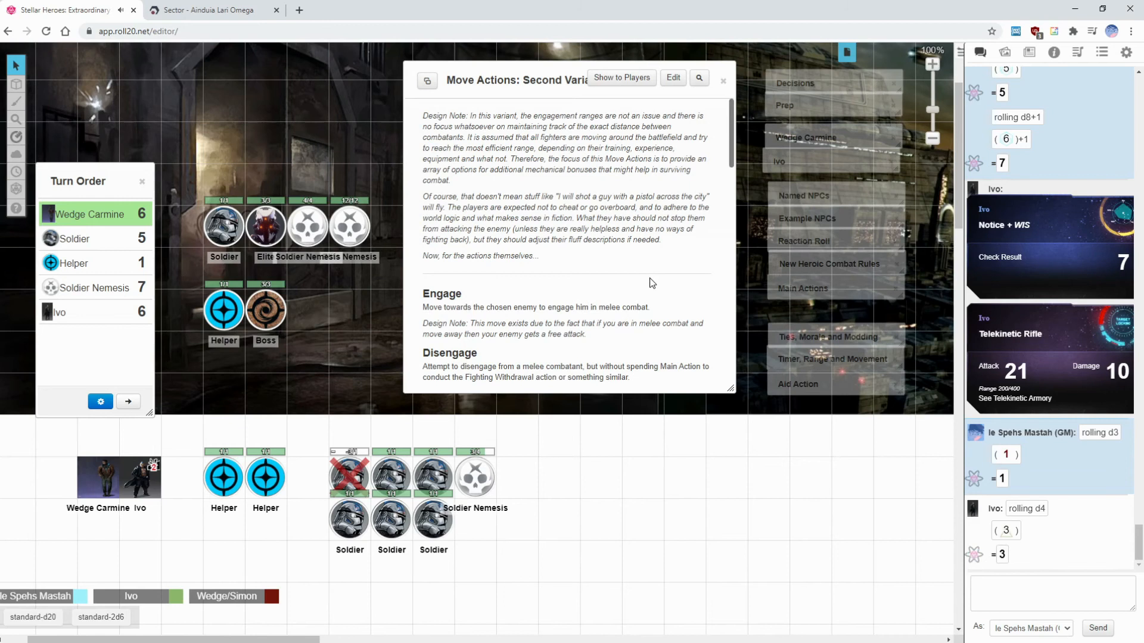
scroll(down, 3)
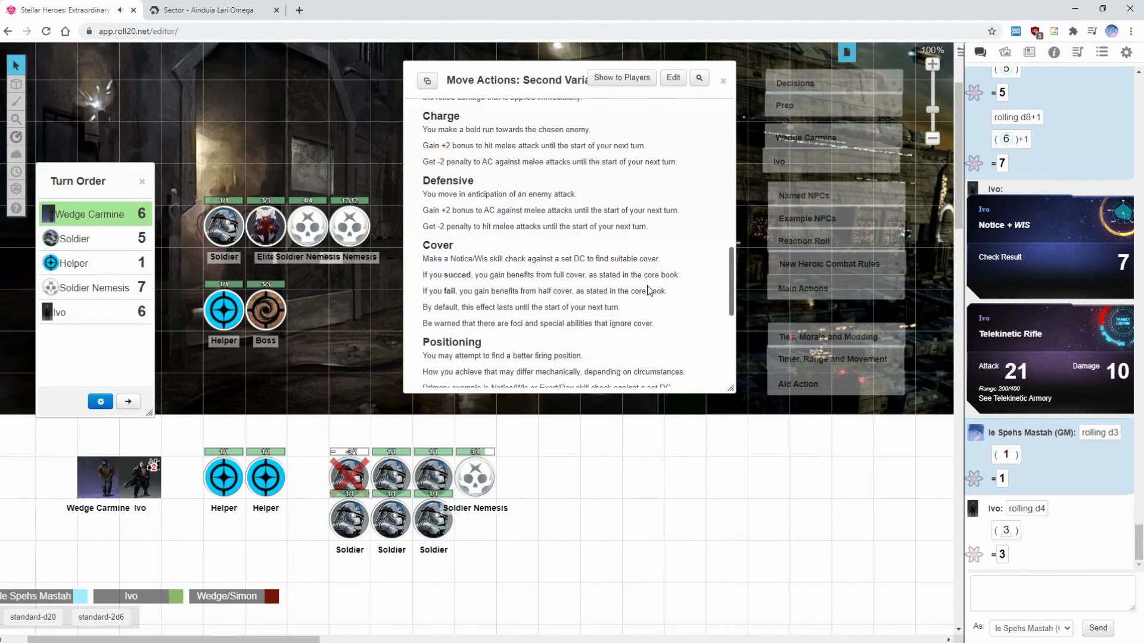
scroll(down, 3)
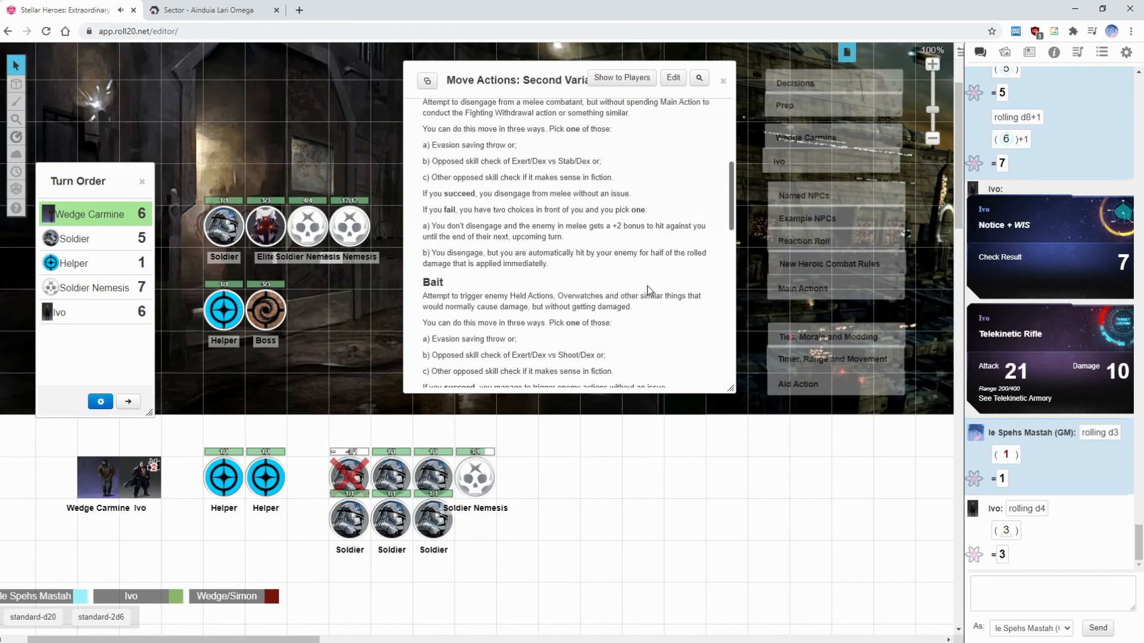
scroll(down, 3)
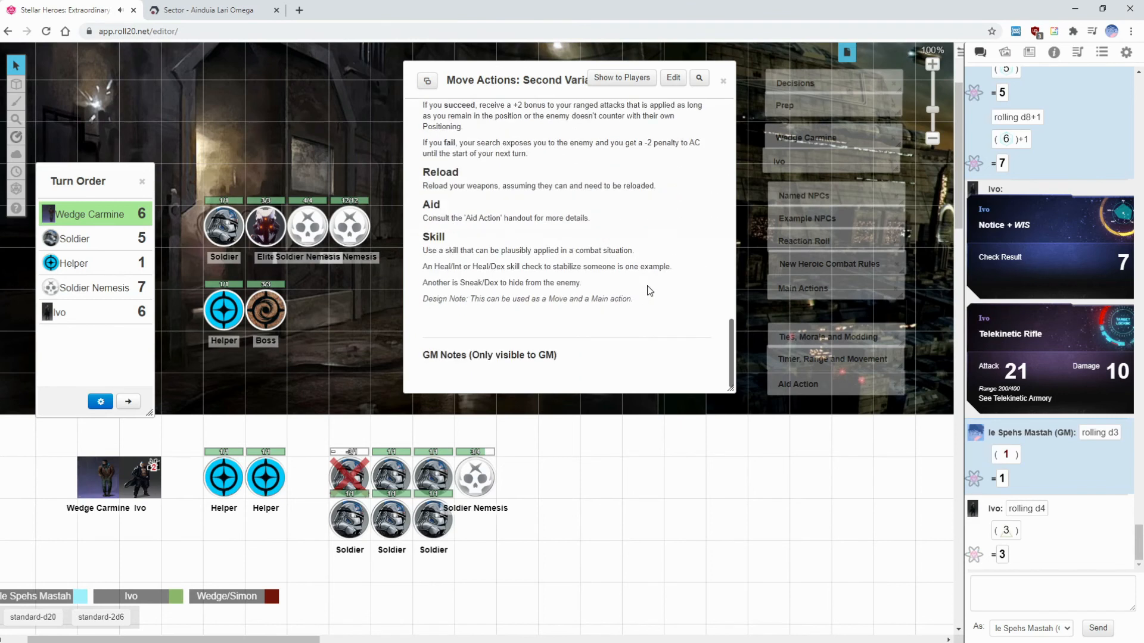
click(722, 81)
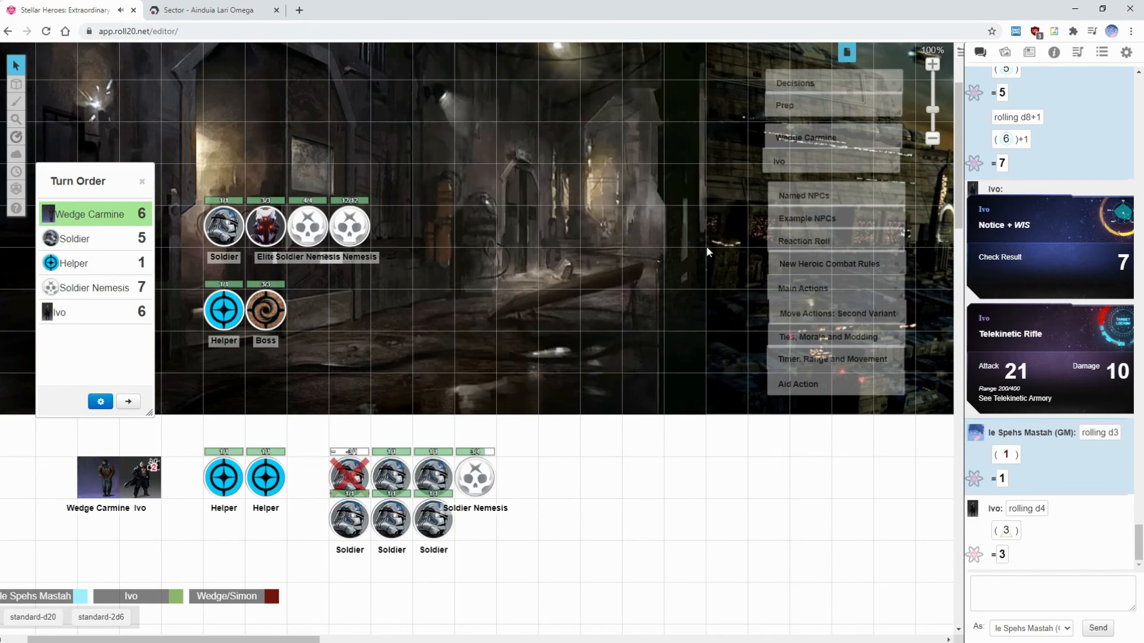
Show the Main Actions handout scrolled down to its Disarm rules.
click(802, 288)
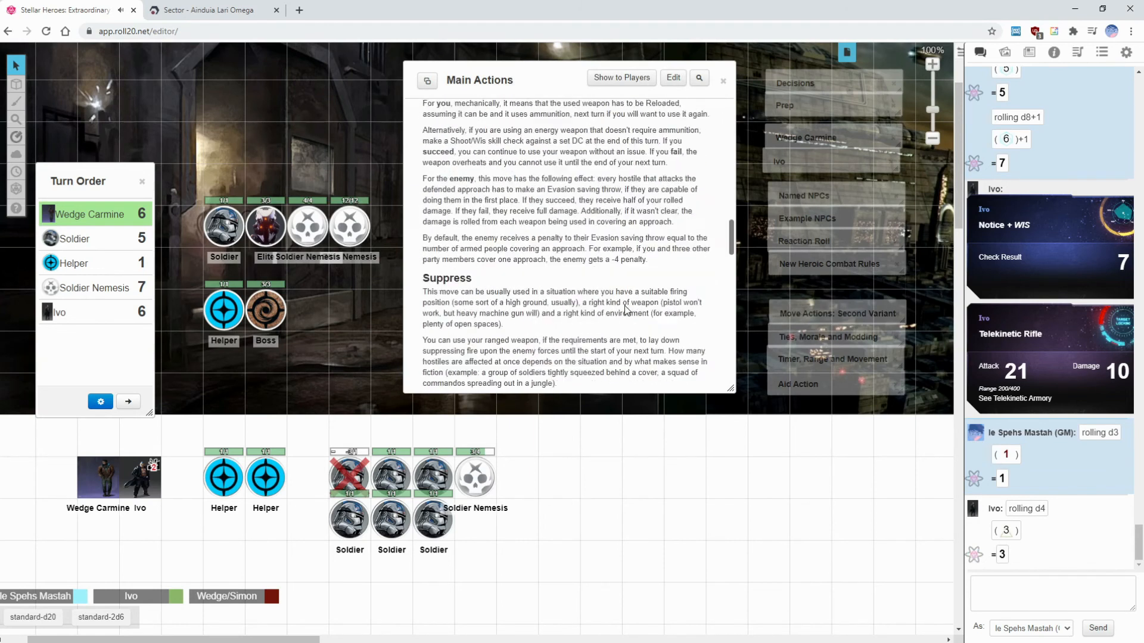
scroll(down, 3)
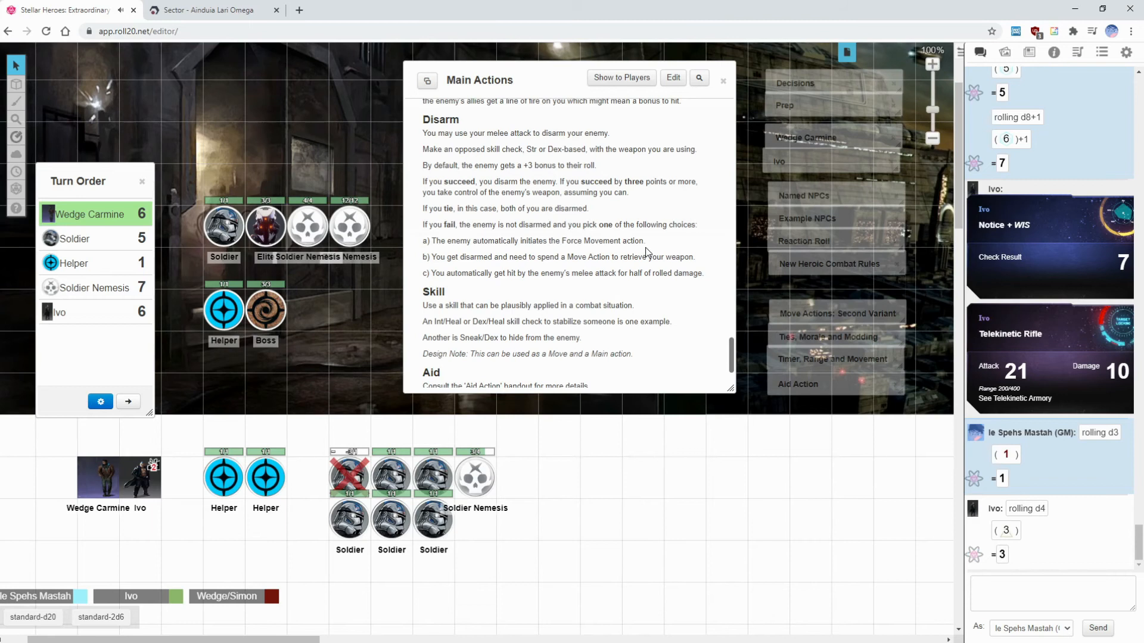
mouse_move(424, 140)
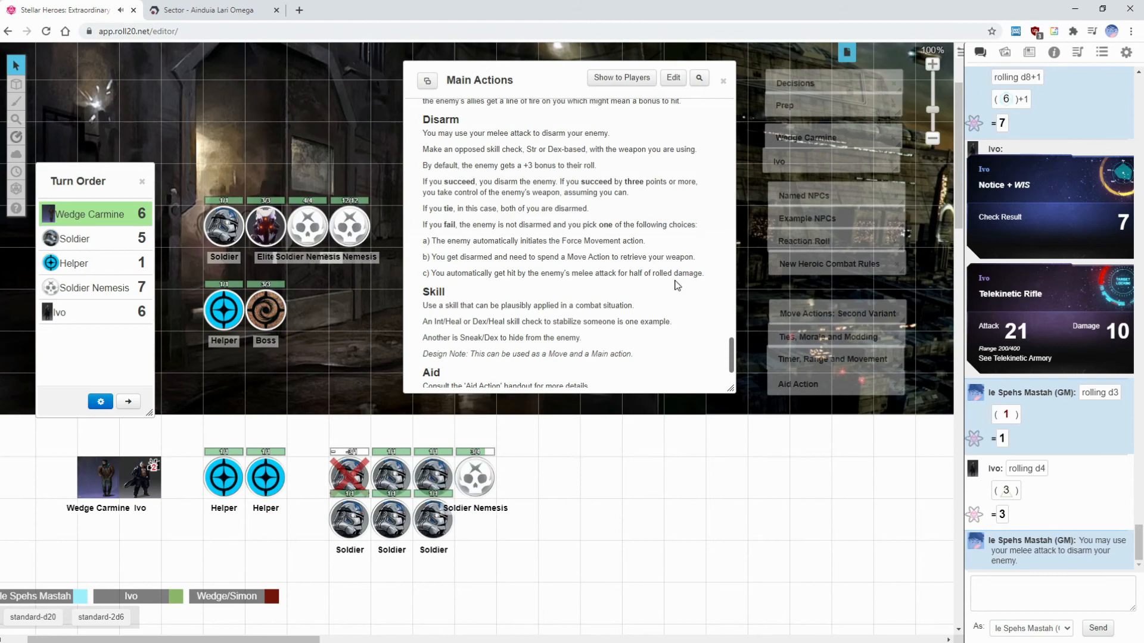
From the Journal, read the New Foci Part #1 traits and the Move Actions: Second Variant Positioning rules.
click(1004, 51)
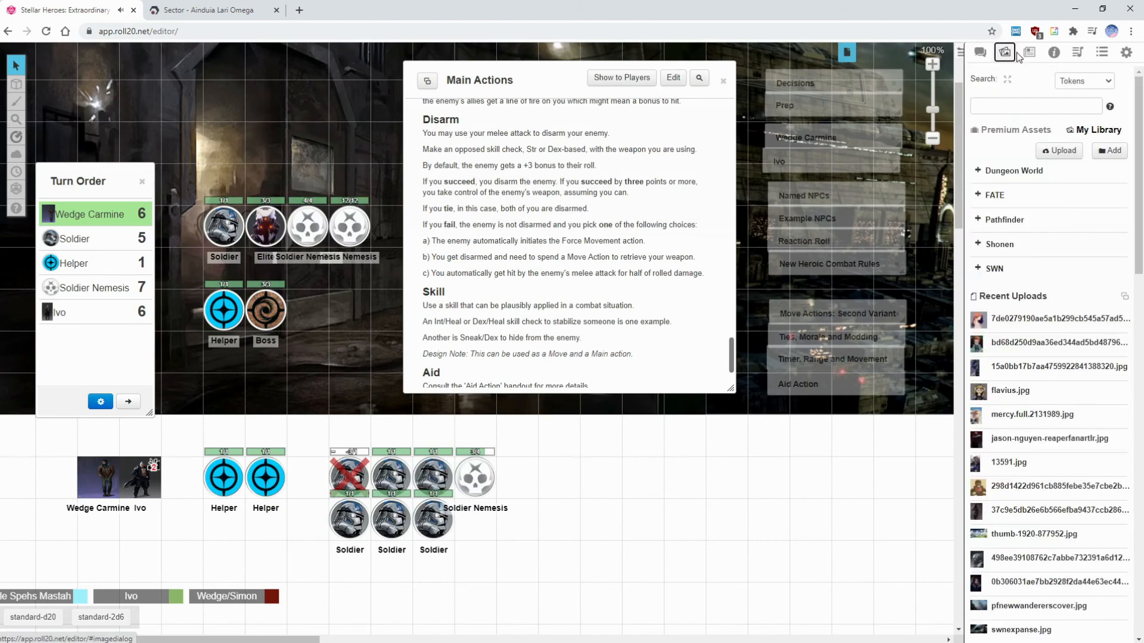
click(1029, 51)
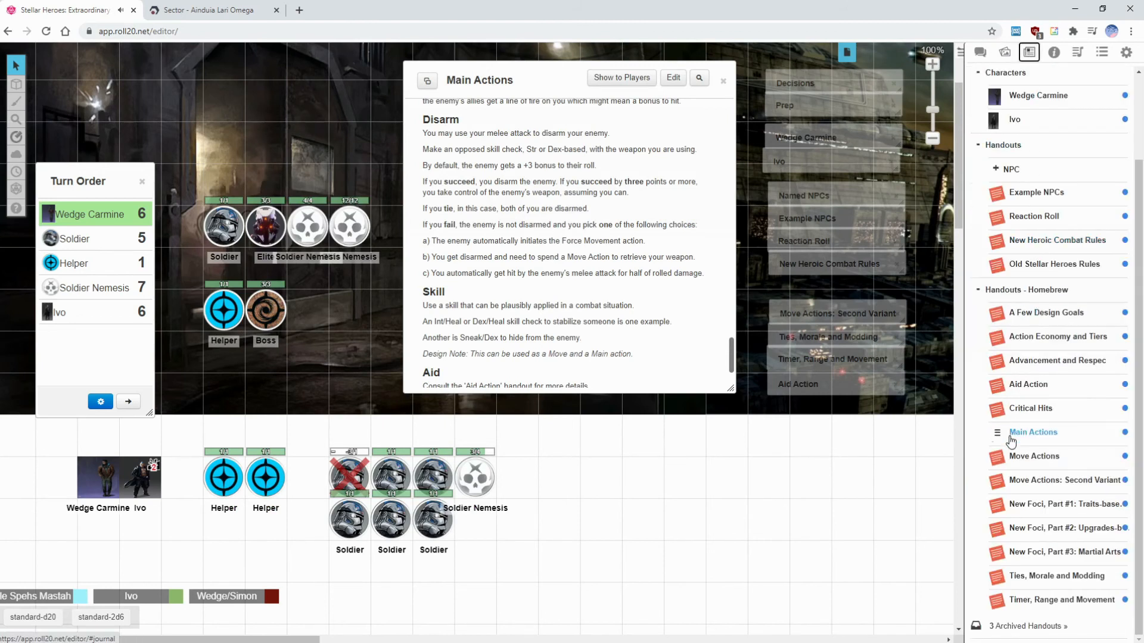
mouse_move(1061, 504)
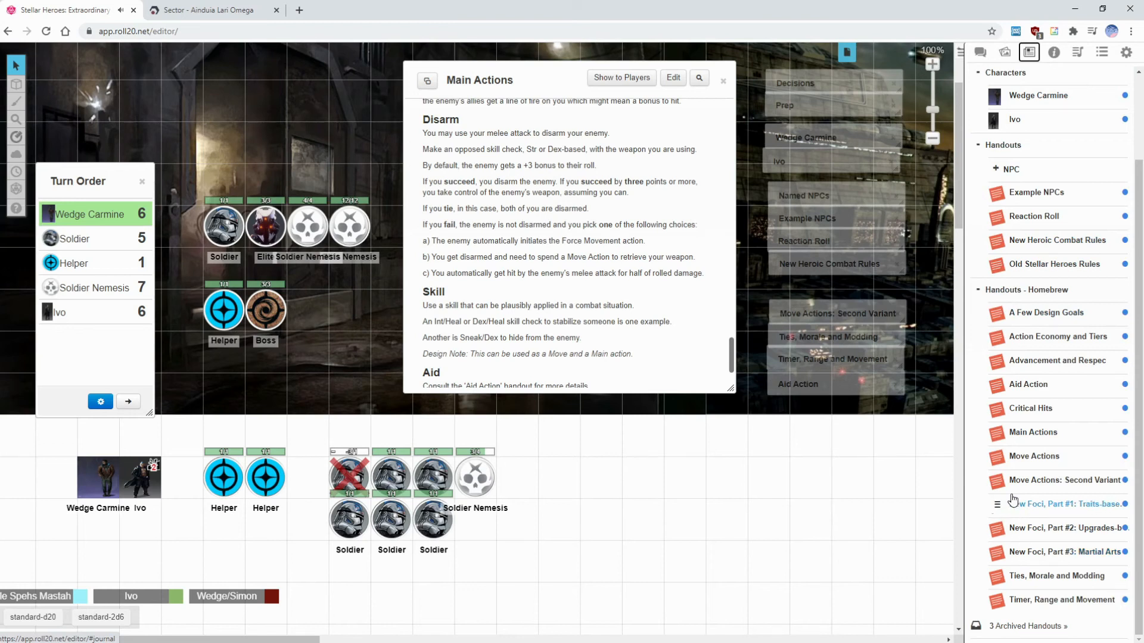
click(1064, 504)
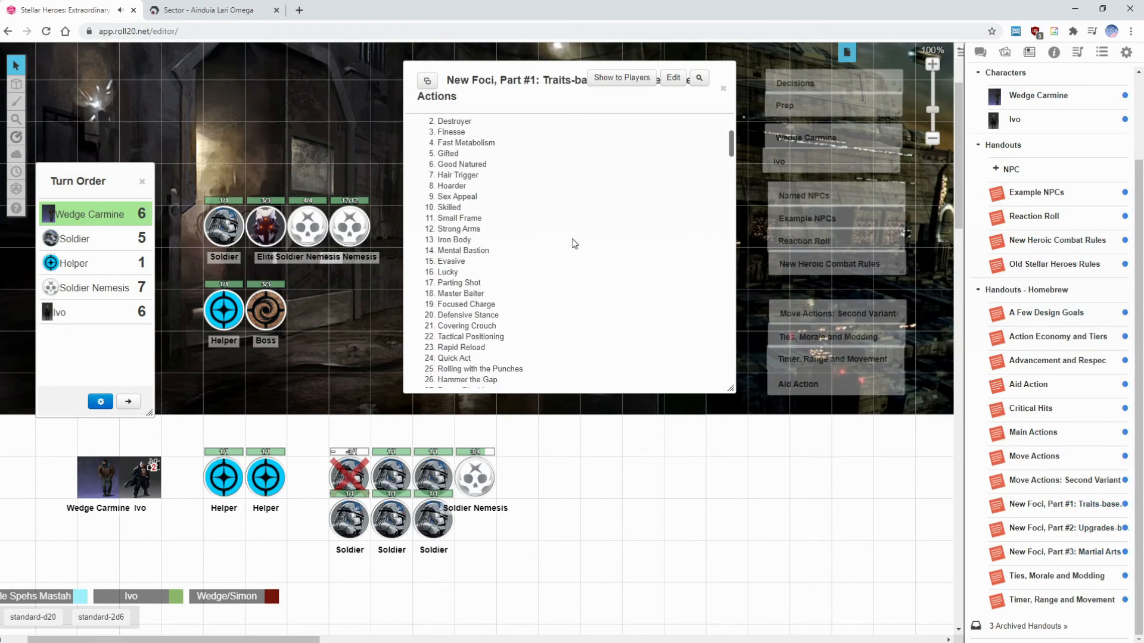
scroll(down, 3)
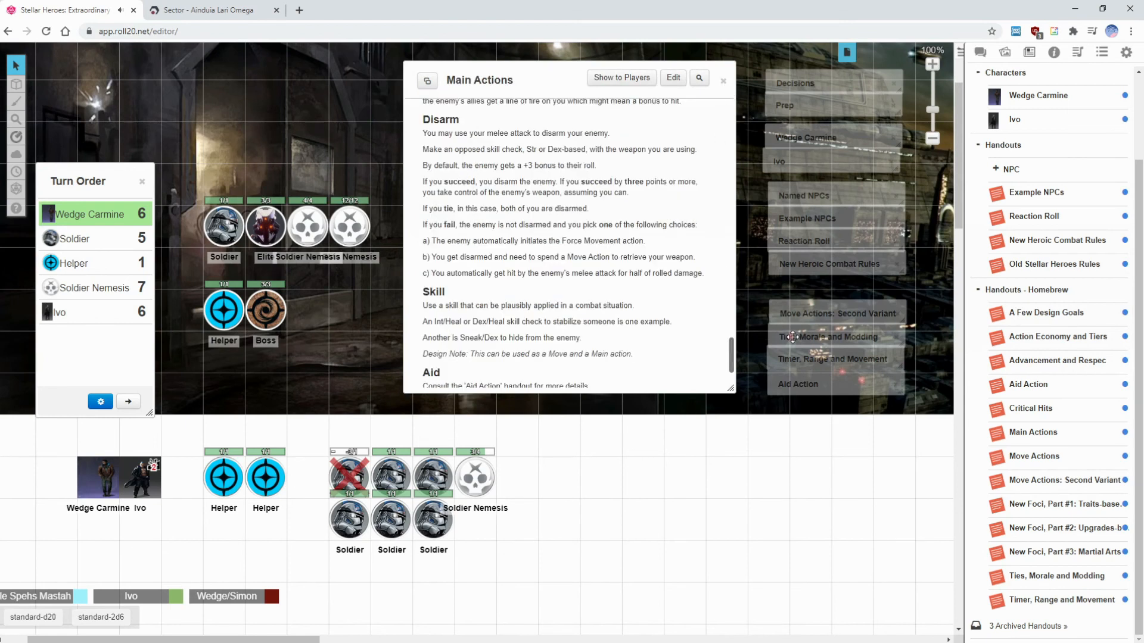
click(1061, 528)
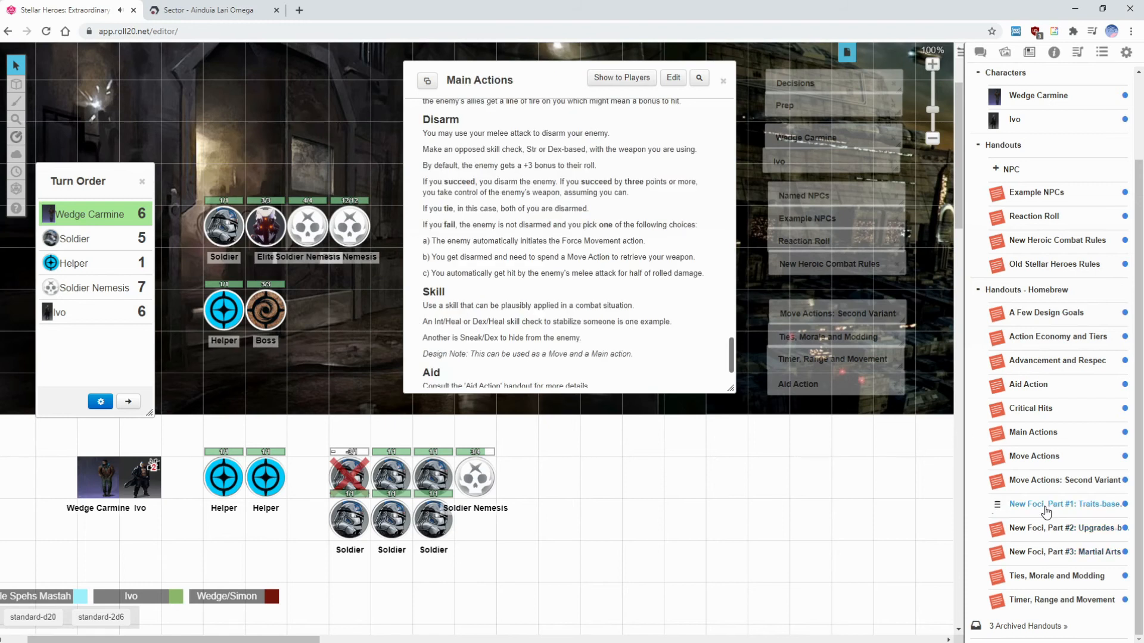
click(1065, 504)
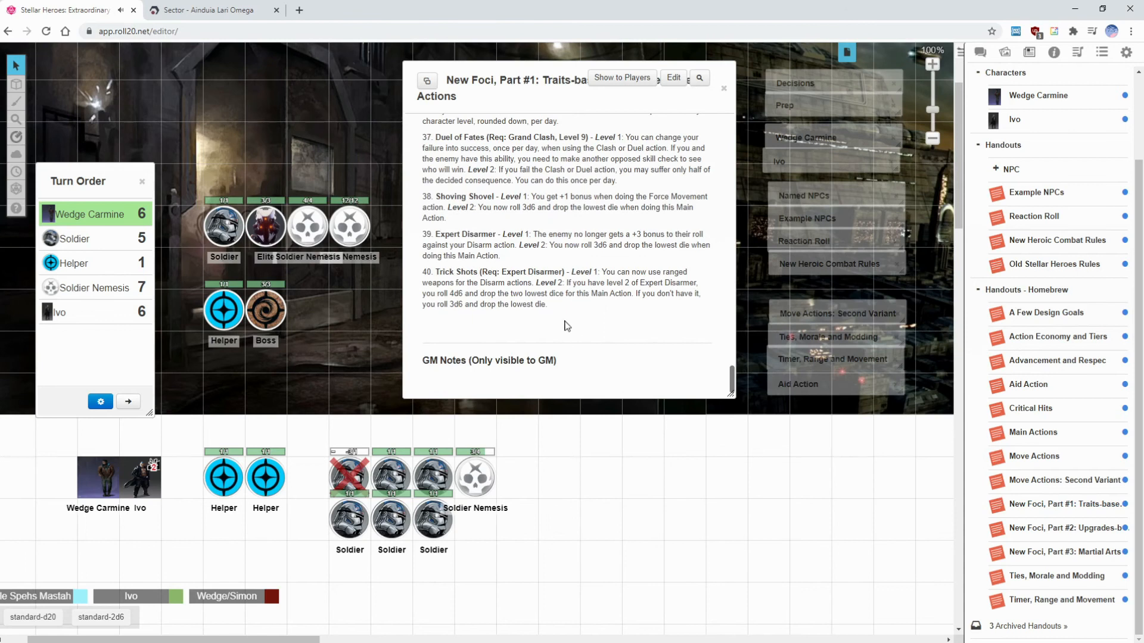
mouse_move(568, 323)
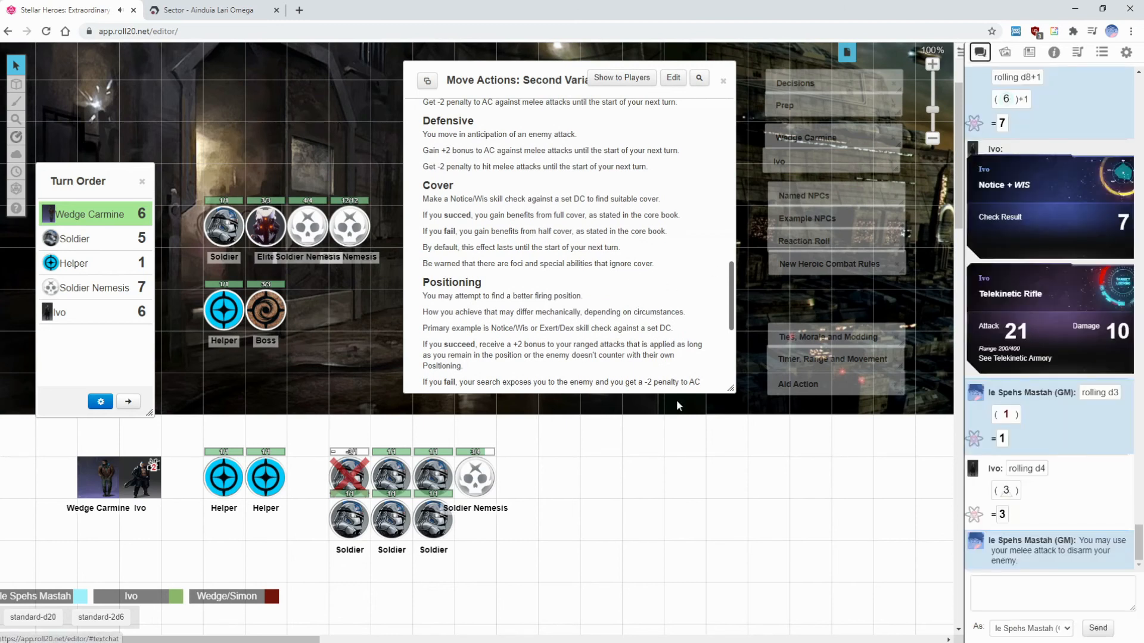
mouse_move(512, 342)
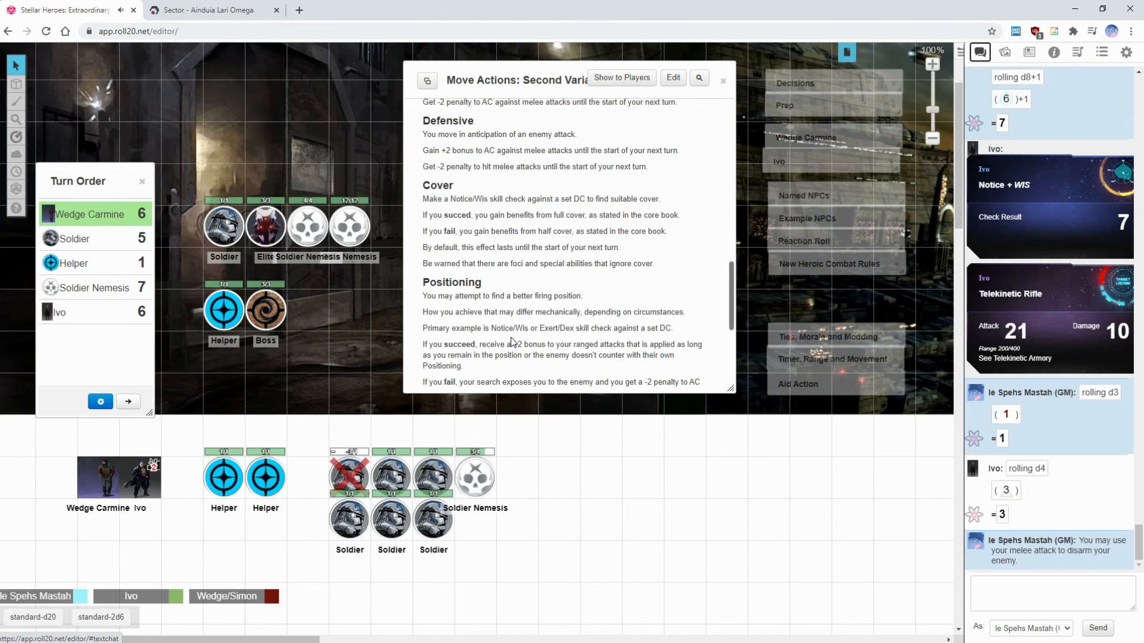
Bring up Wedge Carmine's status markers and roll his Notice + WIS check (9) and Laser Pistol attack (22, damage 5).
click(99, 478)
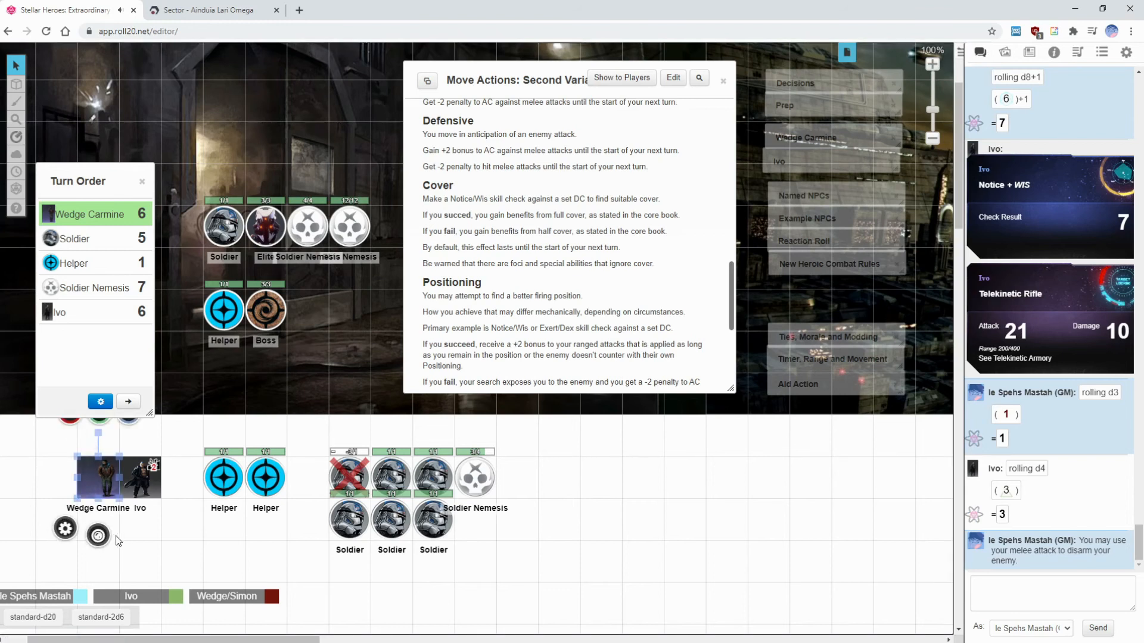
click(98, 536)
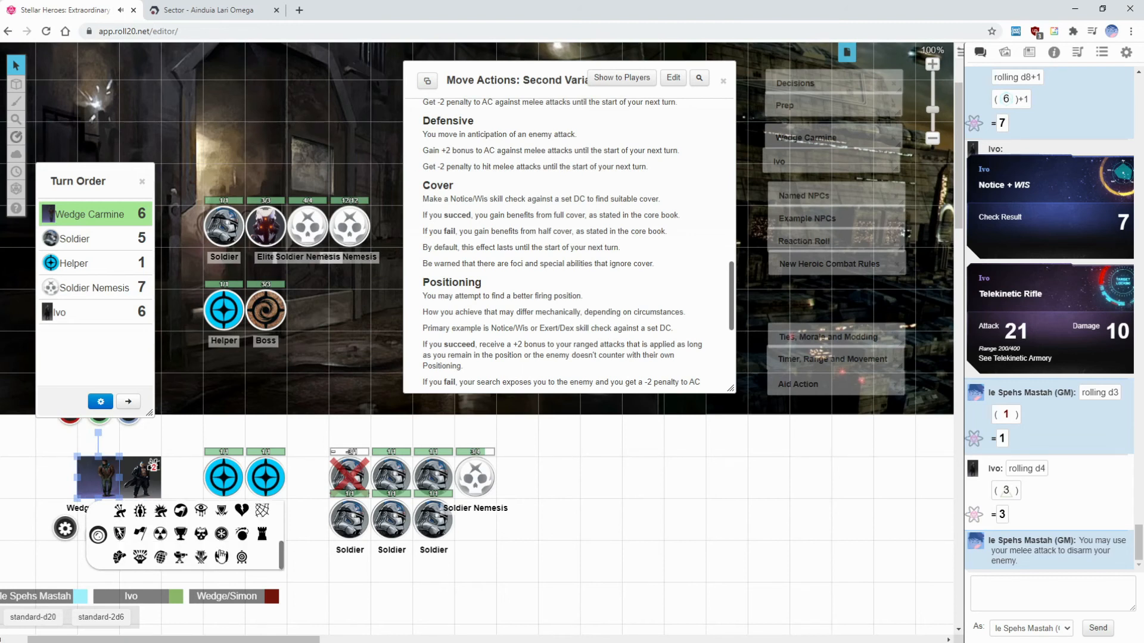
mouse_move(242, 558)
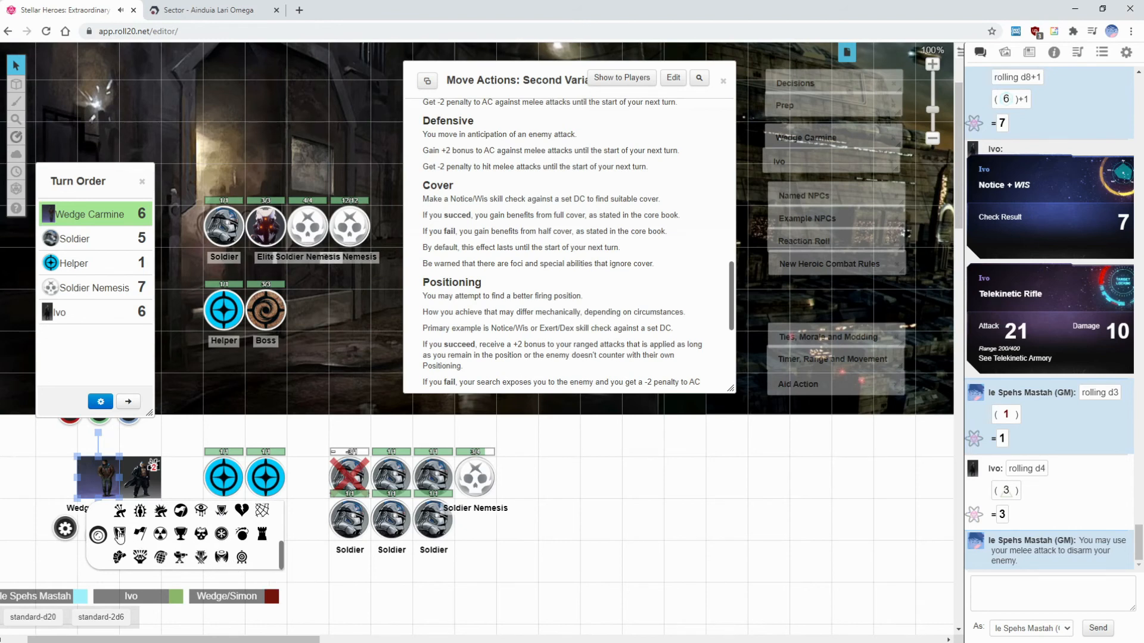
mouse_move(208, 560)
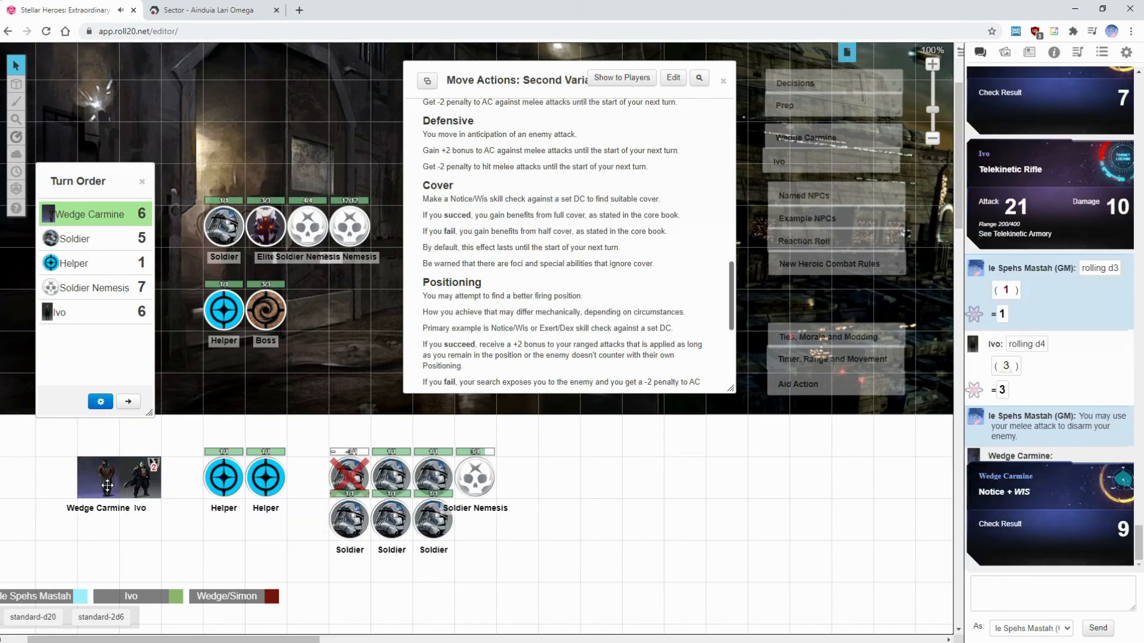
click(108, 478)
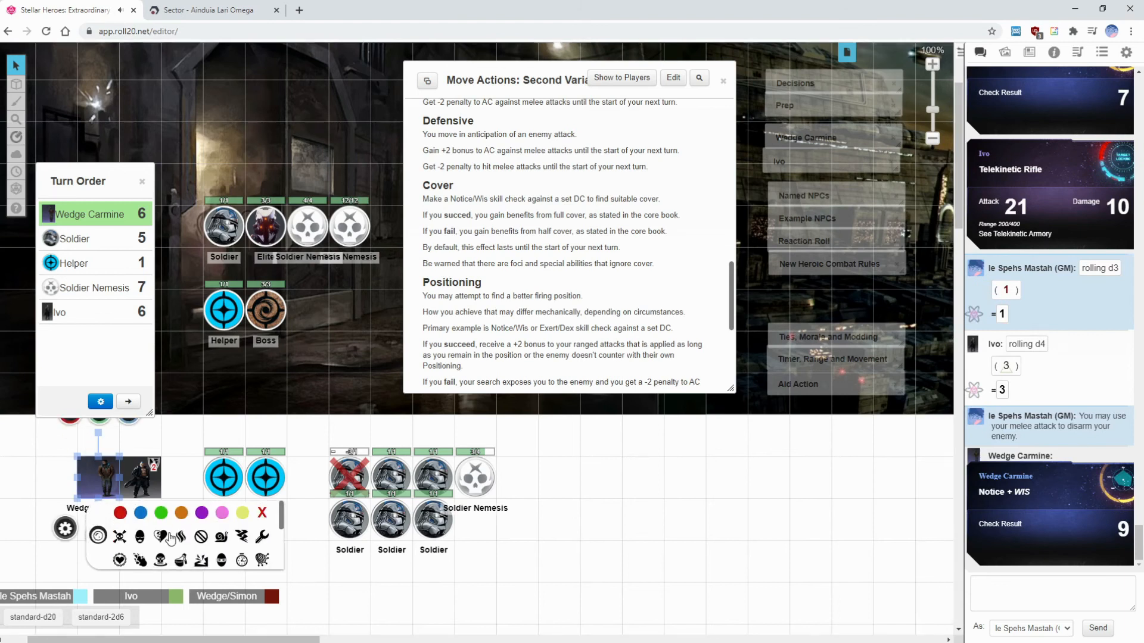
mouse_move(161, 536)
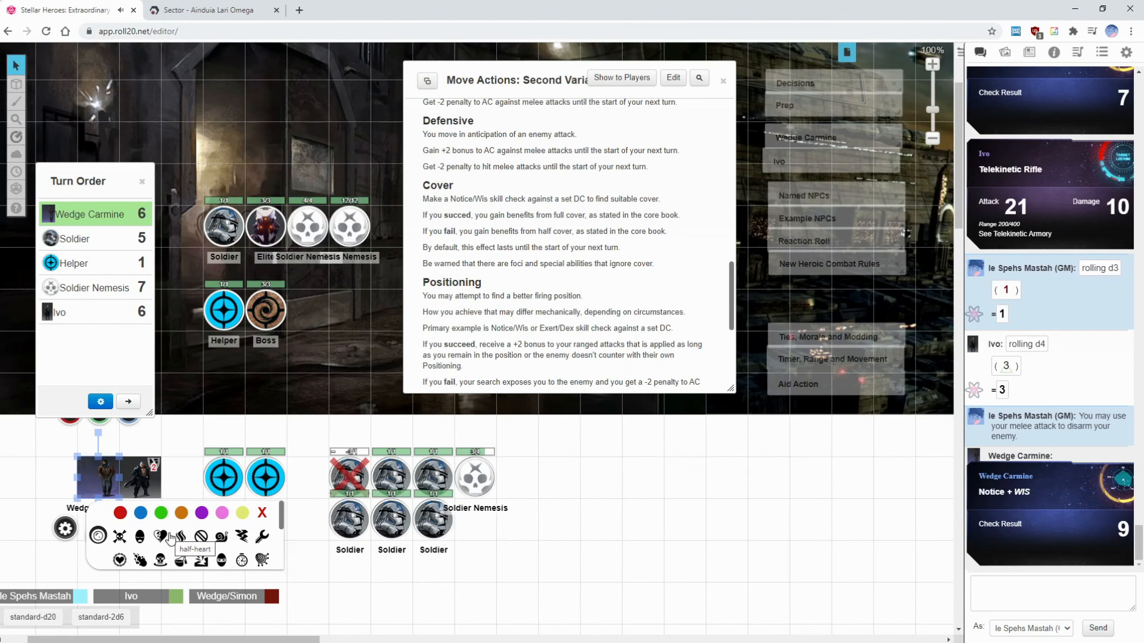
scroll(down, 3)
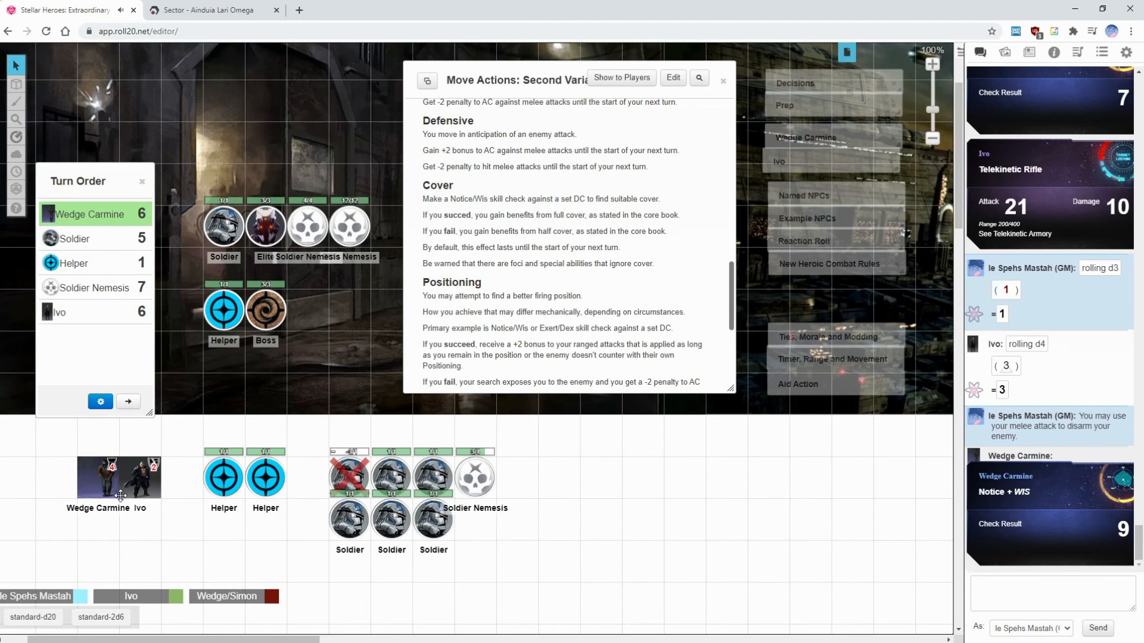
mouse_move(186, 526)
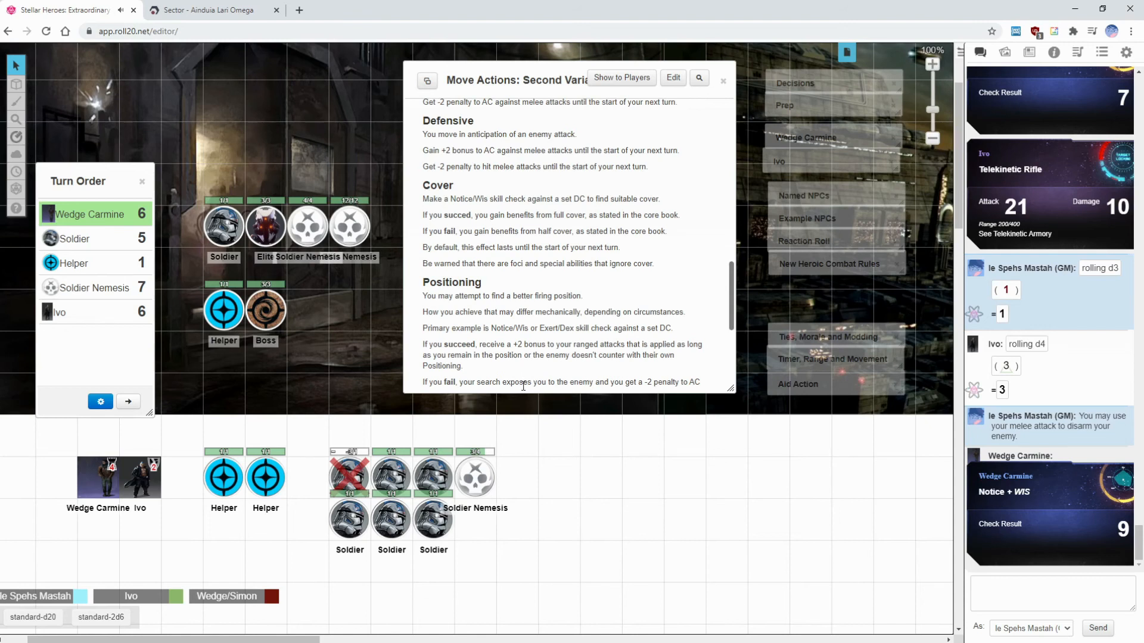
mouse_move(378, 351)
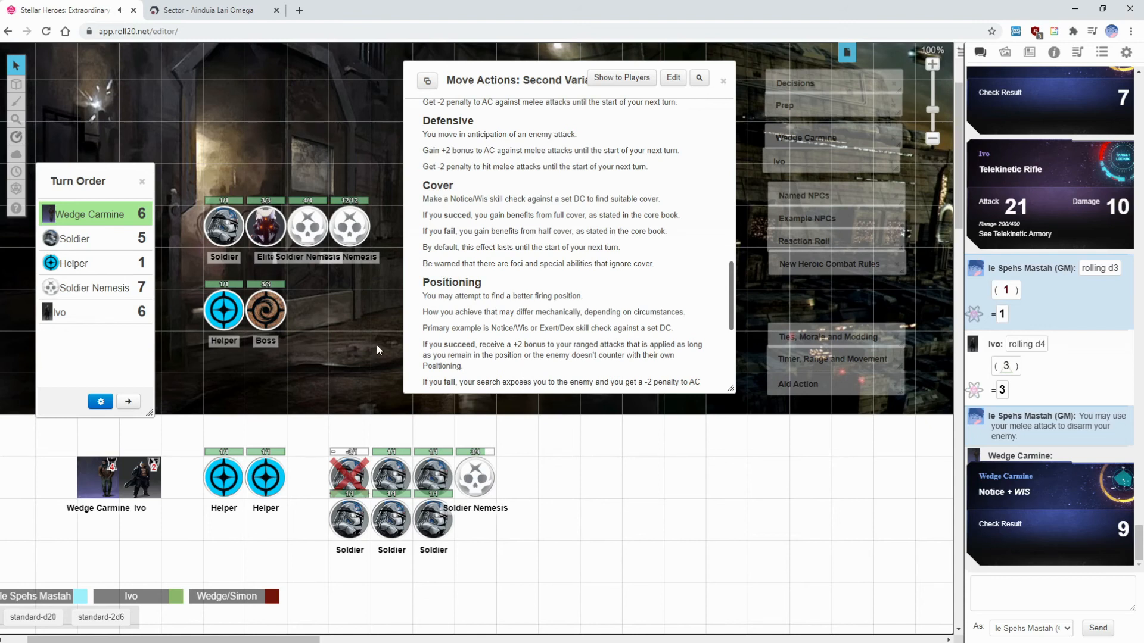
mouse_move(559, 300)
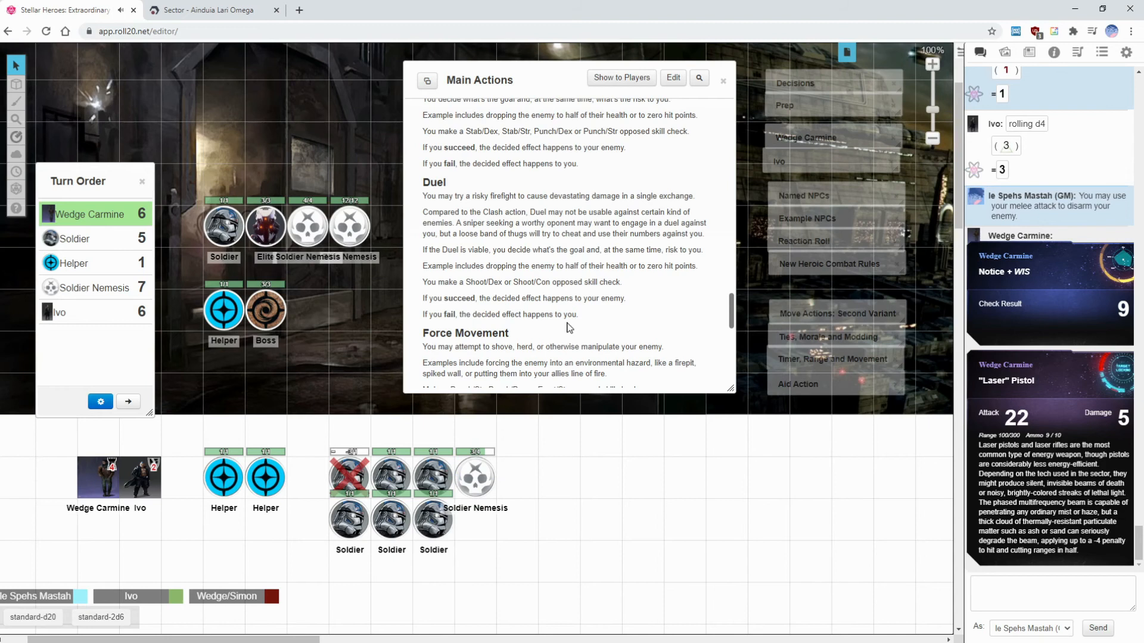
scroll(down, 3)
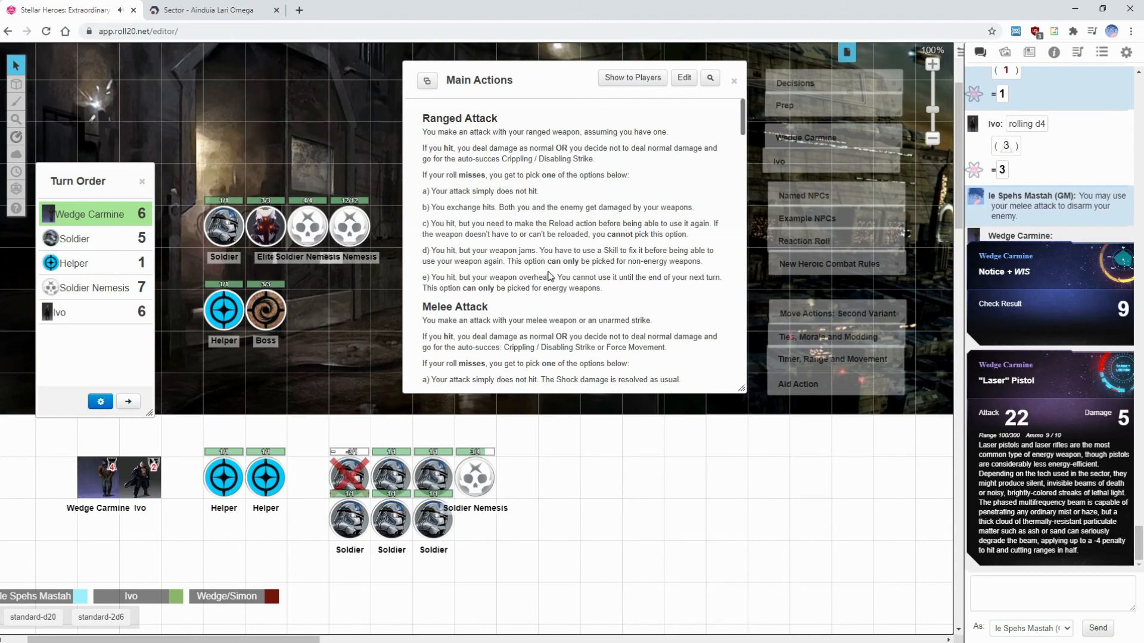
mouse_move(806, 185)
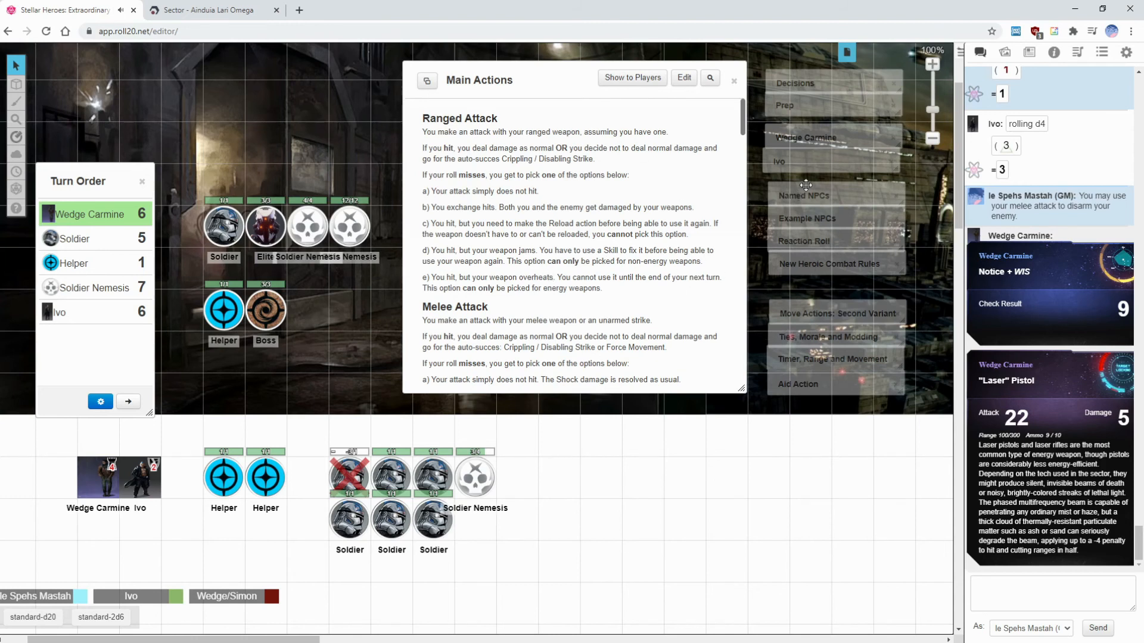
click(829, 265)
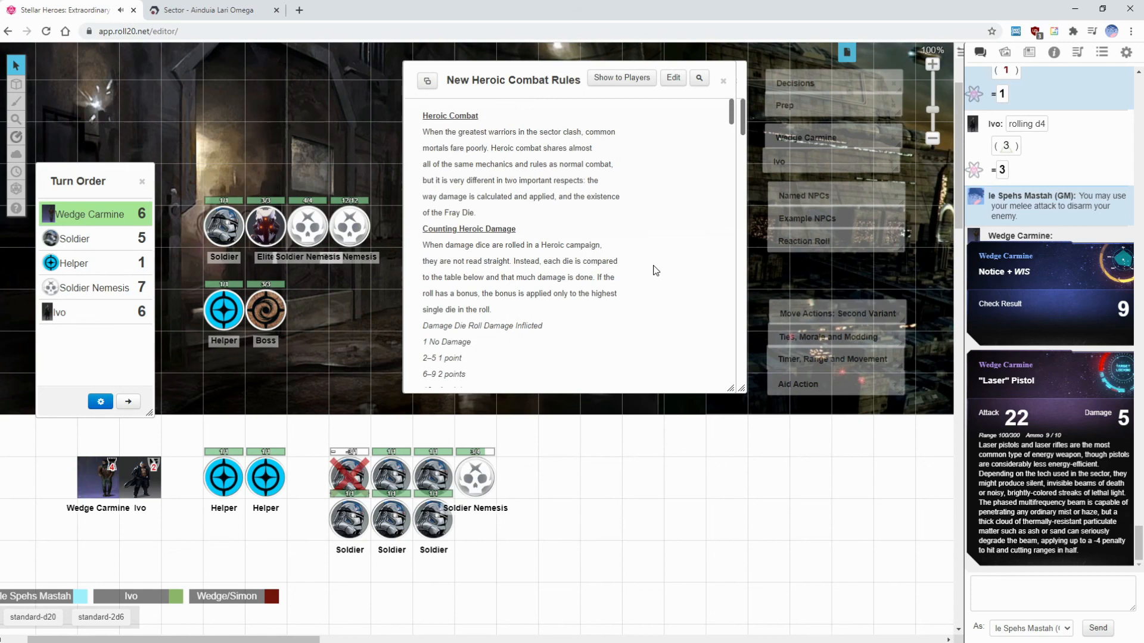
scroll(down, 3)
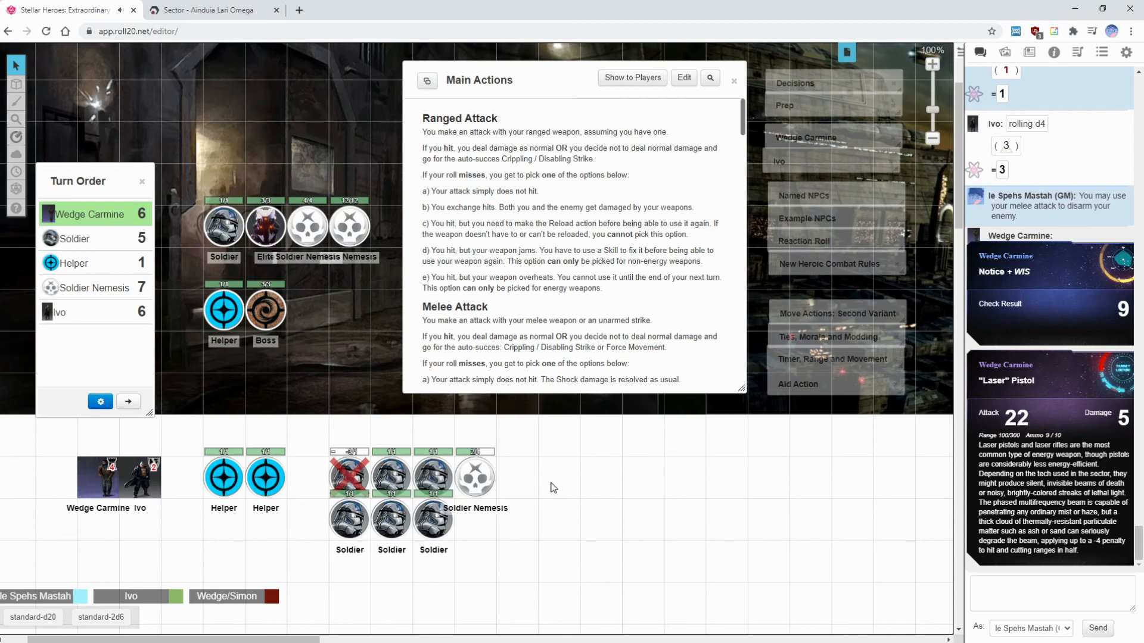
click(136, 478)
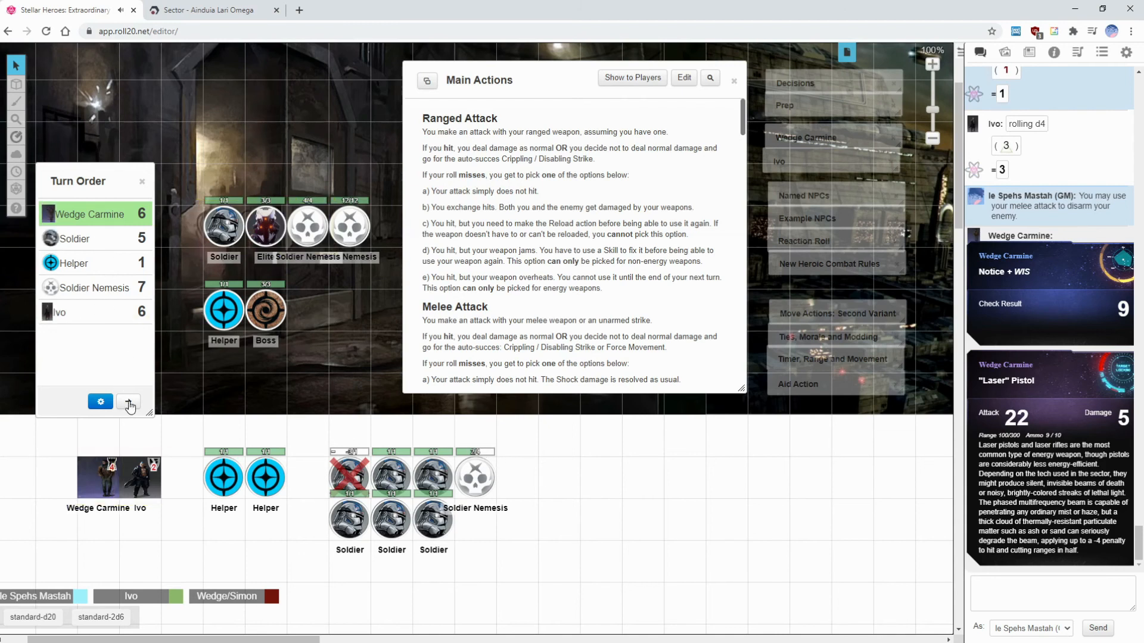
Advance the turn order to Helper and close the Main Actions handout.
click(127, 401)
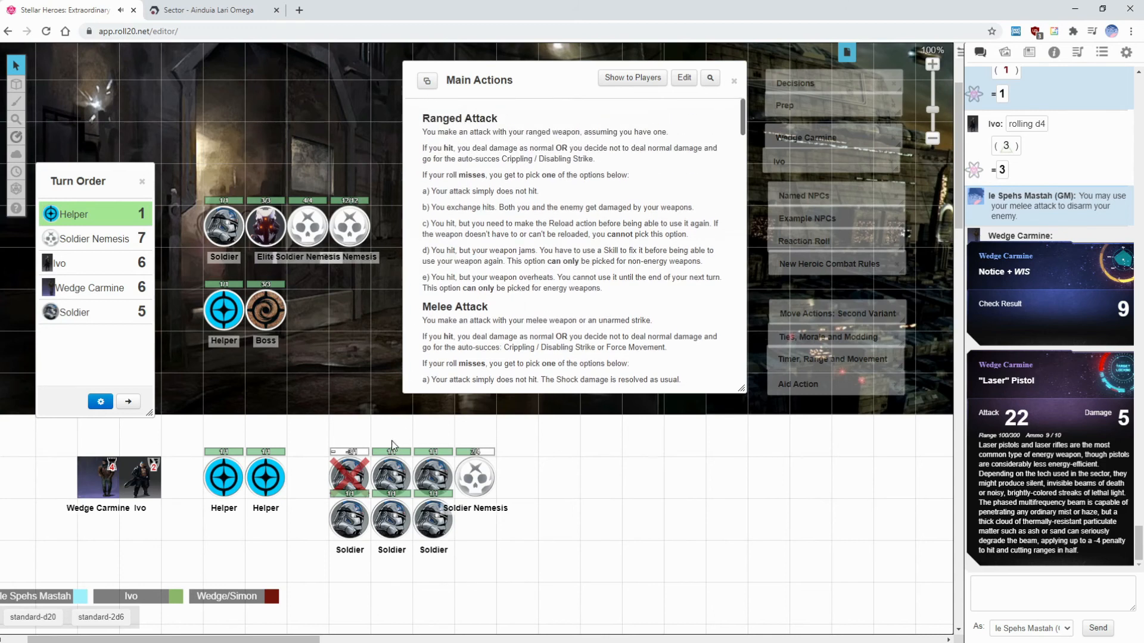
click(734, 81)
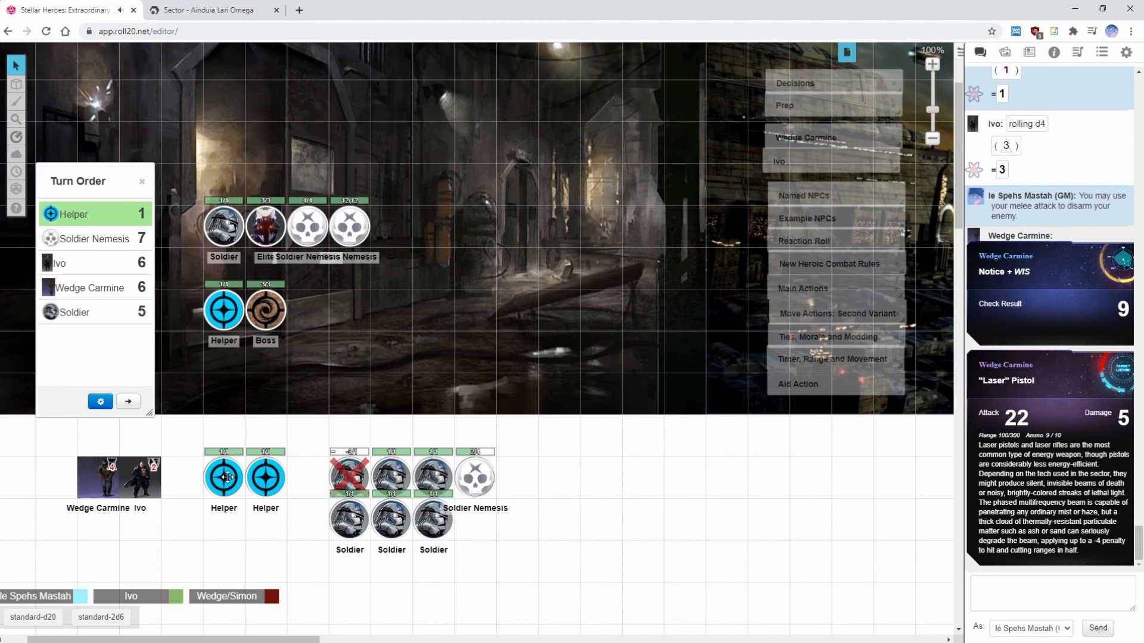
mouse_move(282, 496)
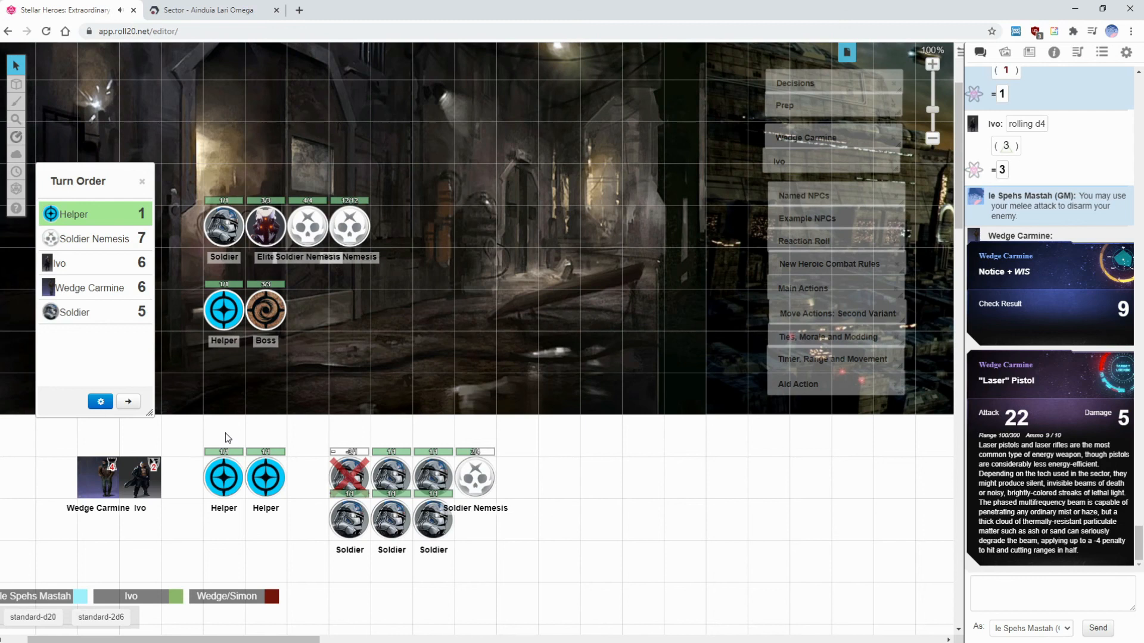
click(265, 477)
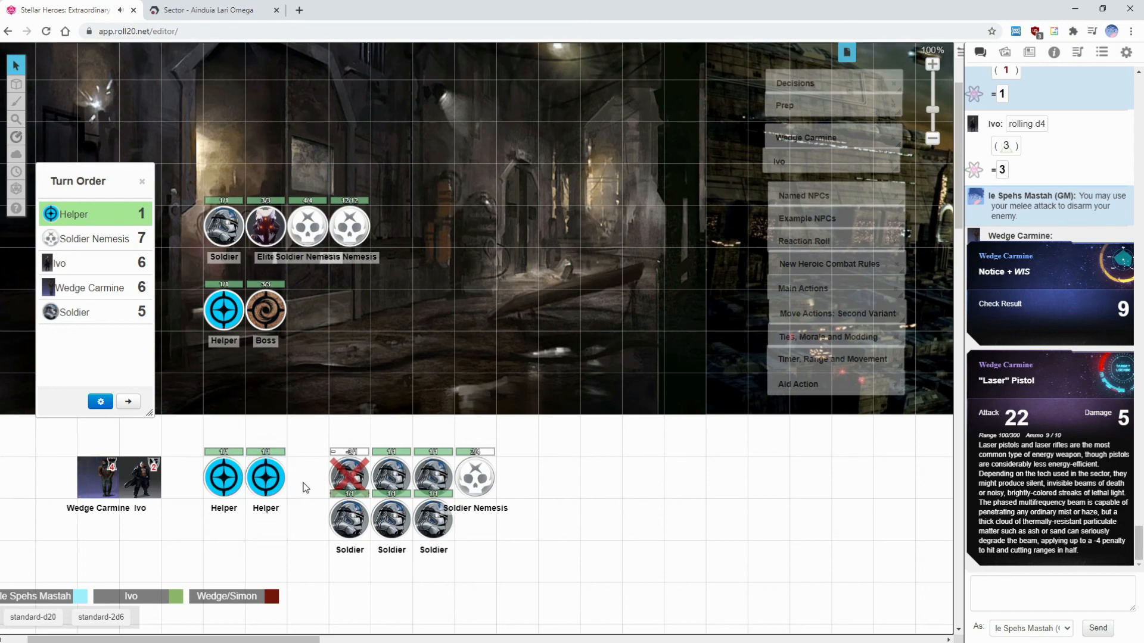
click(223, 477)
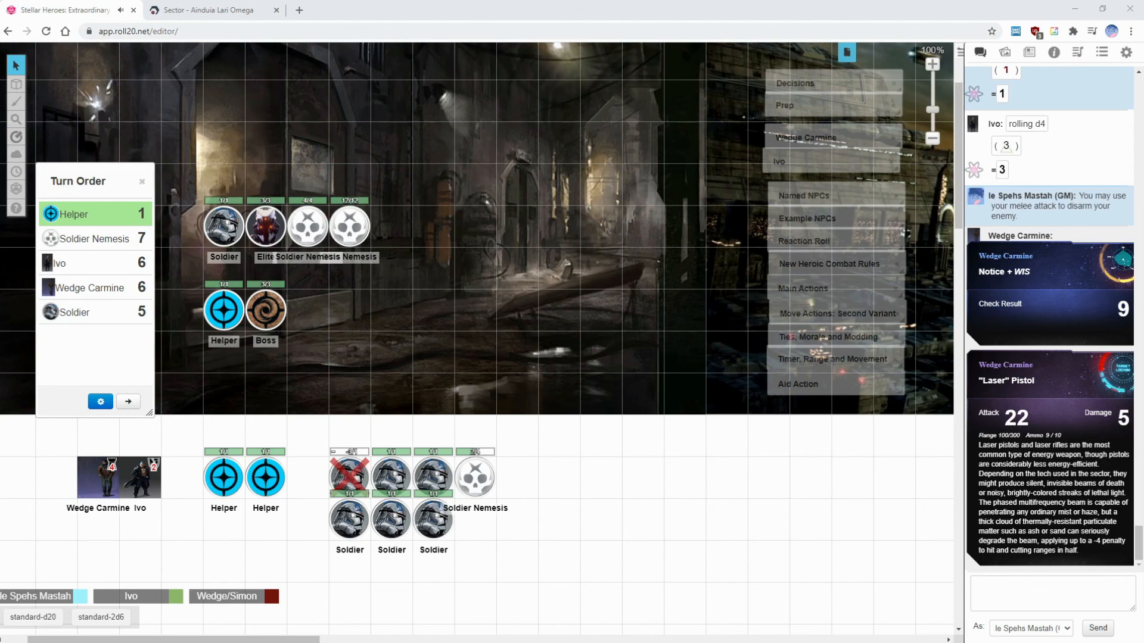
mouse_move(697, 400)
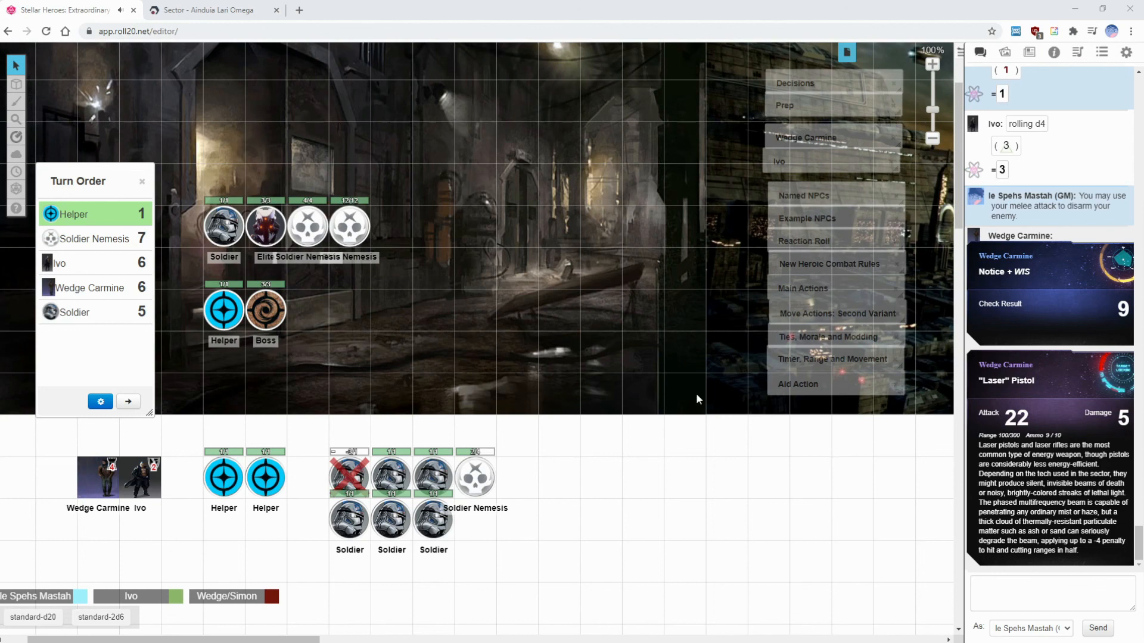
click(1052, 592)
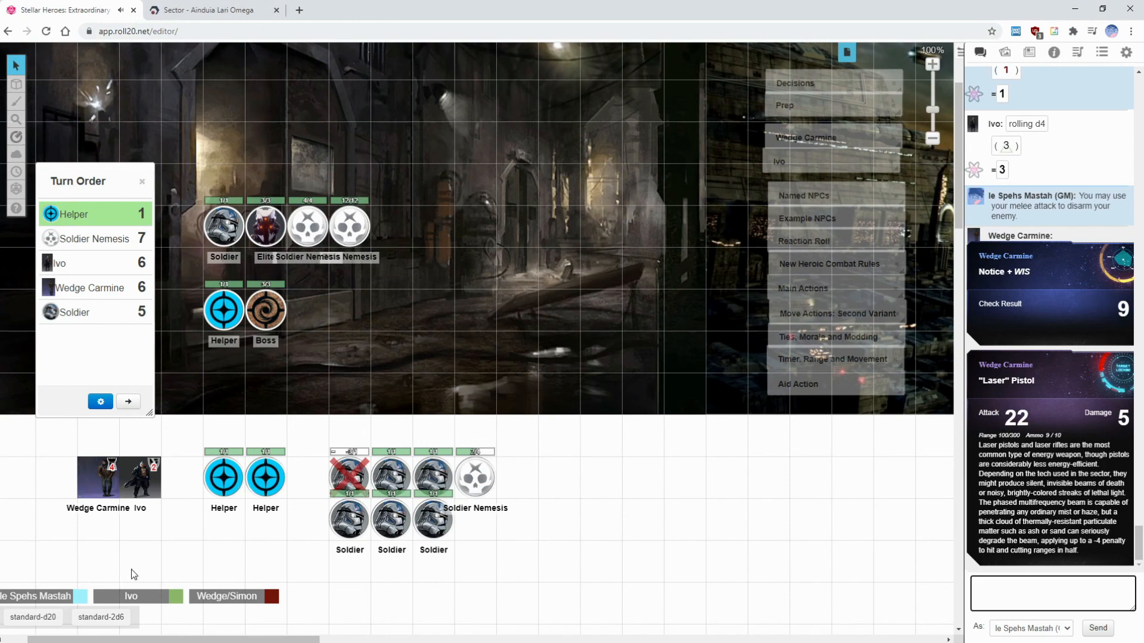
mouse_move(418, 567)
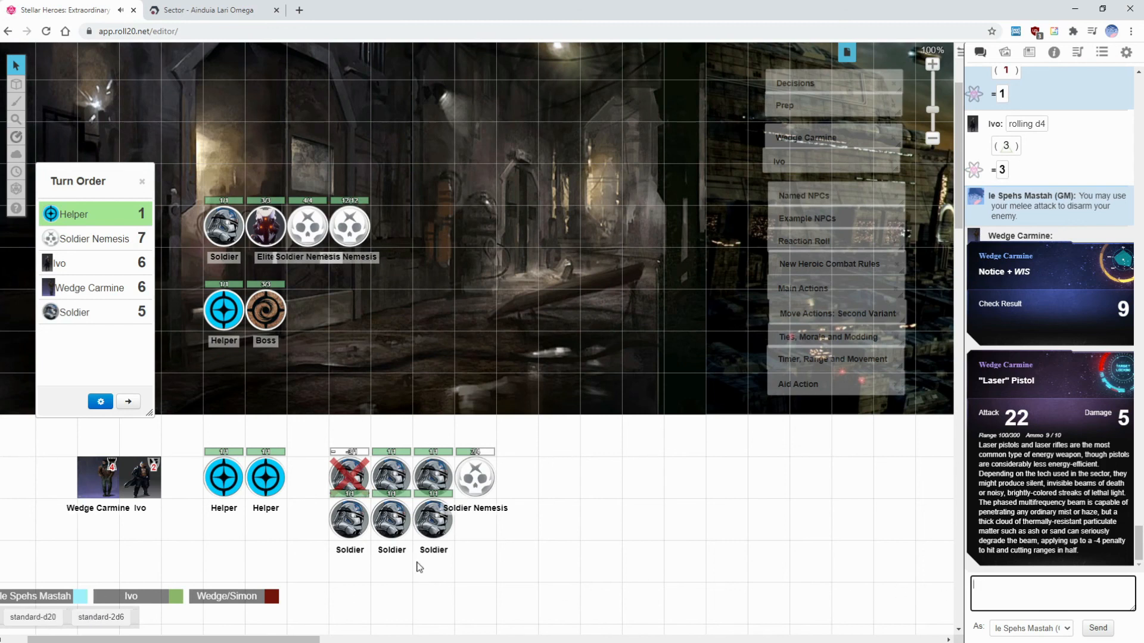
Roll a d20 via the macro button, then roll /r d6+1 damage in chat totalling 6.
click(33, 617)
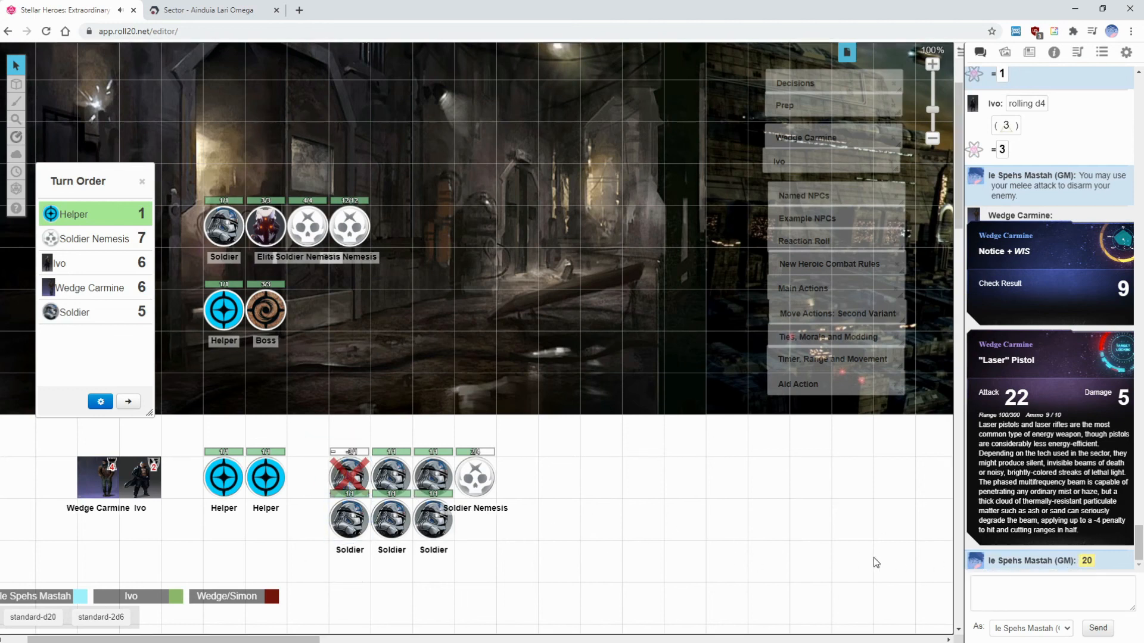
click(1051, 591)
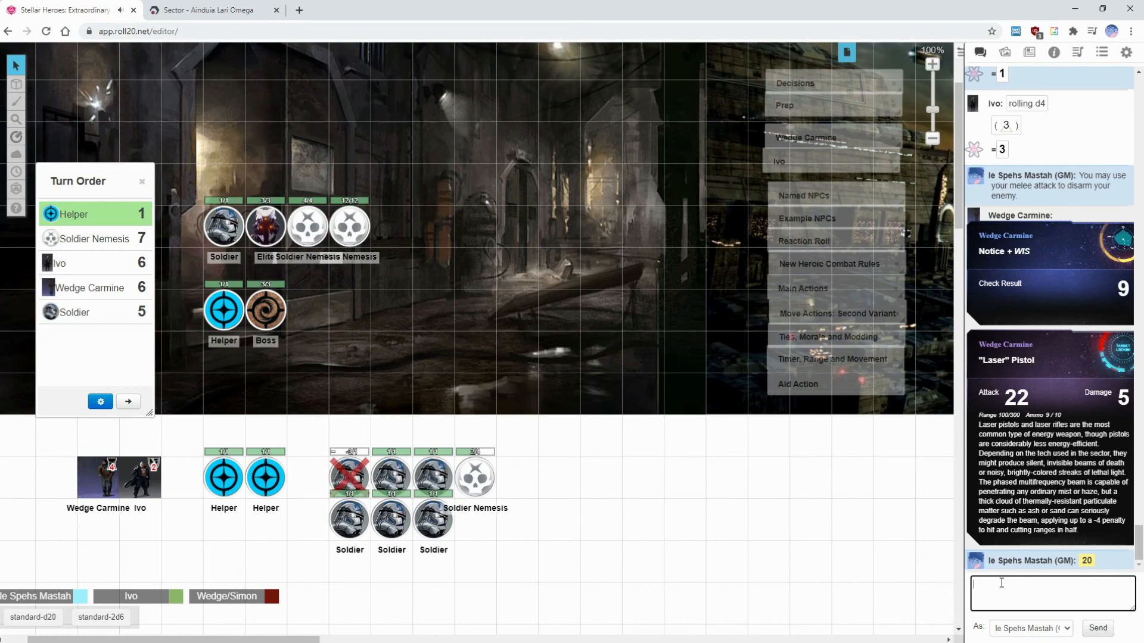
text(/r d6+1)
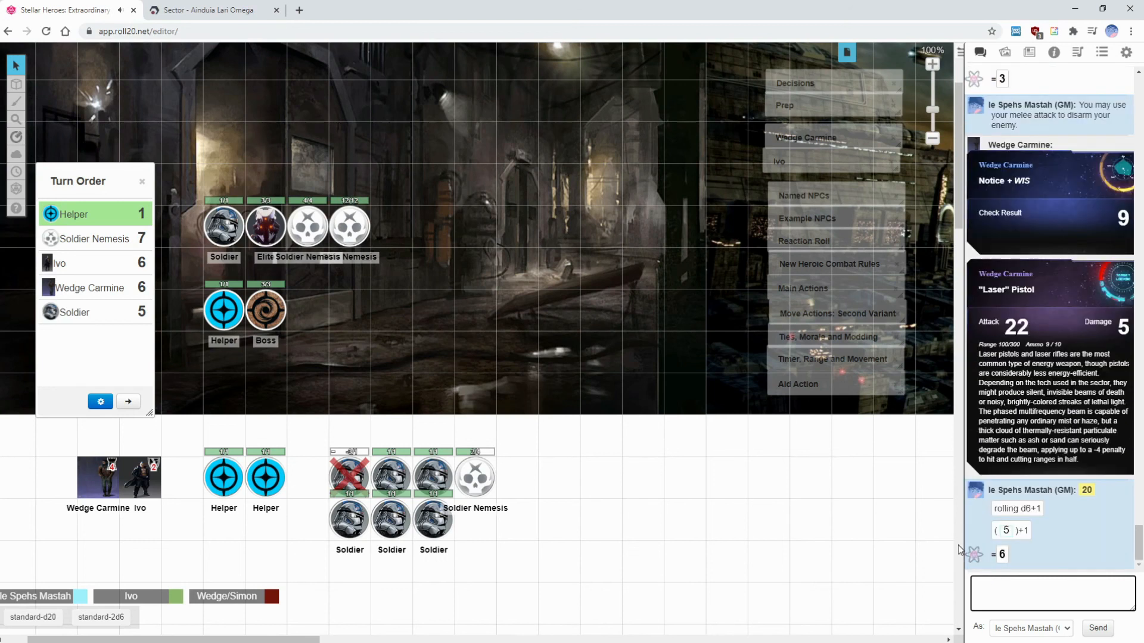
mouse_move(794, 246)
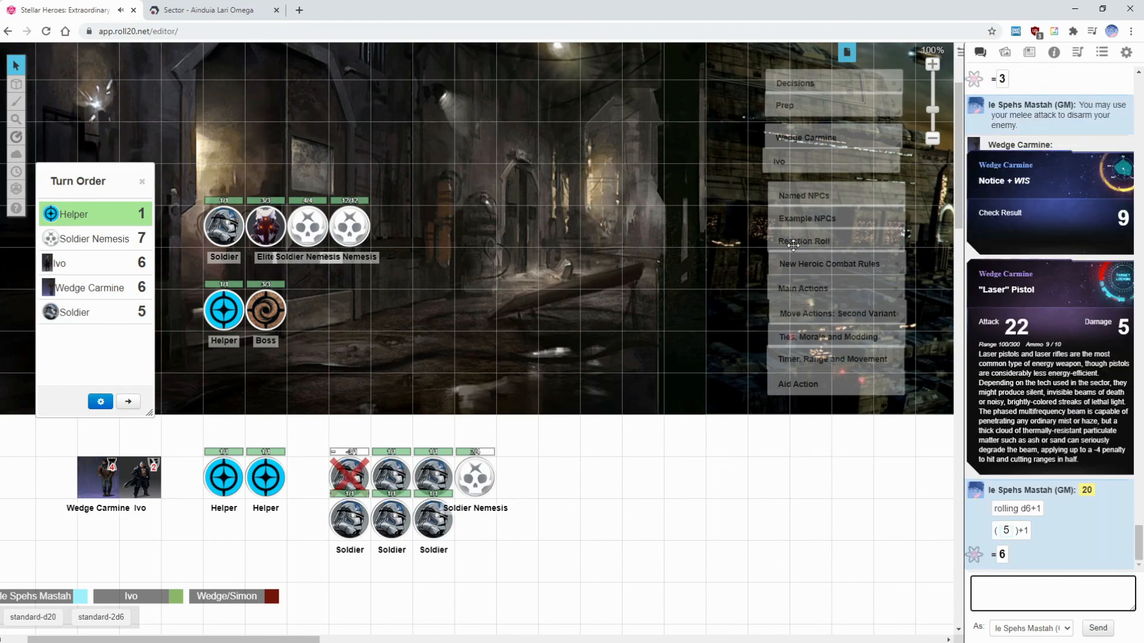
mouse_move(819, 342)
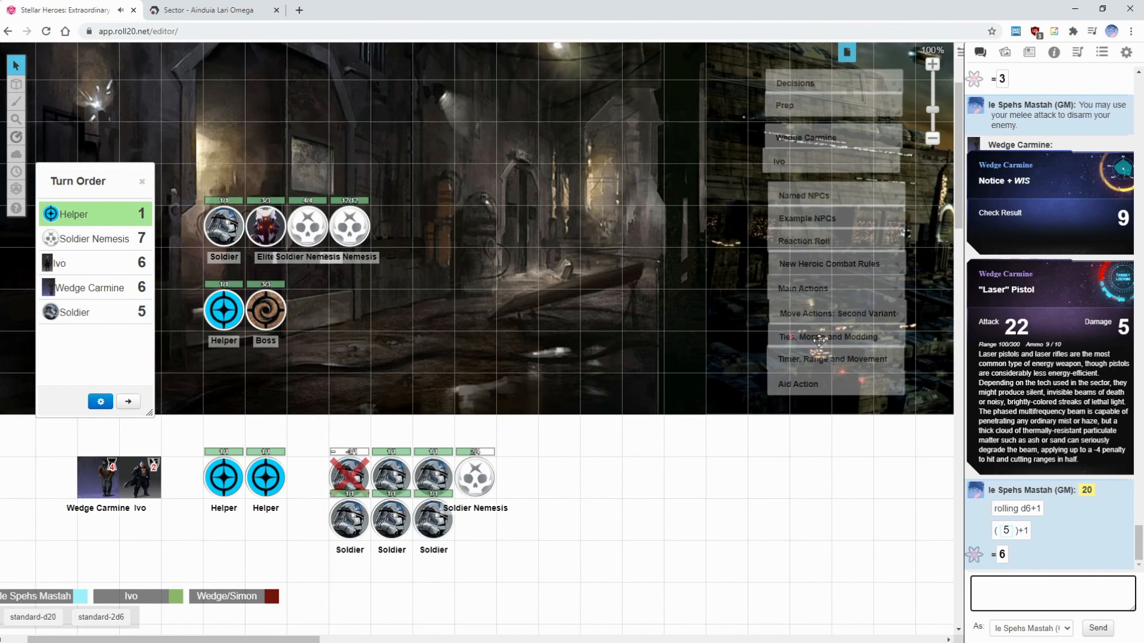
Review the New Heroic Combat Rules handout and close it again.
click(830, 264)
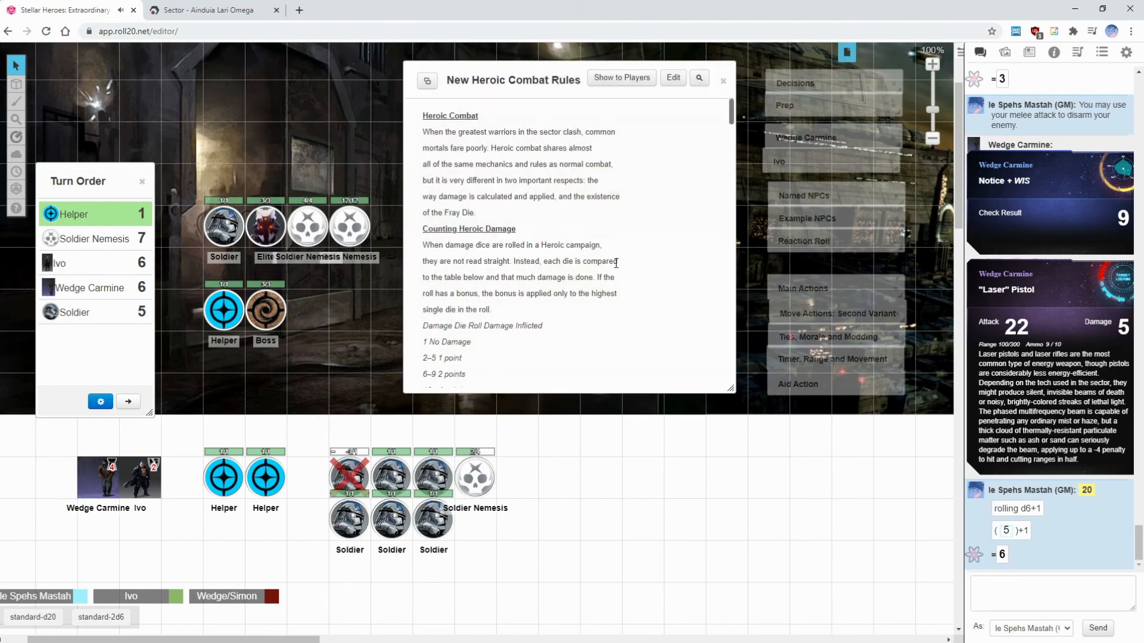
scroll(down, 3)
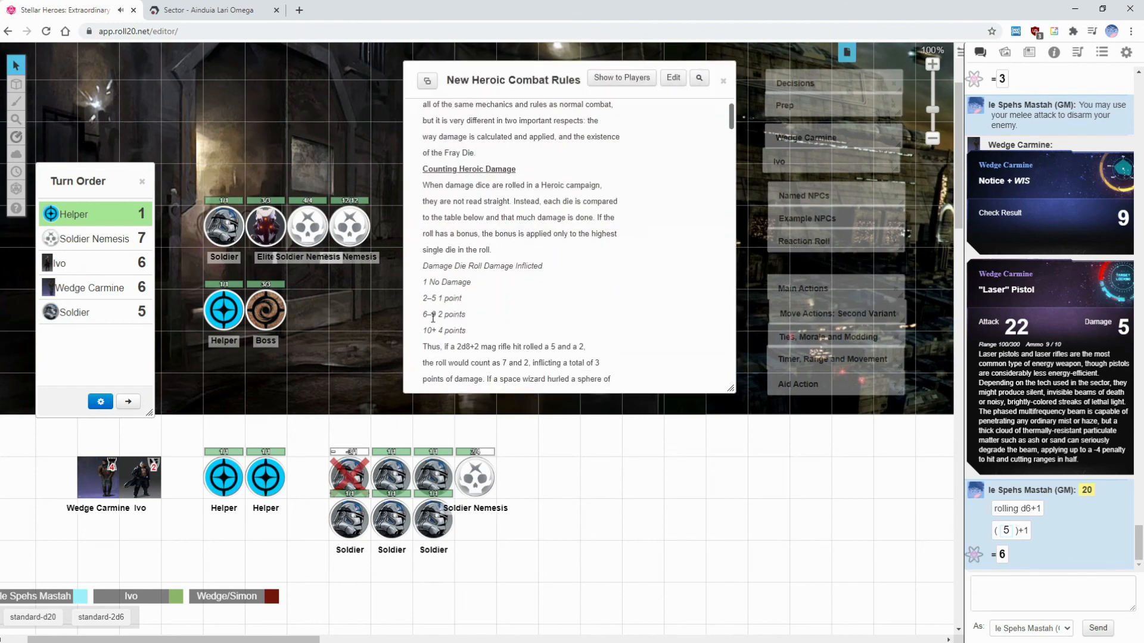
click(723, 80)
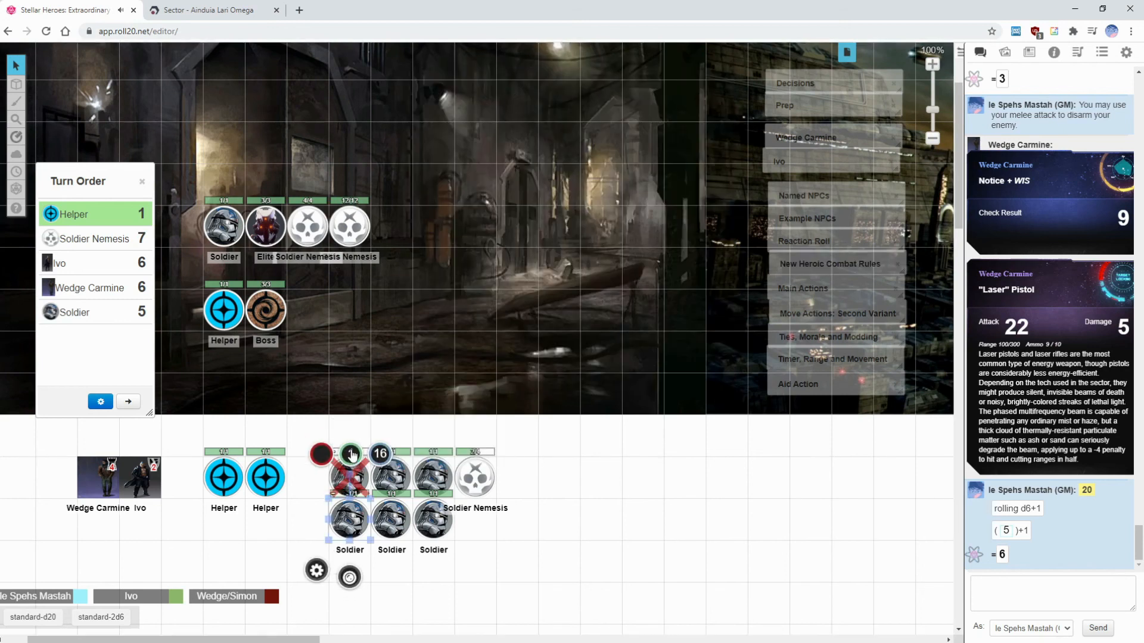
Mark the bottom-left Soldier token with the red X status marker.
click(349, 578)
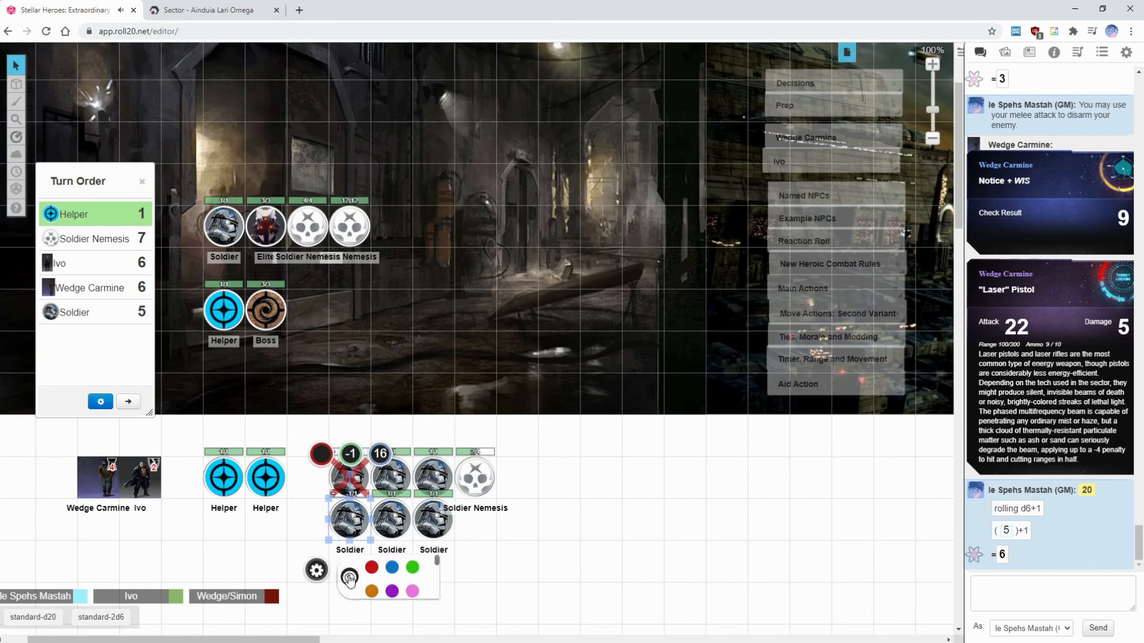
click(349, 579)
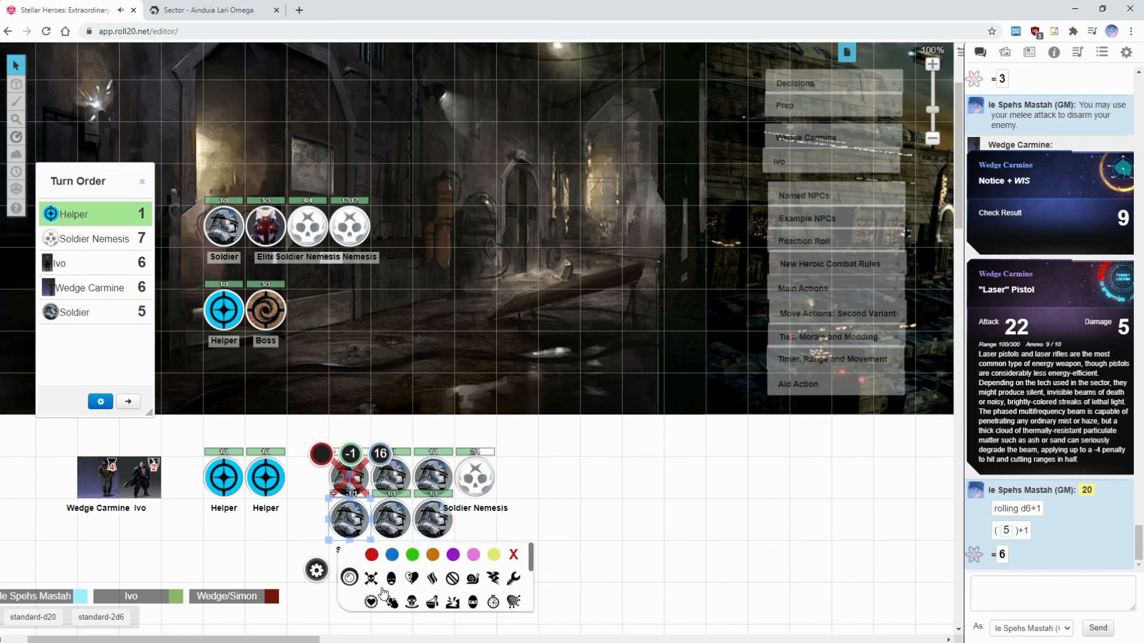
click(371, 579)
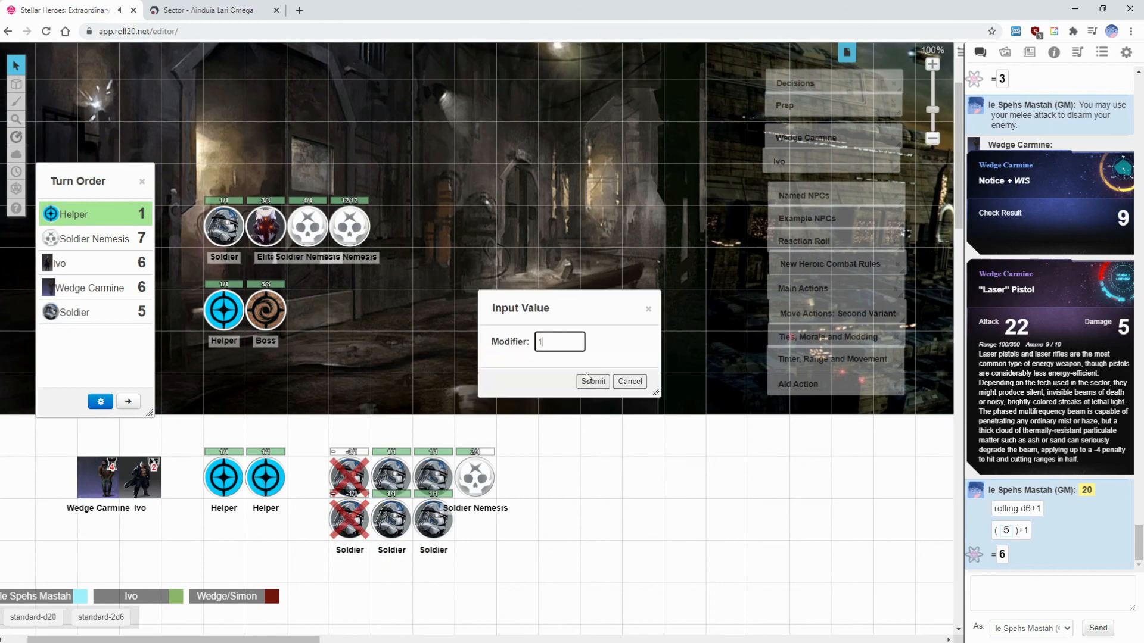
Roll the standard d20 with modifier 1 (result 21) and a d6+1 damage roll in chat.
click(592, 382)
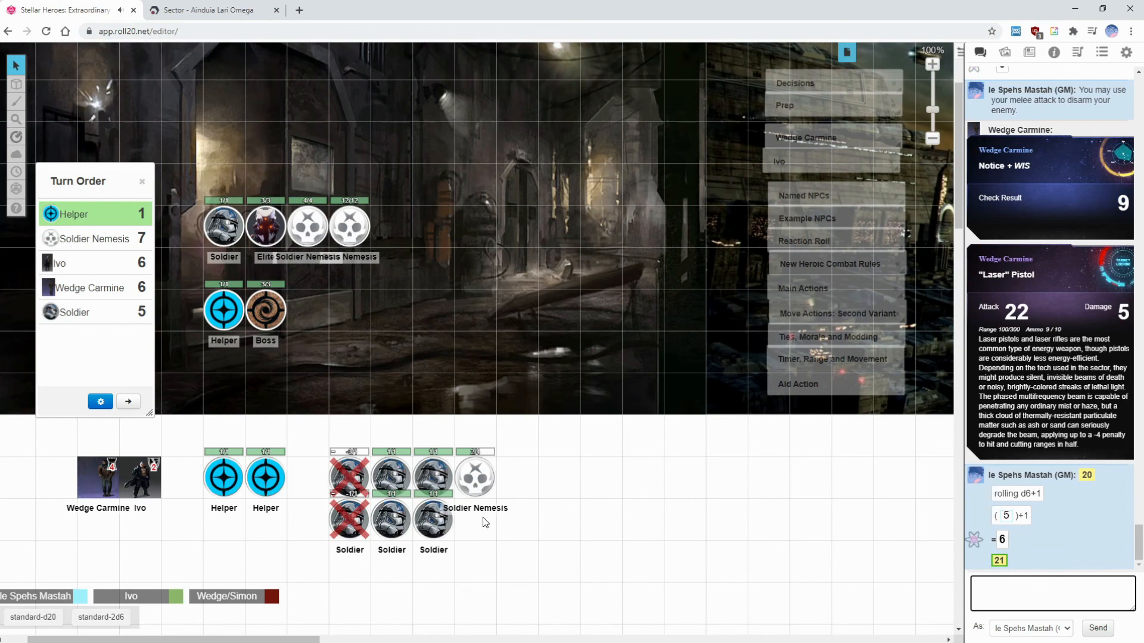
text(#standard-d20)
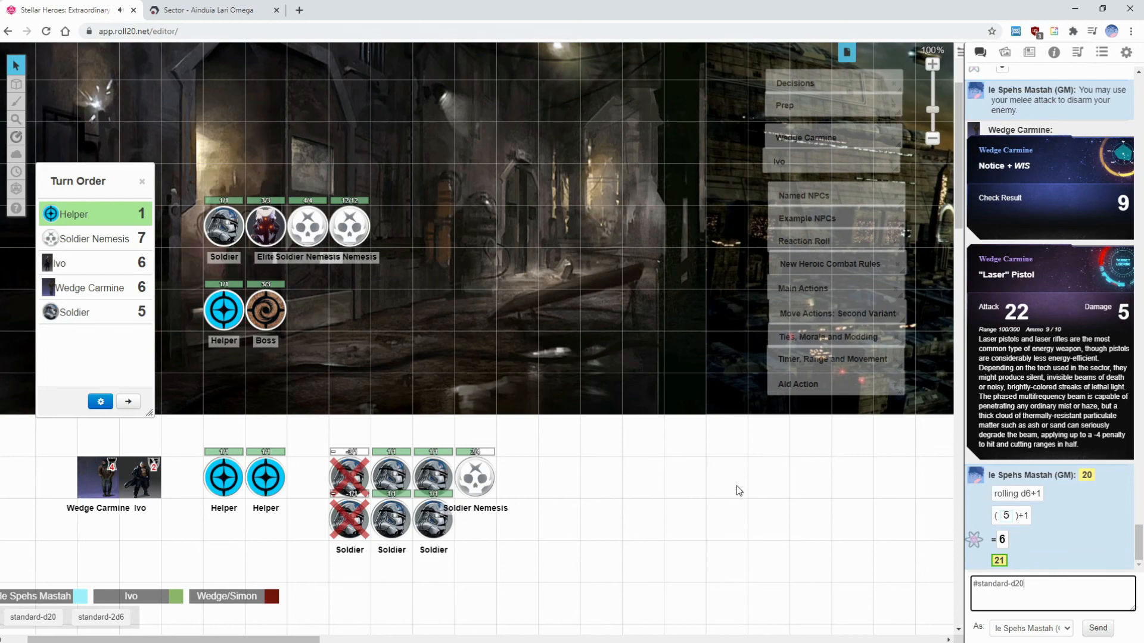
text(/r d6+1)
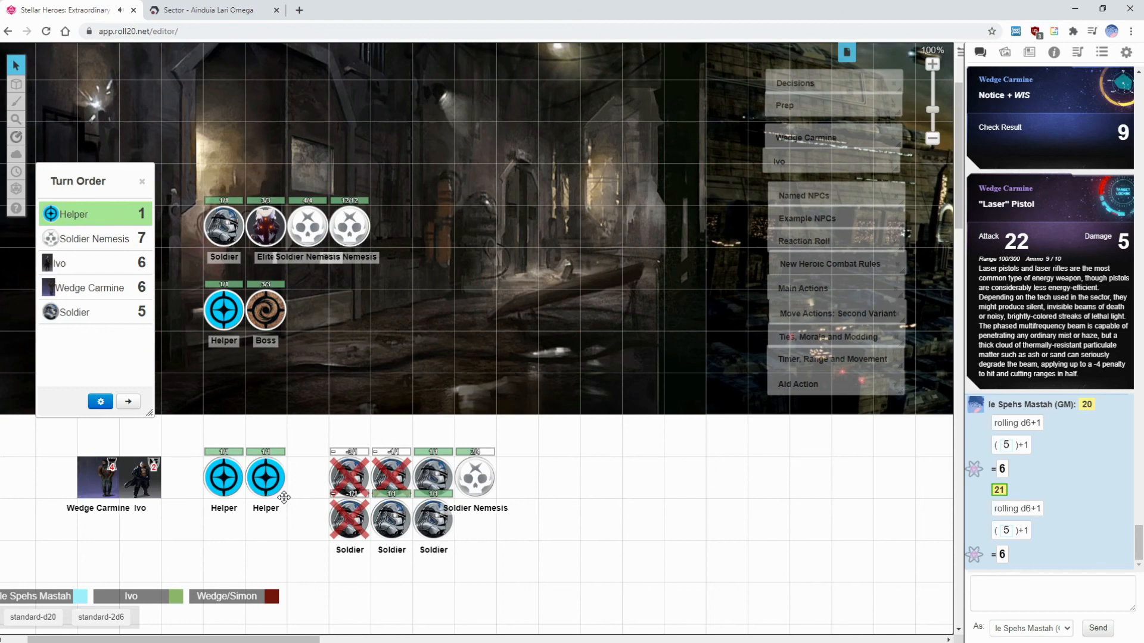
Mark the second Soldier token in the top row with a red X.
scroll(down, 3)
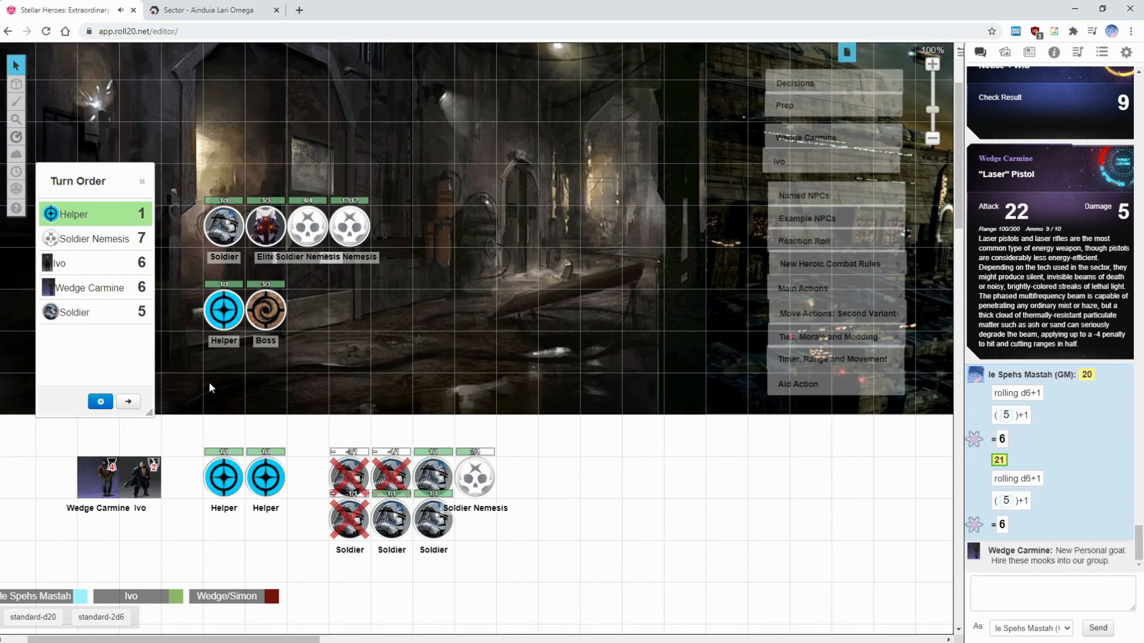
click(306, 226)
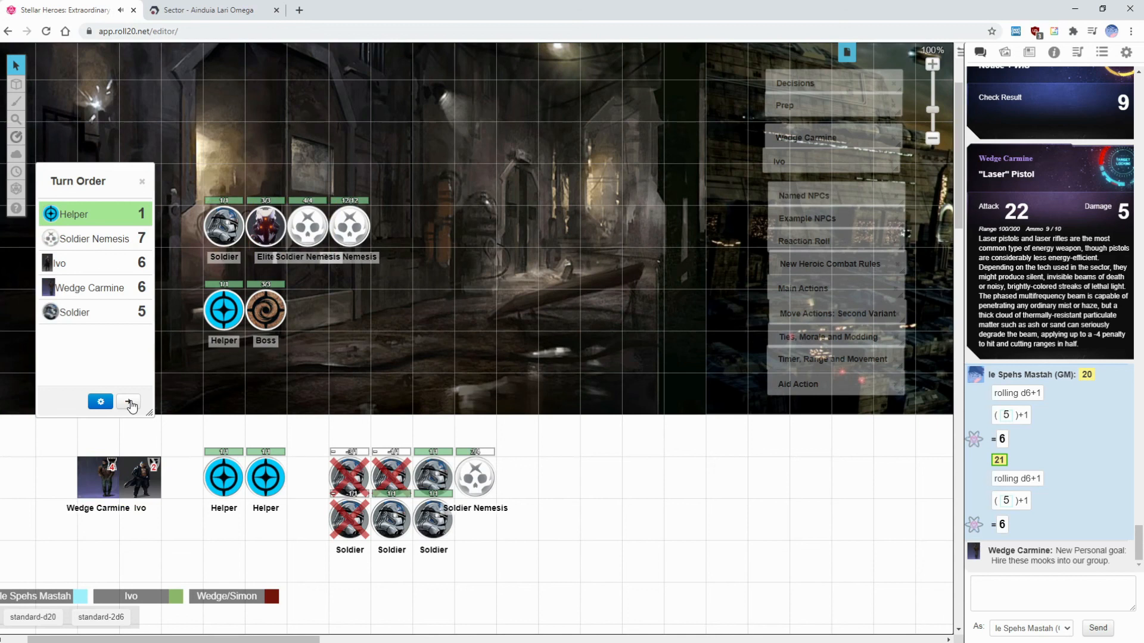
Advance the turn order so Soldier Nemesis leads and Helper drops to the bottom.
click(127, 402)
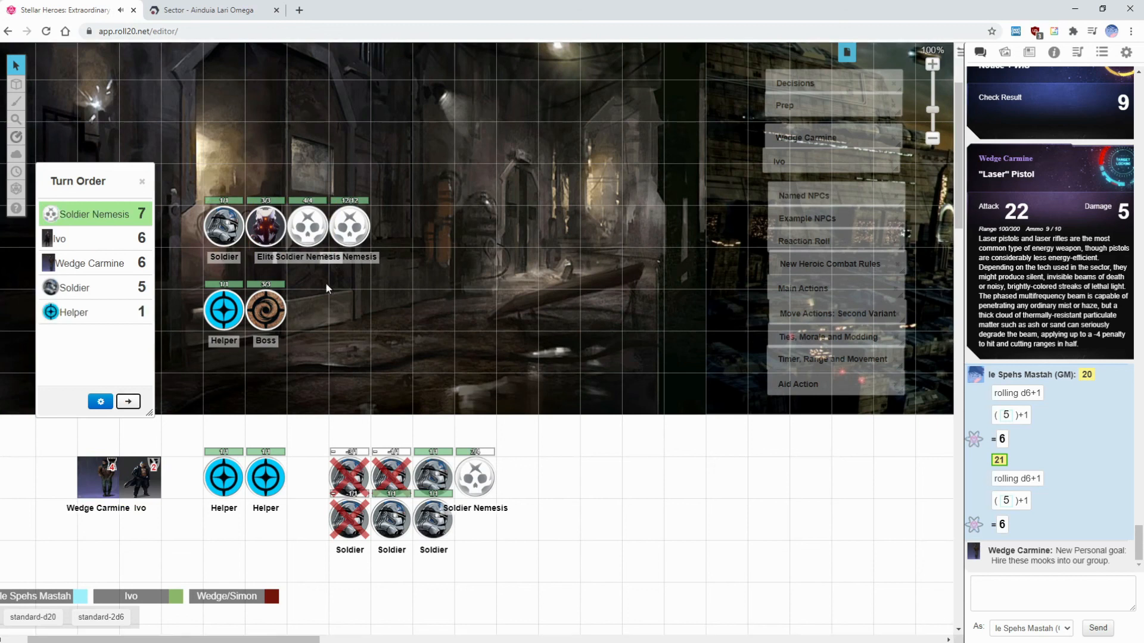
mouse_move(365, 268)
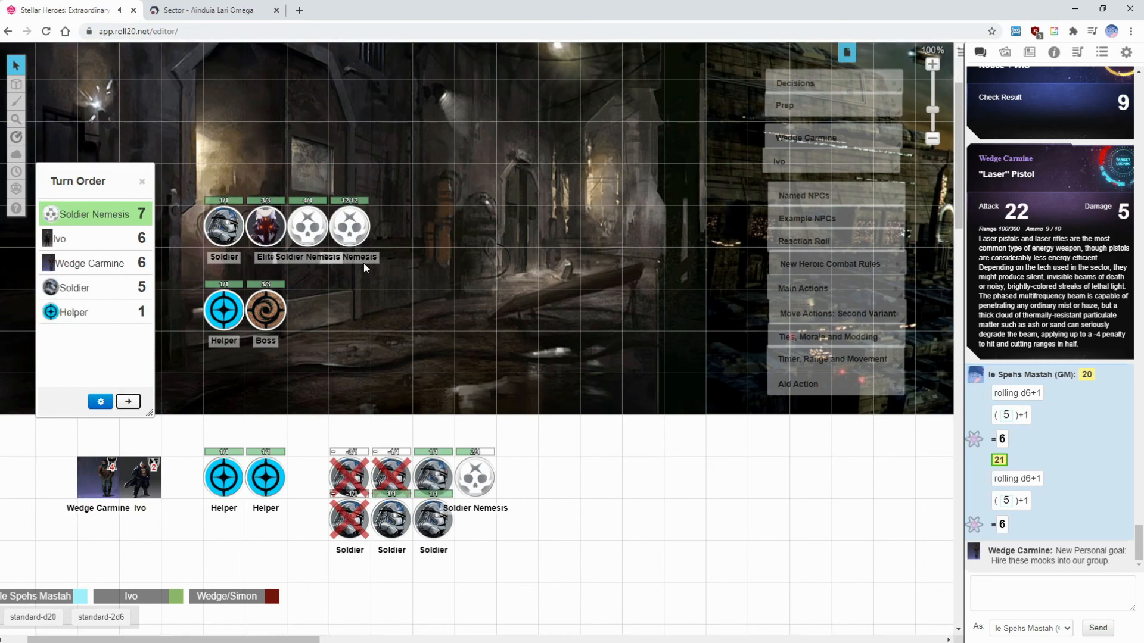
mouse_move(711, 258)
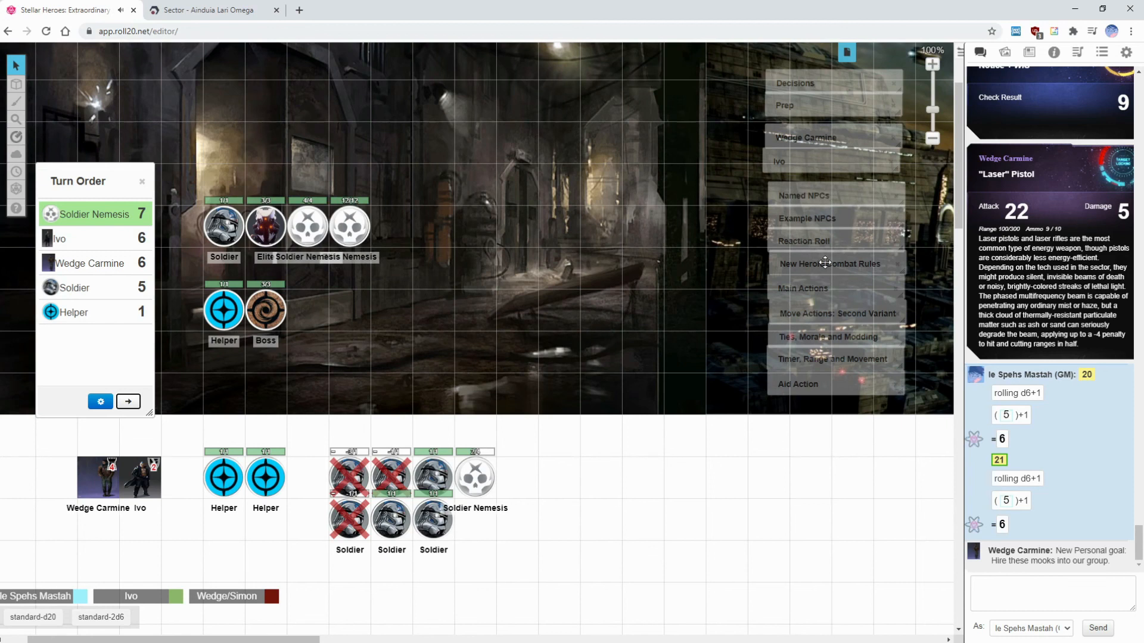
Read the New Heroic Combat Rules handout through the Nemesis section, then close it.
click(828, 263)
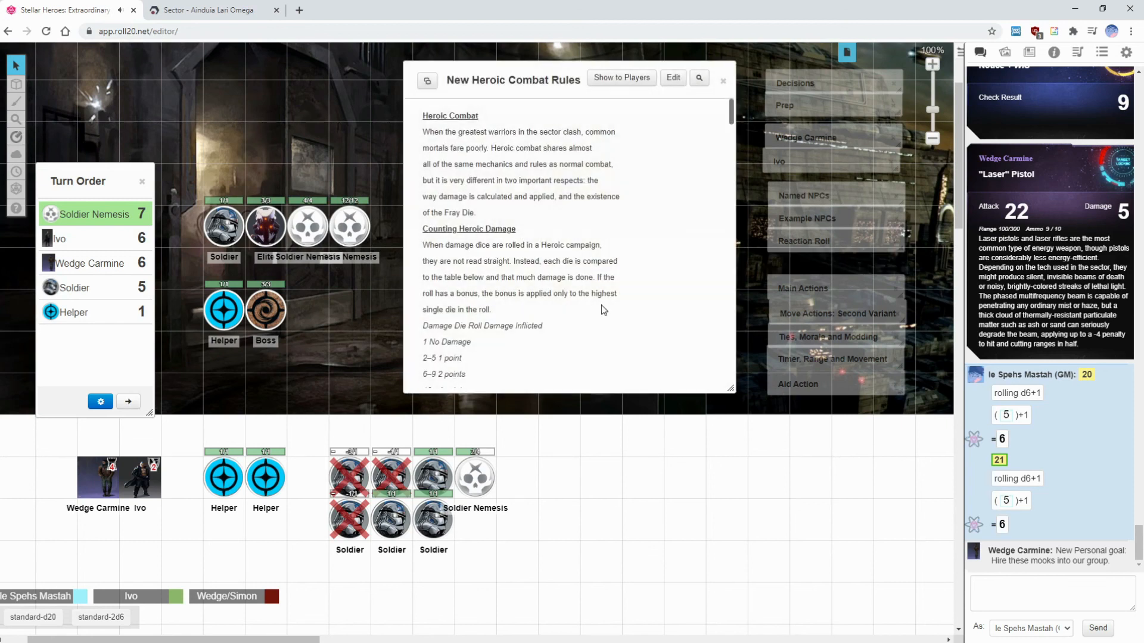
scroll(down, 3)
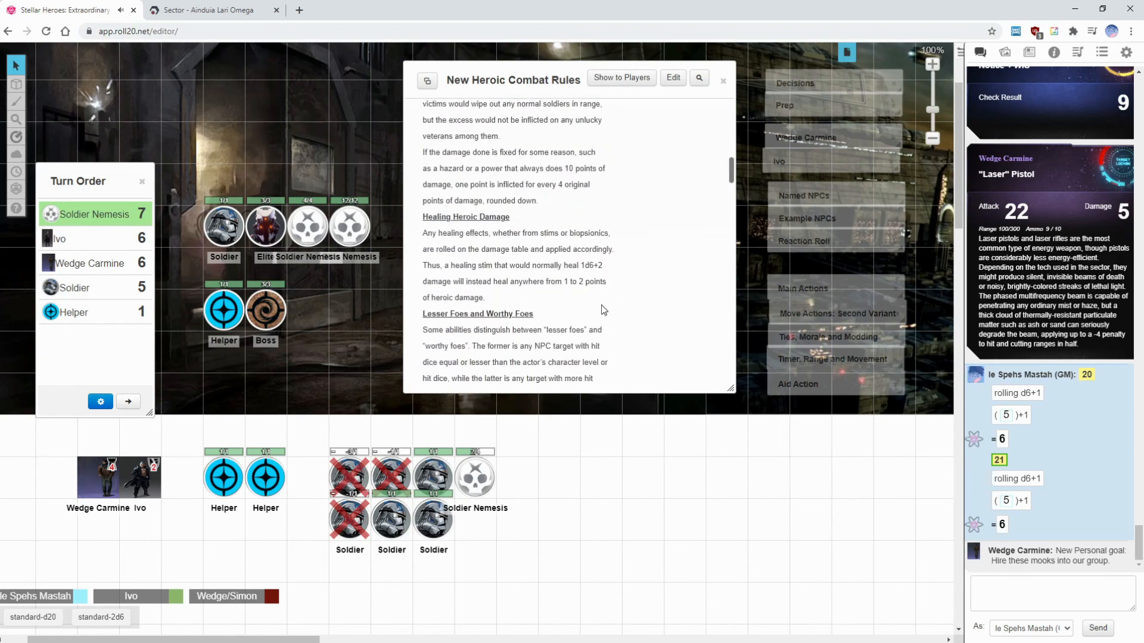
scroll(down, 3)
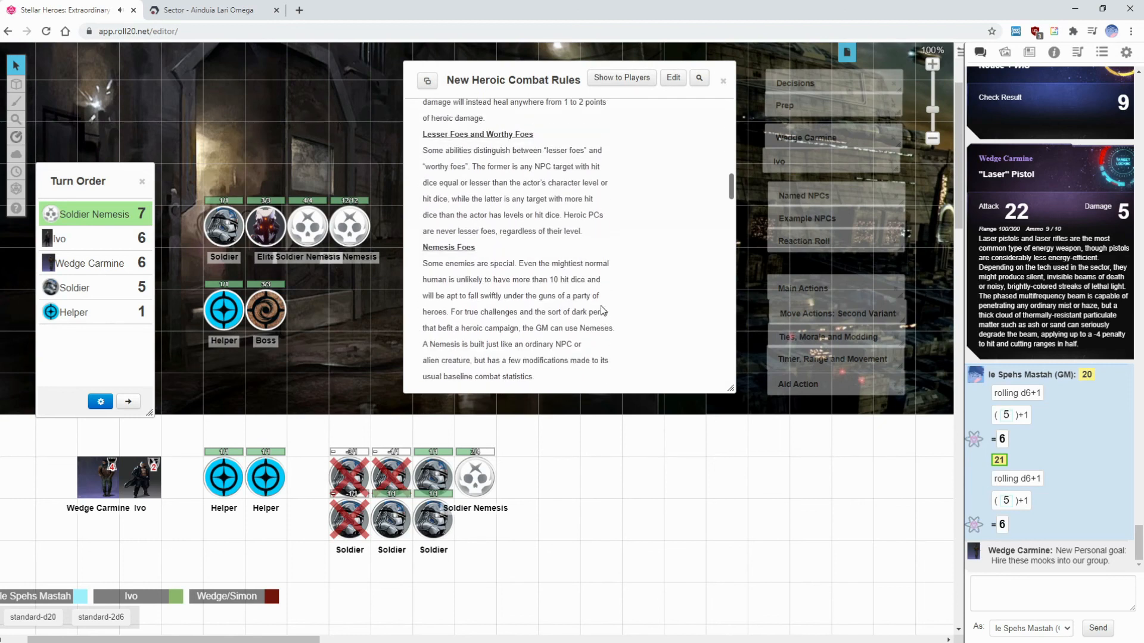
scroll(down, 3)
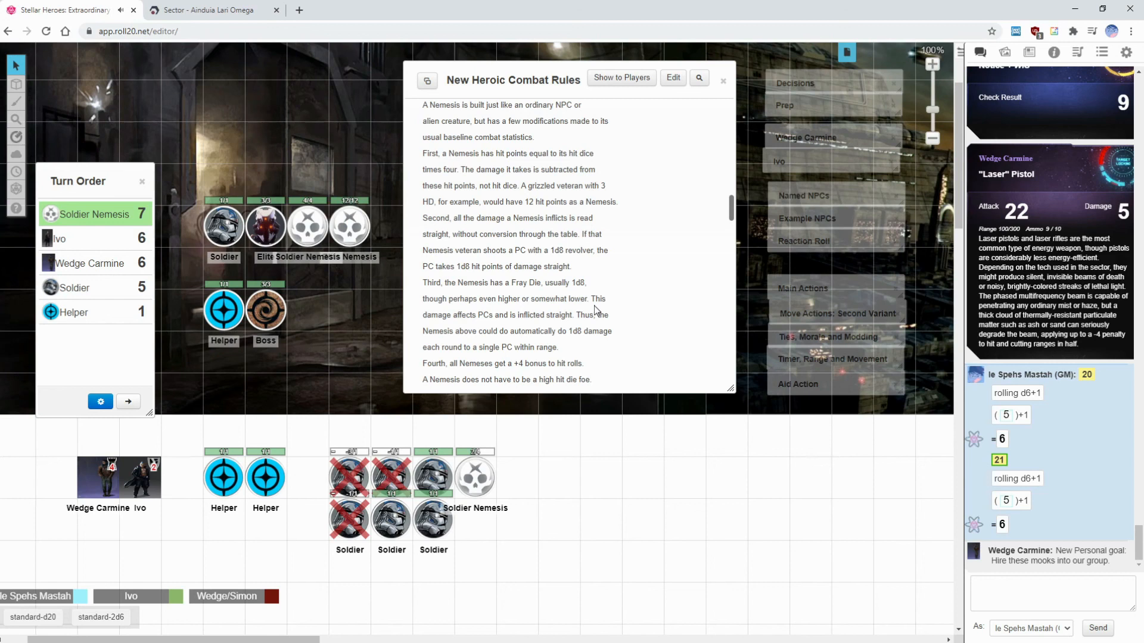
click(722, 80)
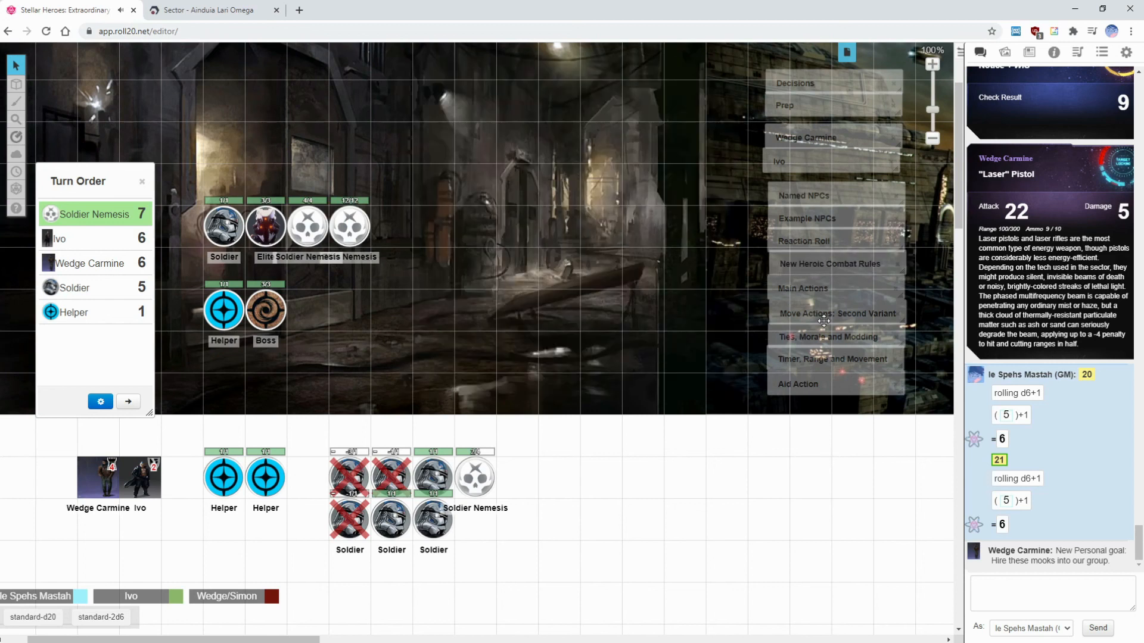
Read the Move Actions: Second Variant handout down to Positioning, Reload, Aid and Skill.
click(836, 314)
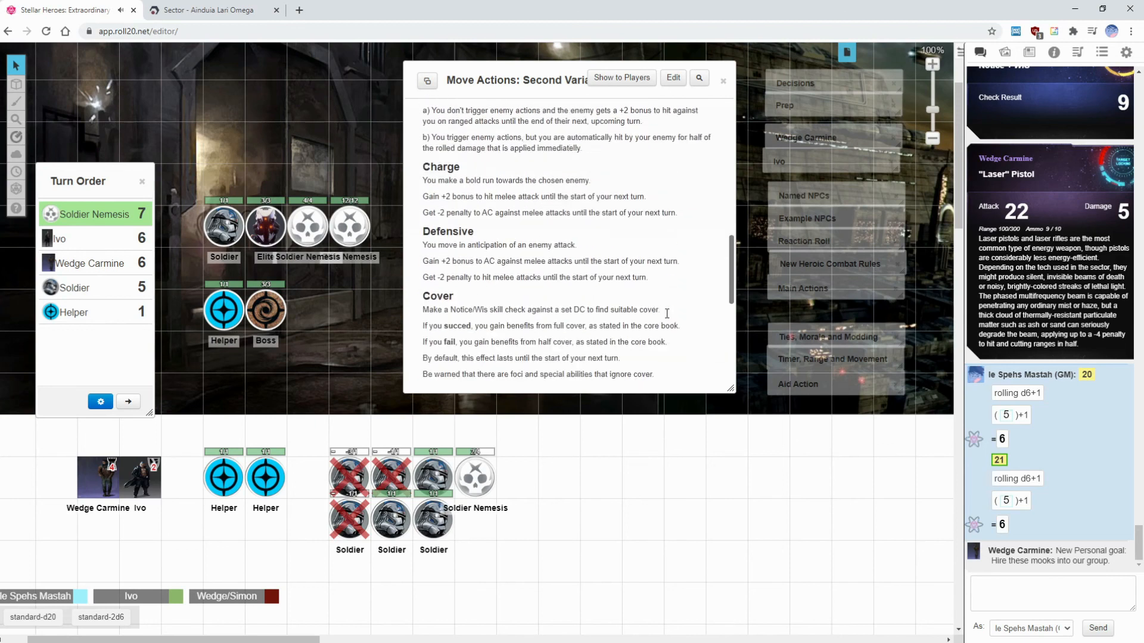
scroll(down, 3)
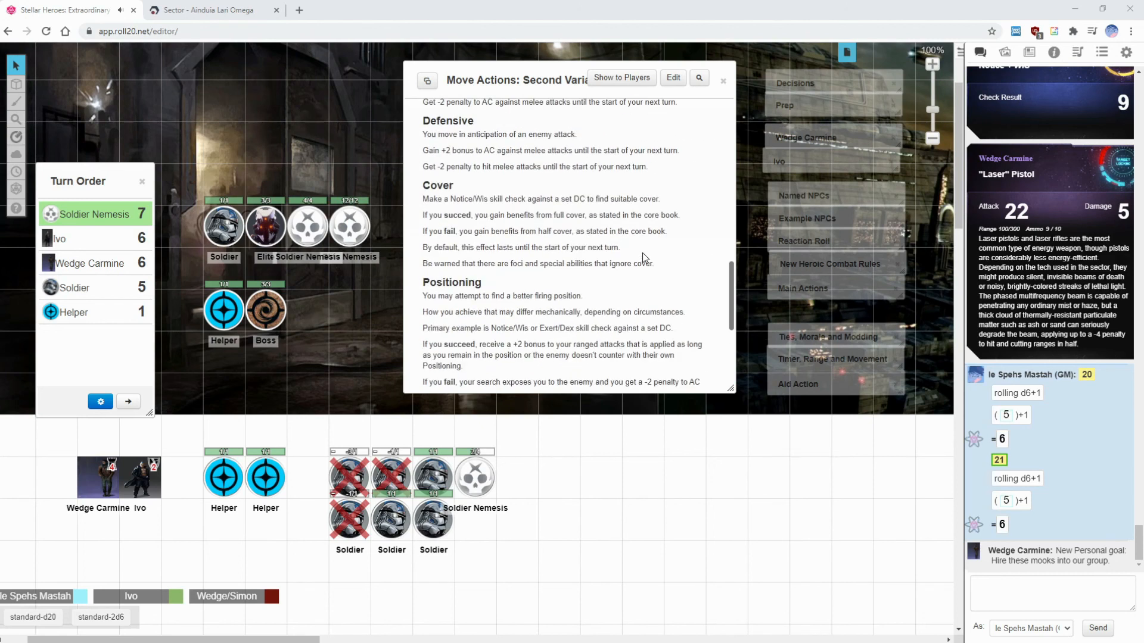
scroll(down, 3)
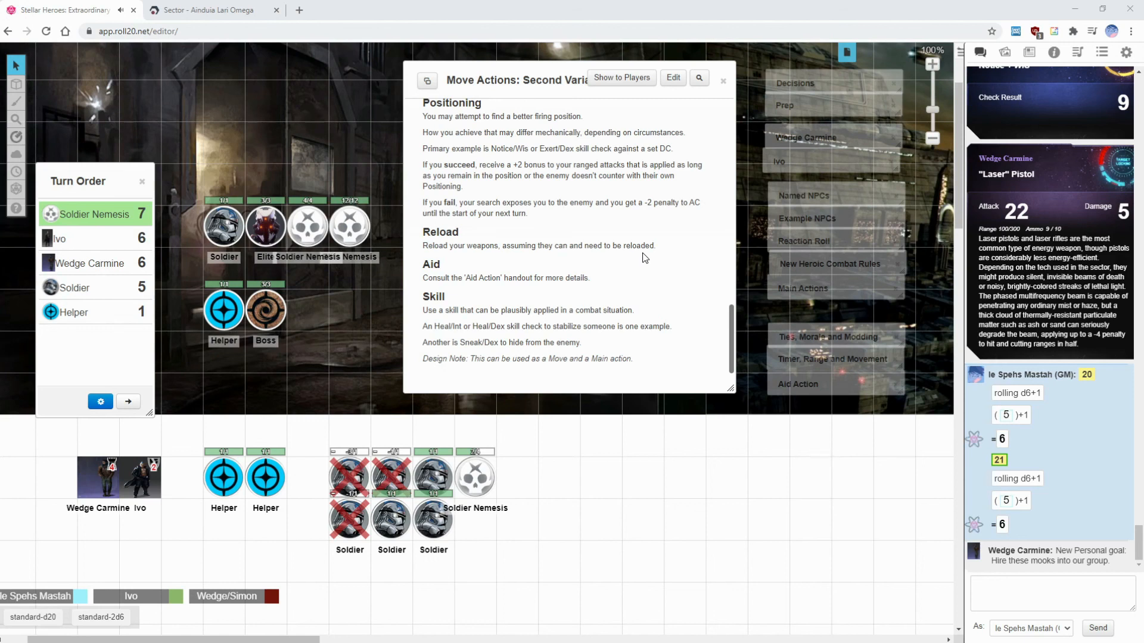
mouse_move(641, 258)
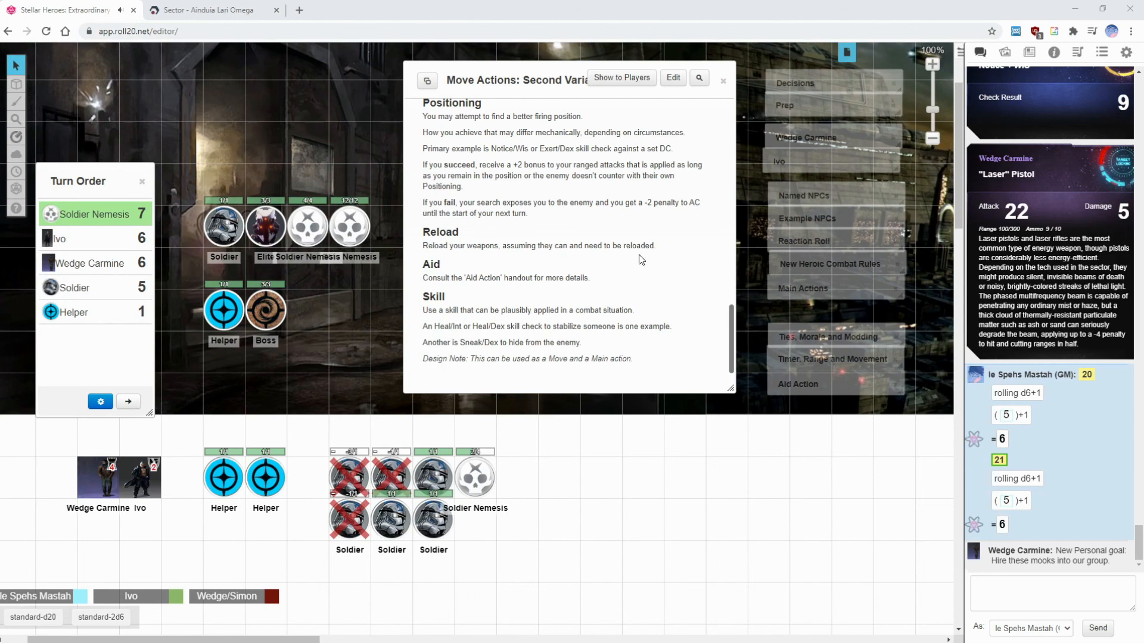
mouse_move(1053, 486)
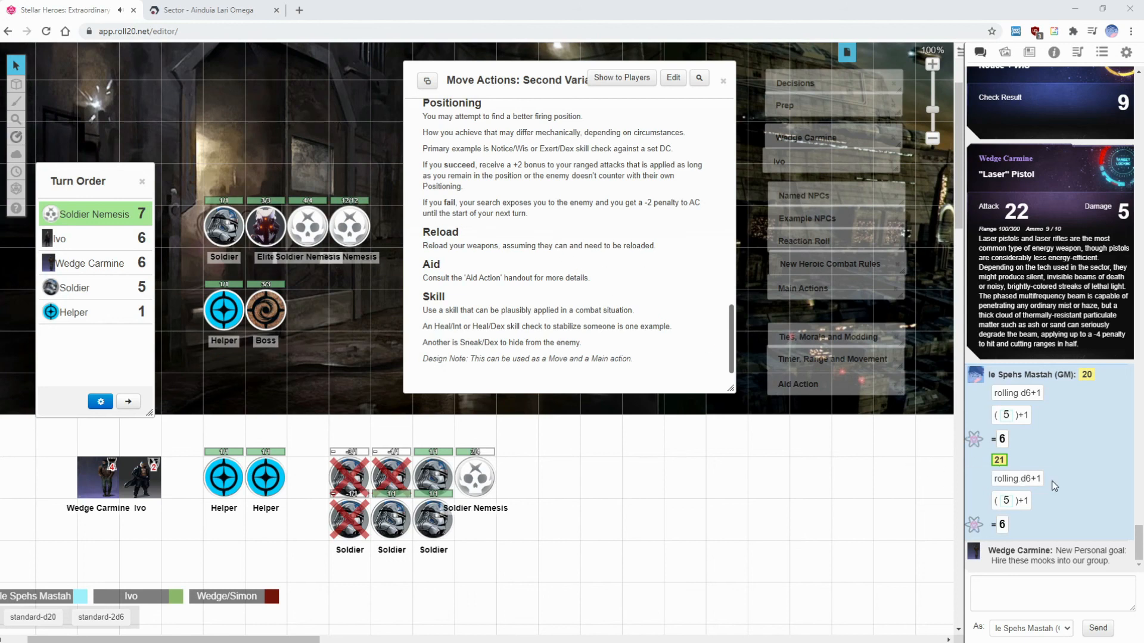
scroll(down, 3)
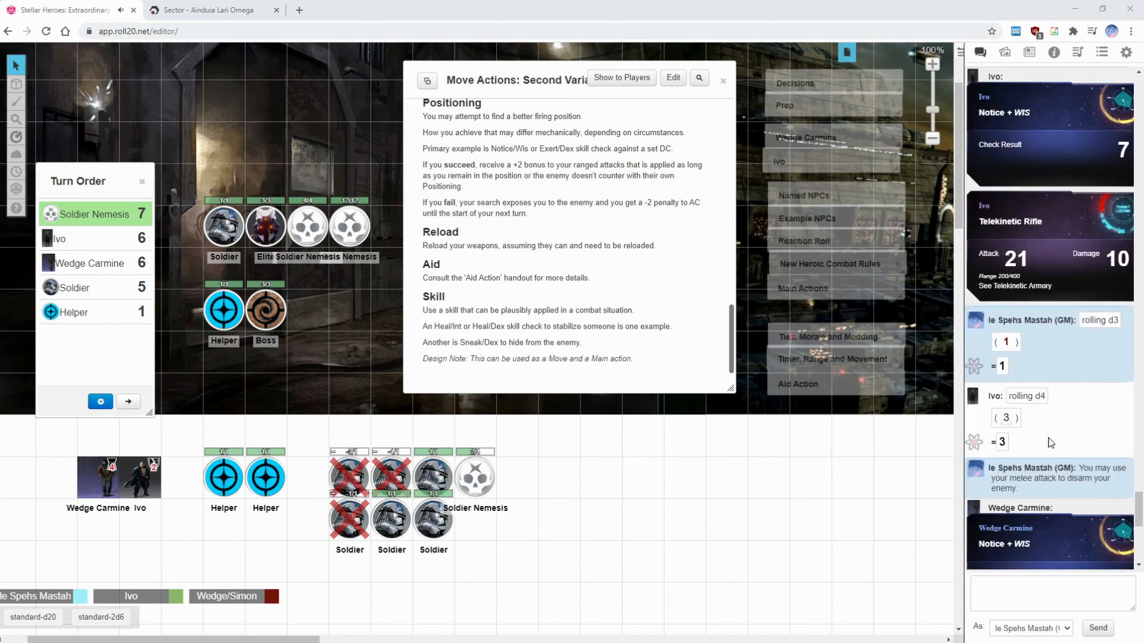
scroll(down, 3)
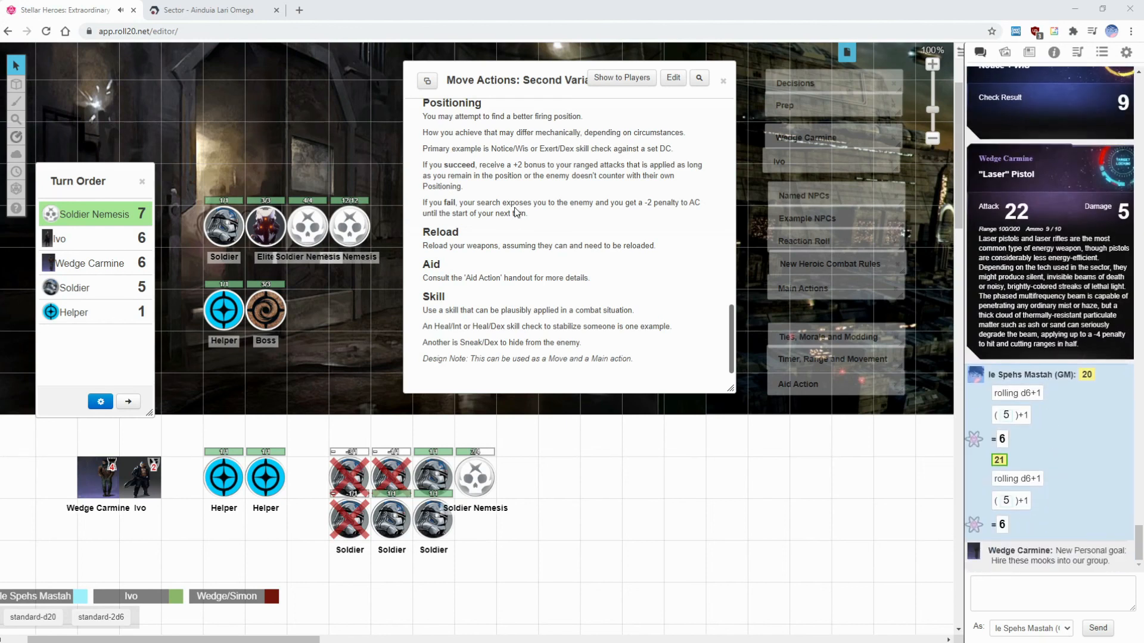
mouse_move(584, 202)
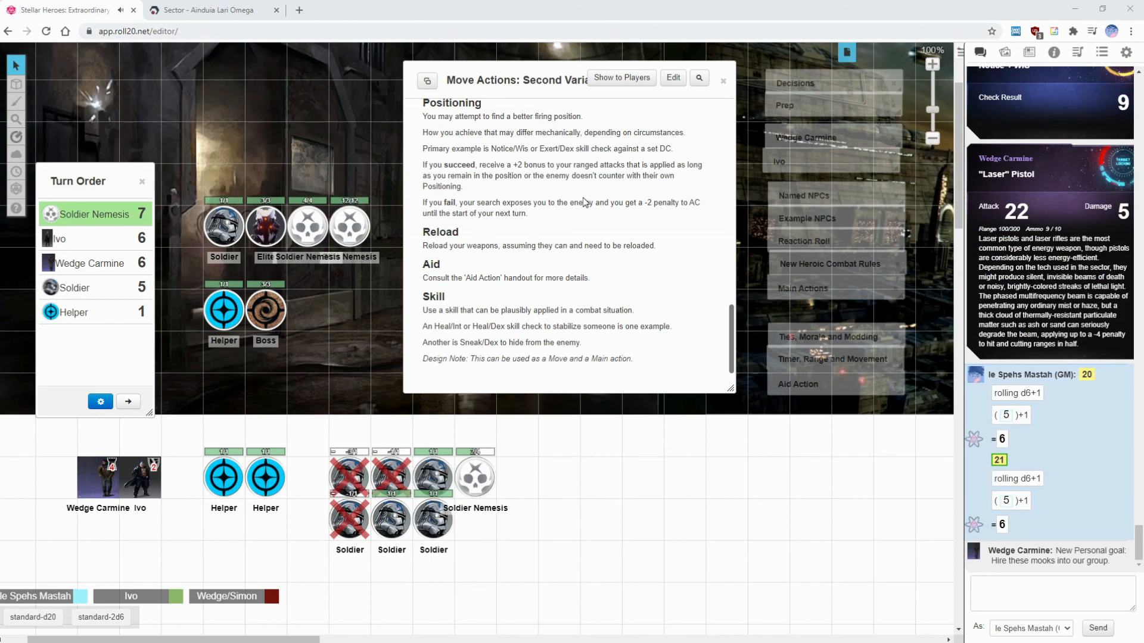
mouse_move(533, 79)
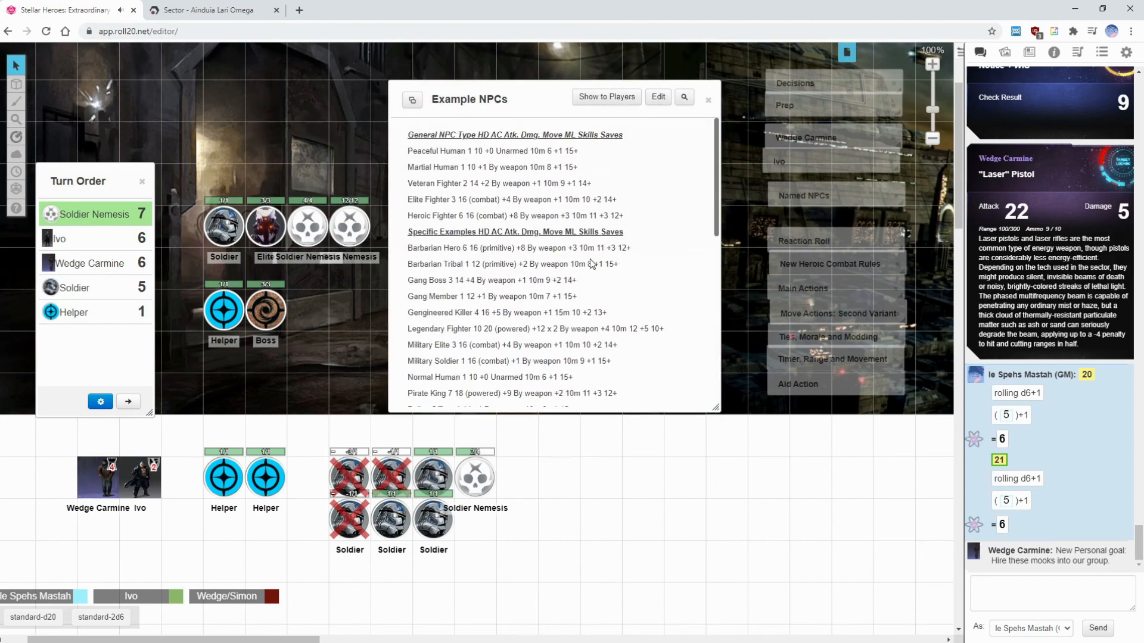
mouse_move(592, 280)
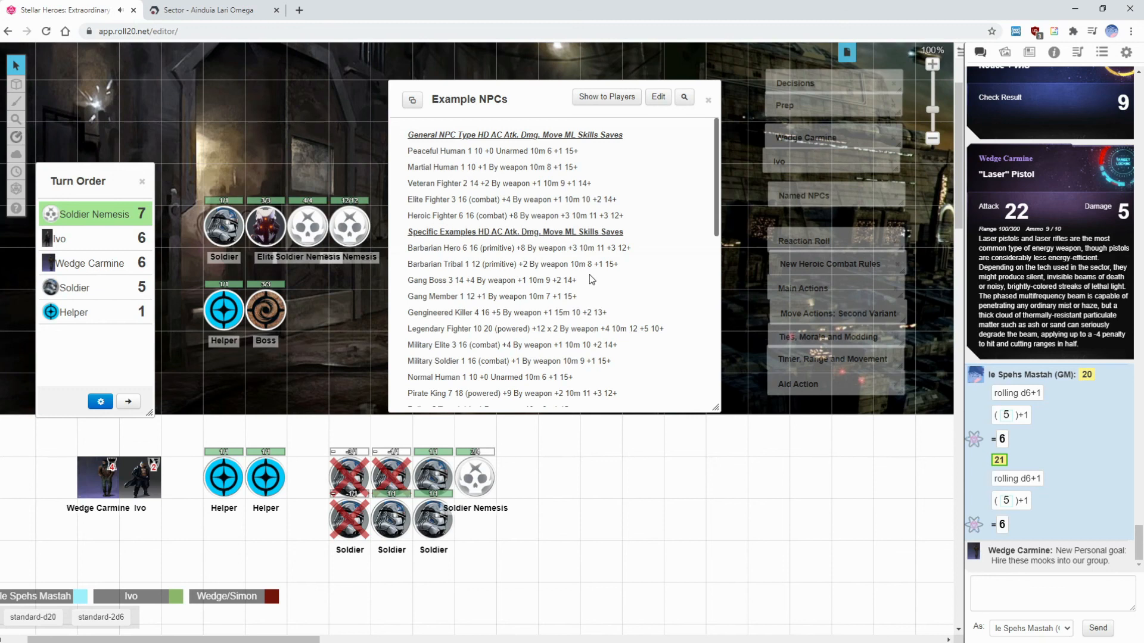
Finish reading the Example NPCs handout and close it.
scroll(down, 3)
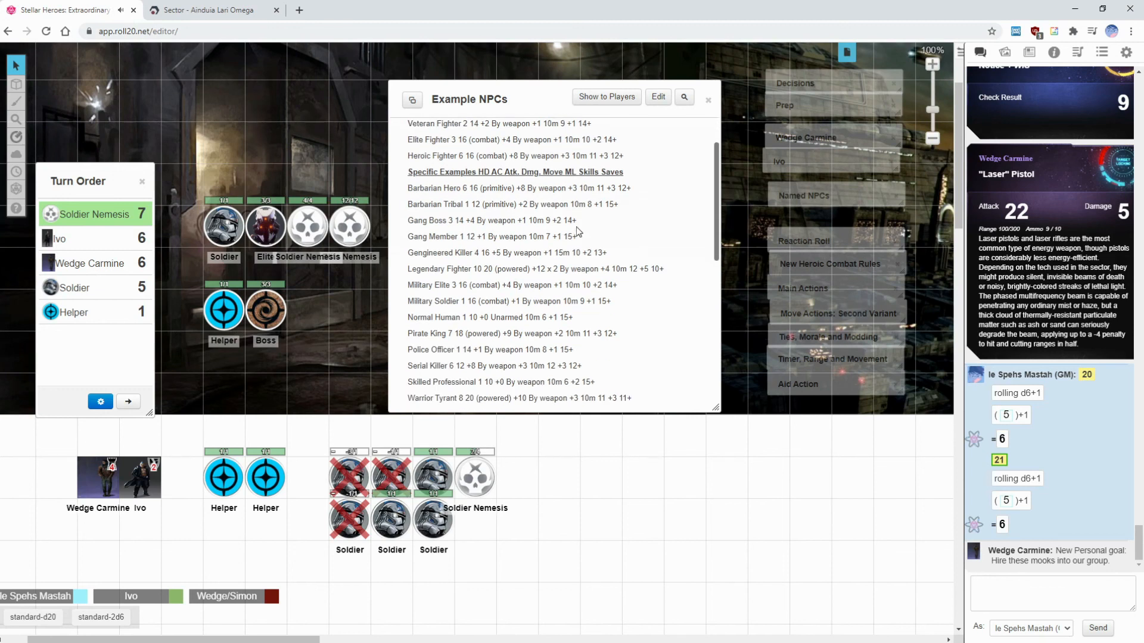
click(707, 99)
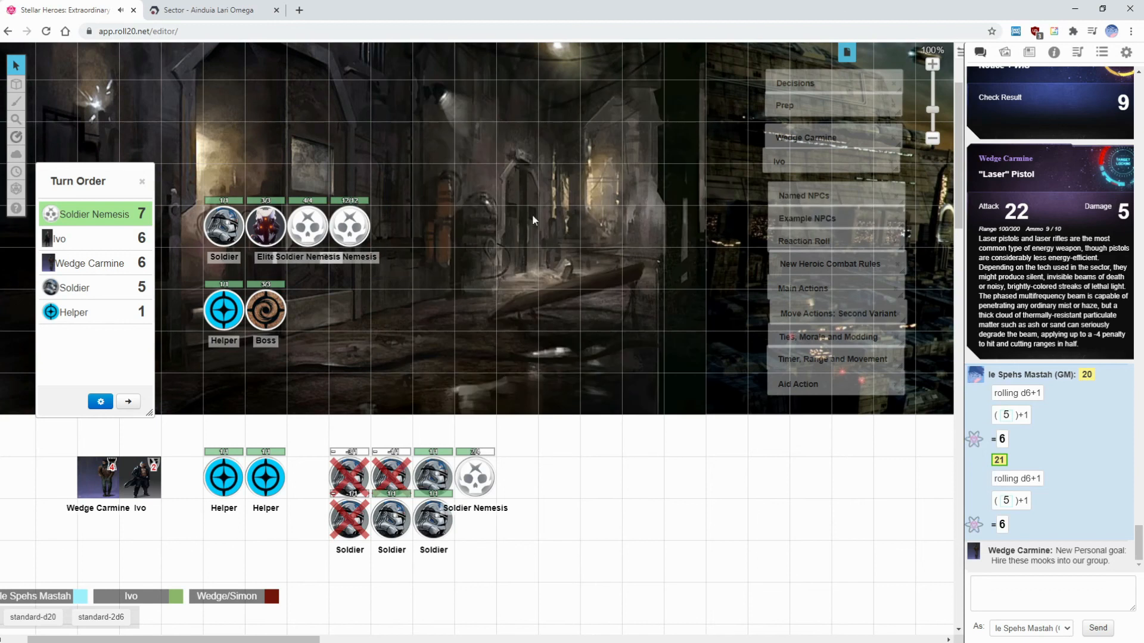
Roll the standard 2d6 macro with a +2 modifier, giving 11 in chat.
click(100, 617)
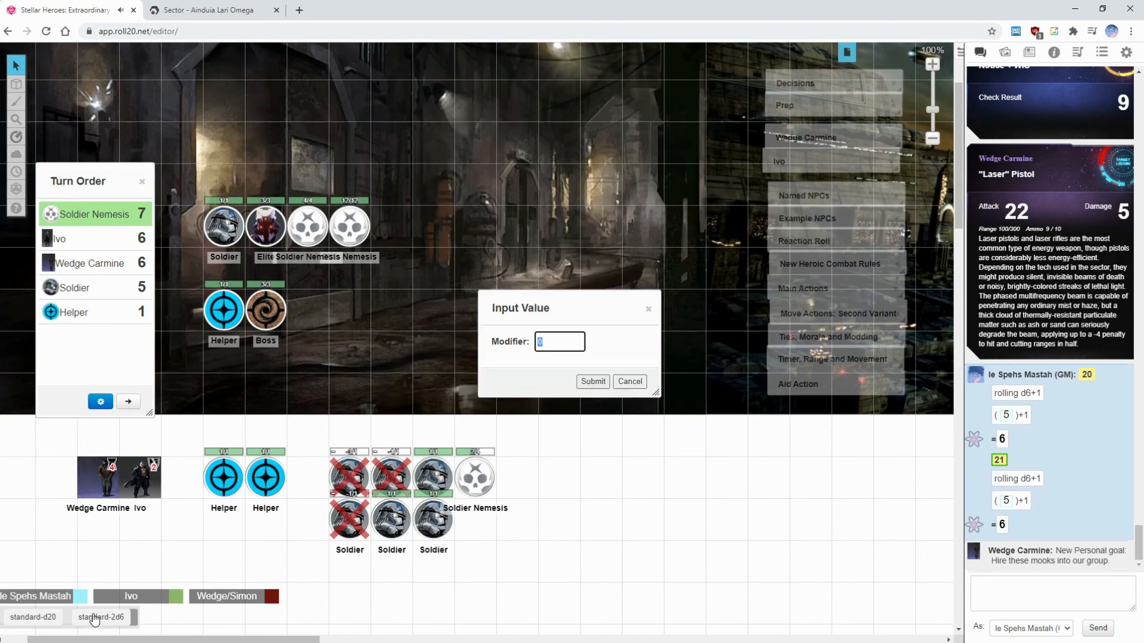
text(2)
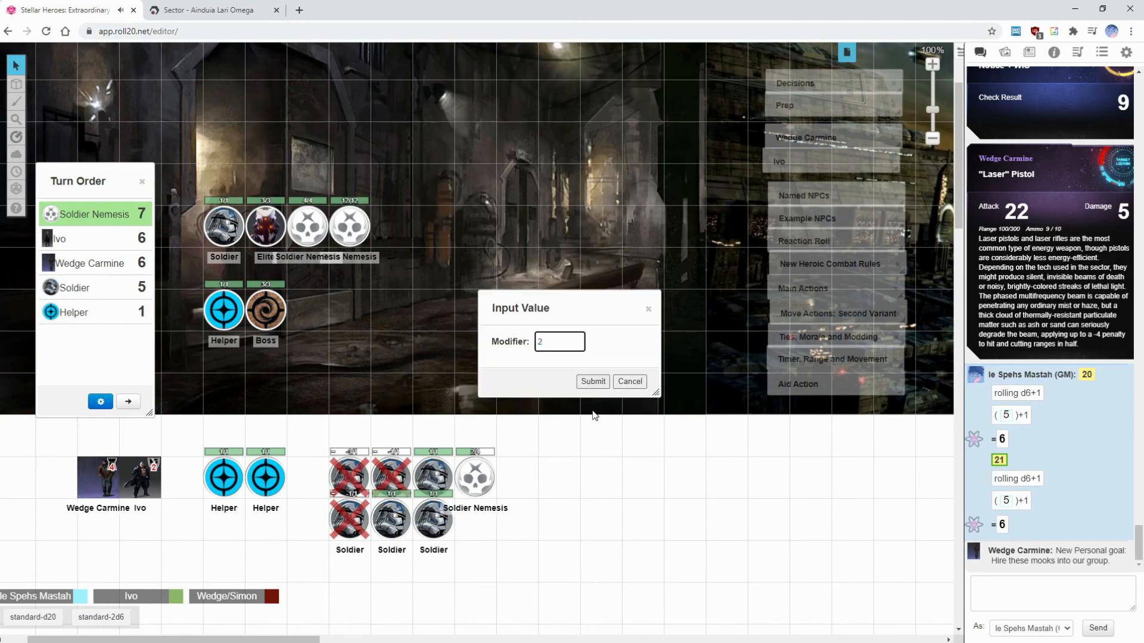
click(592, 381)
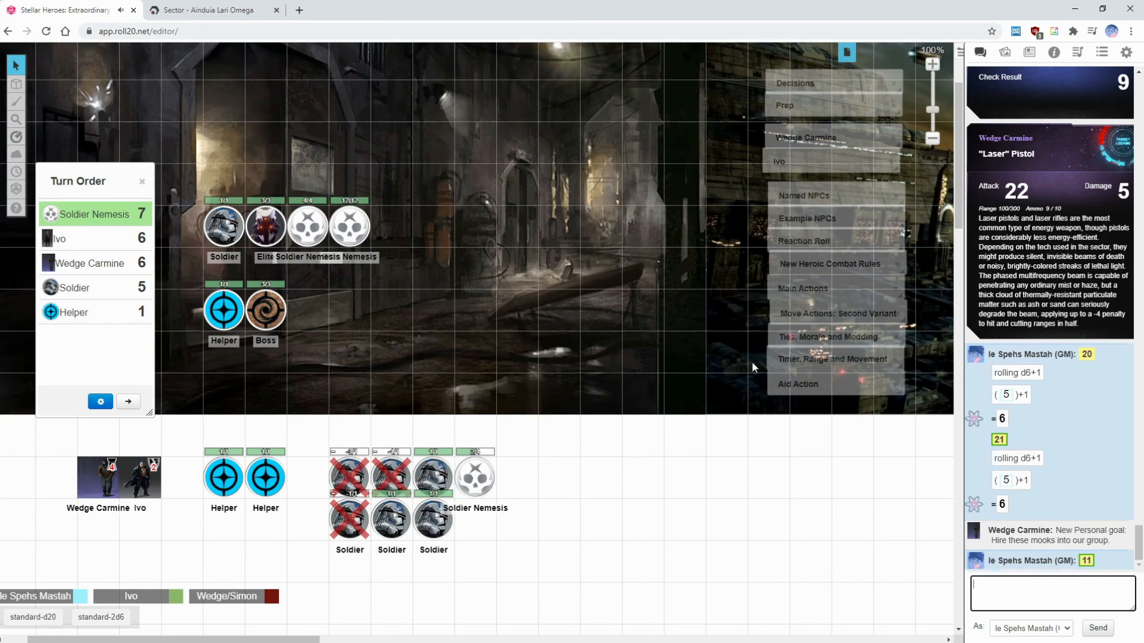
Give the Soldier Nemesis token a positioning status marker, checking the Move Actions handout.
click(475, 478)
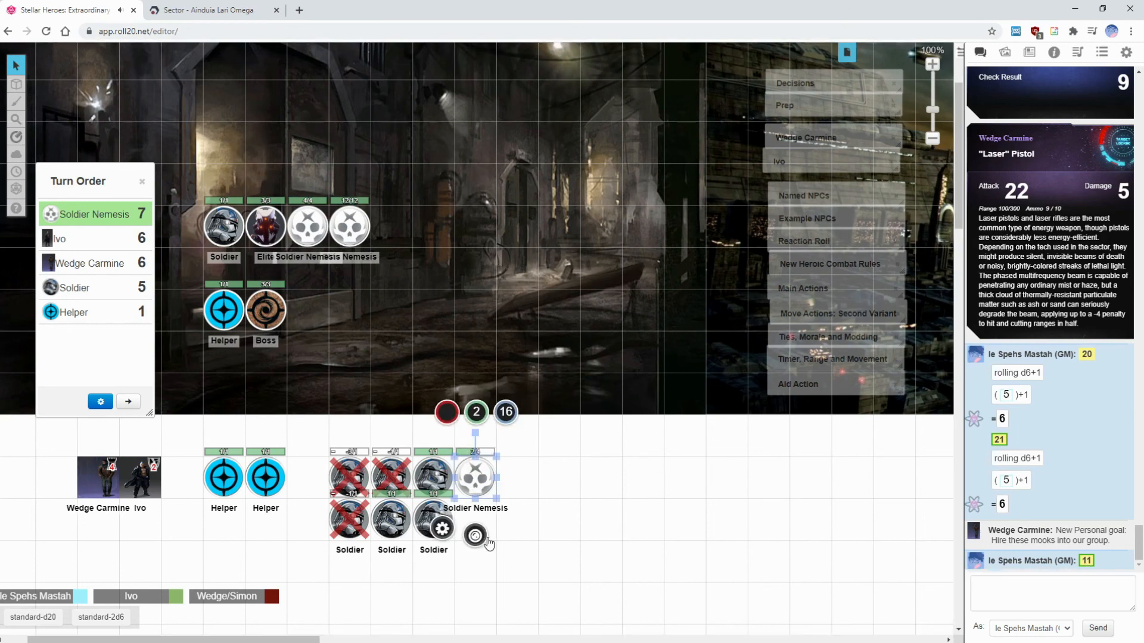
click(475, 536)
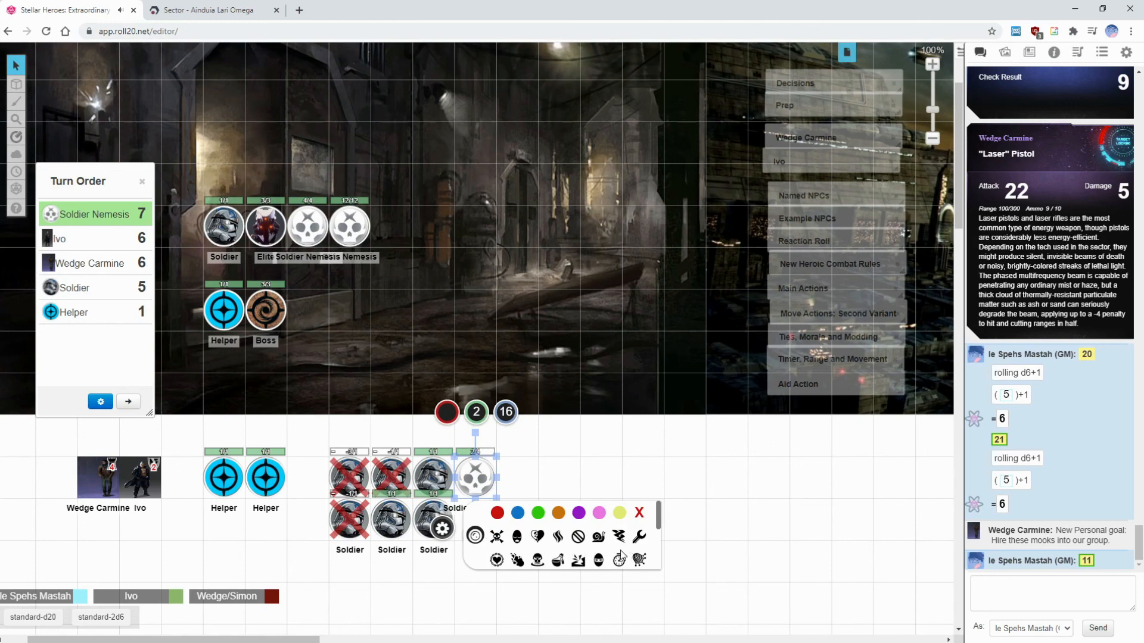
click(837, 314)
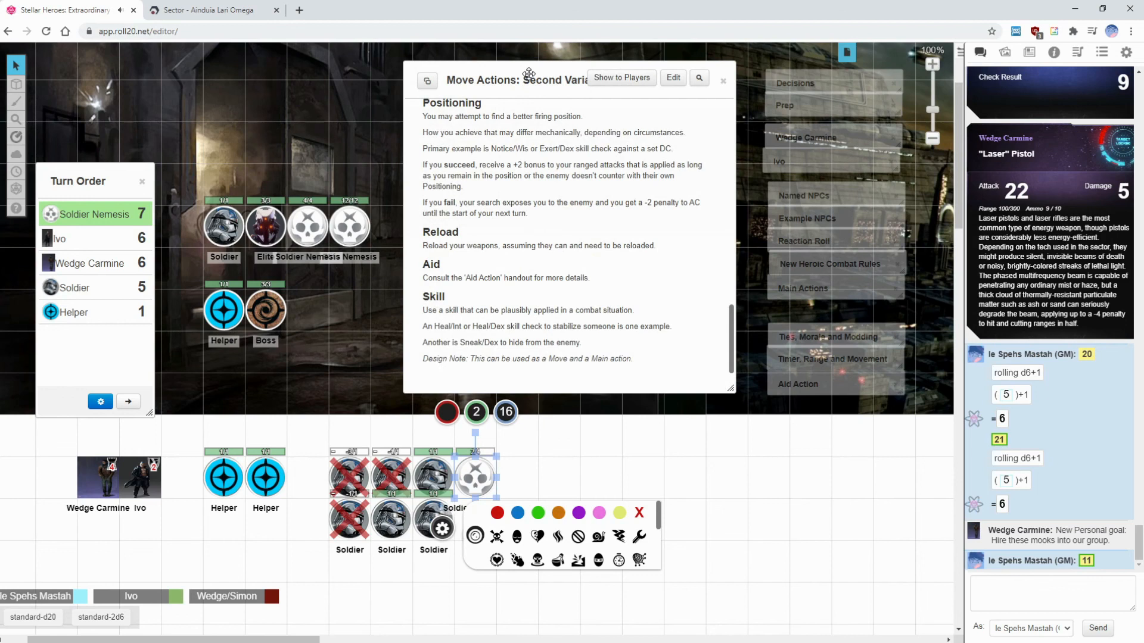
click(722, 80)
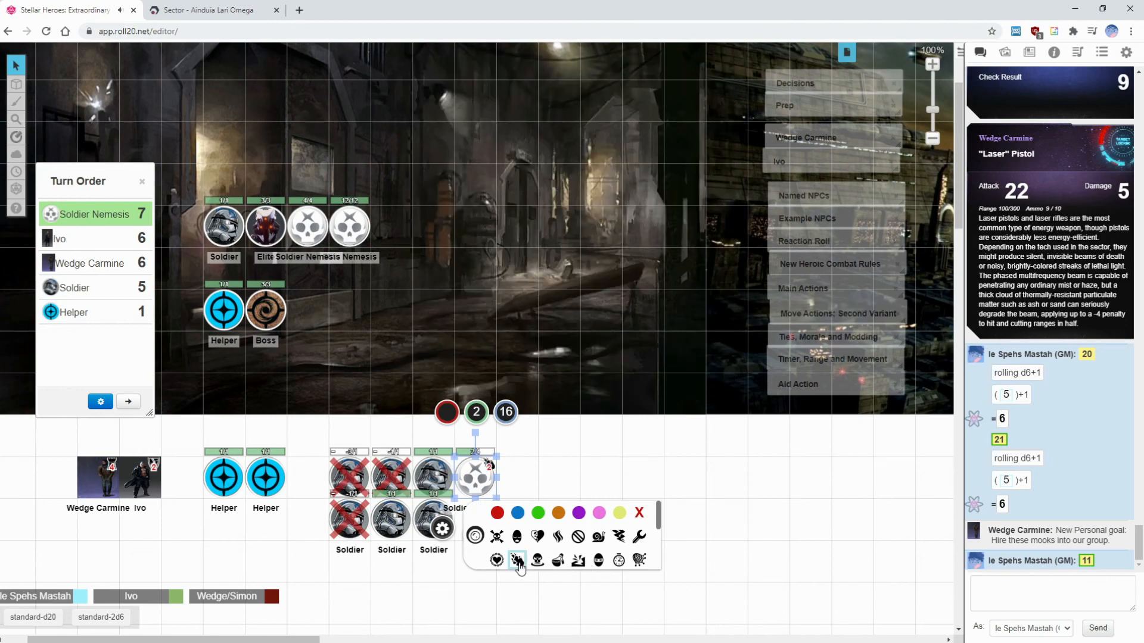
click(516, 560)
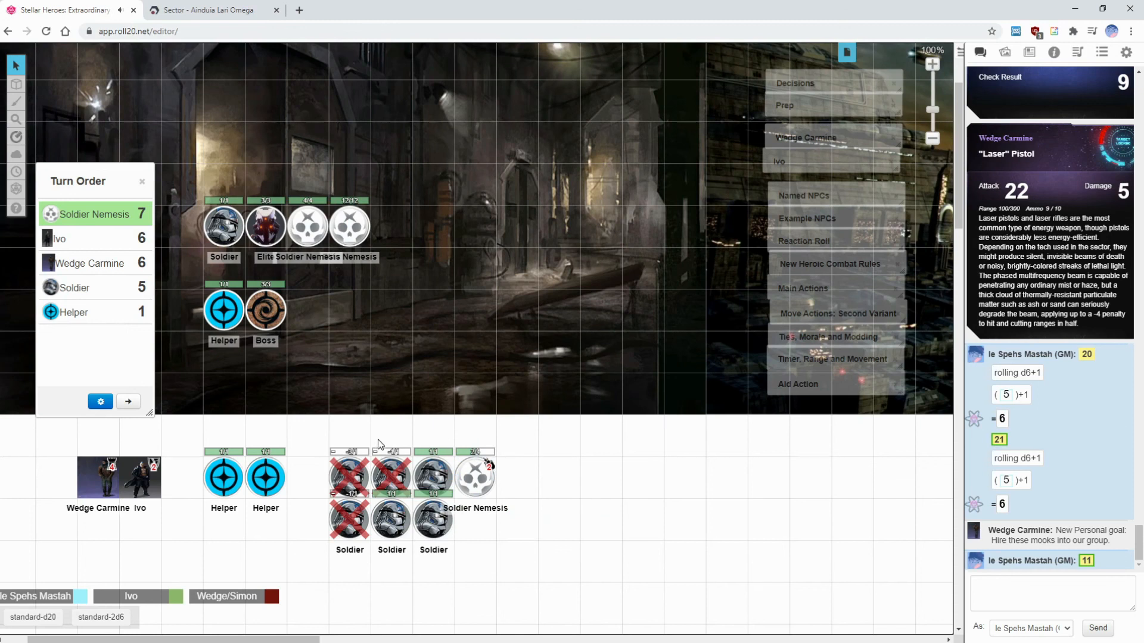
mouse_move(480, 431)
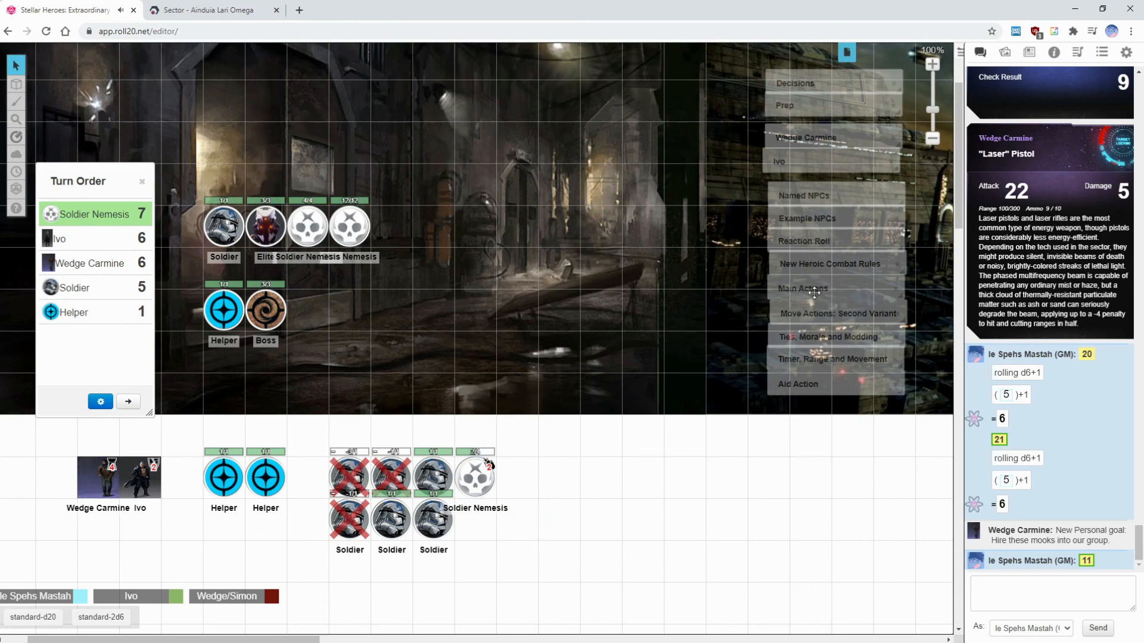
Bring up the Main Actions rules handout at Ranged Attack.
click(801, 288)
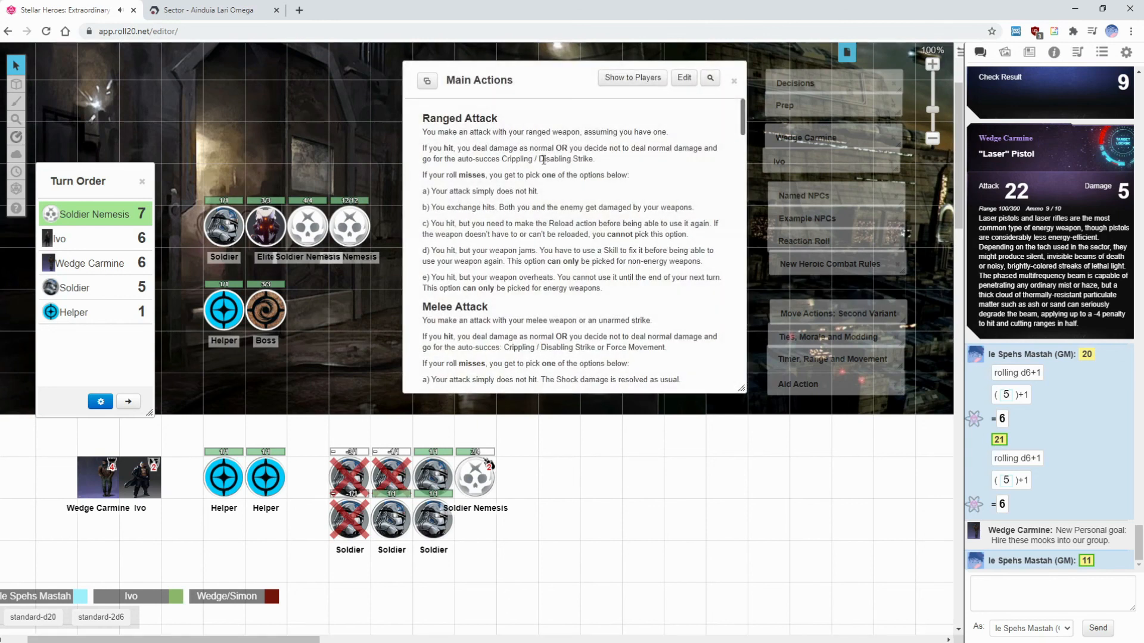
mouse_move(575, 219)
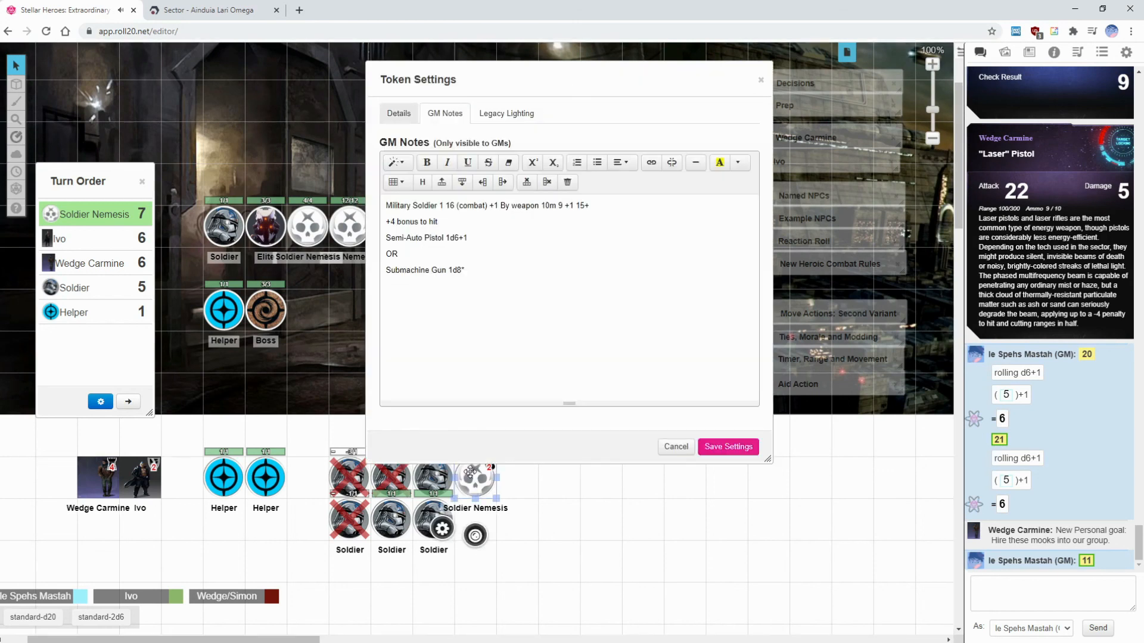
mouse_move(499, 261)
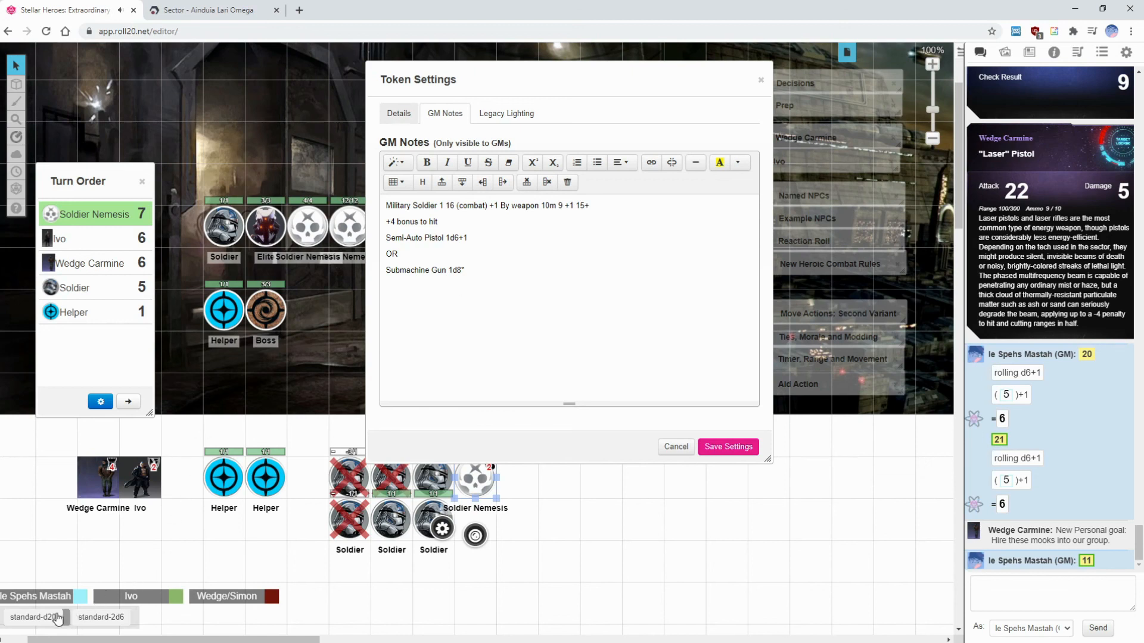
Roll the standard d20 attack with a 1+4+2 modifier, totalling 12 in chat.
click(31, 617)
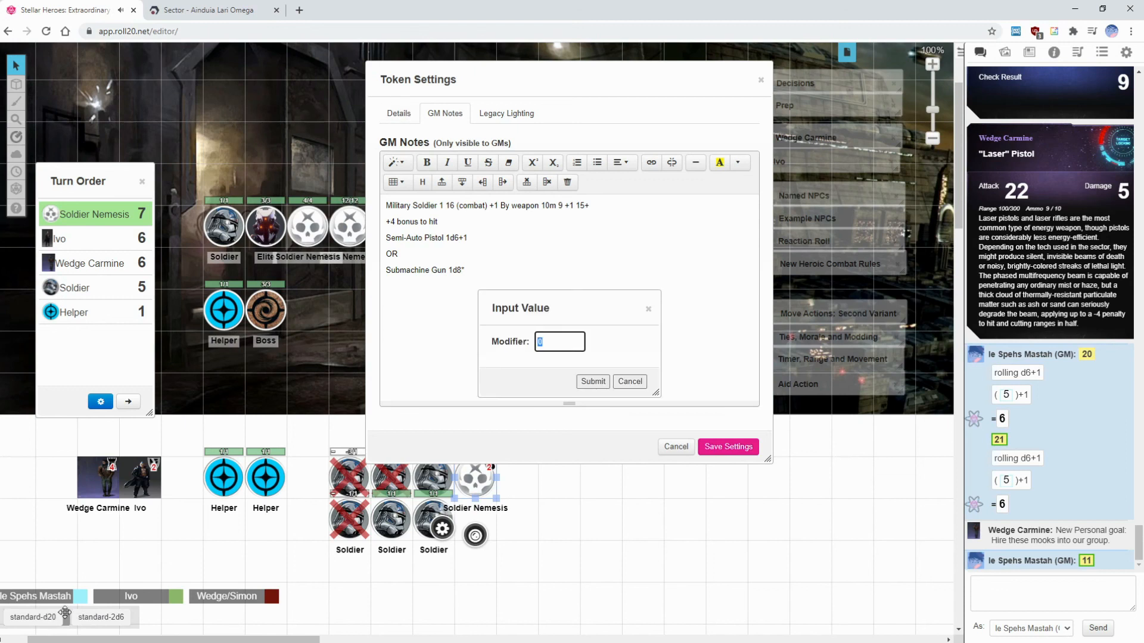
mouse_move(530, 431)
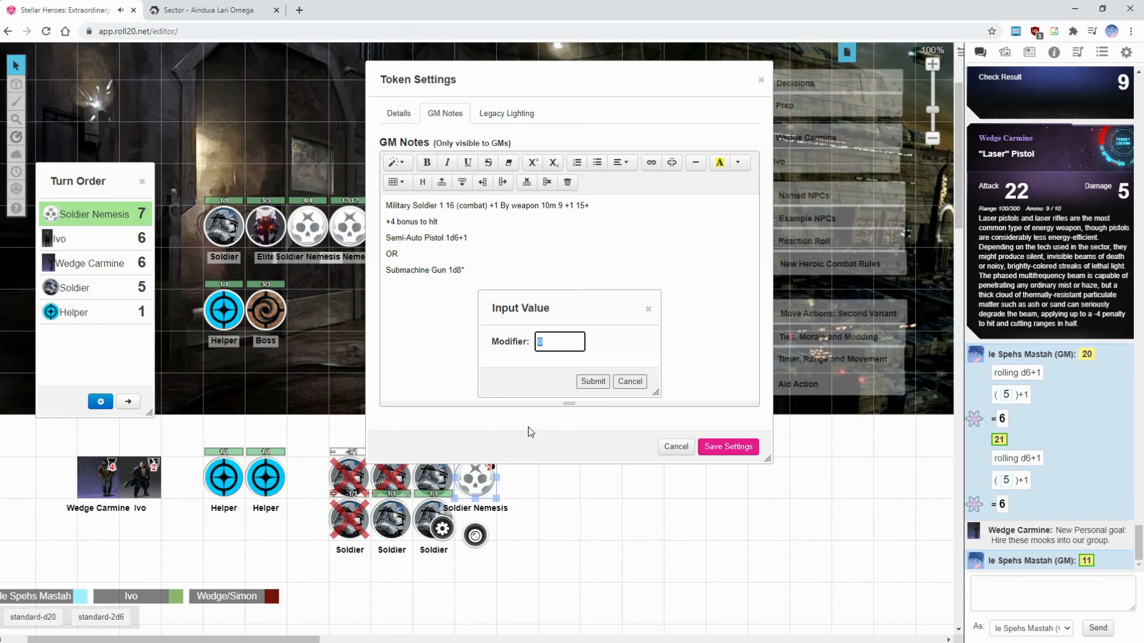
text(1+4)
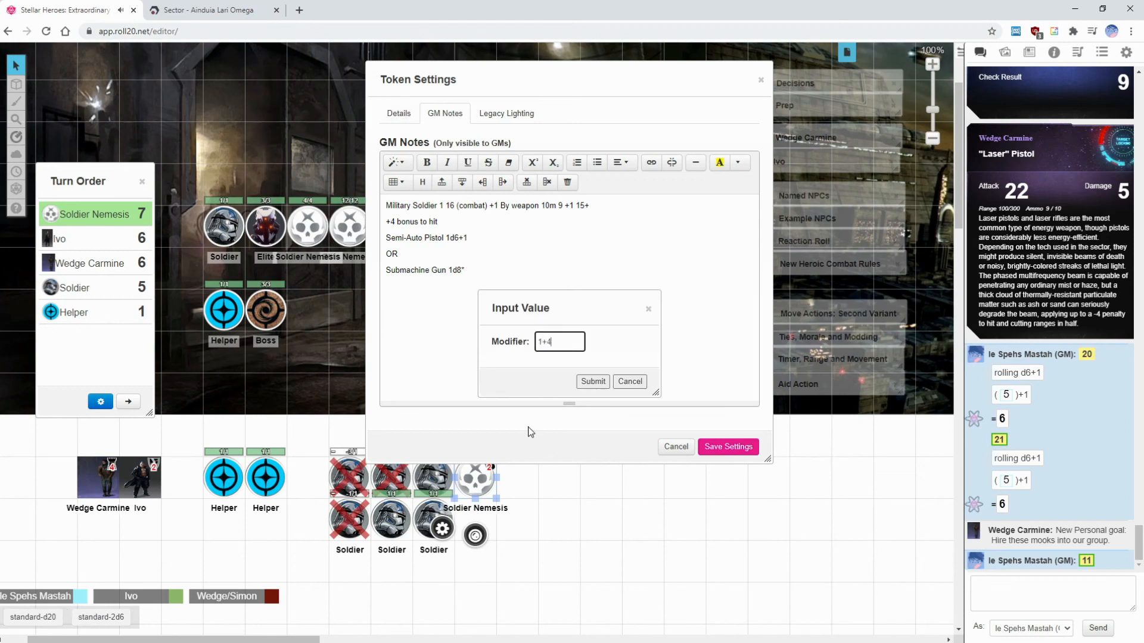
text(+2)
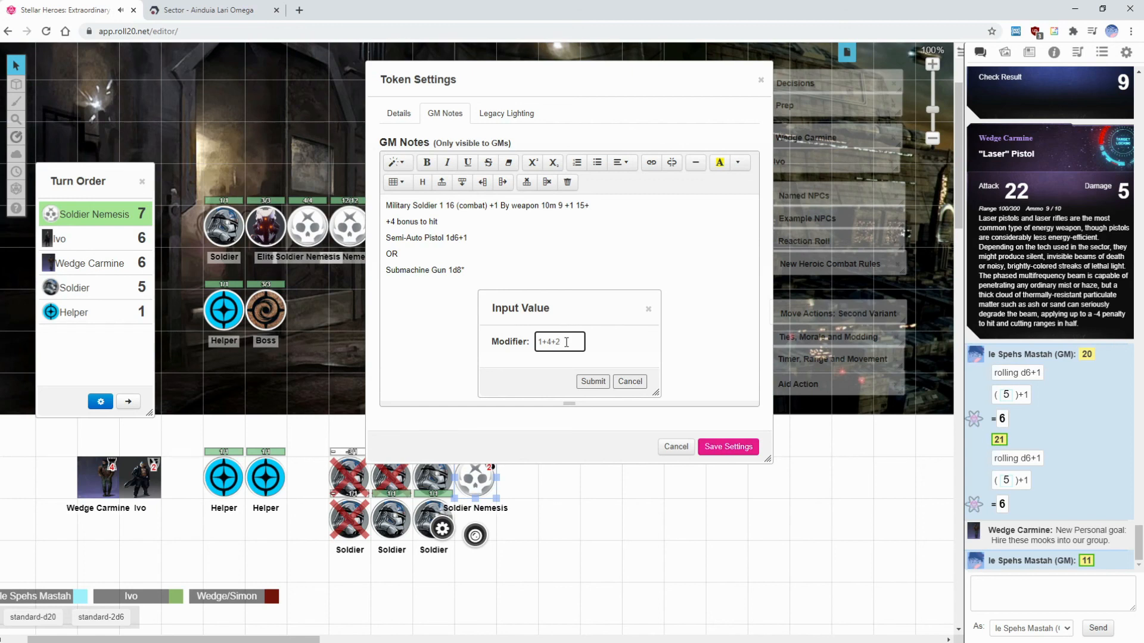
click(560, 342)
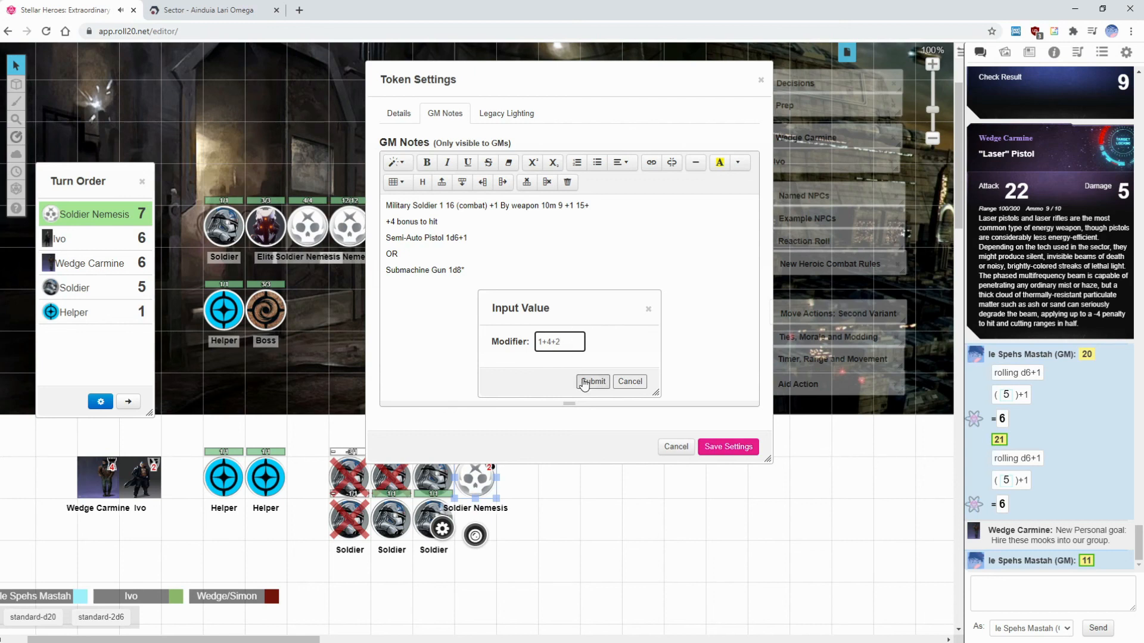
click(592, 382)
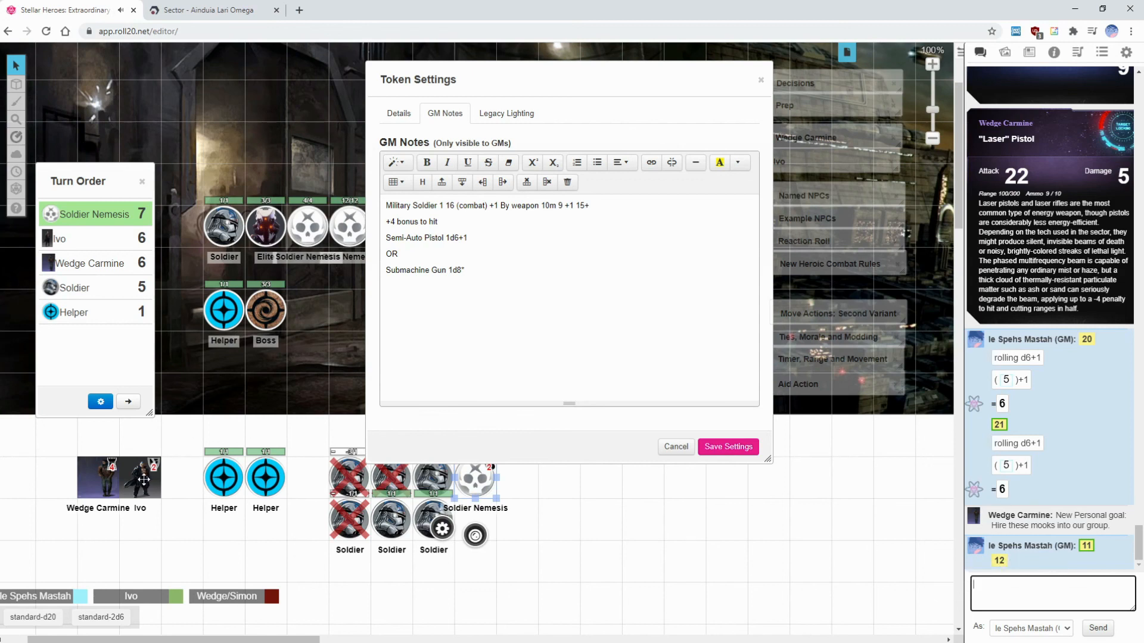
mouse_move(1000, 560)
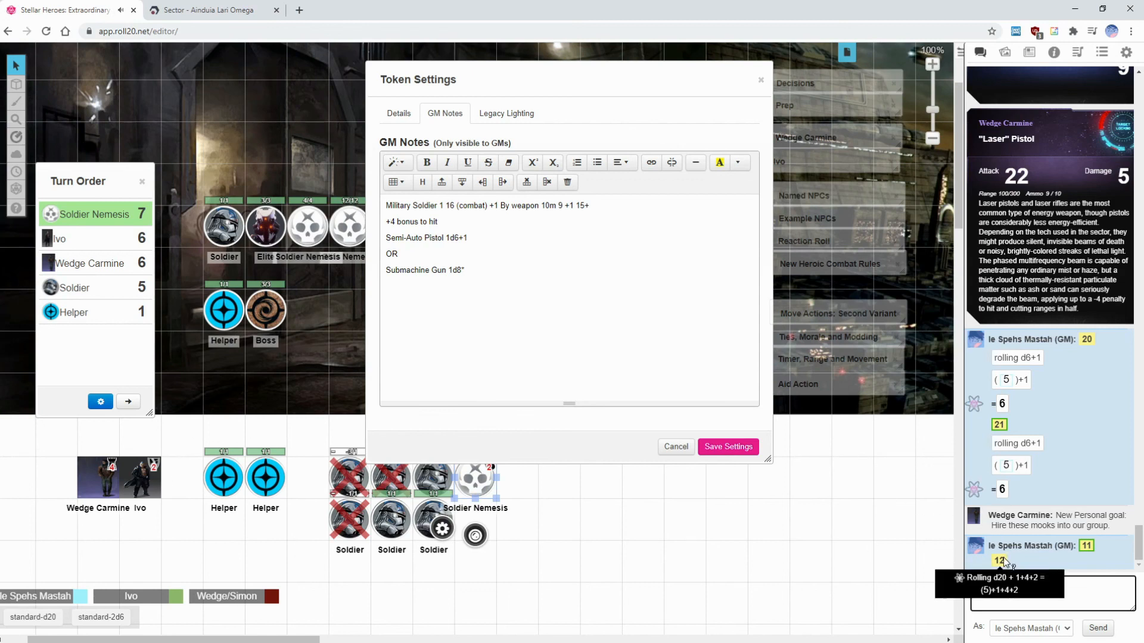